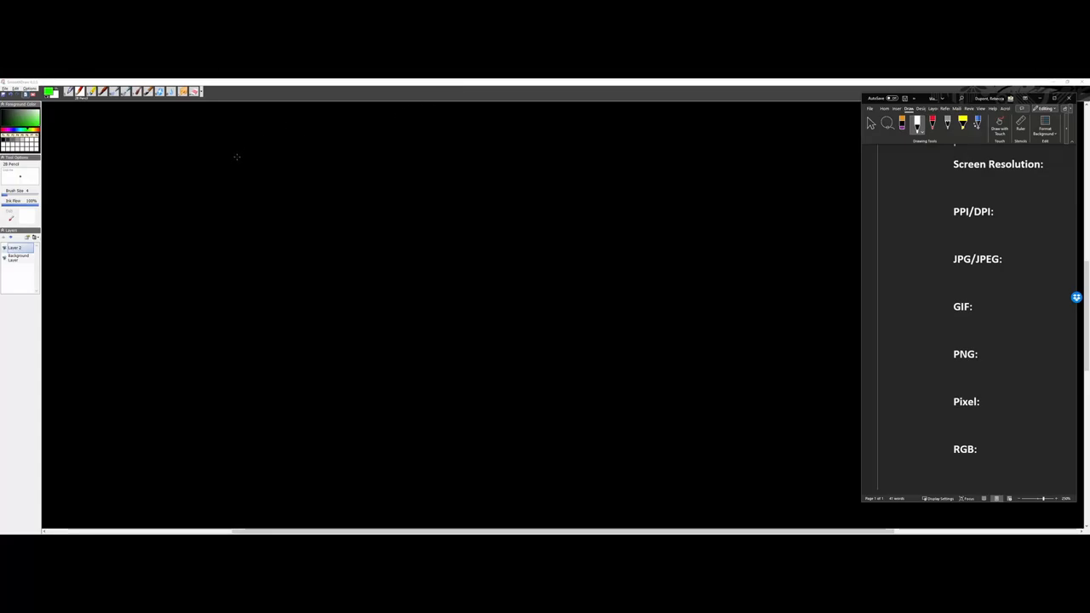
mouse_move(276, 171)
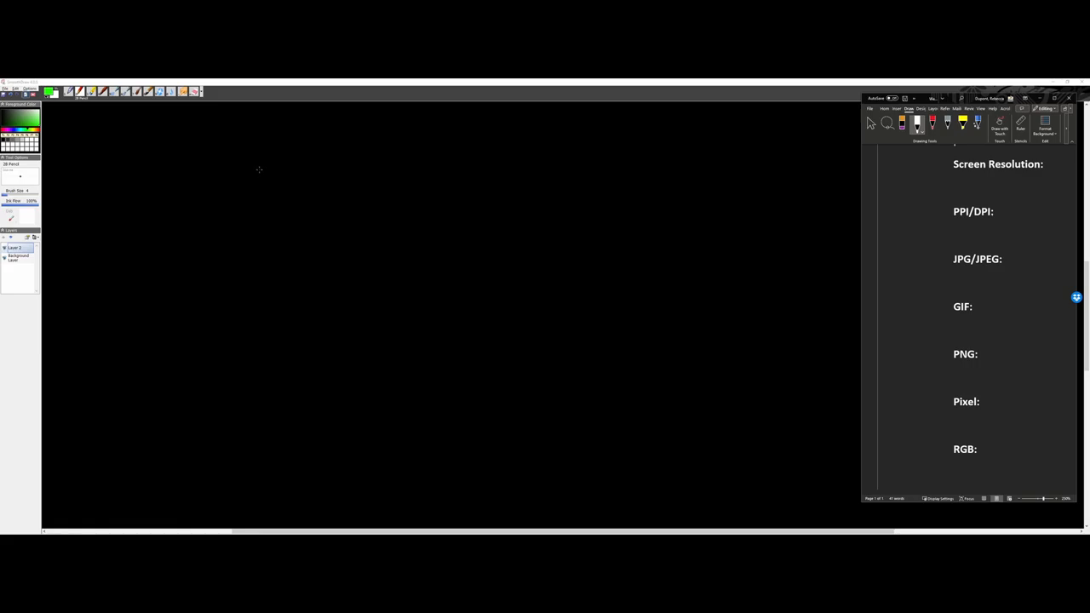
mouse_move(255, 170)
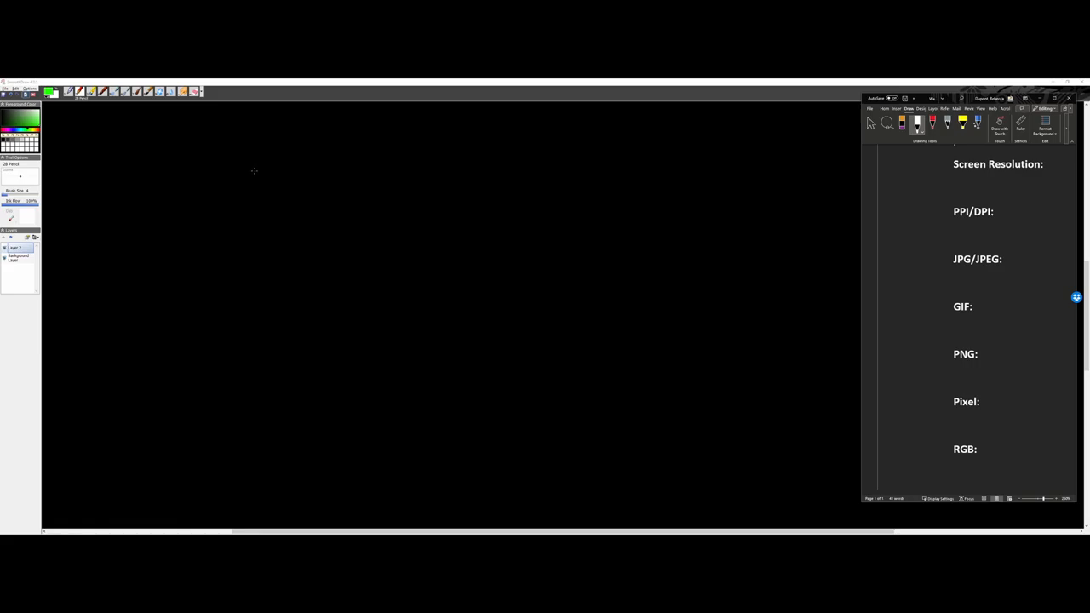
mouse_move(648, 191)
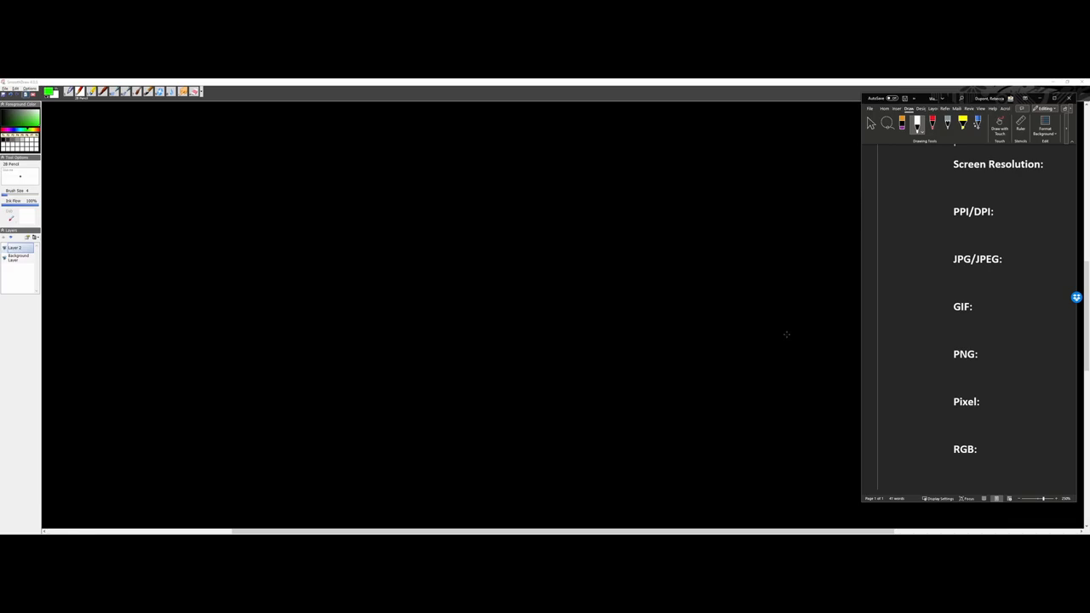
mouse_move(75, 119)
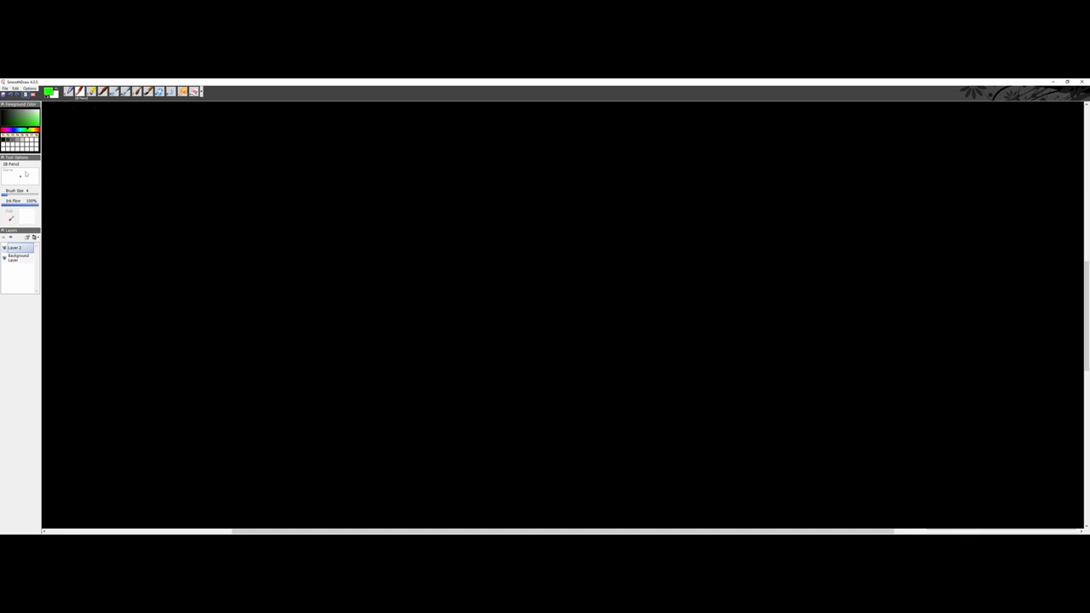
Handwrite the green heading 'Pixel' and underline it
drag(17, 196, 5, 196)
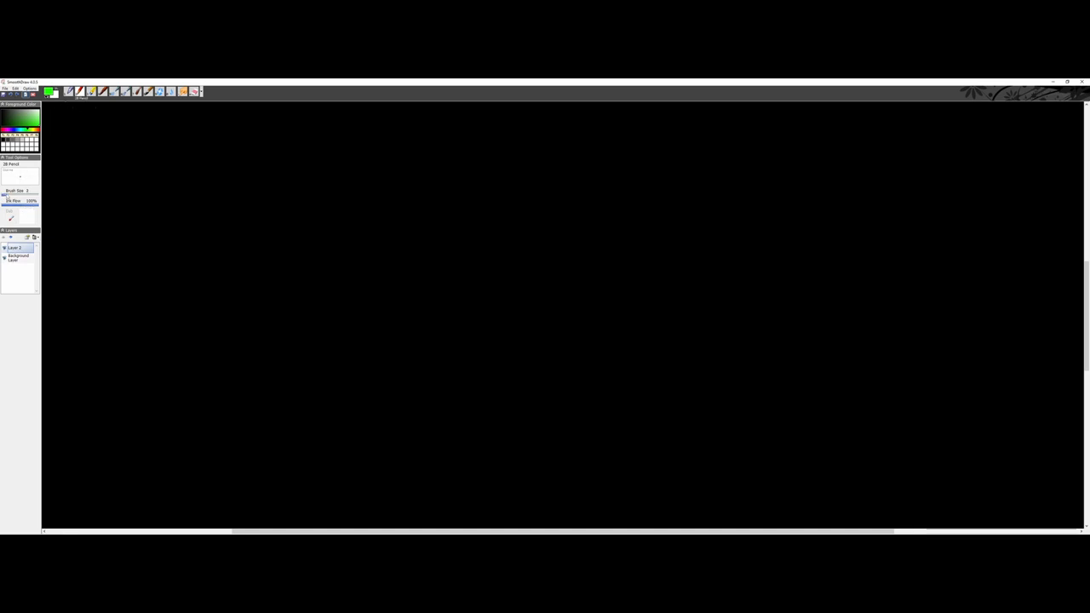
drag(89, 134, 93, 154)
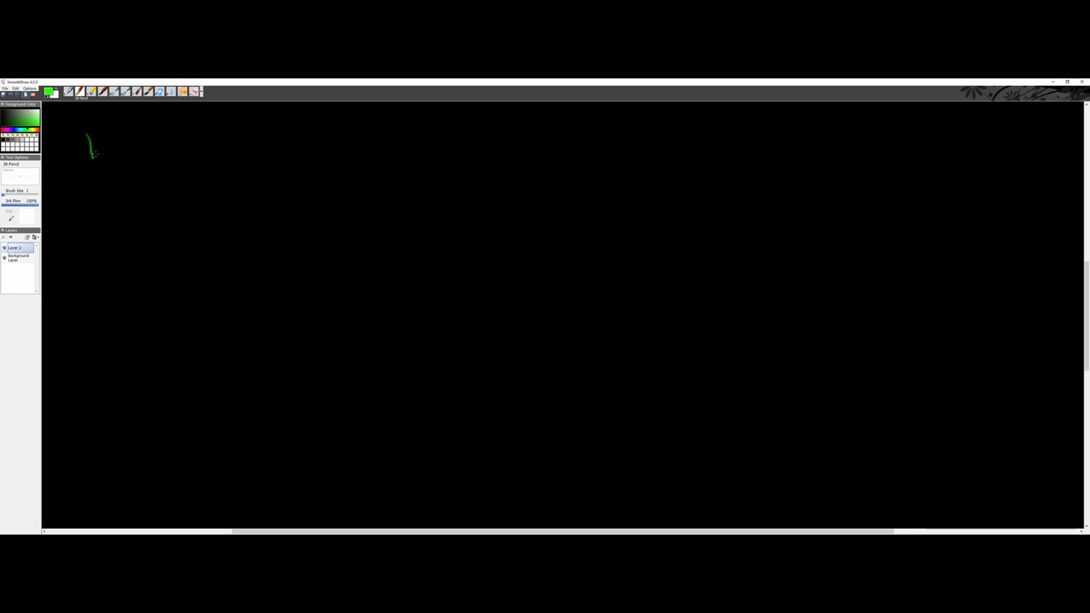
drag(89, 139, 120, 150)
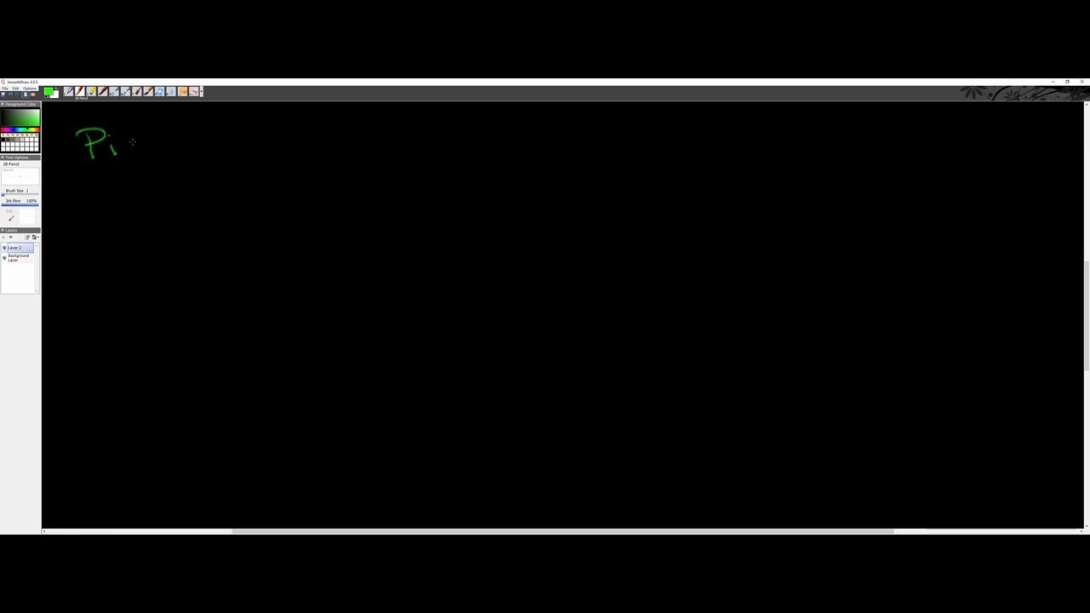
drag(120, 145, 167, 150)
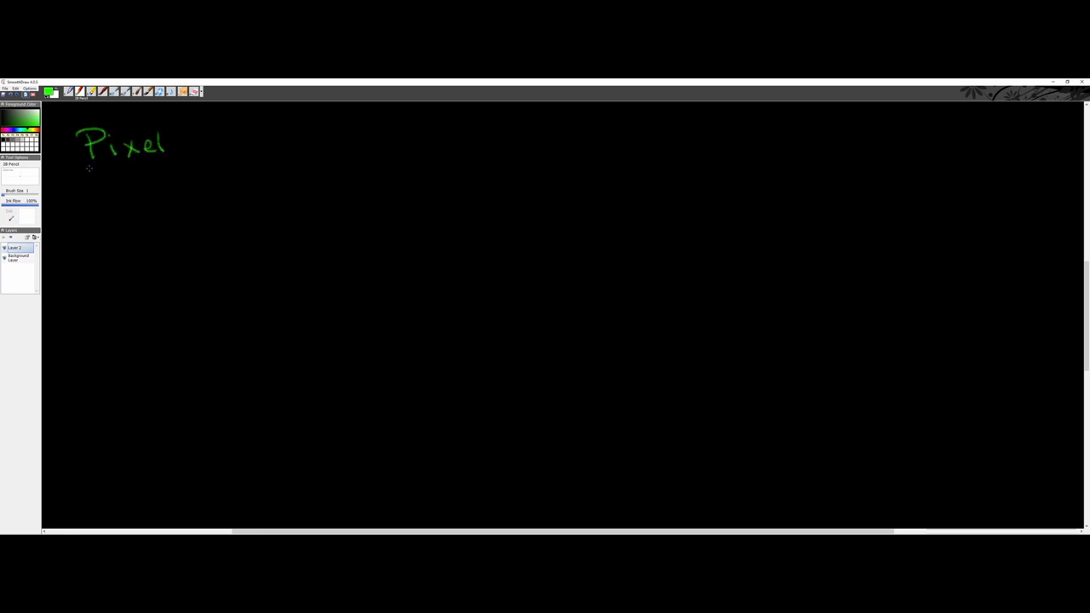
drag(74, 167, 180, 167)
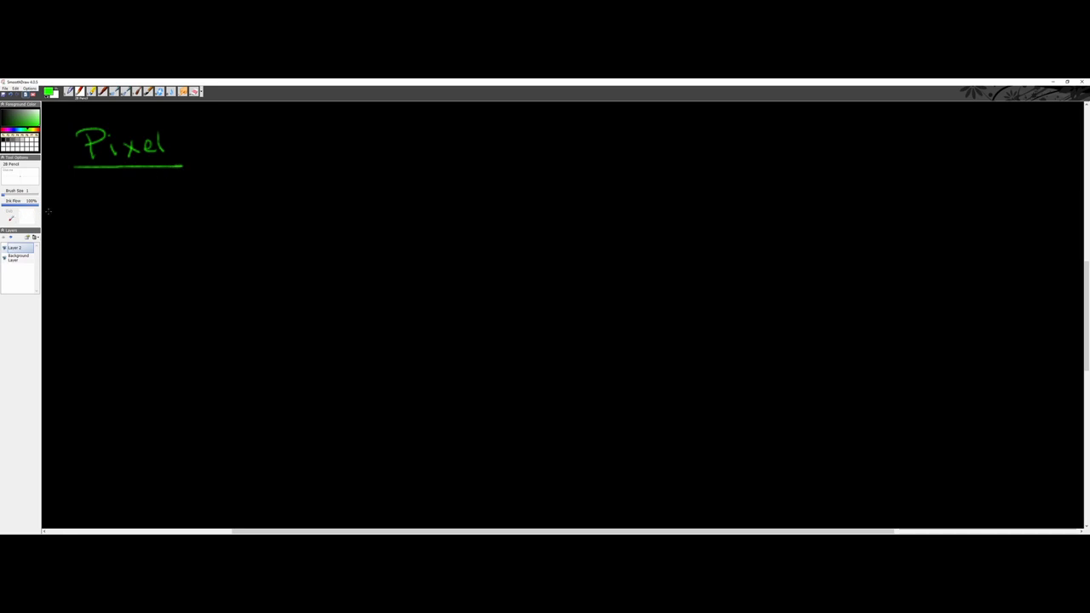
mouse_move(85, 204)
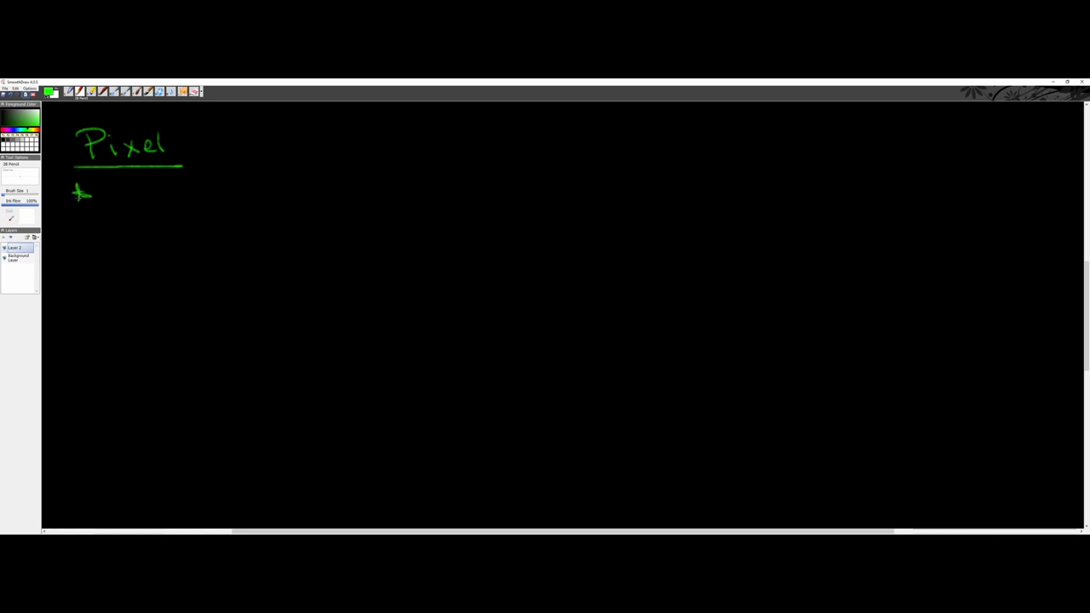
Write the starred bullet '* measurement' beneath the Pixel heading
drag(88, 196, 157, 196)
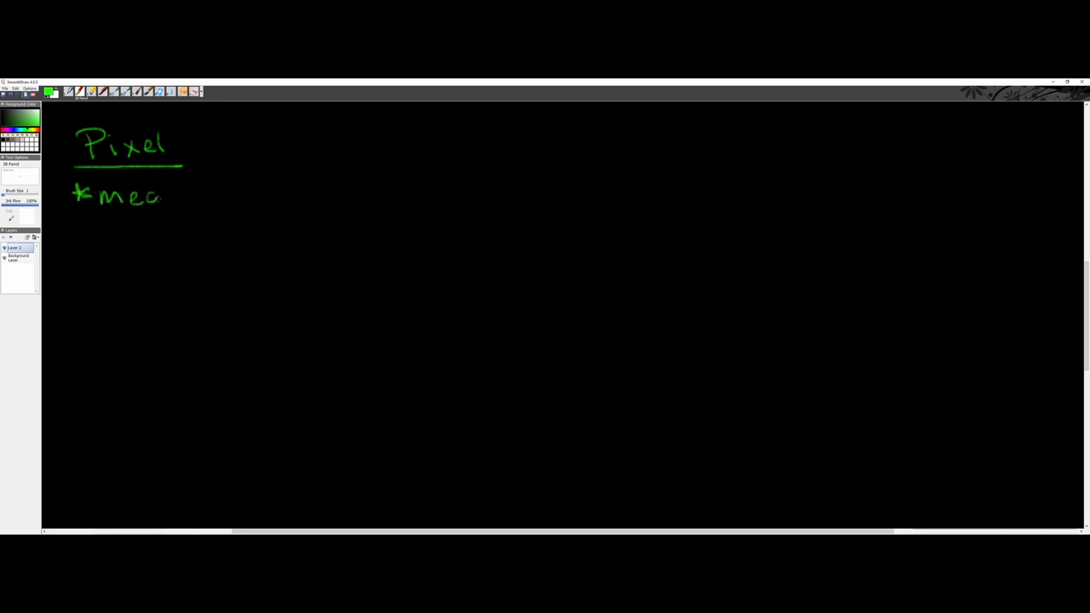
drag(162, 195, 247, 198)
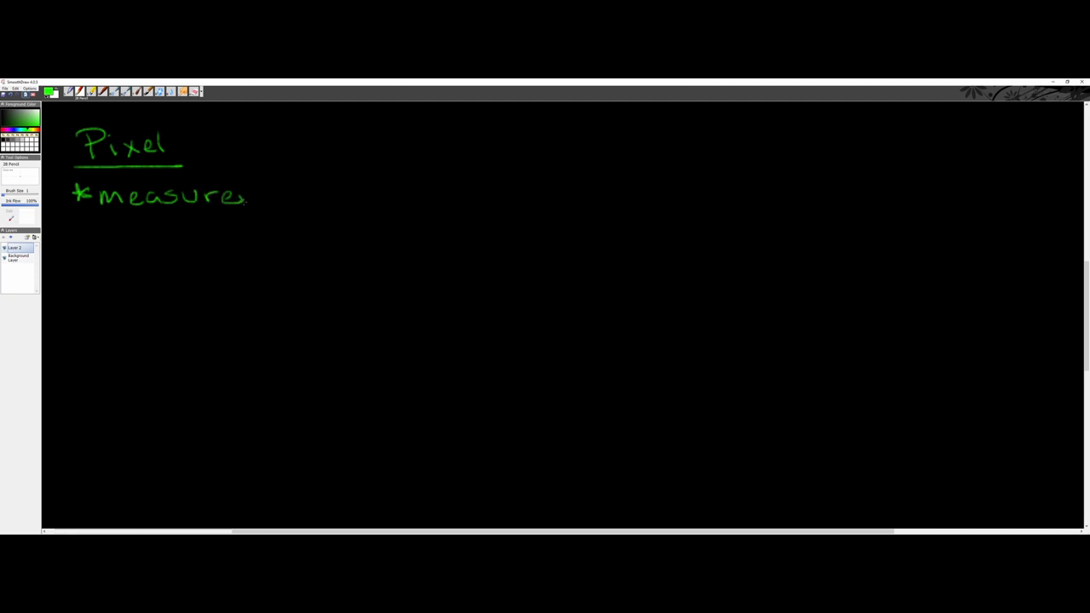
drag(247, 196, 324, 196)
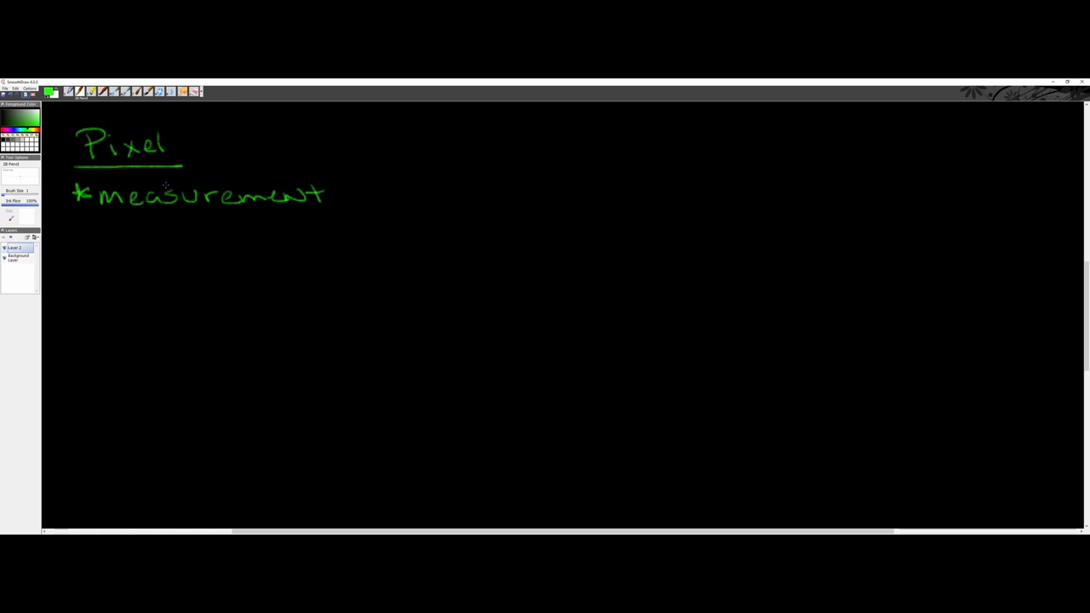
mouse_move(153, 184)
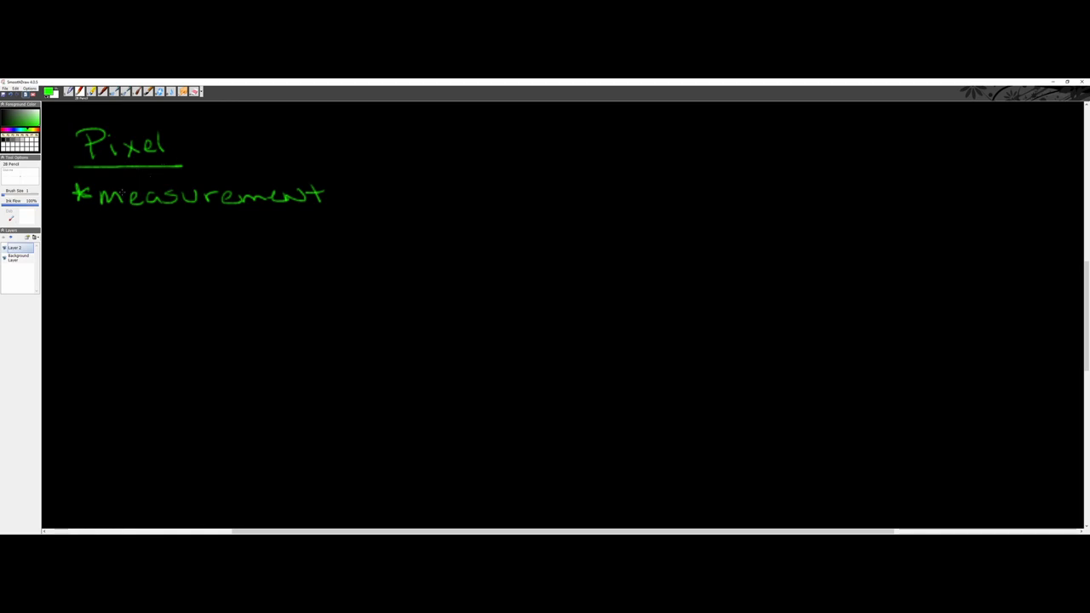
mouse_move(126, 211)
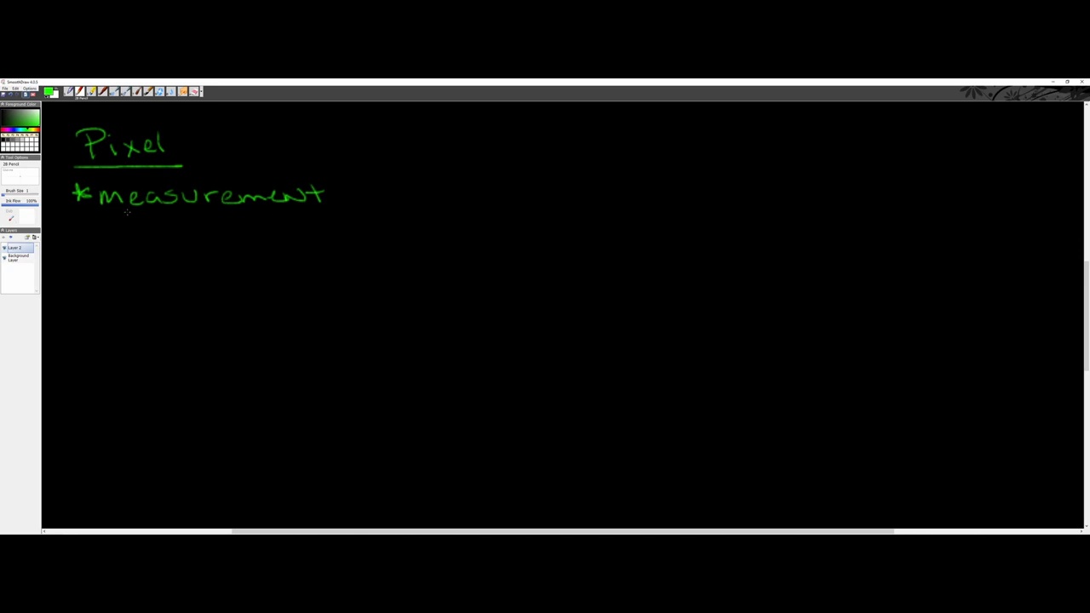
Add arrowed sub-points 'Screen Resolutions' and 'Camera RAW' under measurement
drag(127, 213, 162, 235)
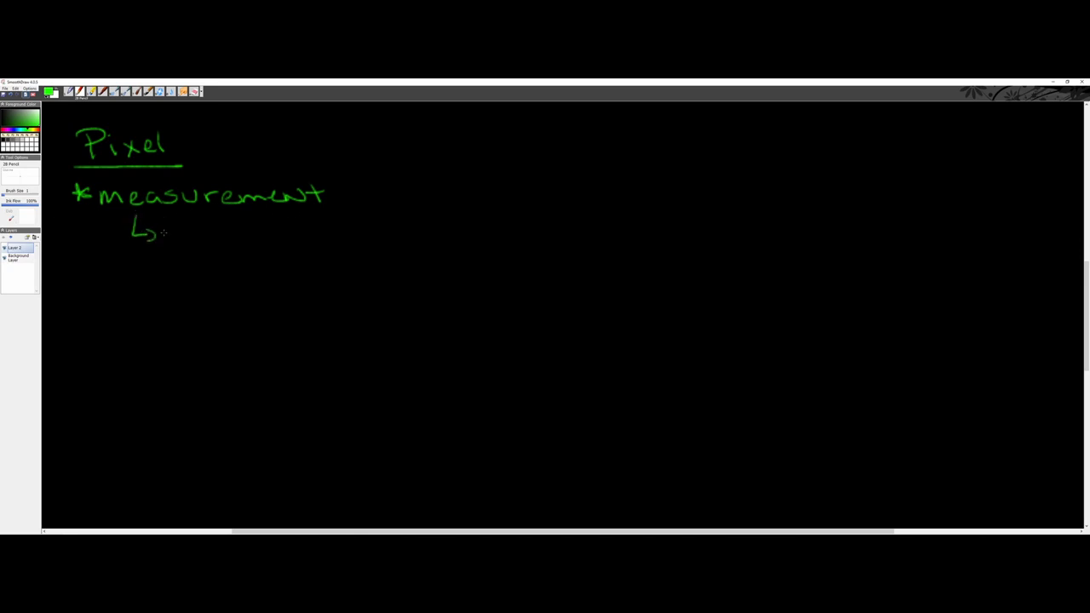
drag(174, 232, 246, 232)
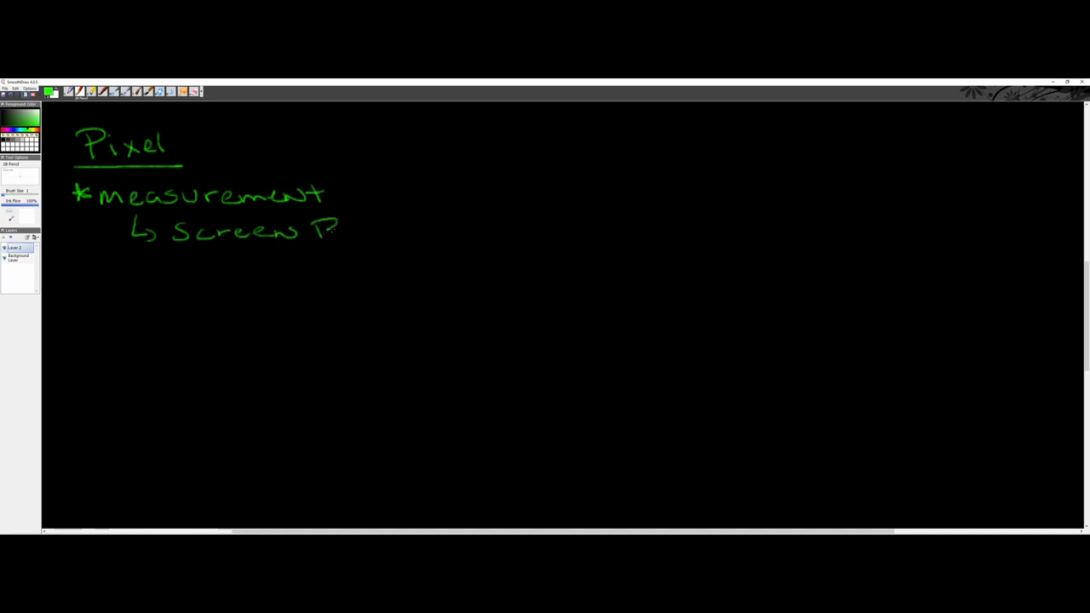
drag(315, 230, 418, 230)
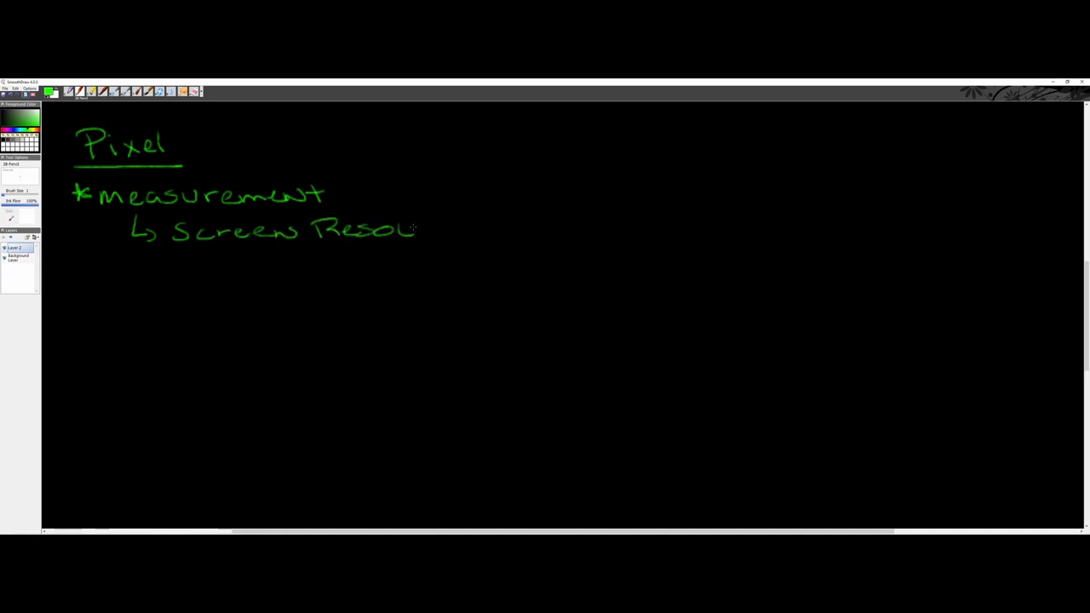
drag(417, 230, 485, 230)
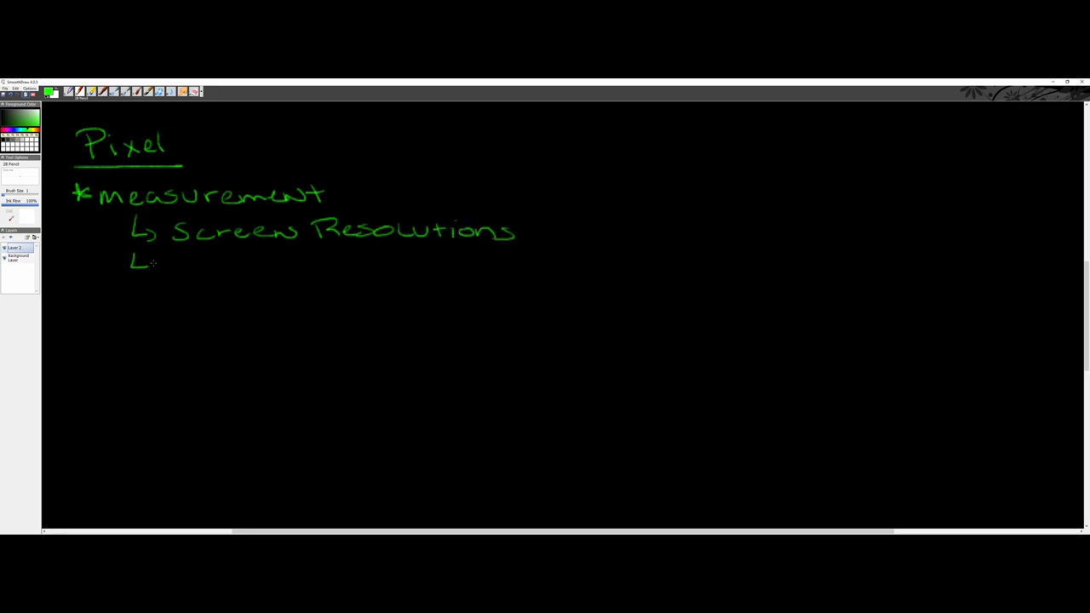
drag(136, 264, 273, 269)
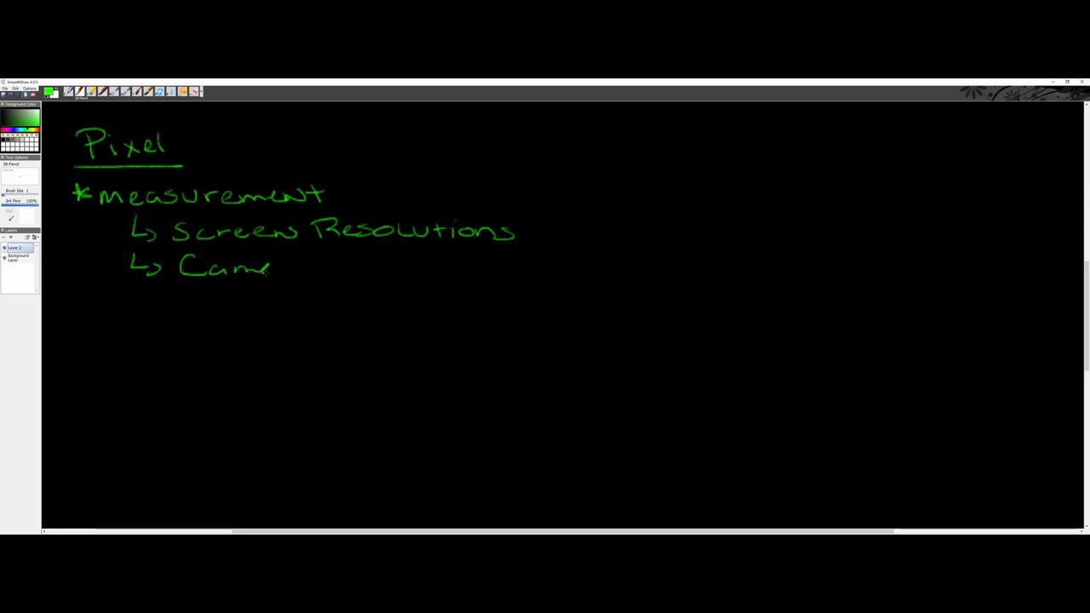
drag(273, 269, 349, 264)
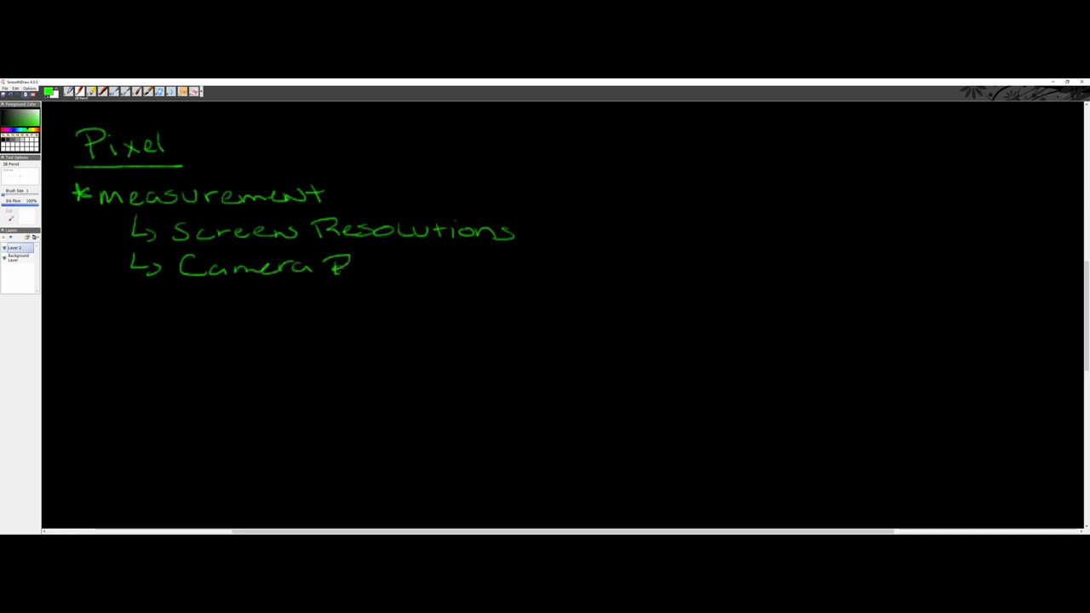
drag(341, 273, 408, 264)
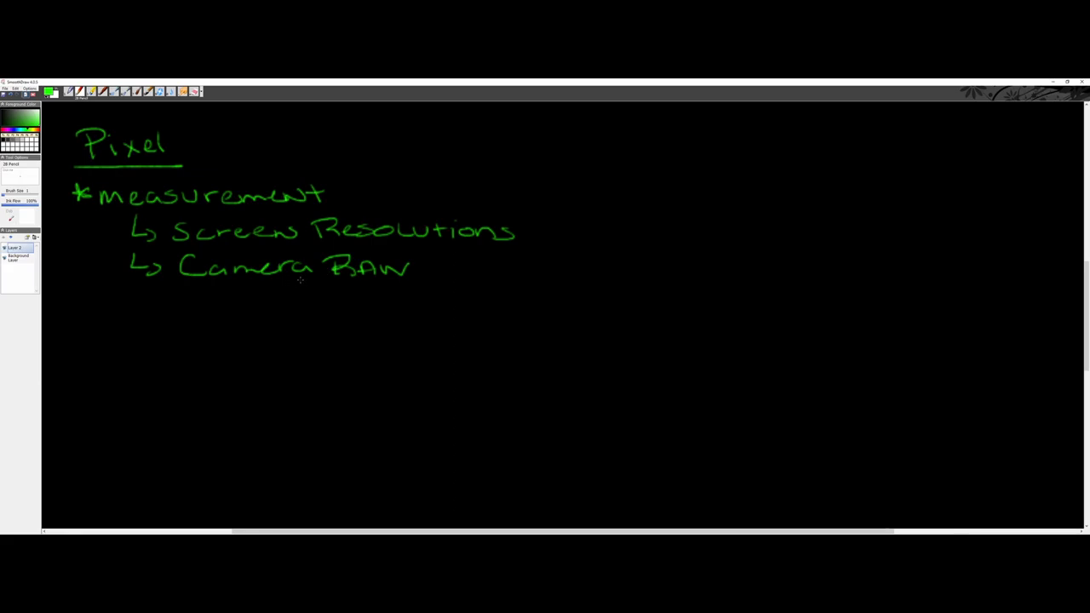
mouse_move(317, 283)
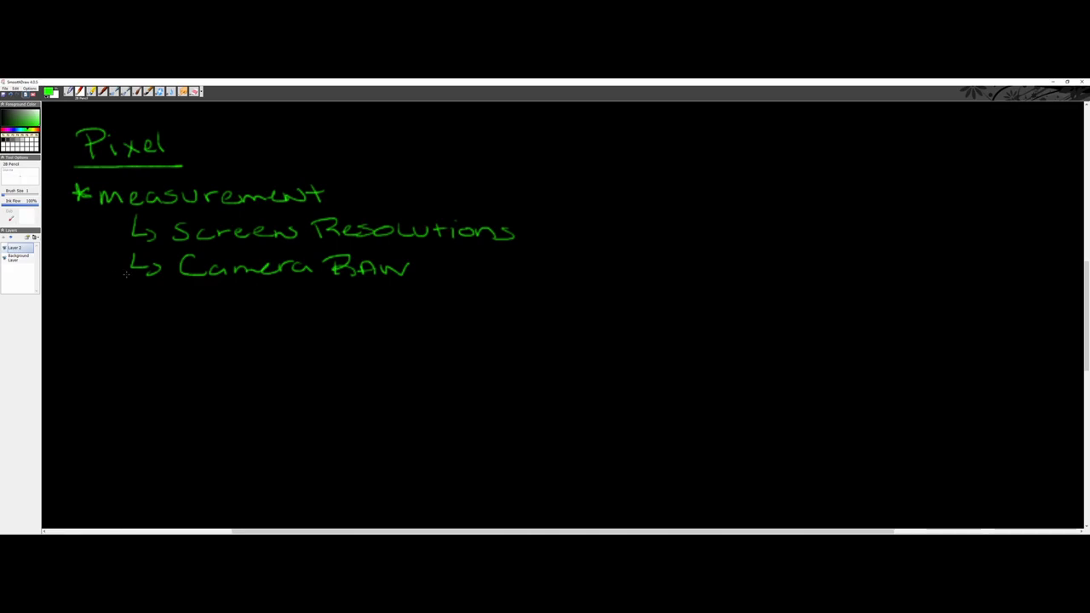
mouse_move(188, 146)
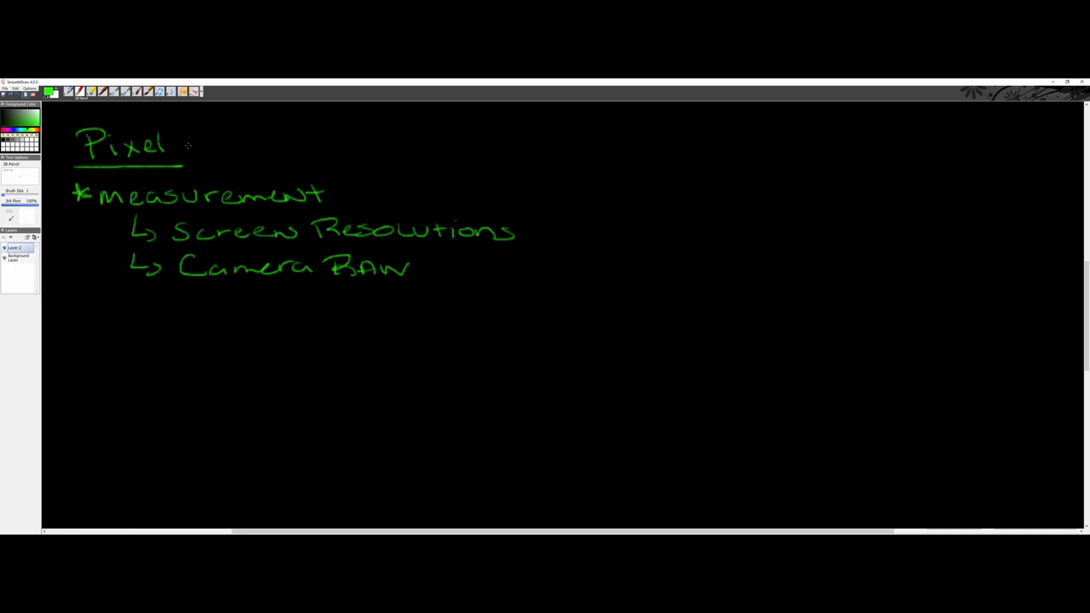
Draw an arrow from Pixel leading to a small square sketch with a dot
drag(184, 143, 224, 143)
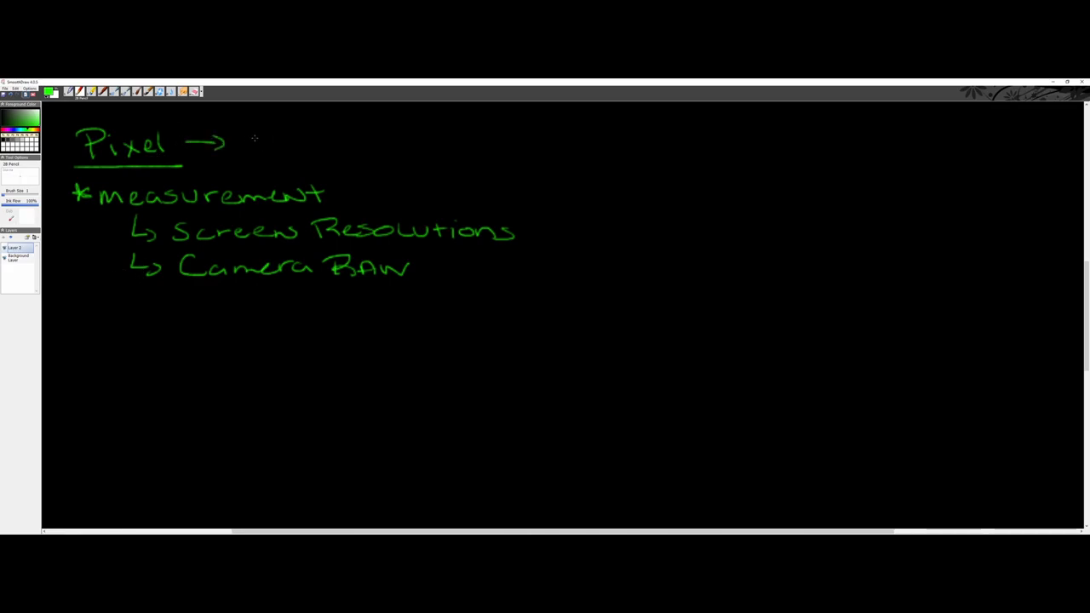
drag(254, 134, 277, 153)
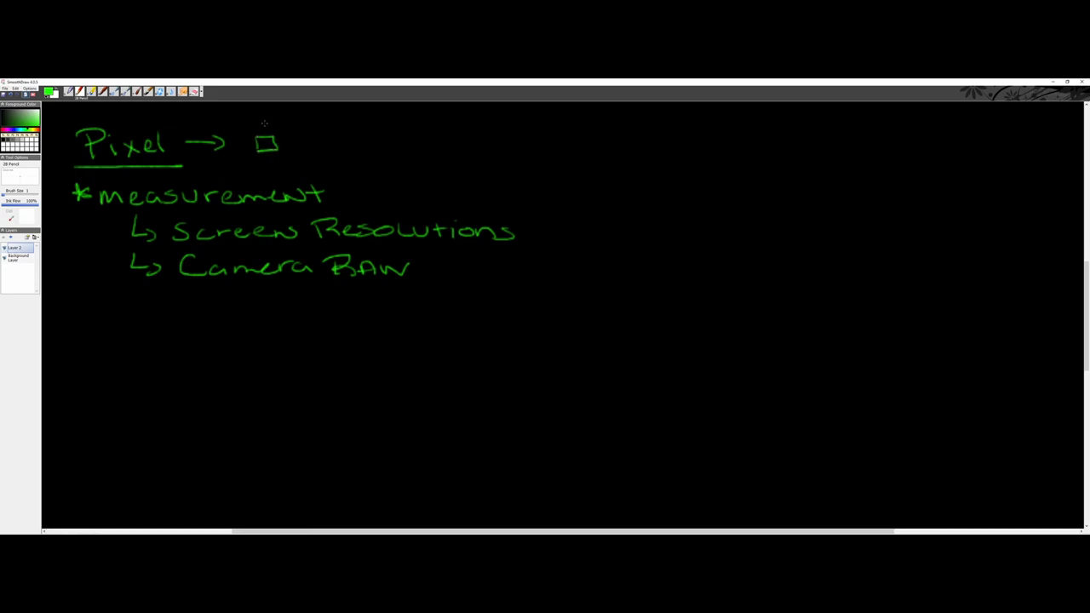
drag(269, 133, 286, 145)
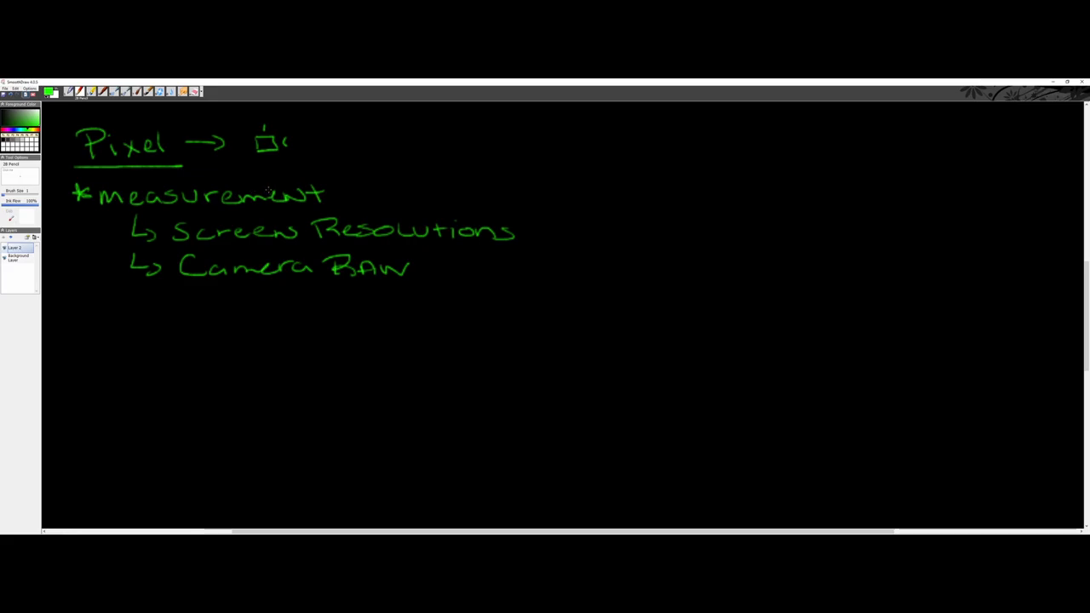
mouse_move(380, 207)
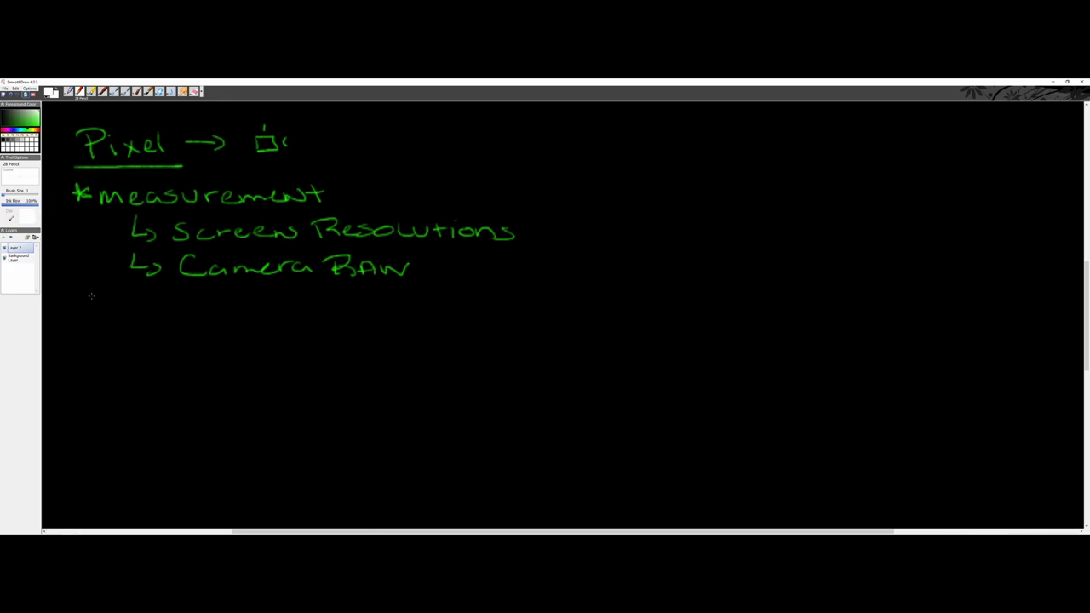
Write a new 'Screen Resolutions' heading below the list and underline it
drag(72, 315, 102, 306)
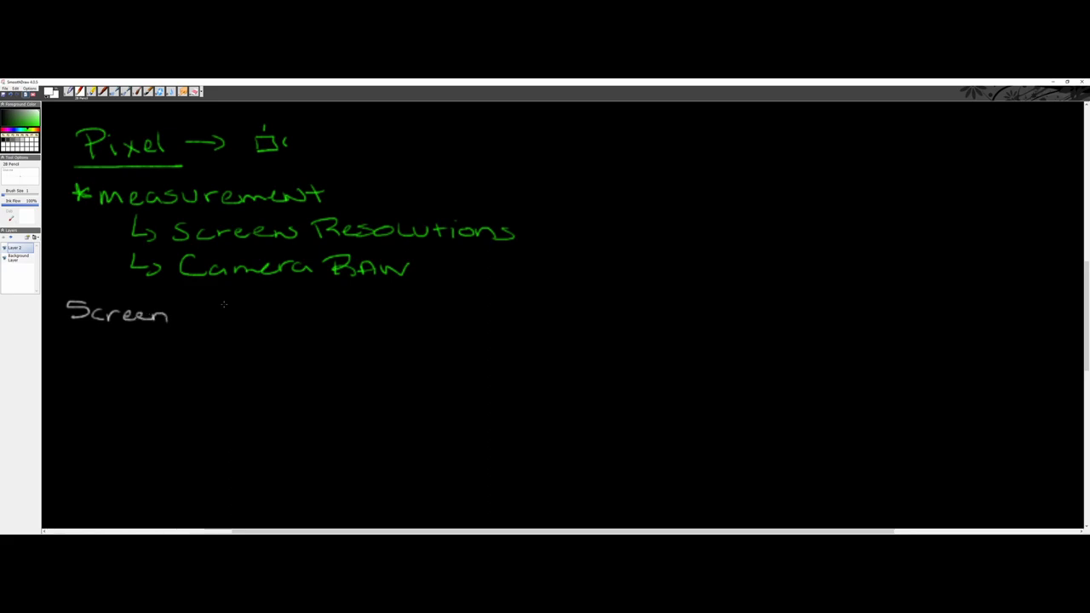
drag(179, 320, 247, 307)
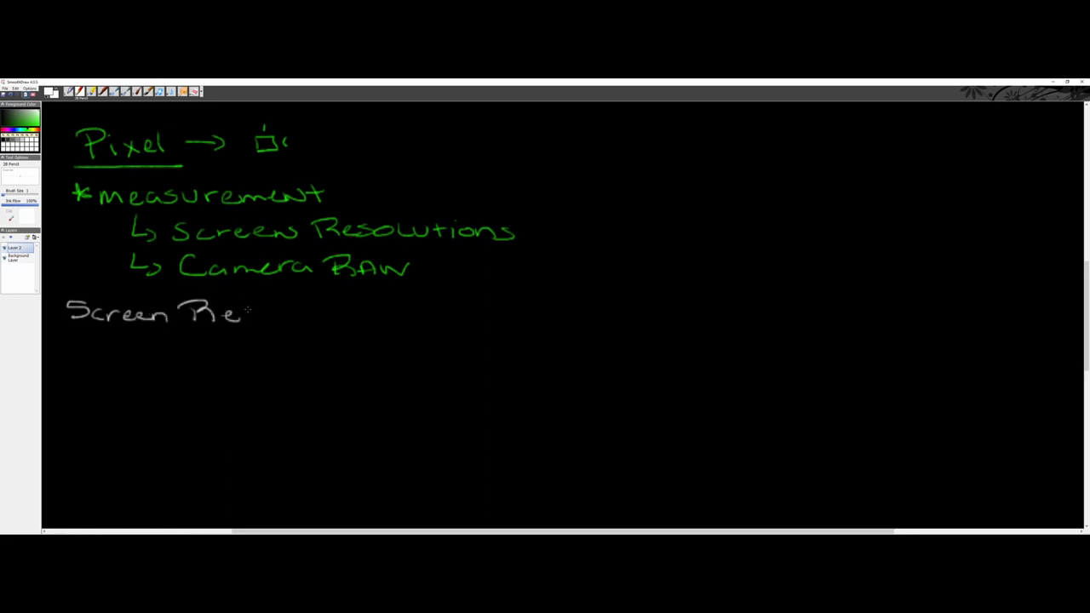
drag(242, 315, 320, 315)
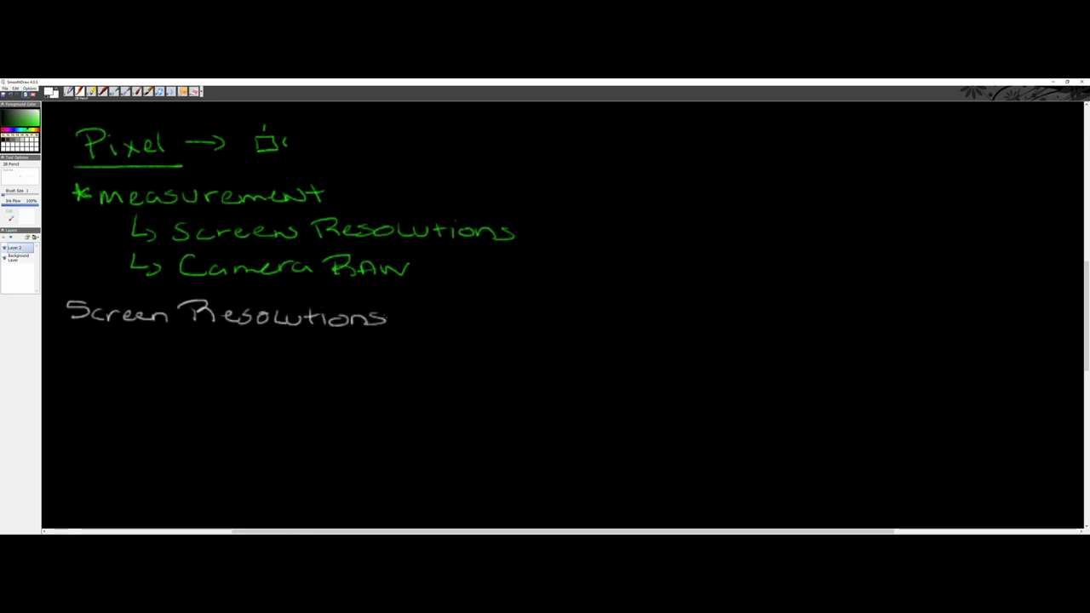
drag(70, 330, 150, 327)
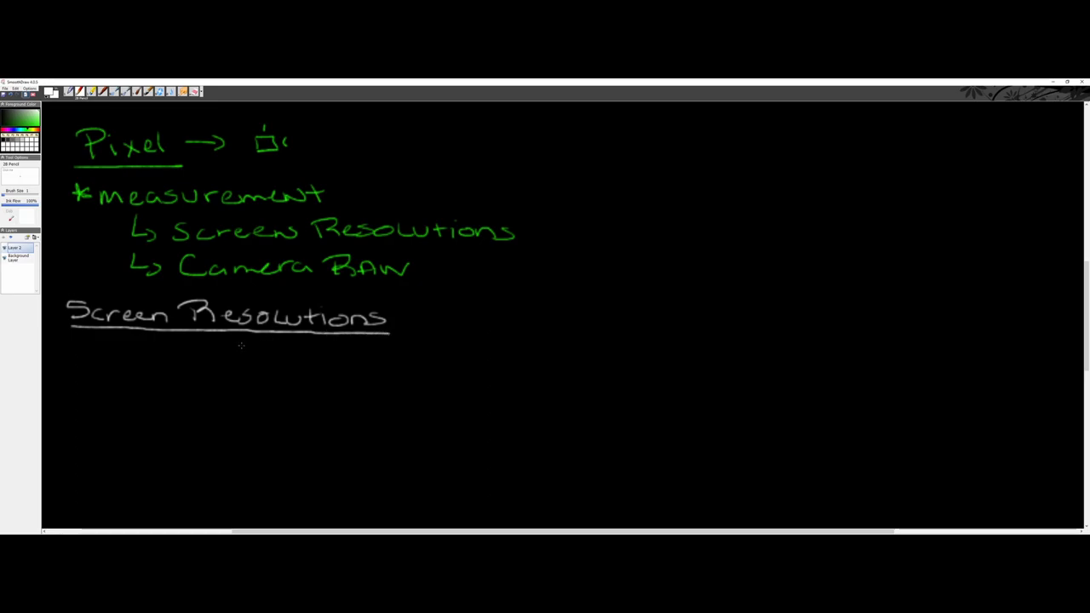
mouse_move(221, 348)
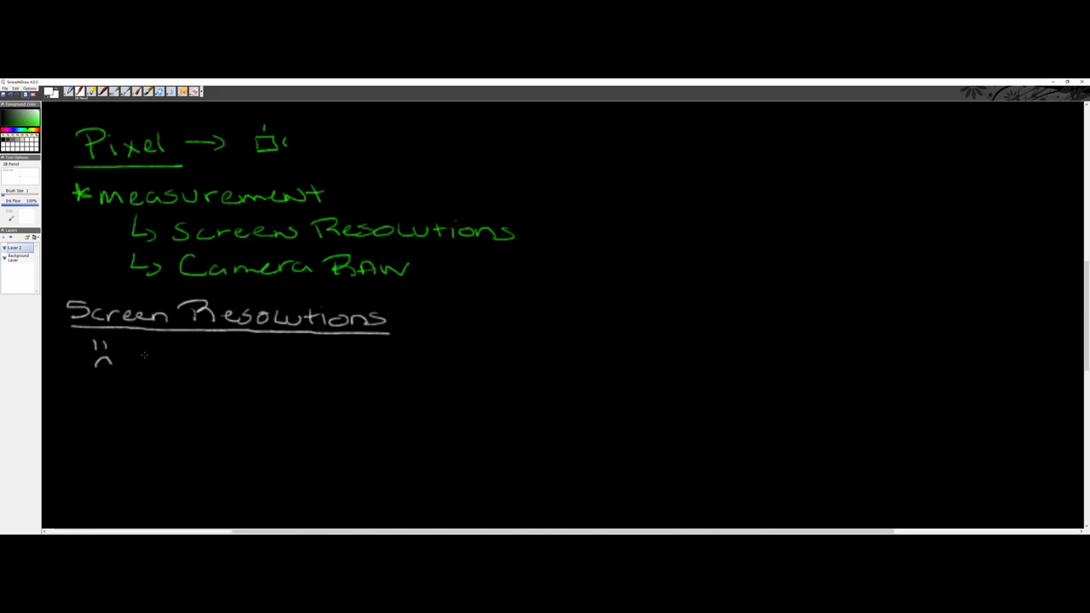
Note 'We can't control this' under the Screen Resolutions heading
drag(119, 352, 140, 361)
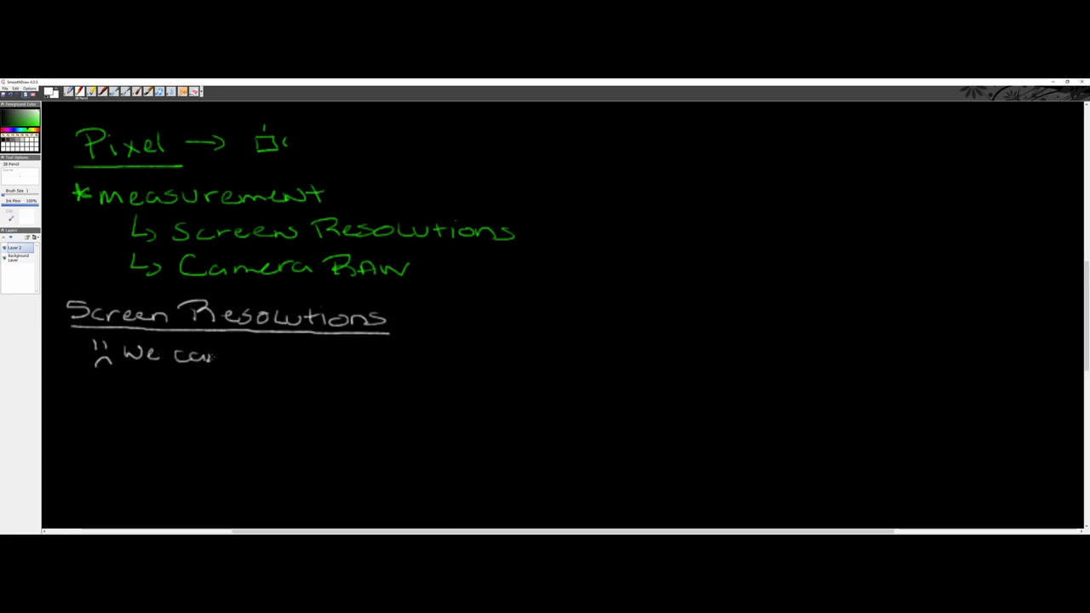
drag(217, 357, 256, 349)
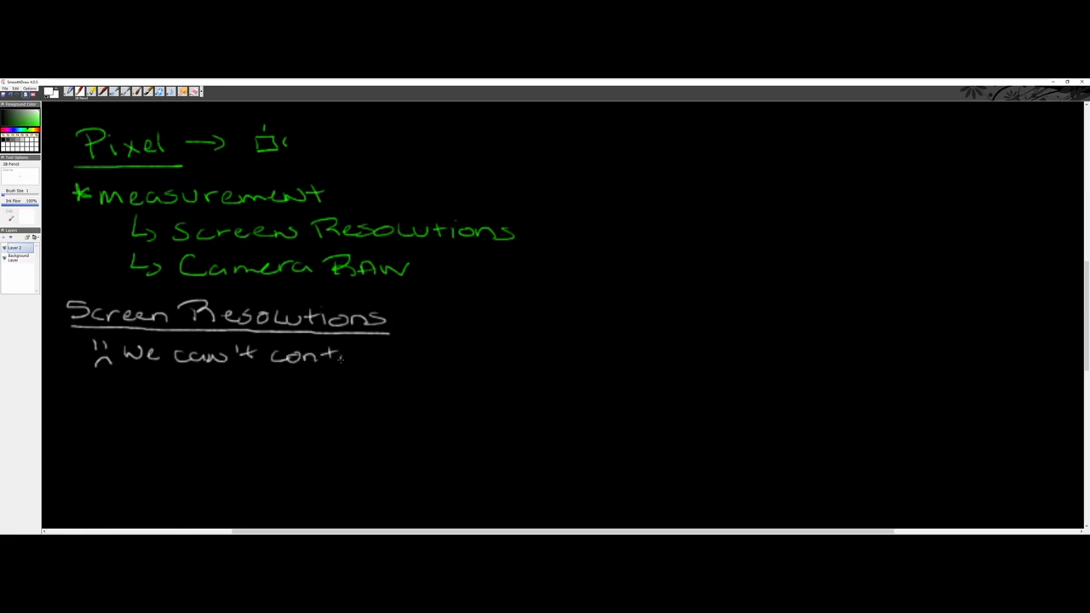
drag(340, 355, 408, 352)
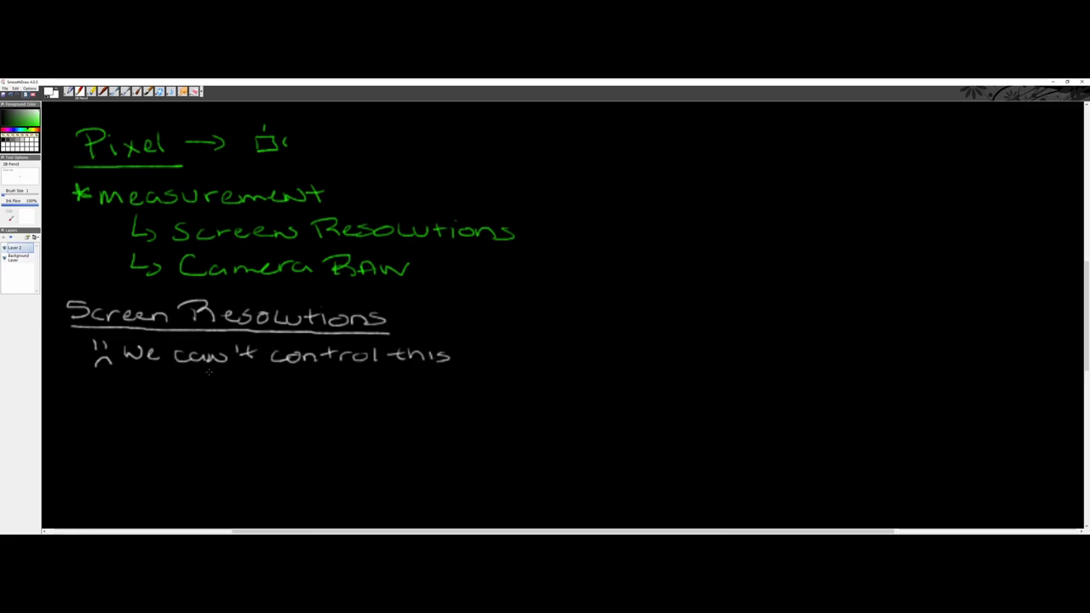
mouse_move(139, 376)
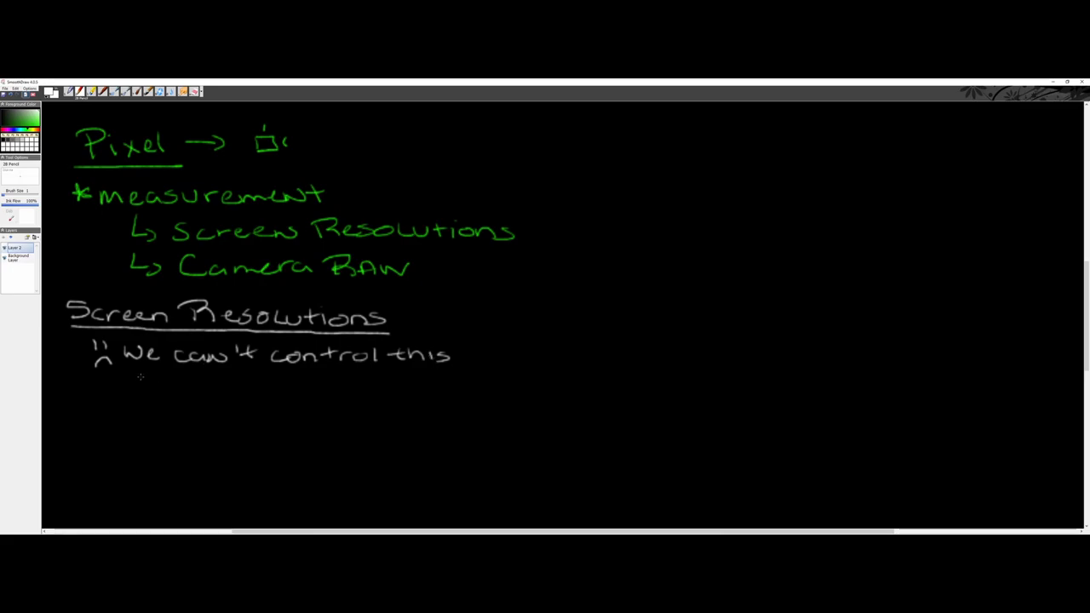
Write 'n = 1,000' branching by arrows into '200 Desktop' and '800 mobile app'
drag(140, 388, 162, 375)
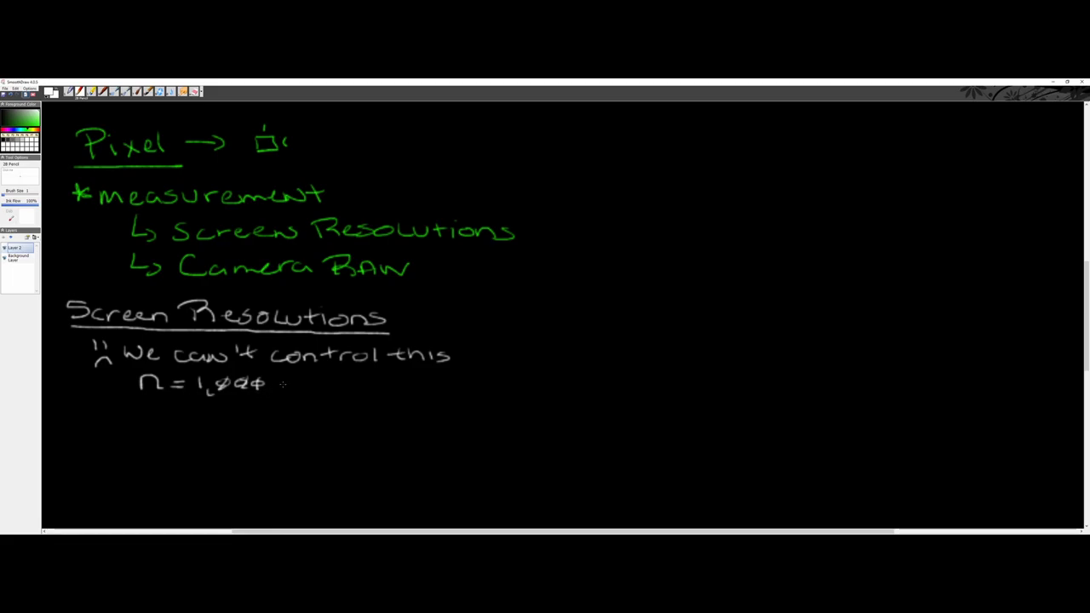
drag(273, 382, 315, 378)
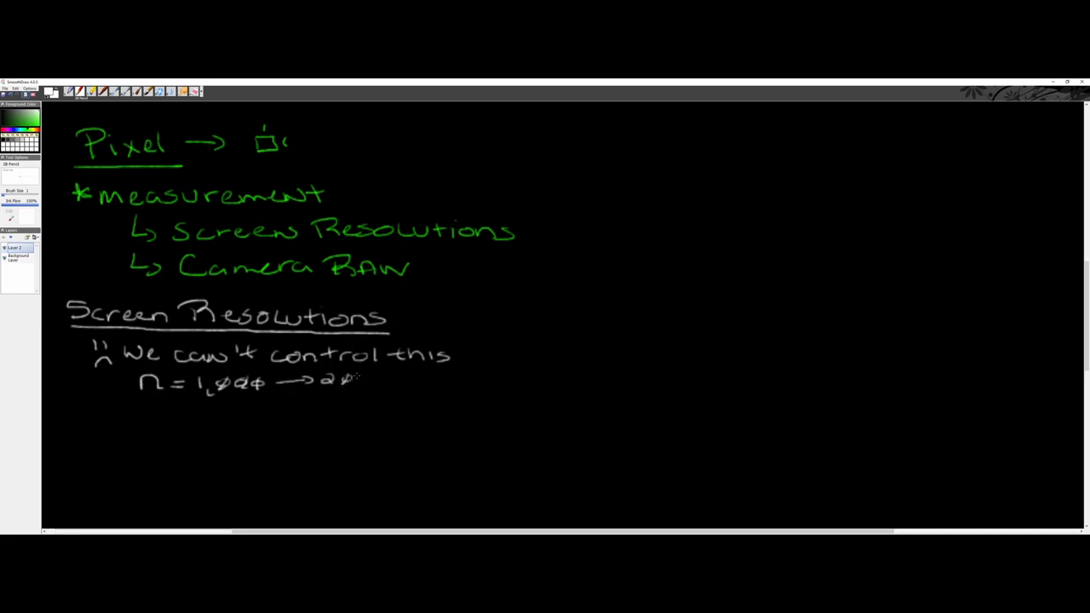
click(358, 377)
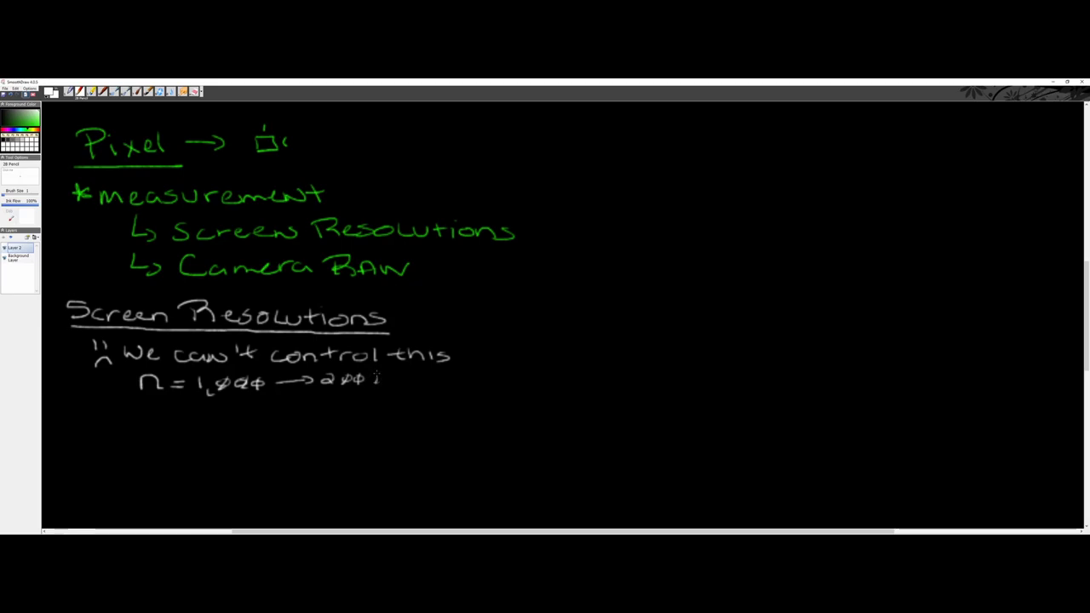
text(Desktop)
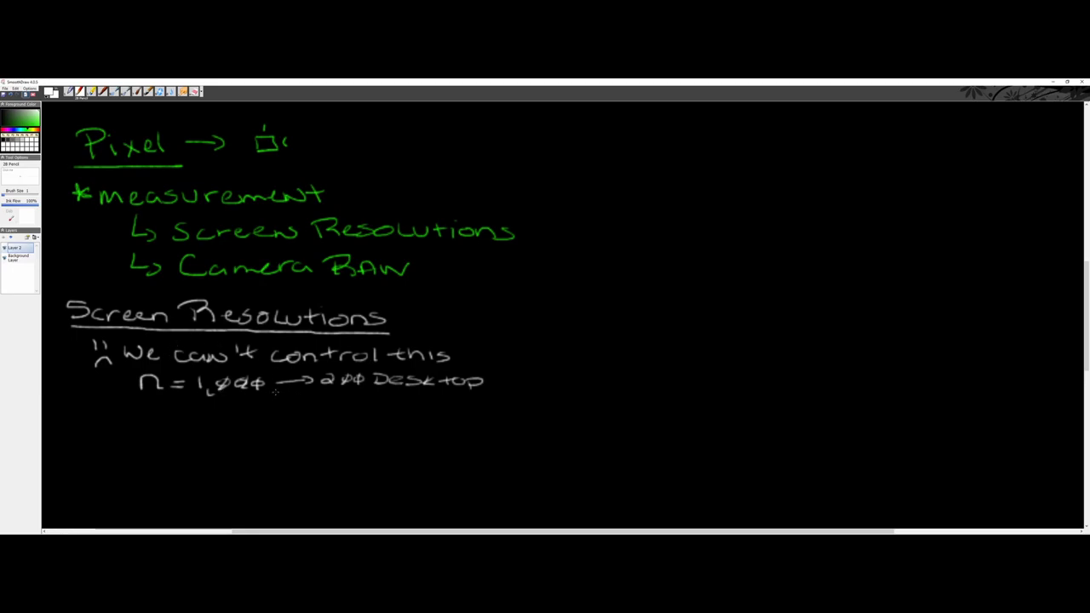
drag(275, 395, 315, 408)
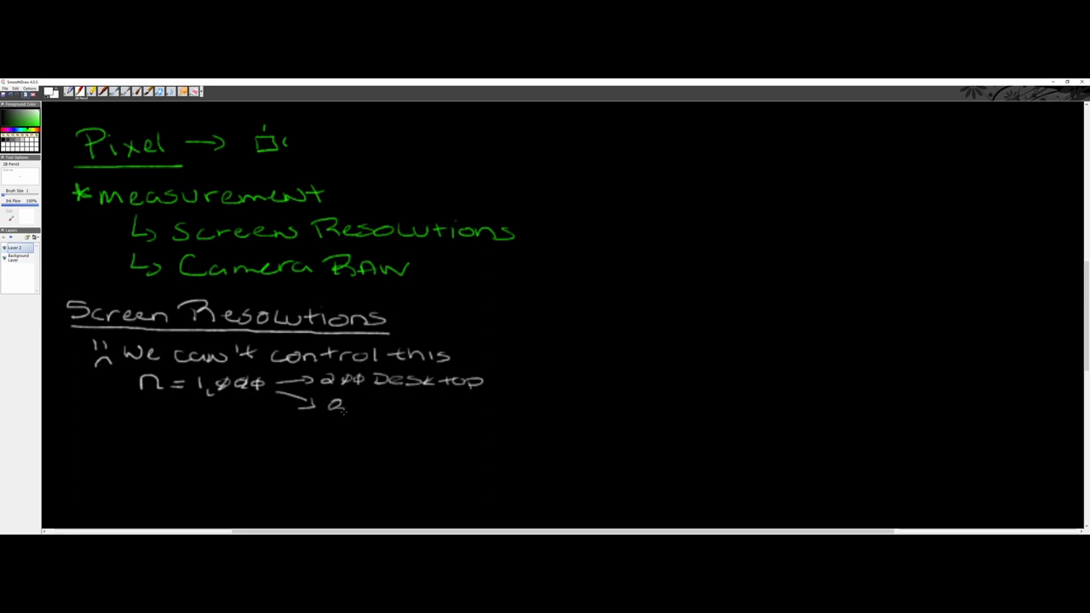
drag(332, 413, 375, 414)
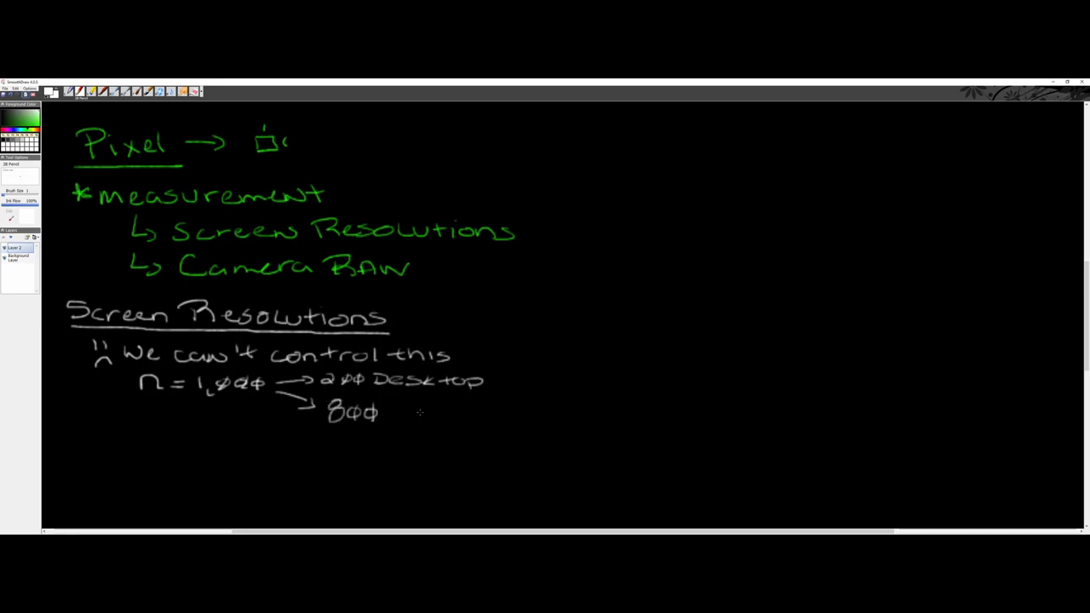
drag(388, 414, 429, 414)
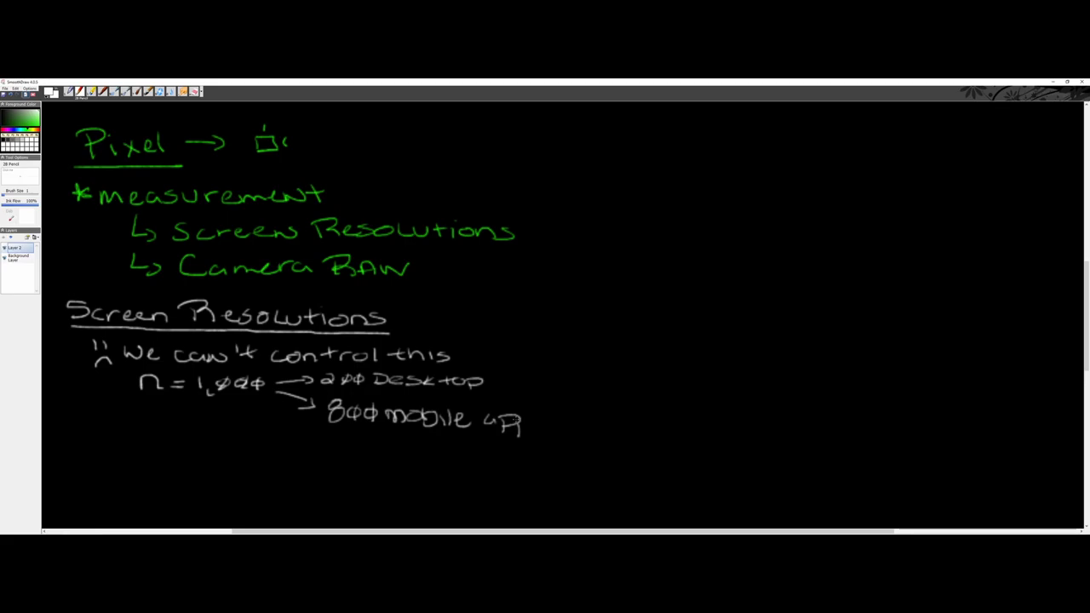
drag(507, 426, 537, 417)
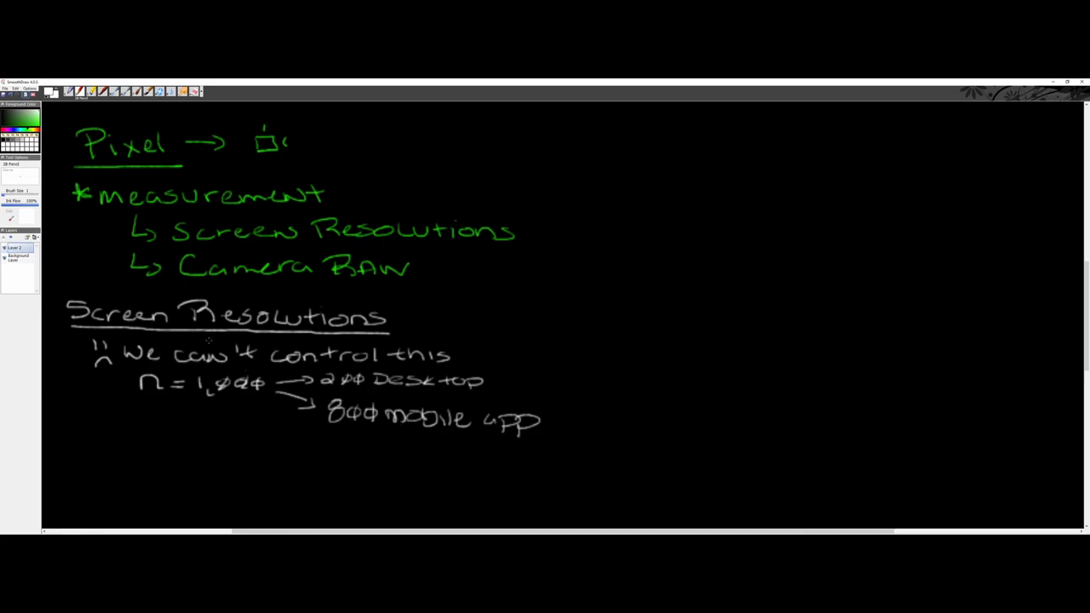
mouse_move(361, 368)
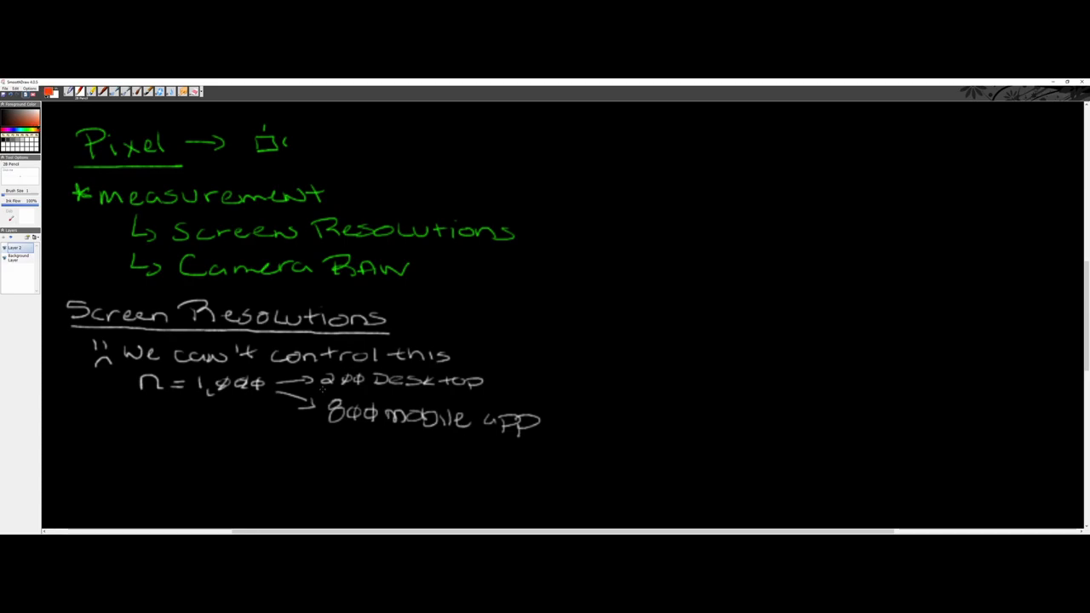
Underline 200 in red and note an arrow to '50 → 1280 × 1024'
drag(322, 390, 361, 388)
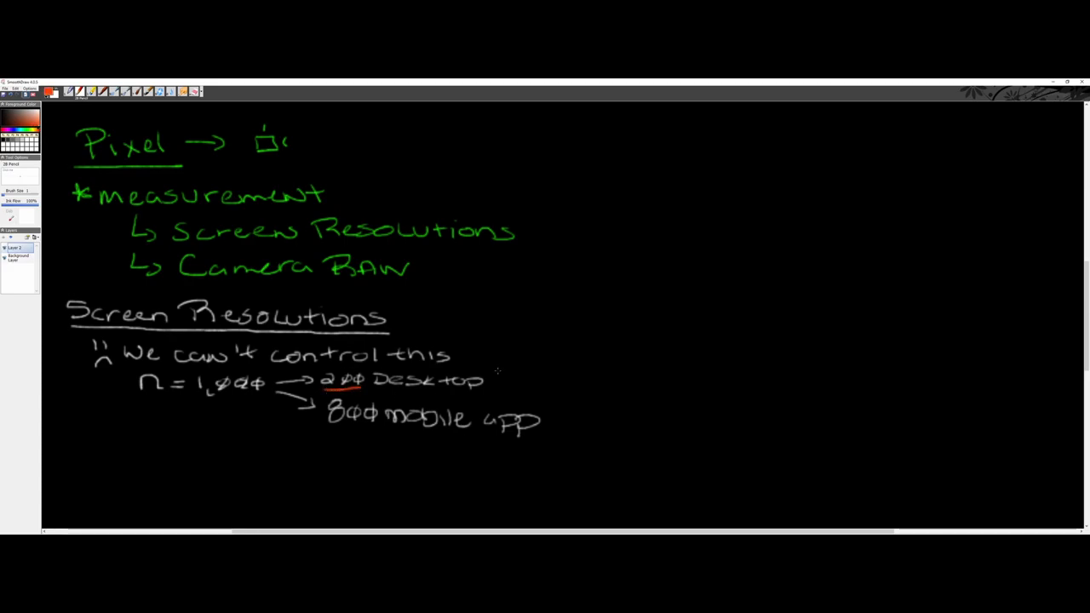
drag(497, 375, 537, 353)
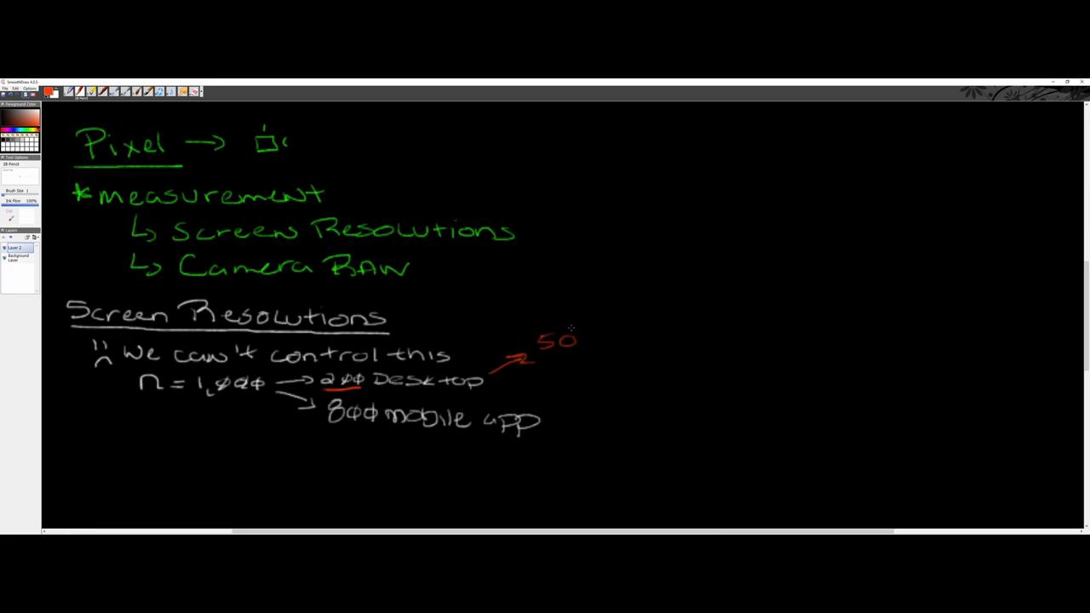
drag(566, 340, 610, 344)
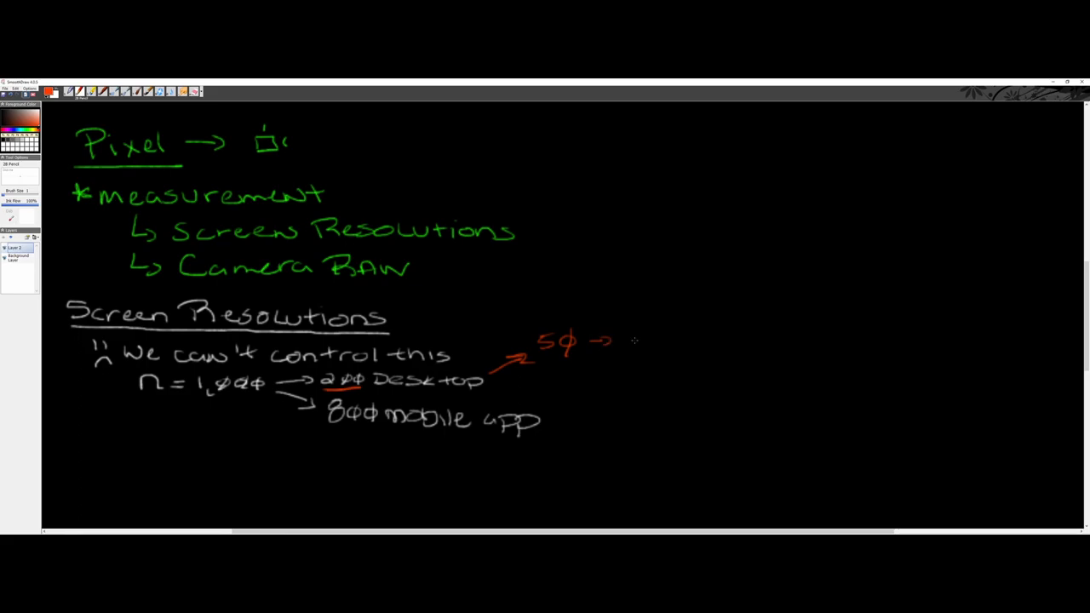
mouse_move(628, 329)
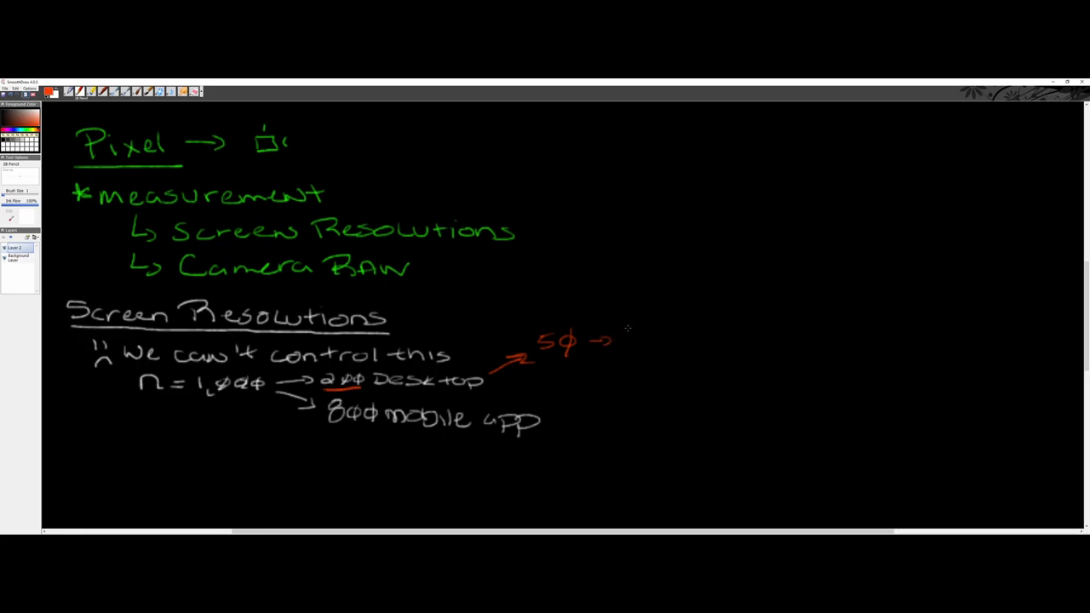
drag(621, 337, 667, 341)
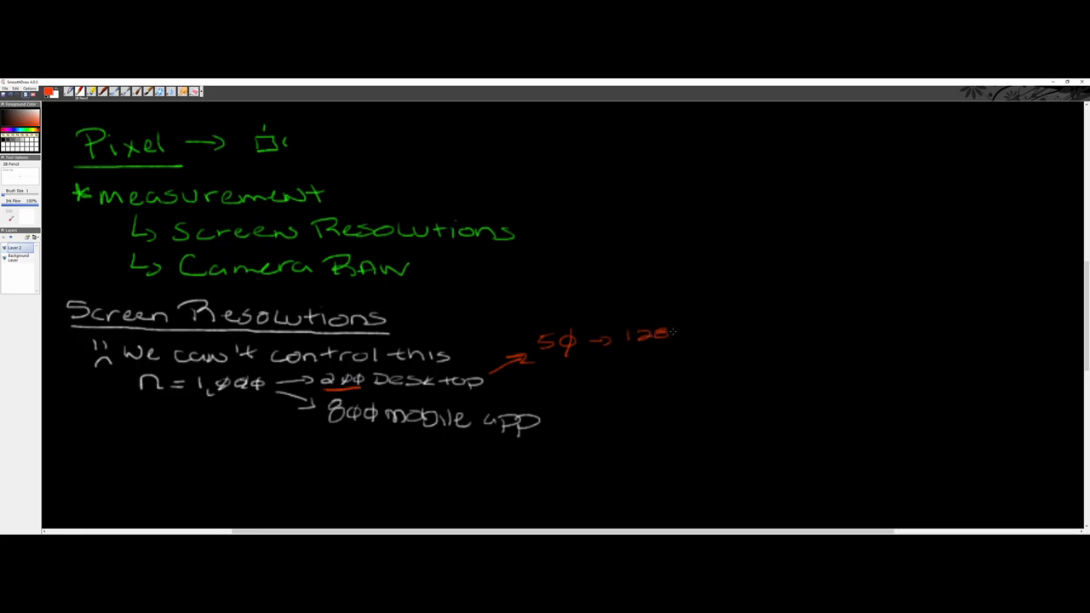
click(677, 334)
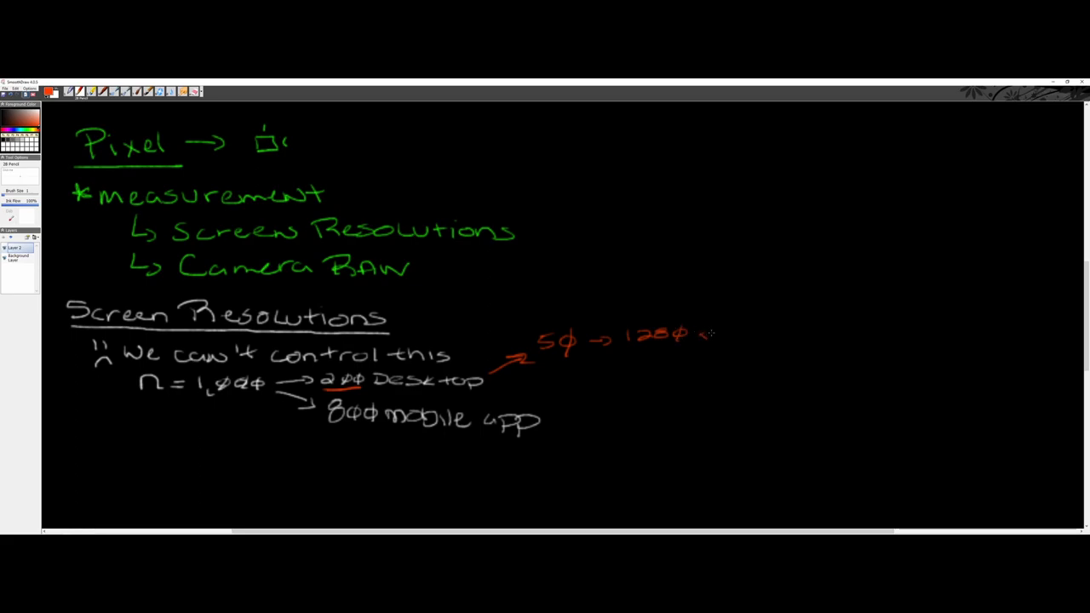
drag(698, 332, 763, 333)
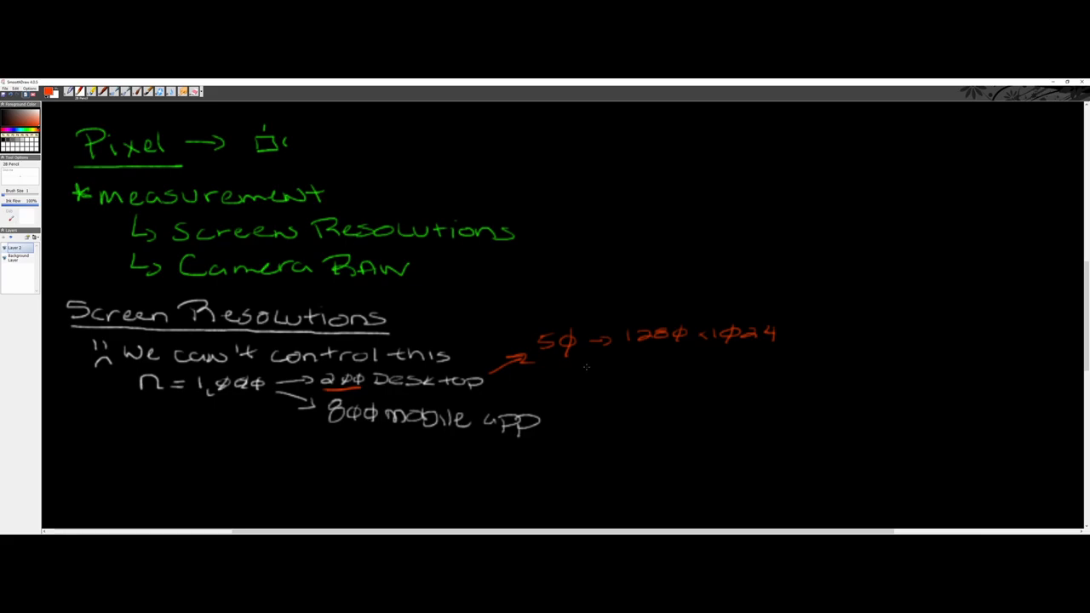
mouse_move(572, 368)
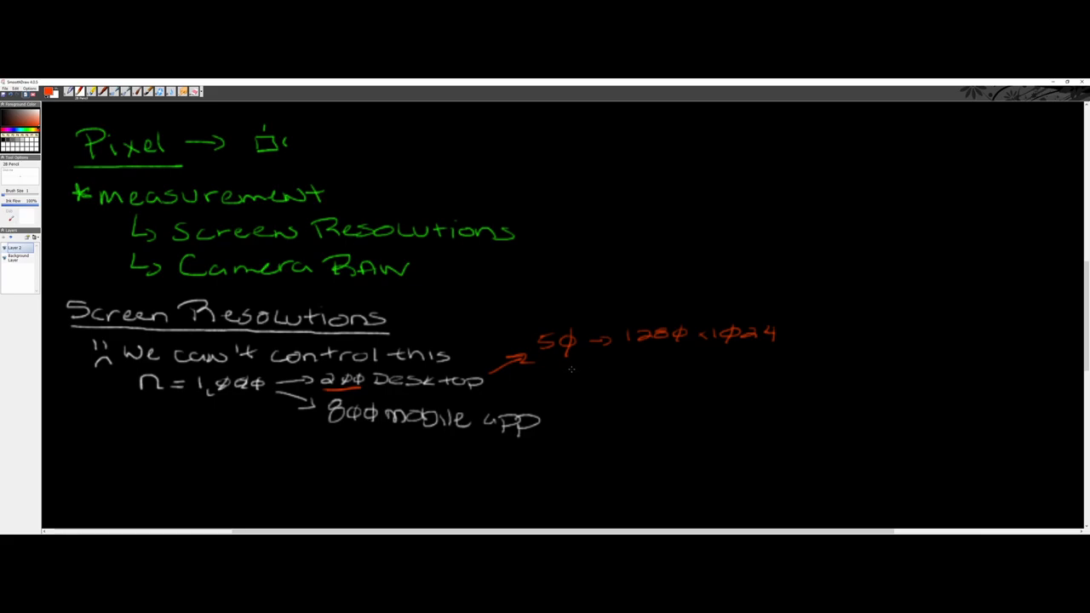
mouse_move(745, 360)
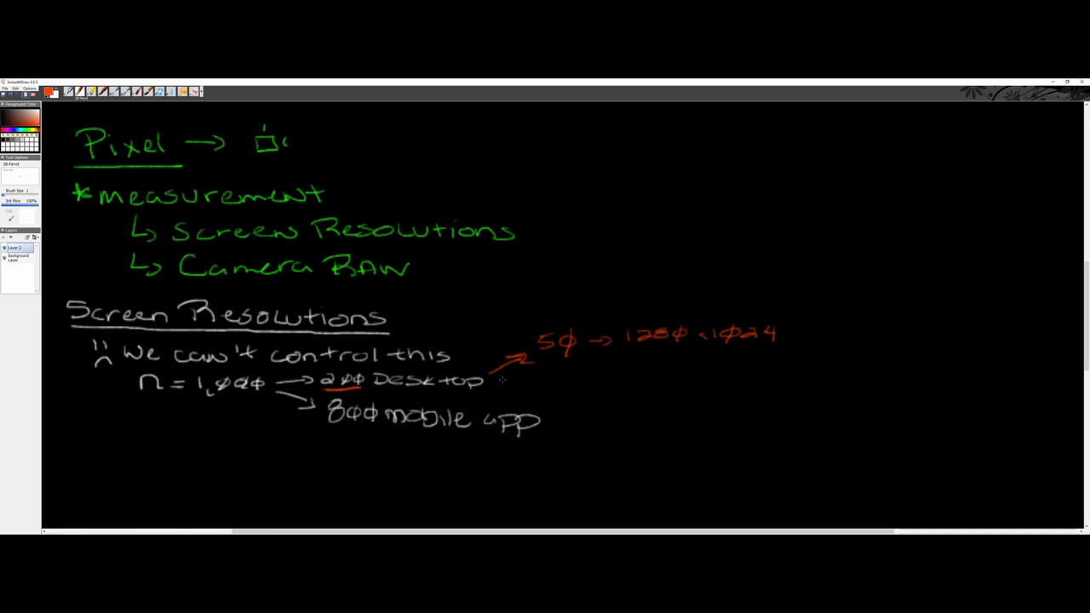
Add a second red arrow to '150 → 1600 × 900' and underline 800
drag(497, 383, 570, 383)
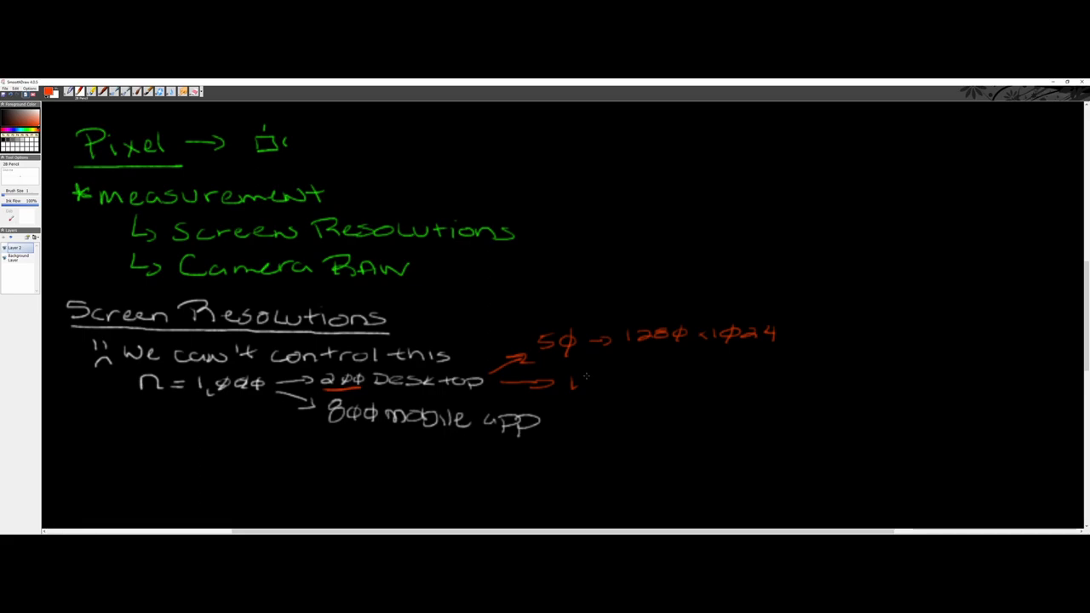
drag(579, 381, 626, 381)
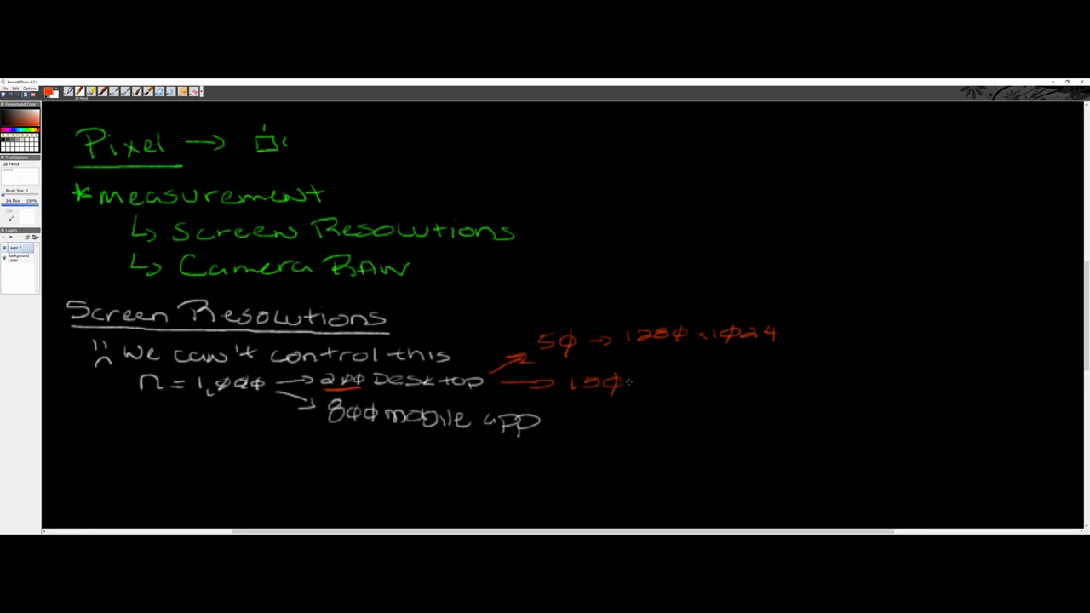
drag(630, 382, 668, 378)
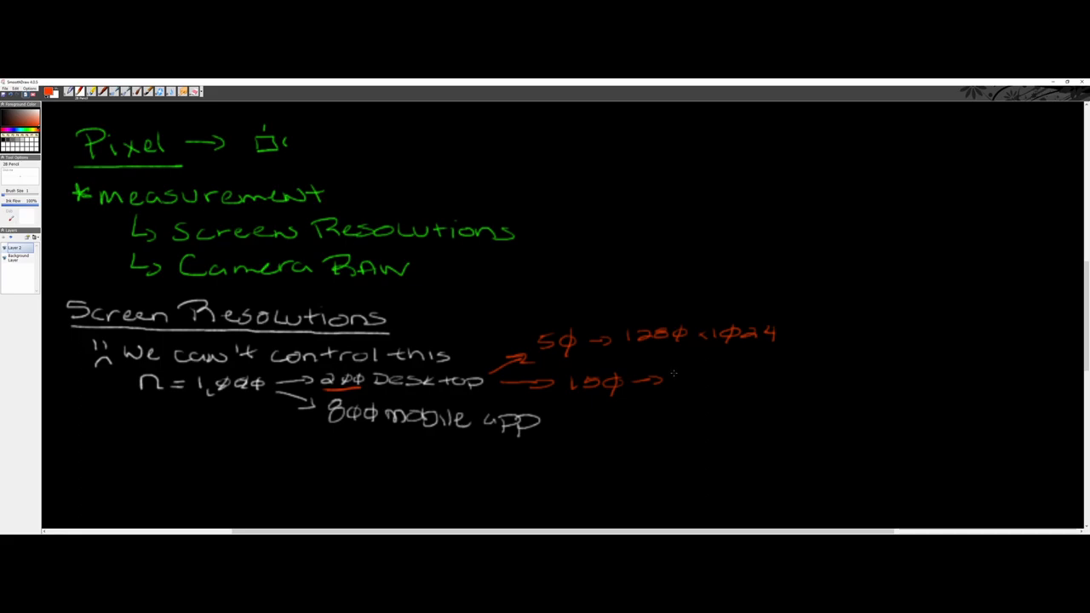
drag(672, 383, 672, 371)
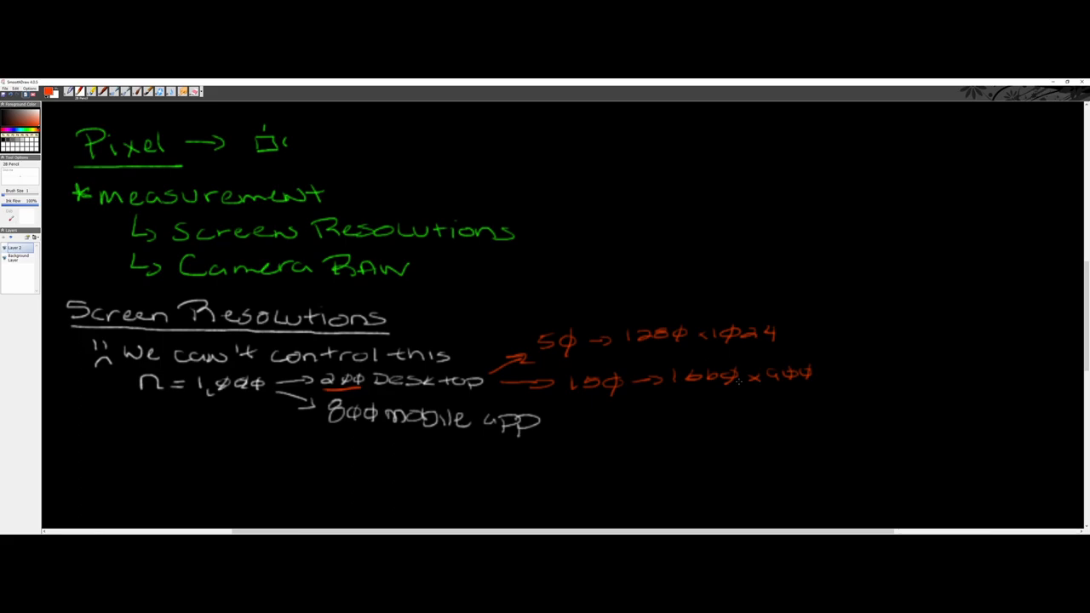
drag(331, 434, 395, 429)
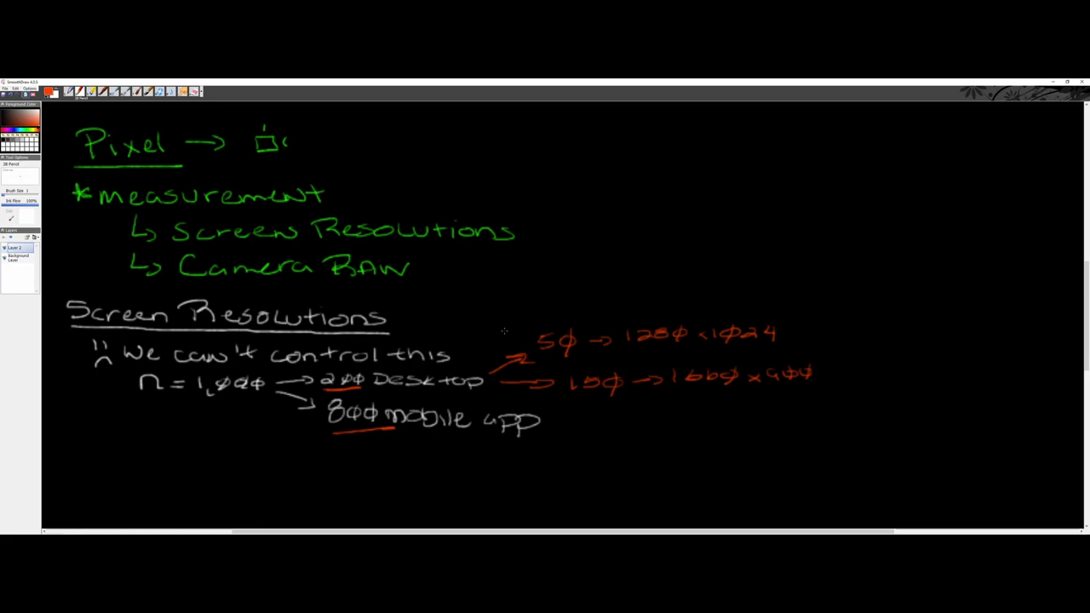
Draw a red brace beside both resolutions and label it 'Same Experience'
drag(843, 323, 843, 367)
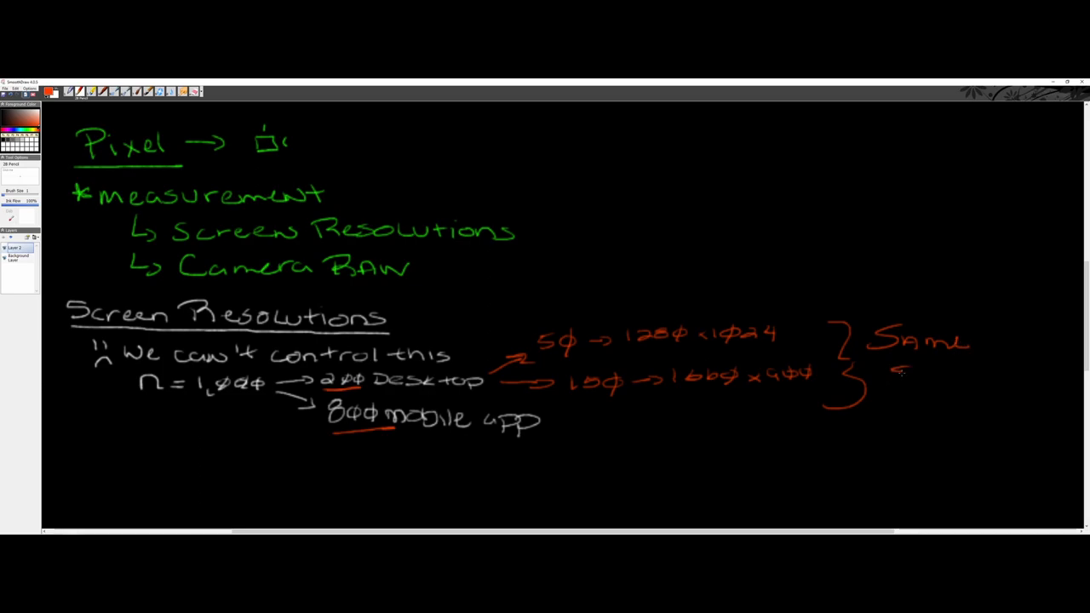
drag(885, 378, 970, 378)
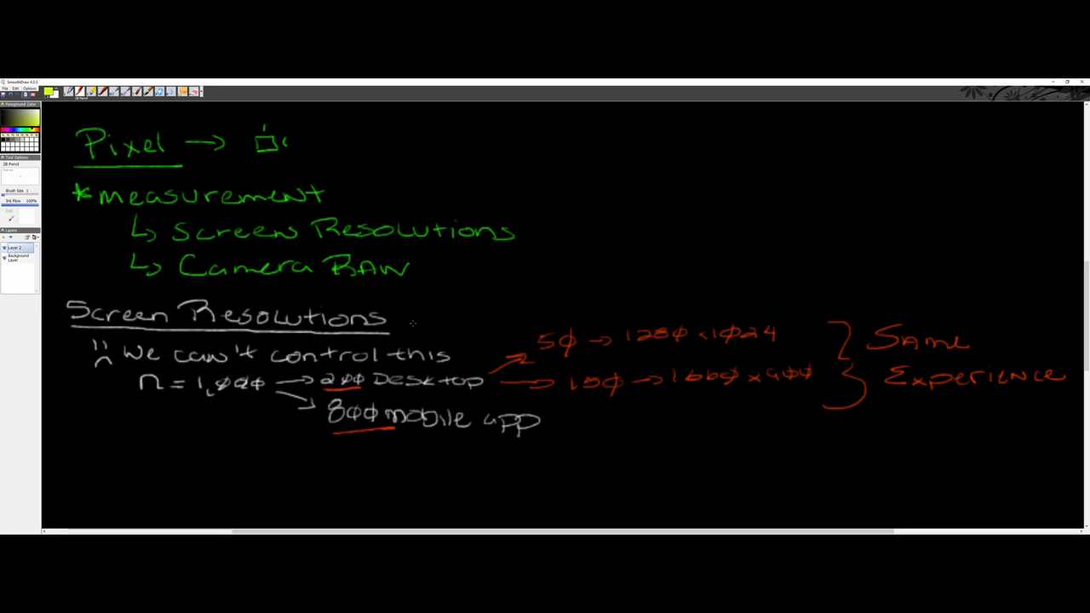
Draw a yellow arrow to a new underlined 'Image Preparation' heading and start '3 - JPG, GIF,'
drag(412, 324, 596, 150)
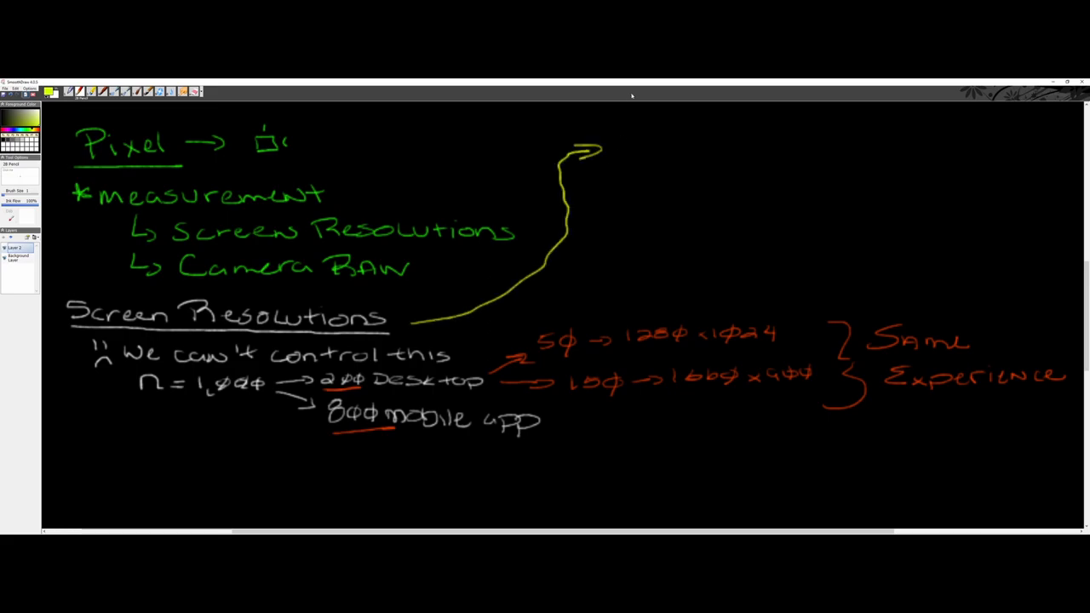
drag(613, 149, 681, 150)
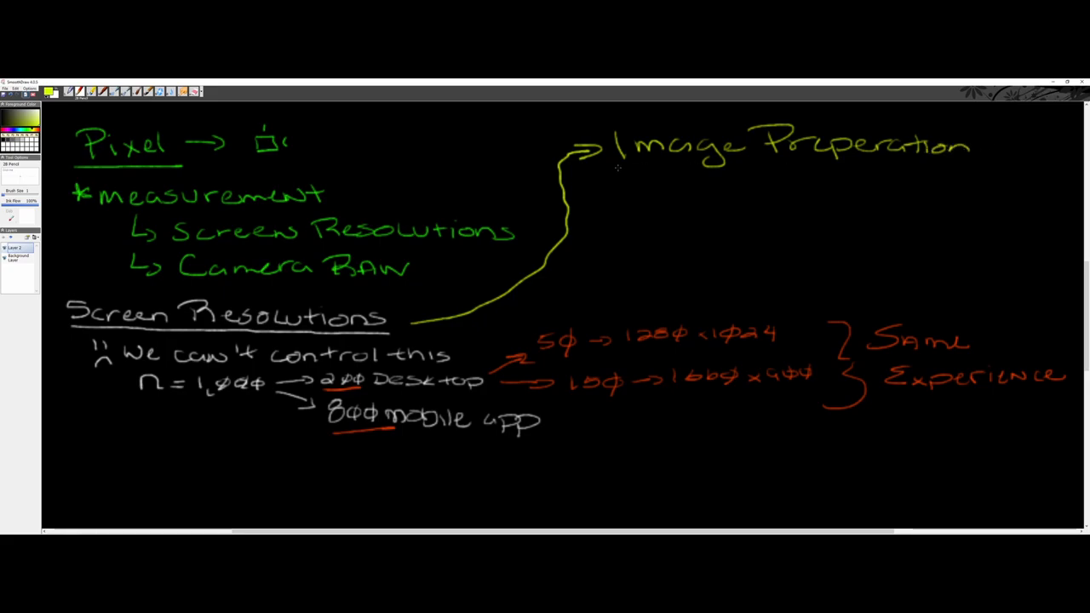
drag(616, 169, 950, 160)
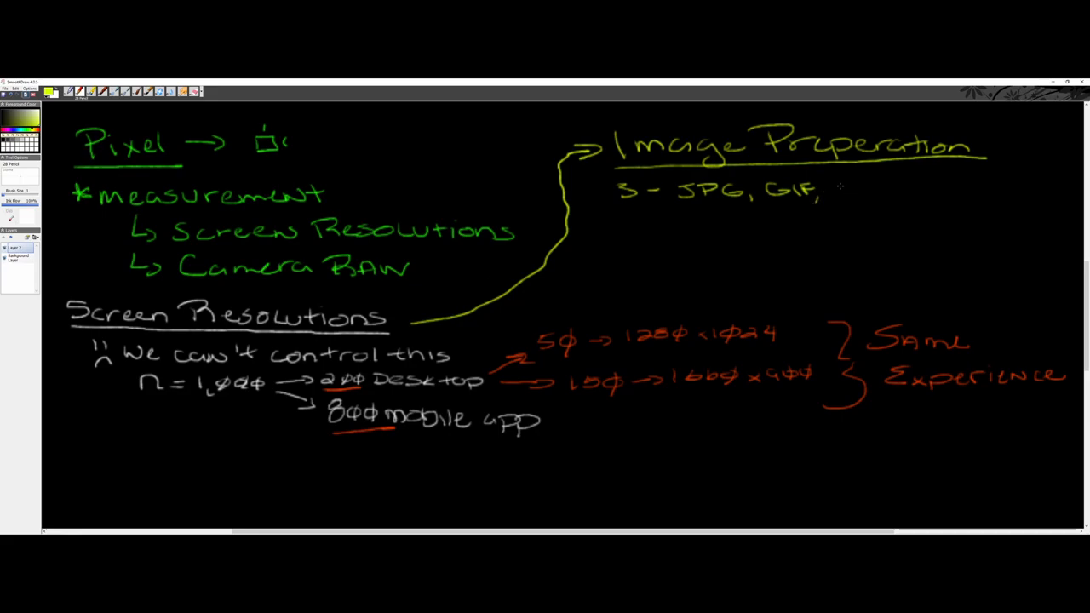
Finish the list with 'PNG', add a question mark below, and underline PNG
text(PN)
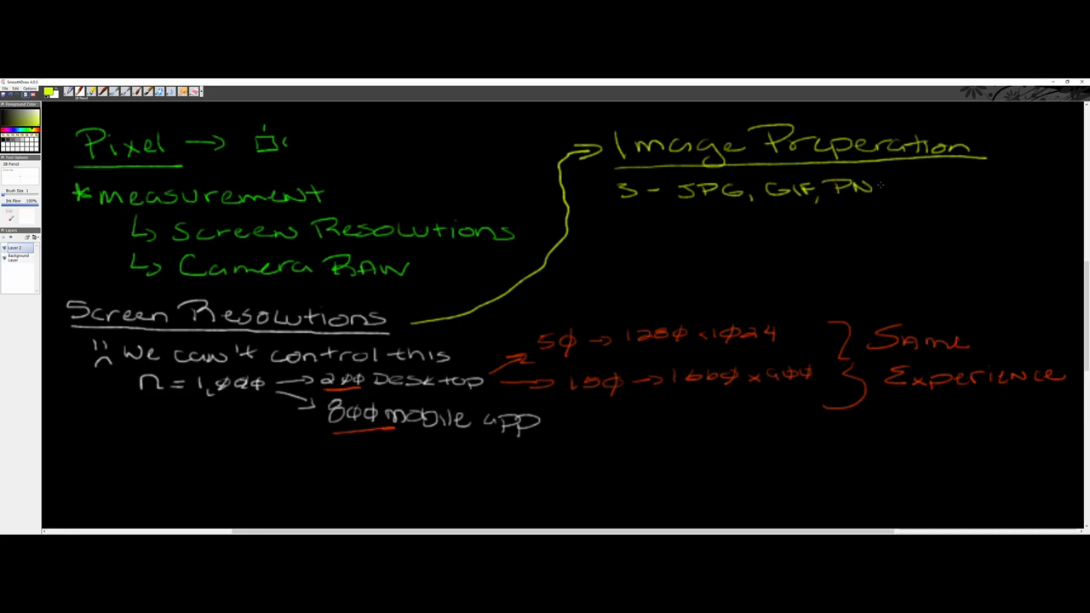
drag(864, 187, 894, 191)
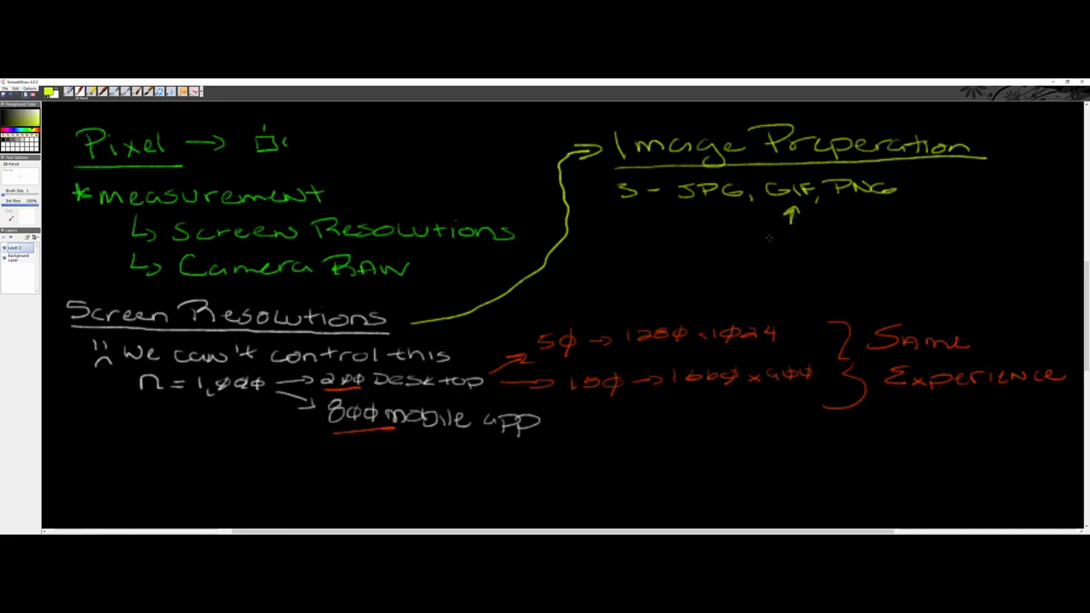
drag(769, 235, 776, 269)
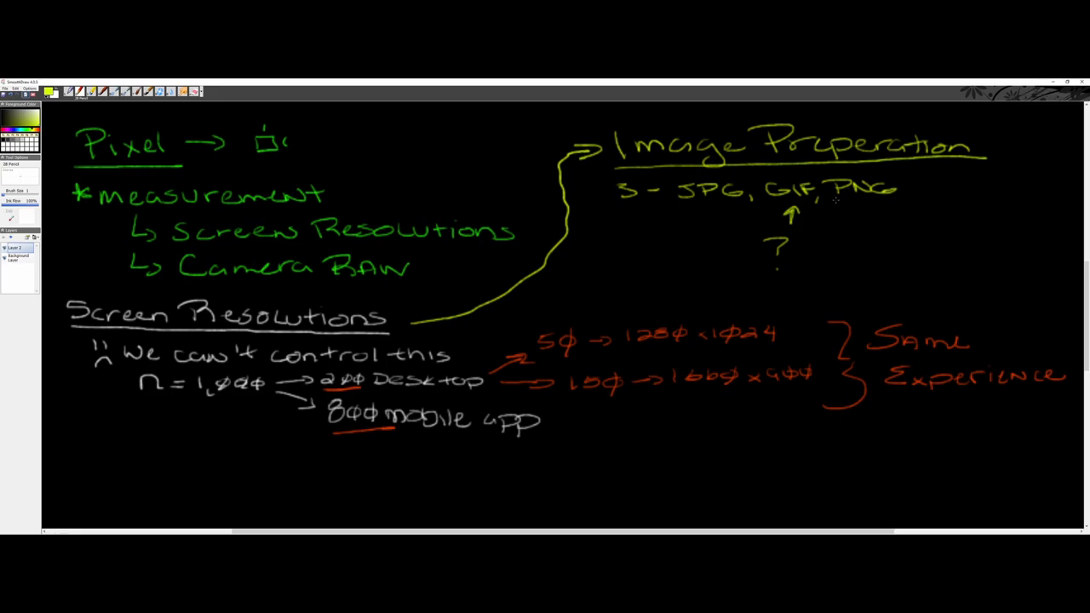
drag(836, 201, 901, 208)
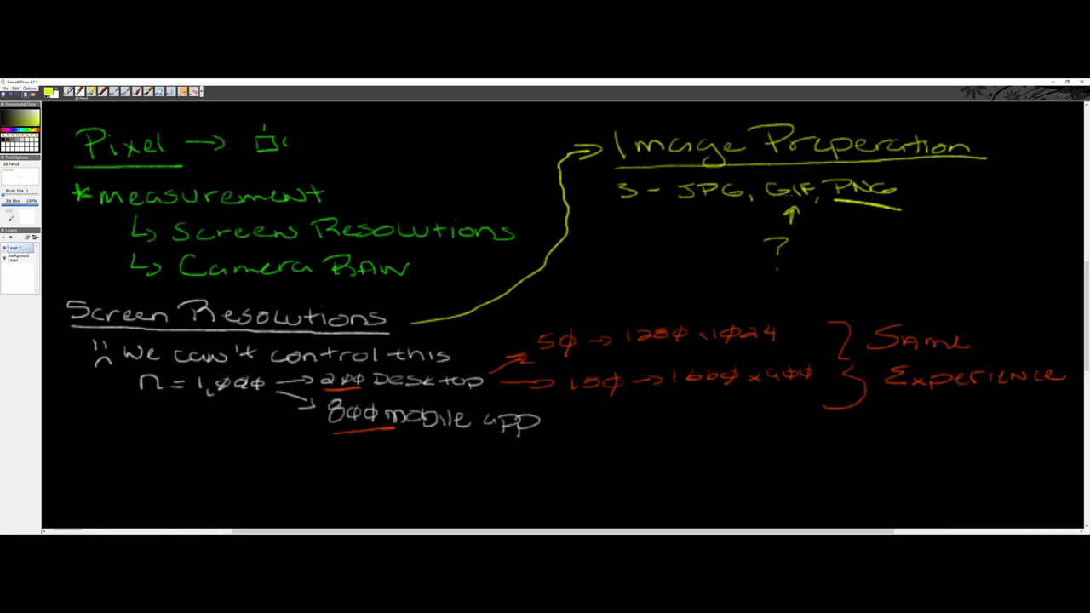
mouse_move(835, 208)
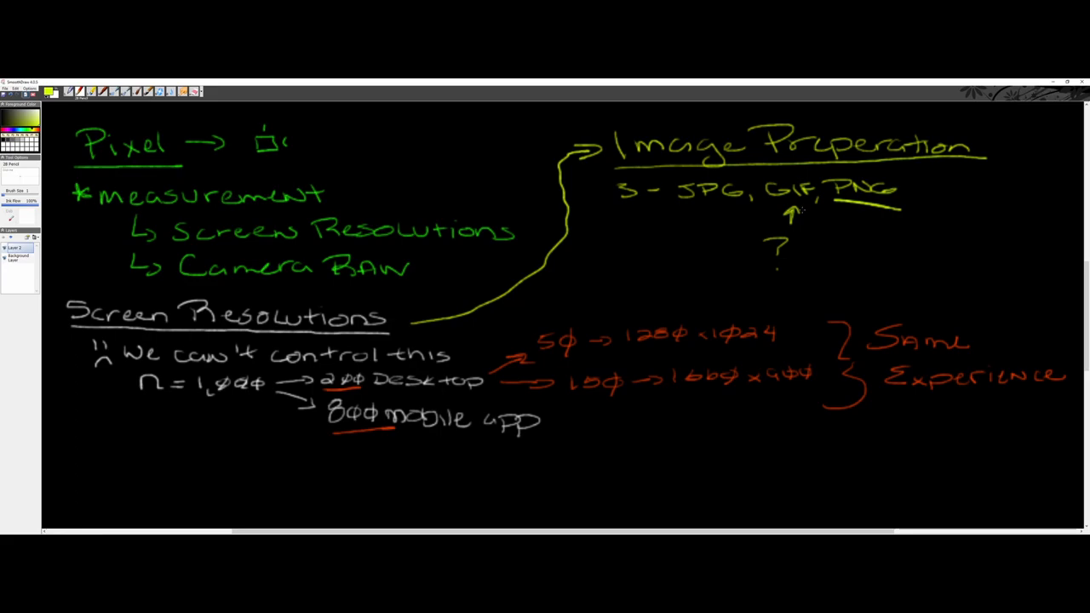
mouse_move(804, 211)
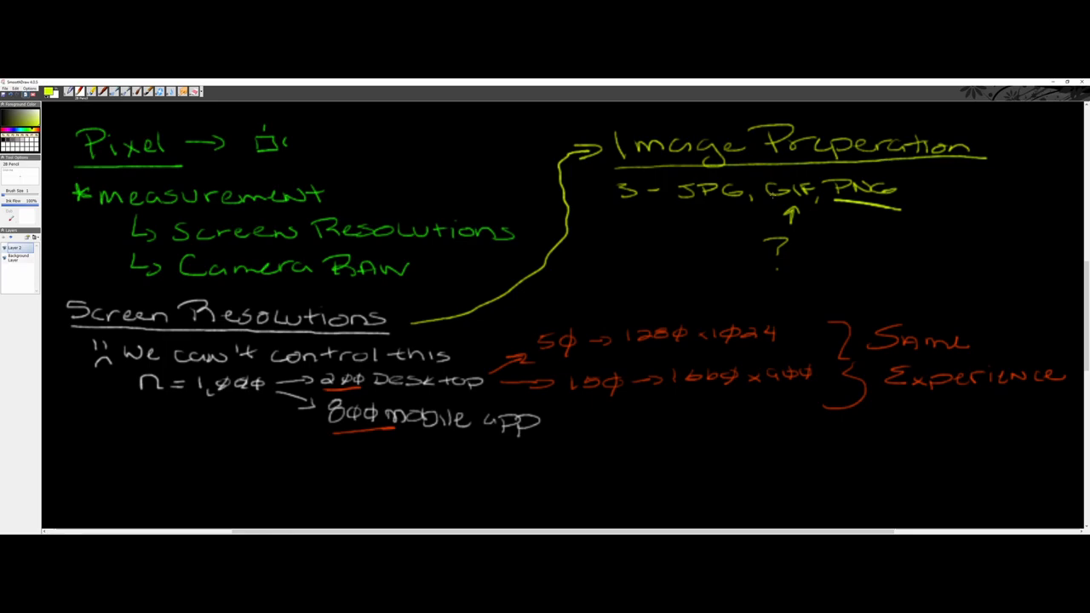
mouse_move(705, 201)
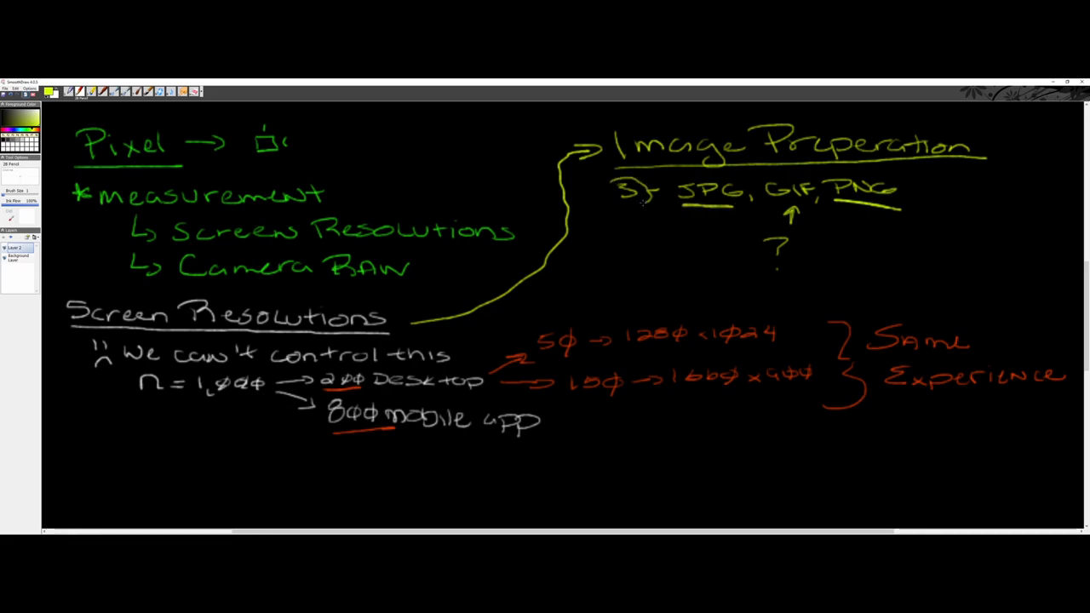
Circle the 3 and write '(Raw) → Convert, Downsize' beside the question mark
drag(634, 179, 634, 200)
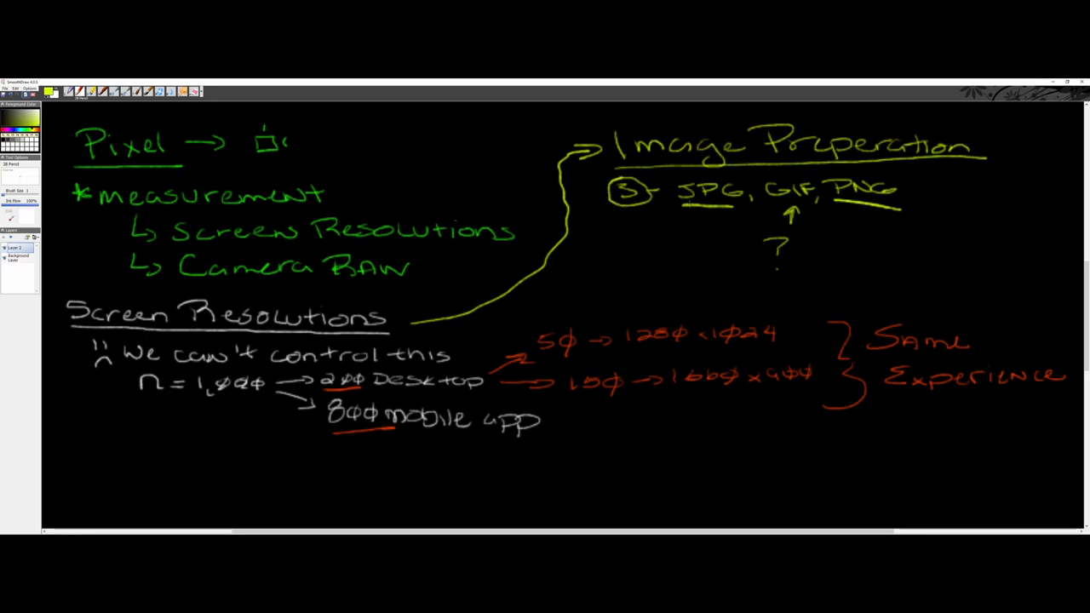
mouse_move(666, 222)
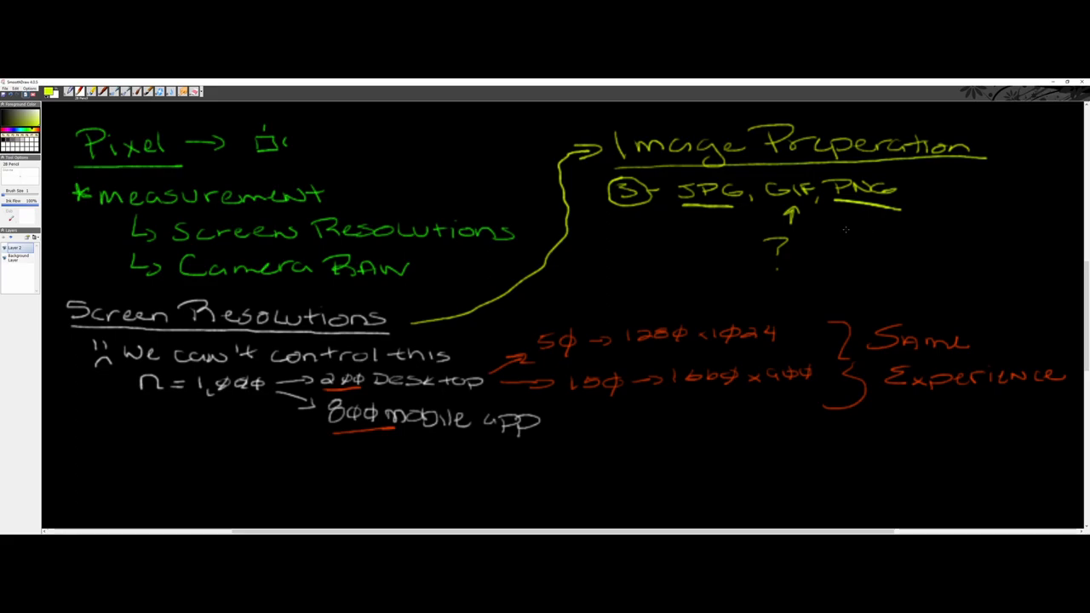
drag(826, 255, 869, 242)
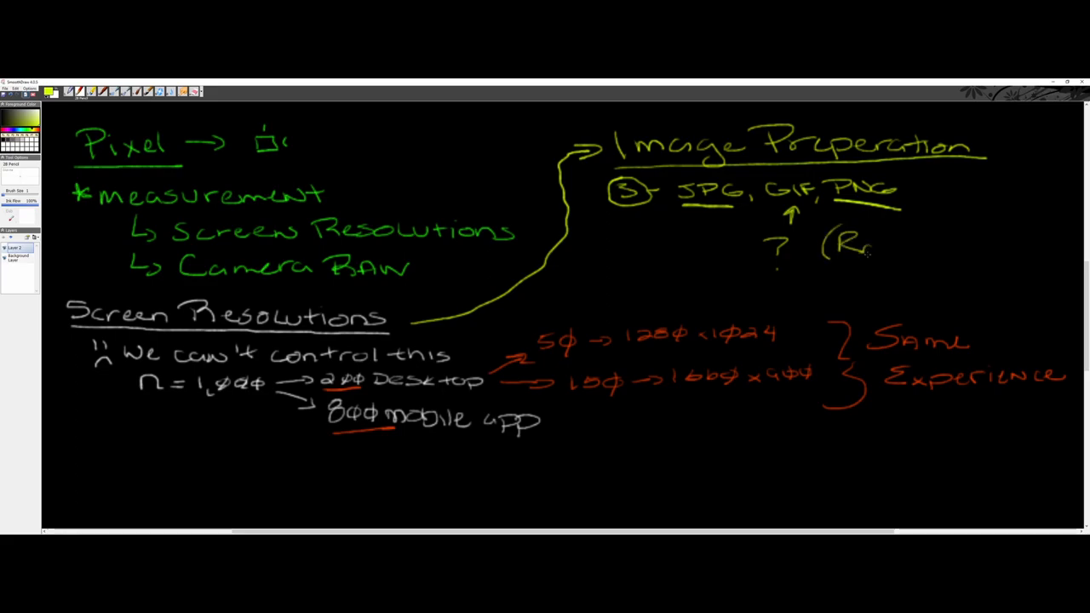
drag(843, 247, 922, 246)
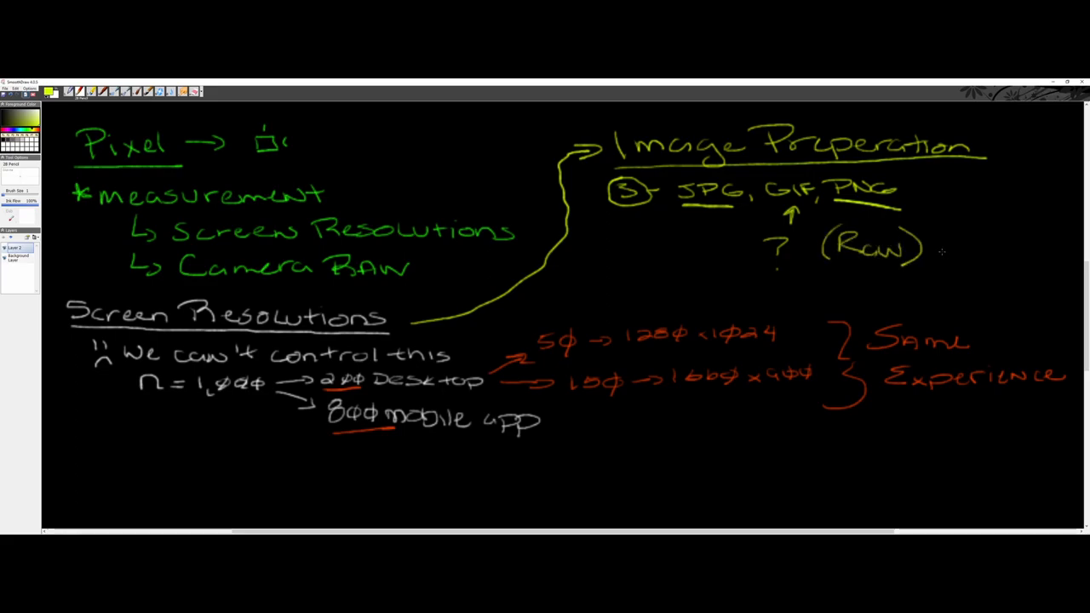
drag(928, 247, 953, 247)
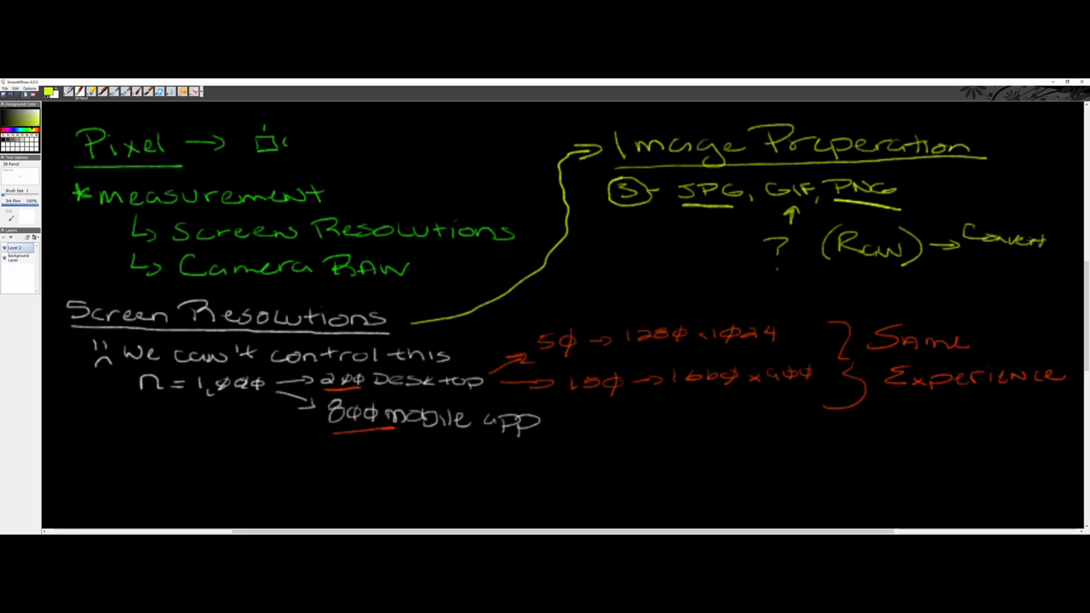
text(Downsize)
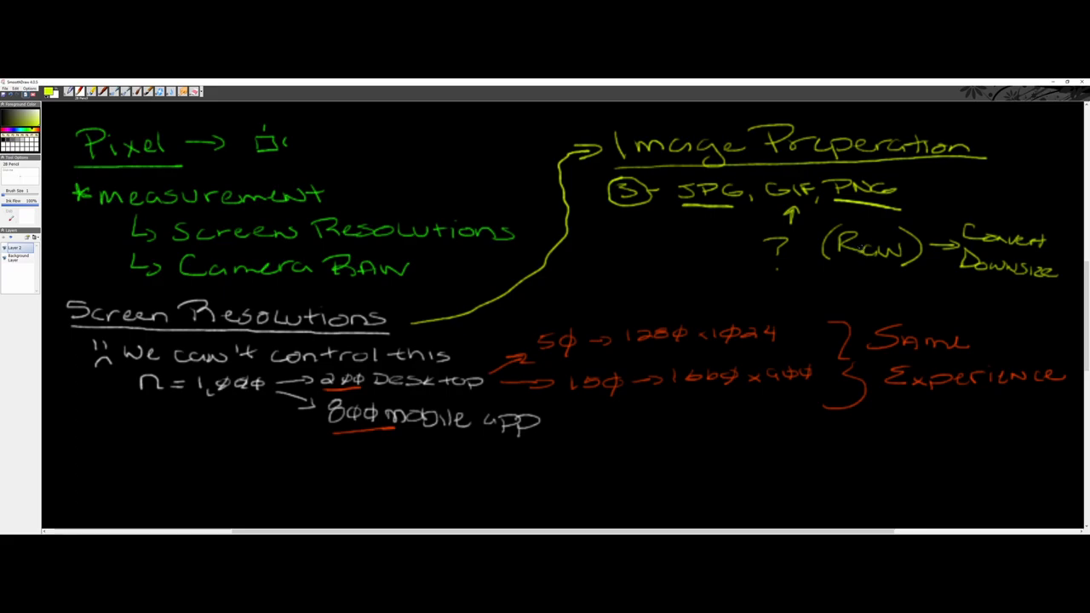
mouse_move(619, 269)
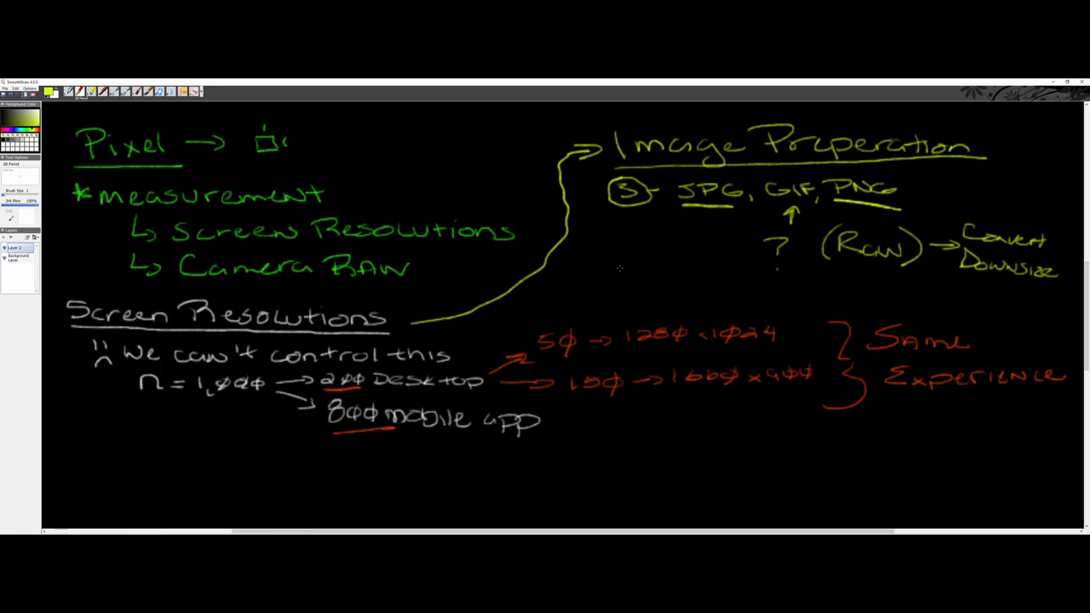
mouse_move(625, 255)
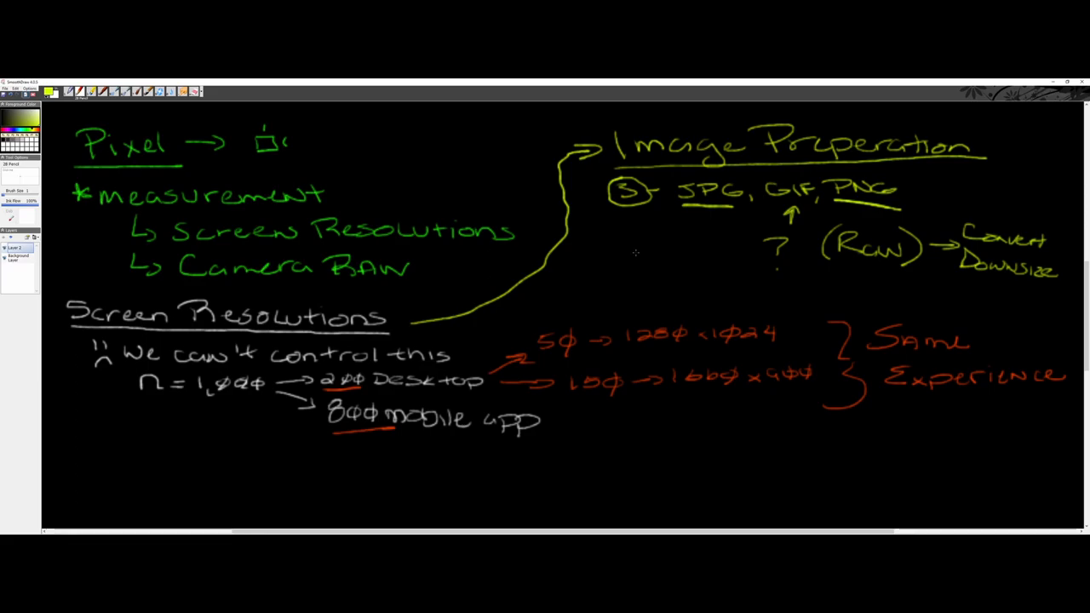
mouse_move(638, 252)
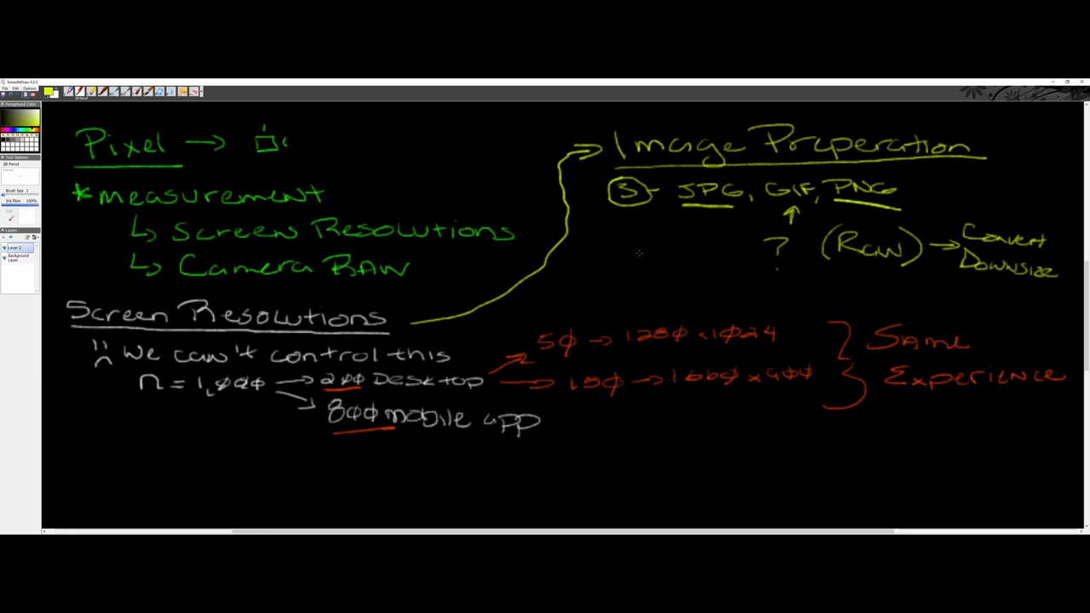
mouse_move(634, 249)
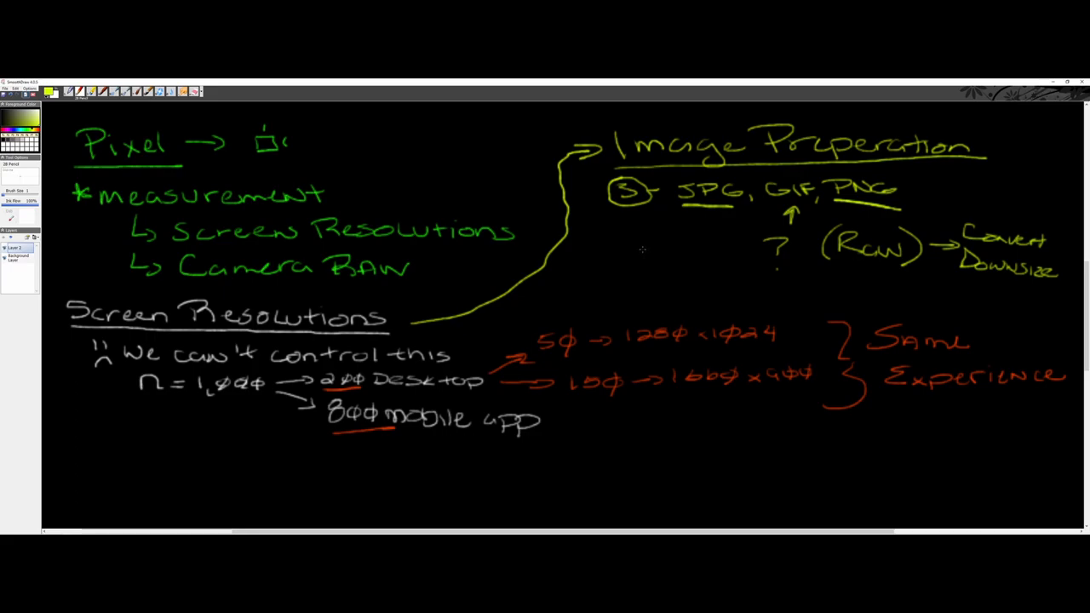
mouse_move(640, 248)
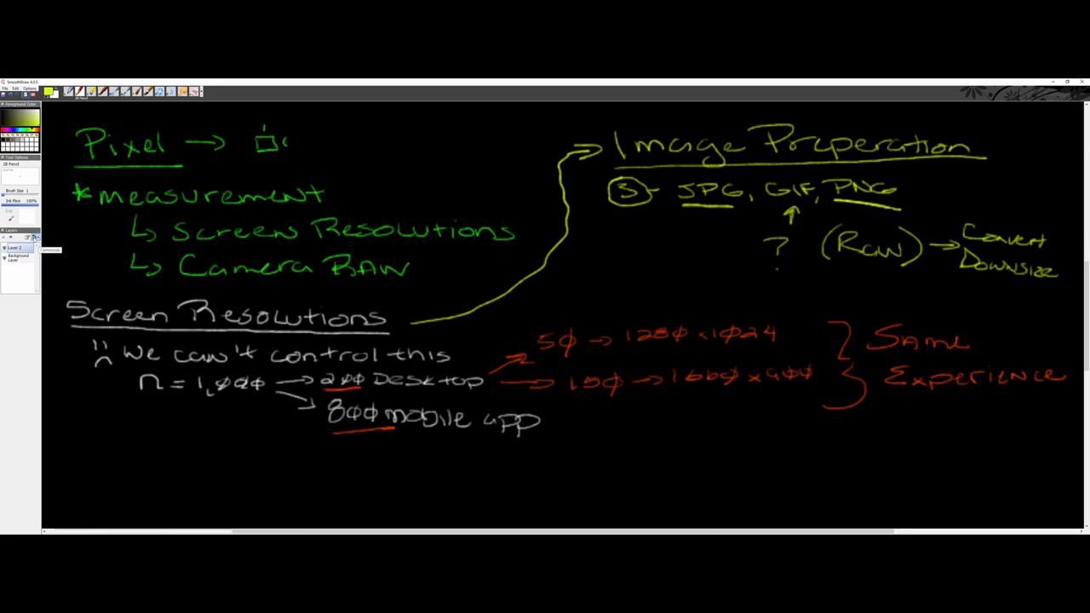
Start a fresh blank board and begin a blue 'D' at the top left
click(34, 236)
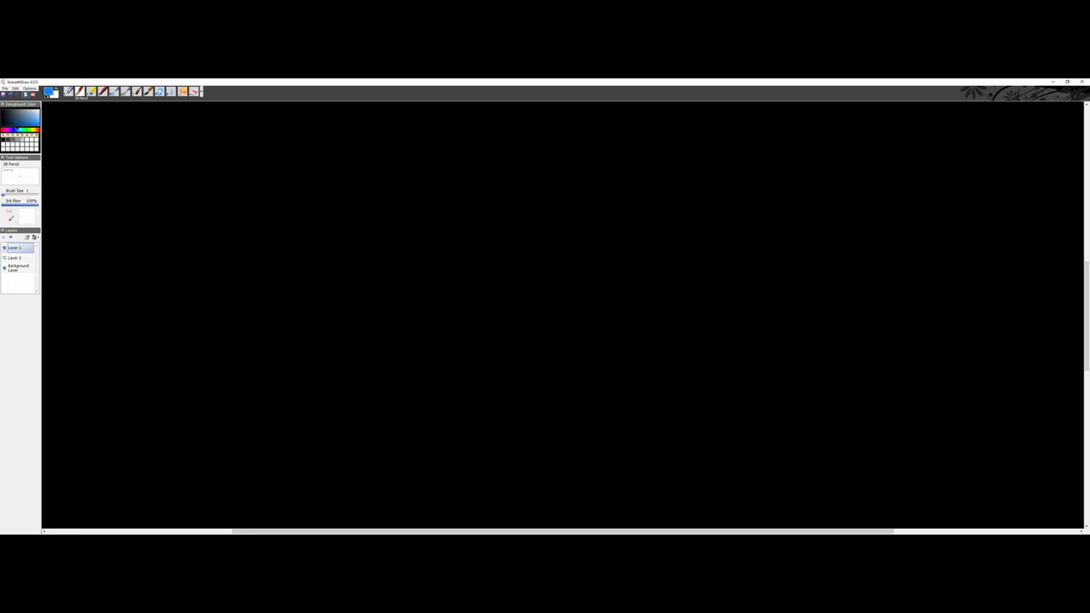
mouse_move(75, 133)
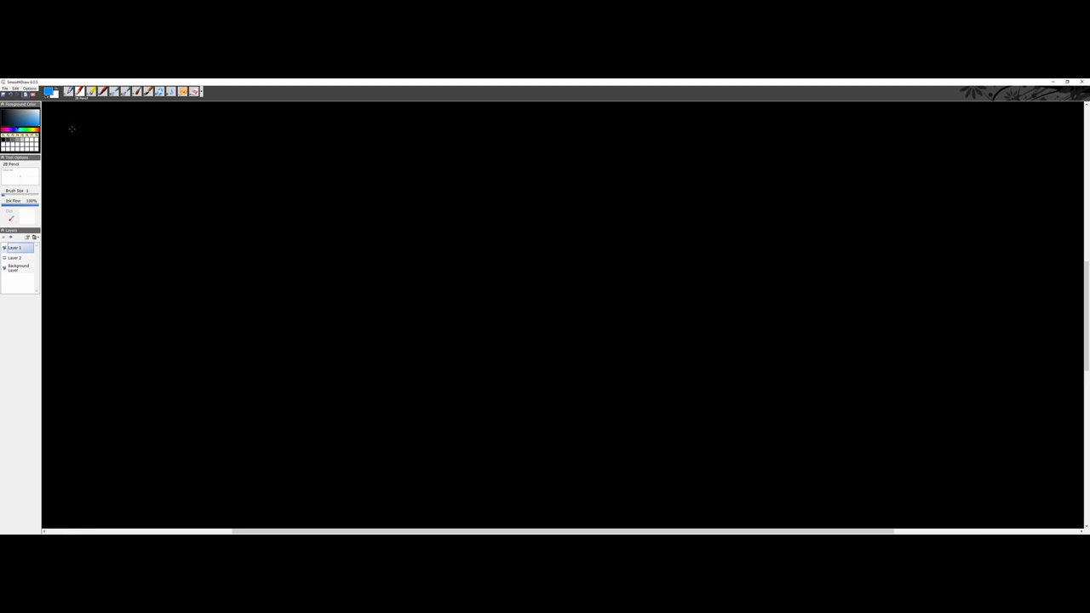
drag(66, 128, 84, 139)
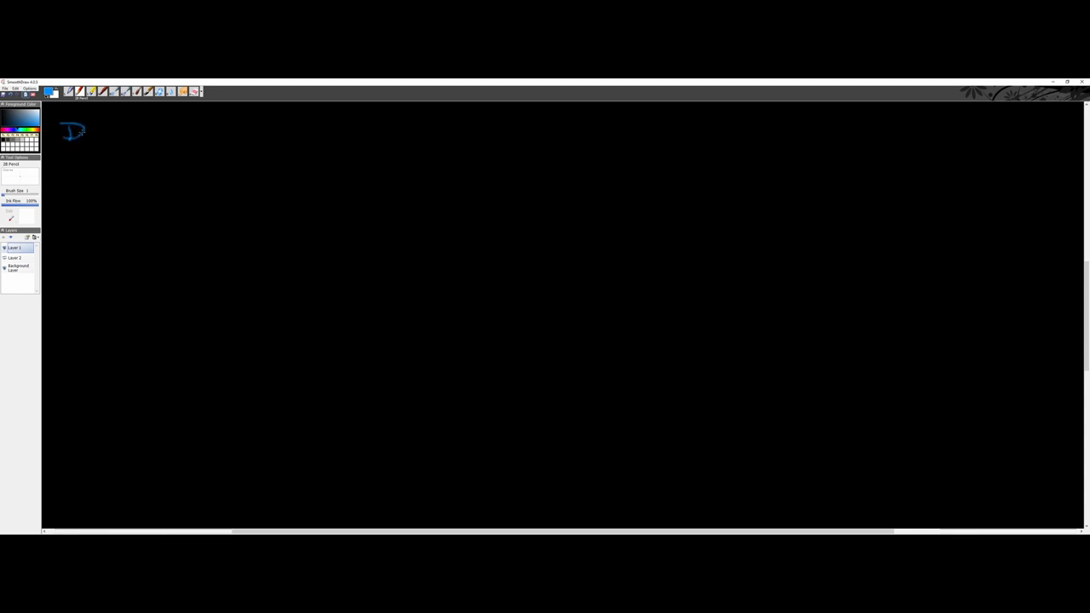
Write the blue heading 'Dots per inch (DPI)' and underline it
drag(81, 133, 111, 145)
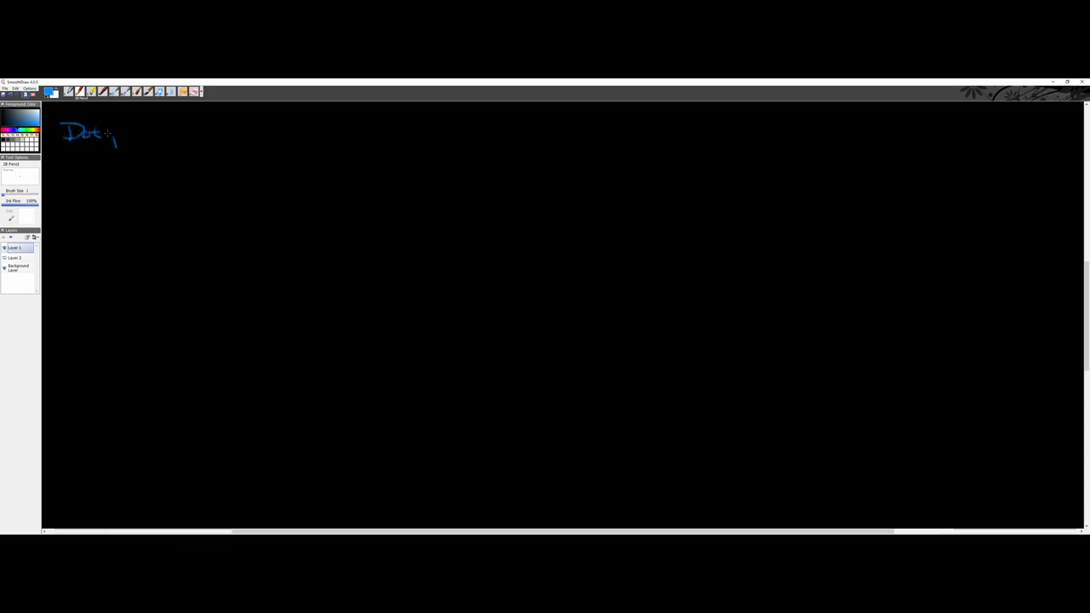
drag(111, 136, 195, 136)
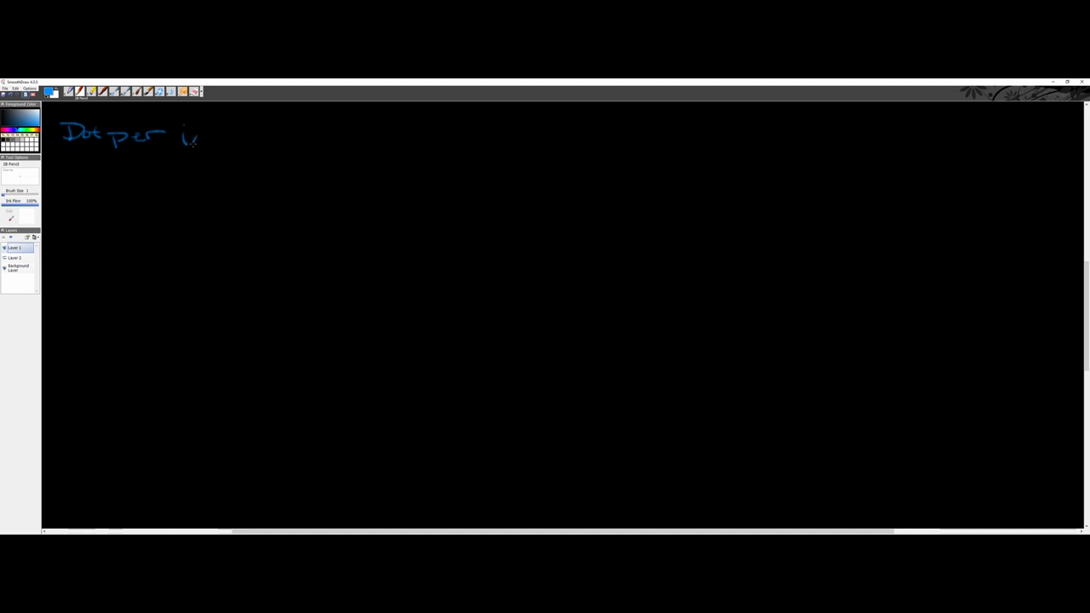
drag(188, 140, 293, 162)
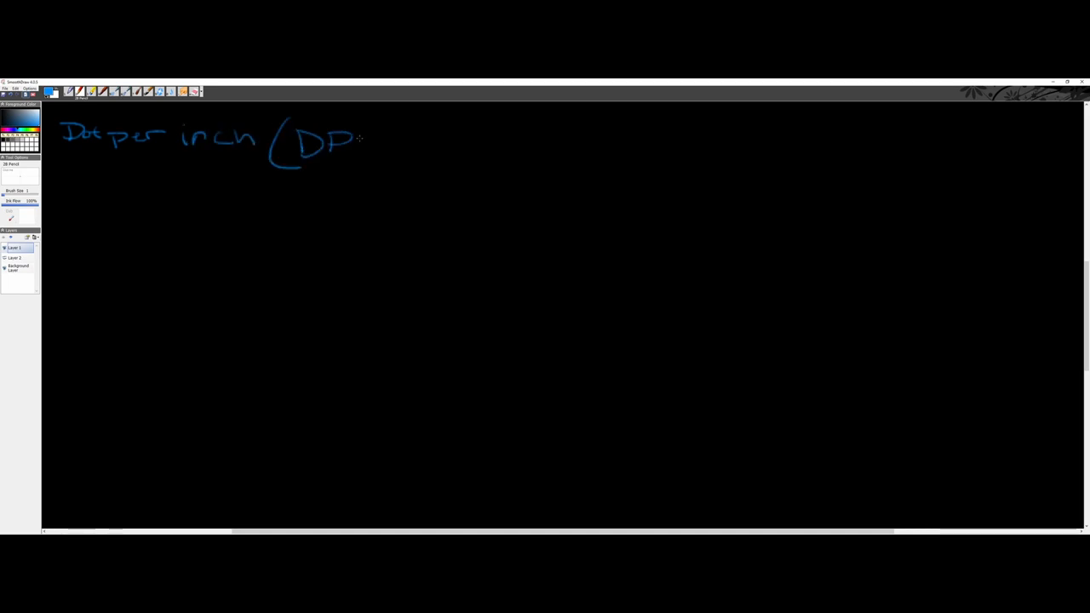
drag(366, 128, 405, 157)
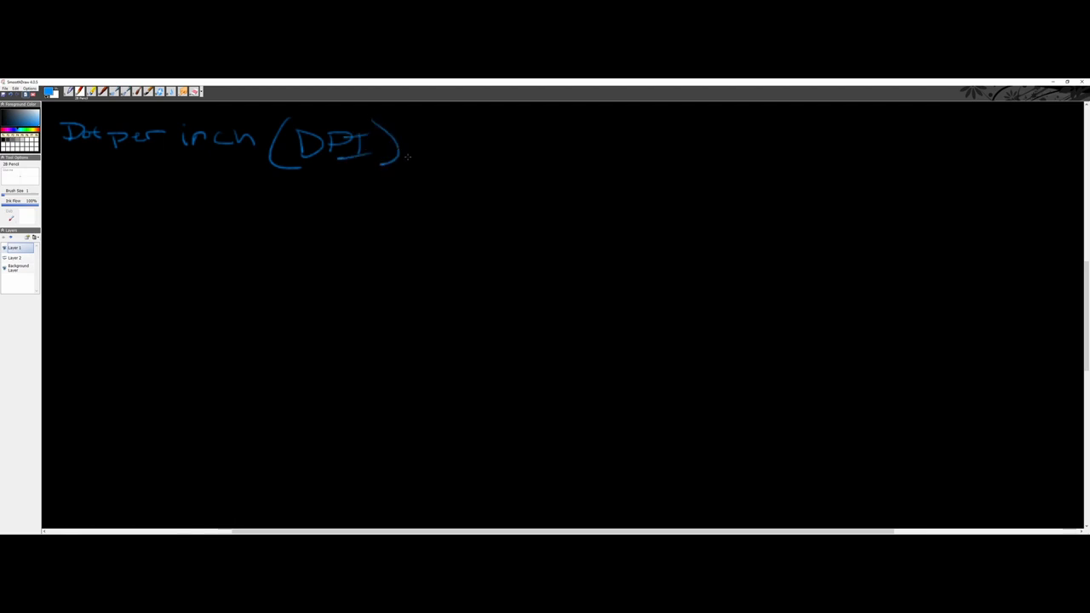
drag(75, 160, 228, 157)
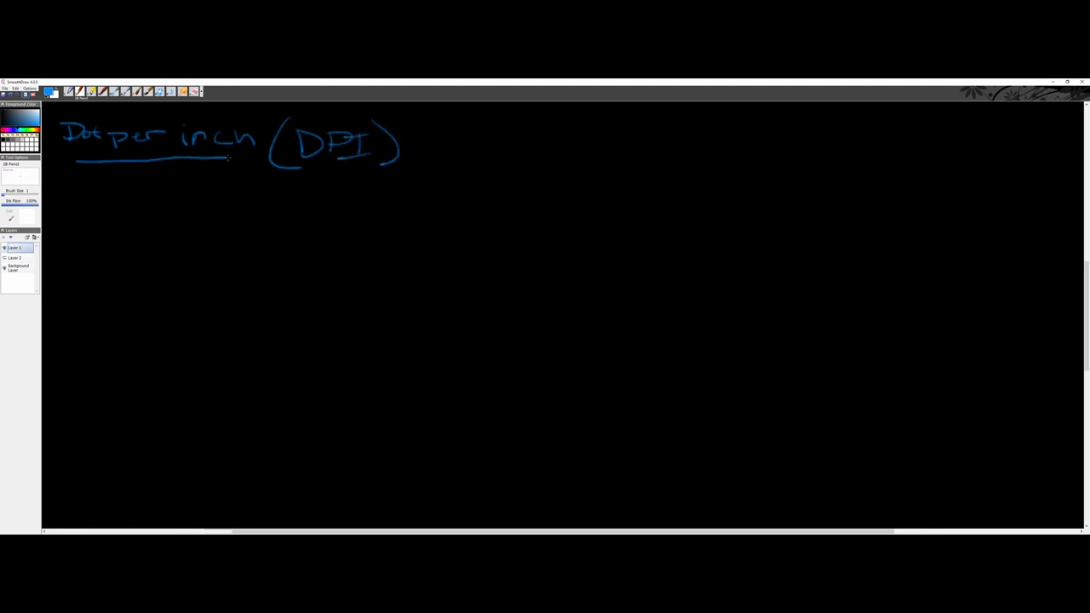
Add '→ Print (300 DPI)' beneath the heading, with Print underlined in red
drag(65, 187, 89, 186)
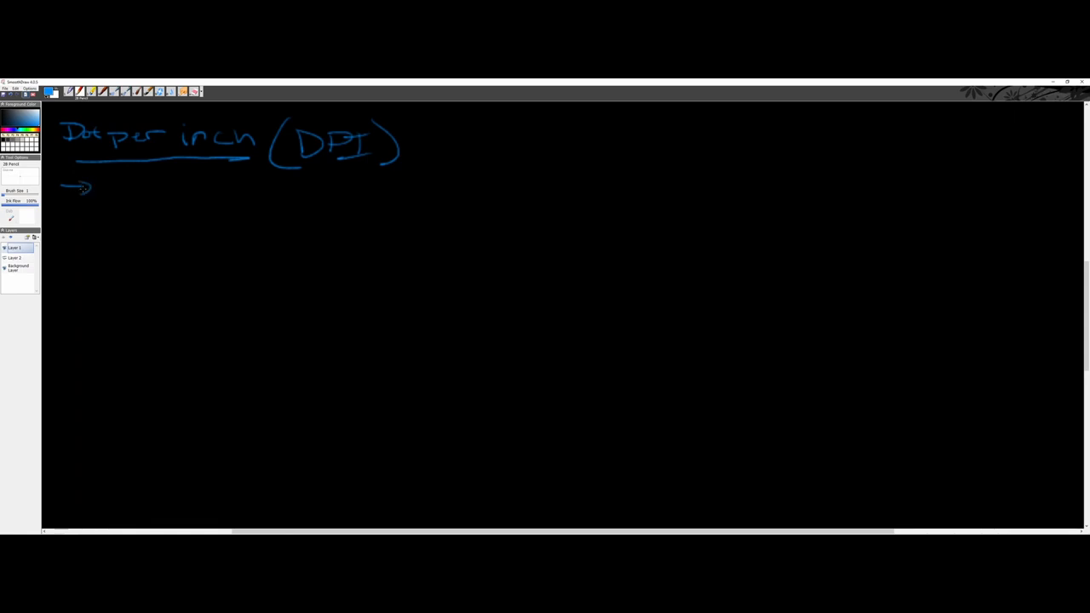
drag(98, 187, 149, 196)
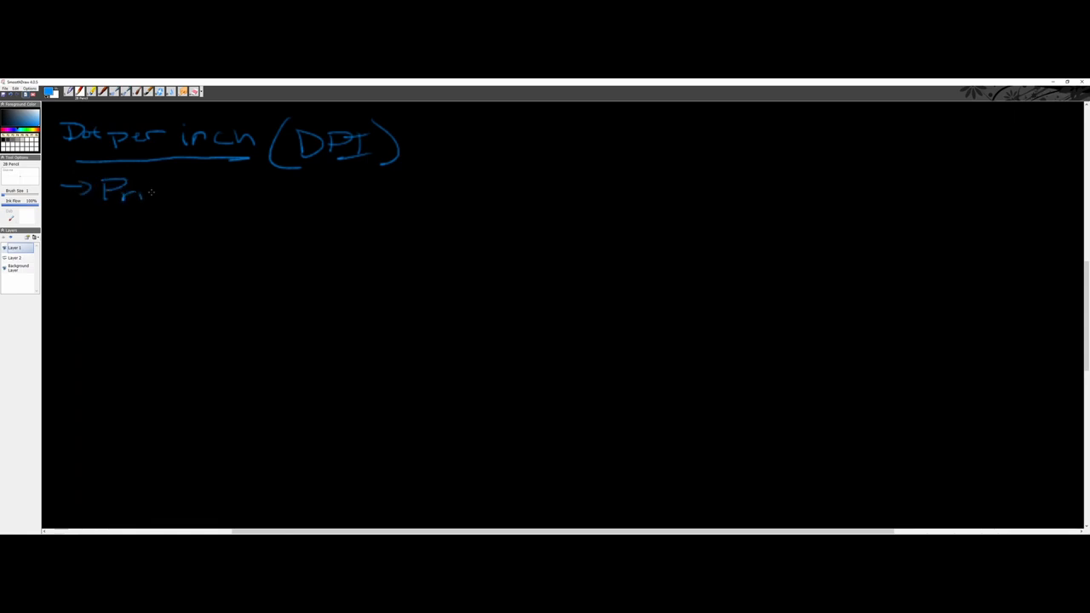
drag(153, 191, 183, 196)
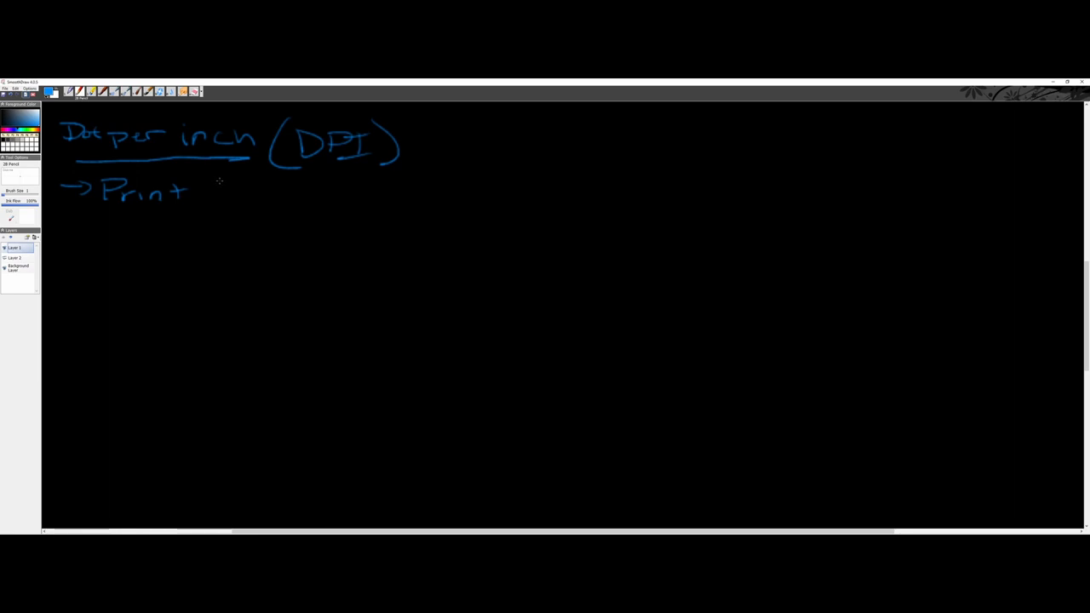
mouse_move(221, 182)
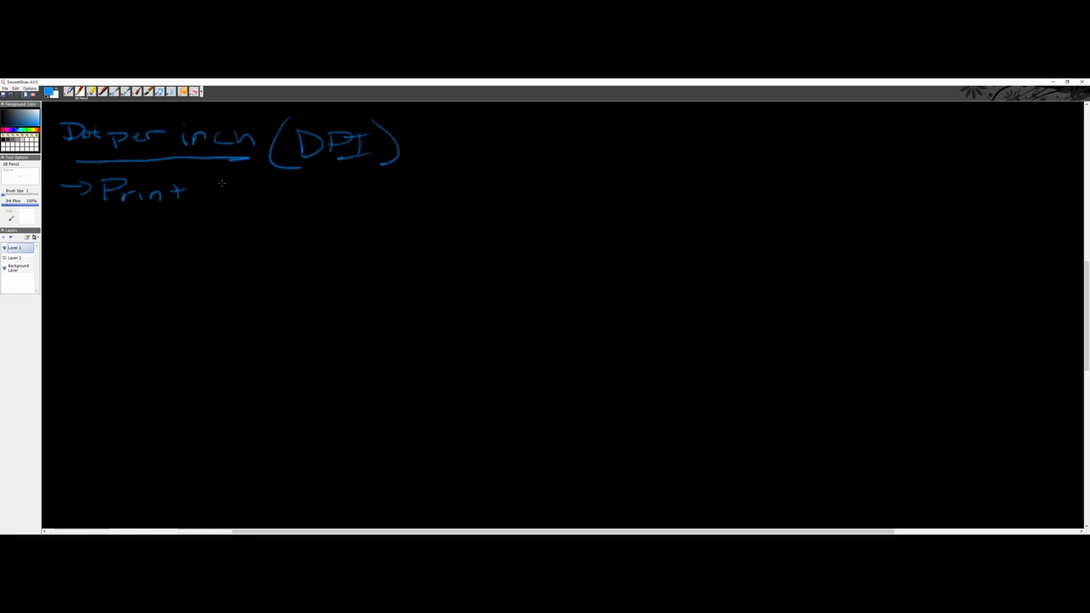
mouse_move(225, 184)
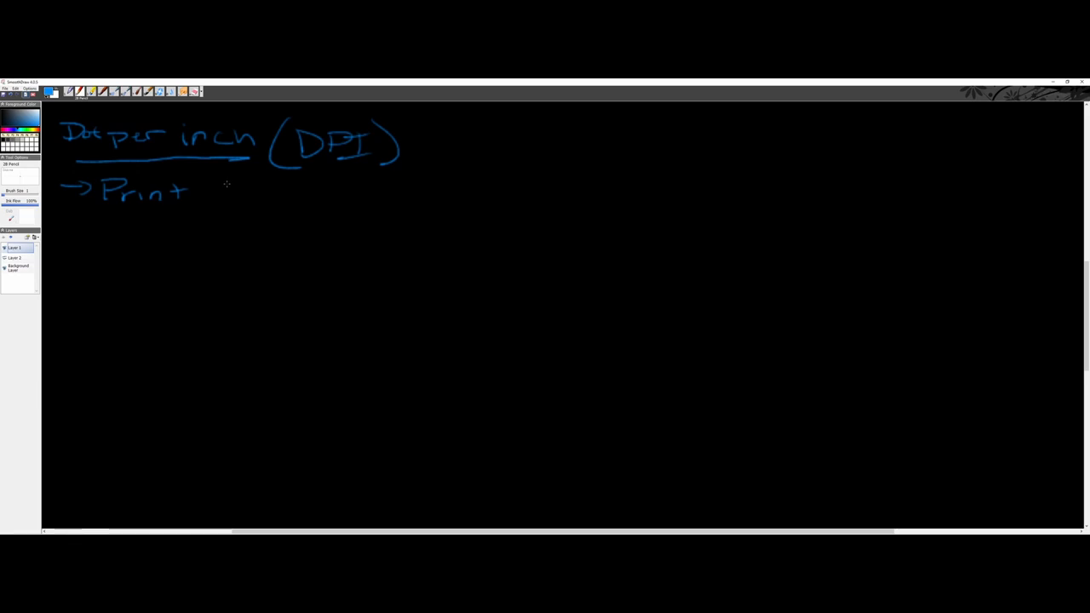
mouse_move(215, 193)
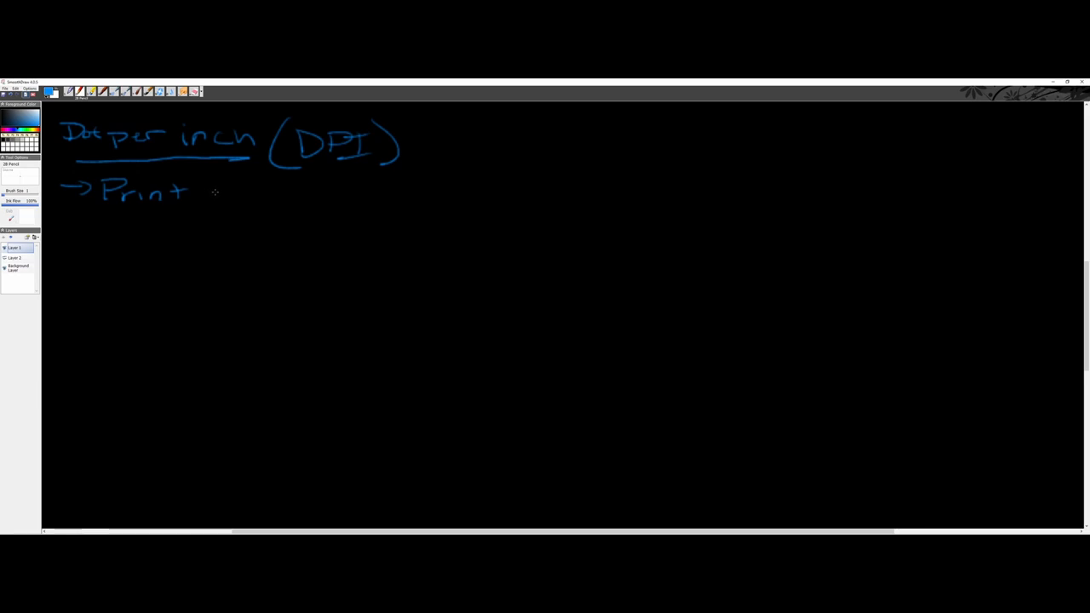
mouse_move(215, 184)
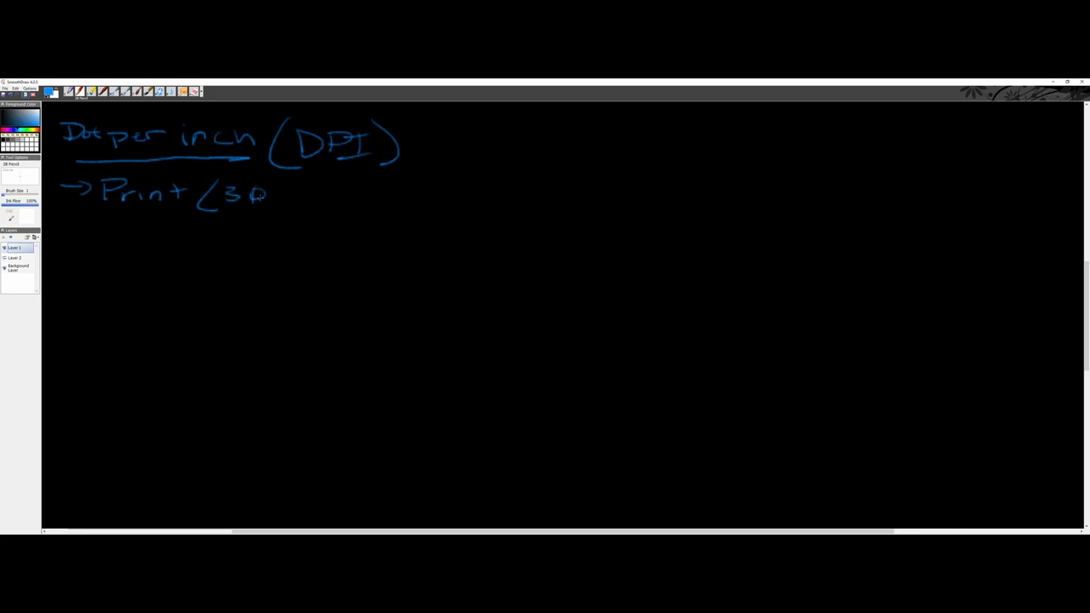
drag(269, 195, 324, 201)
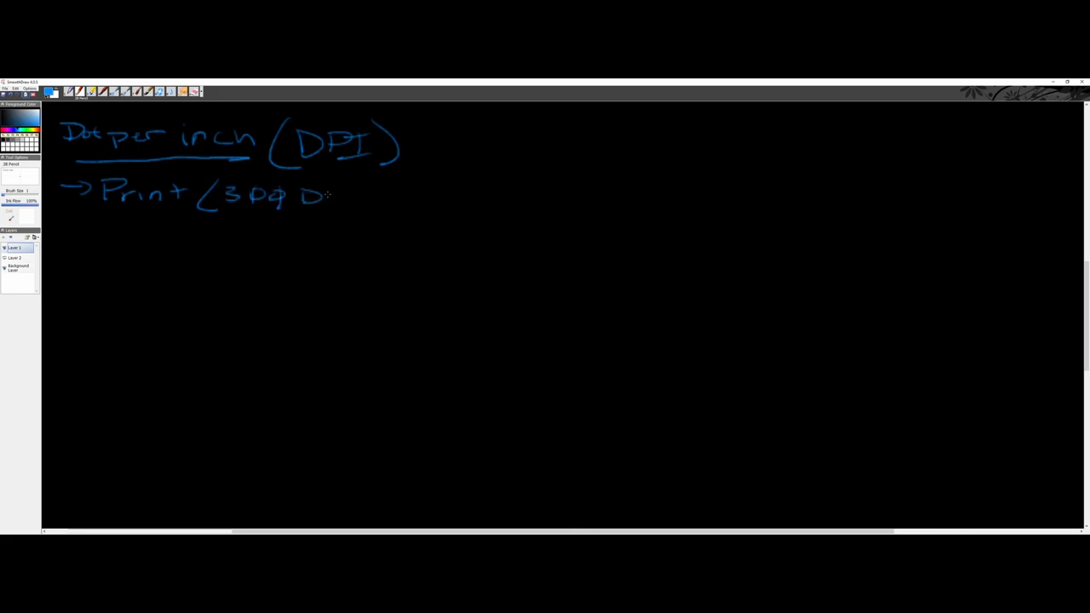
drag(303, 208, 358, 191)
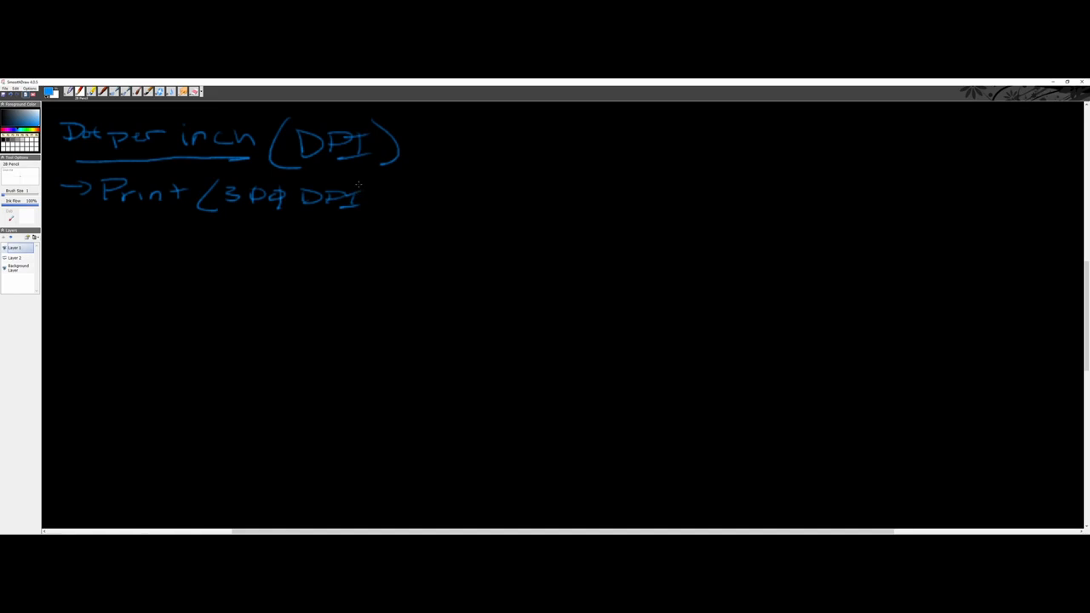
drag(365, 185, 364, 220)
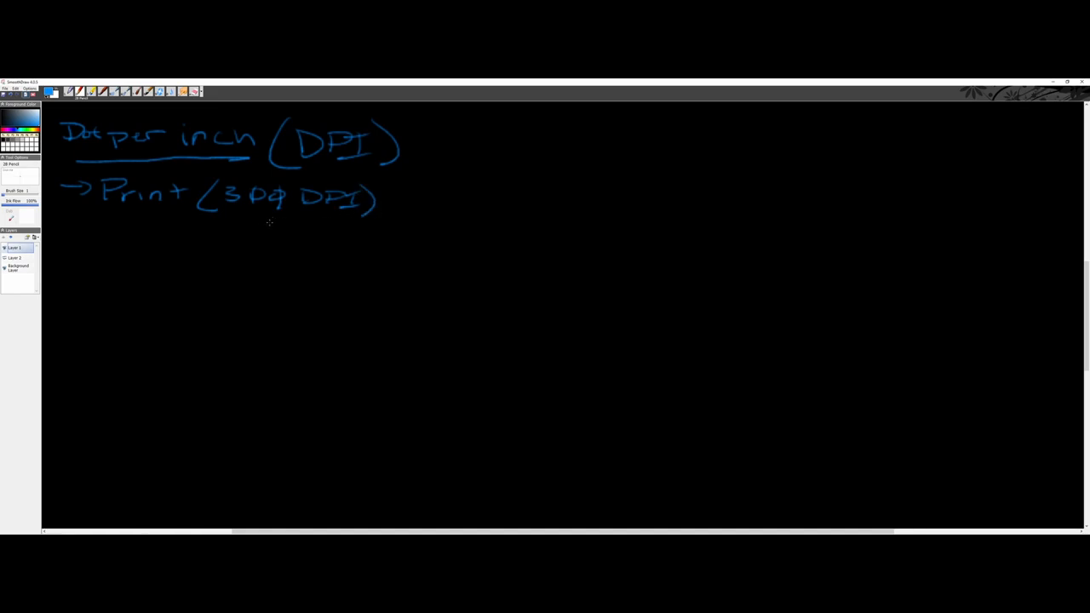
mouse_move(286, 218)
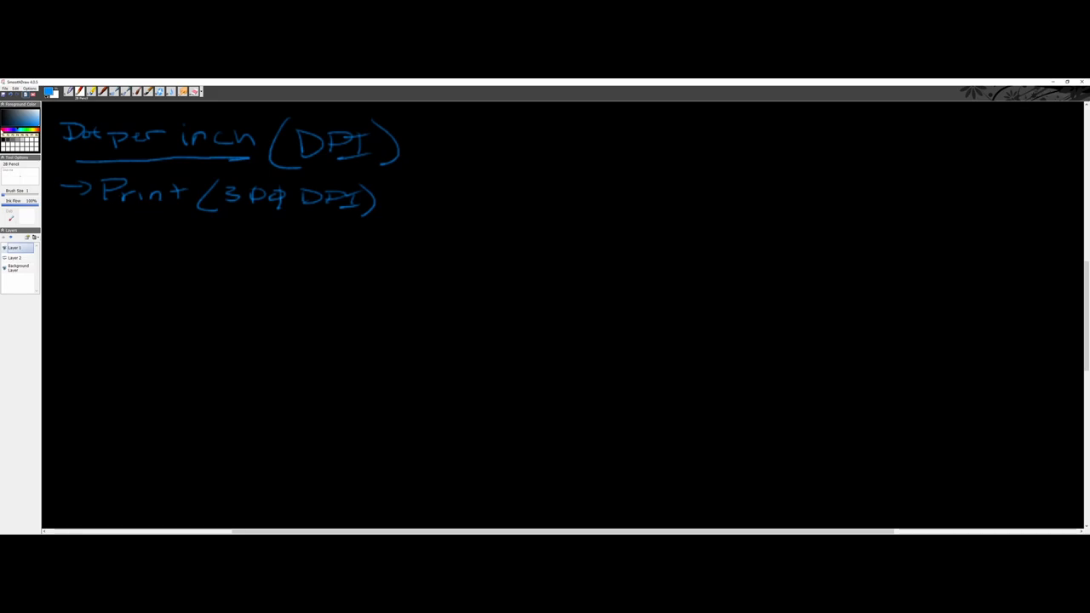
drag(99, 209, 153, 209)
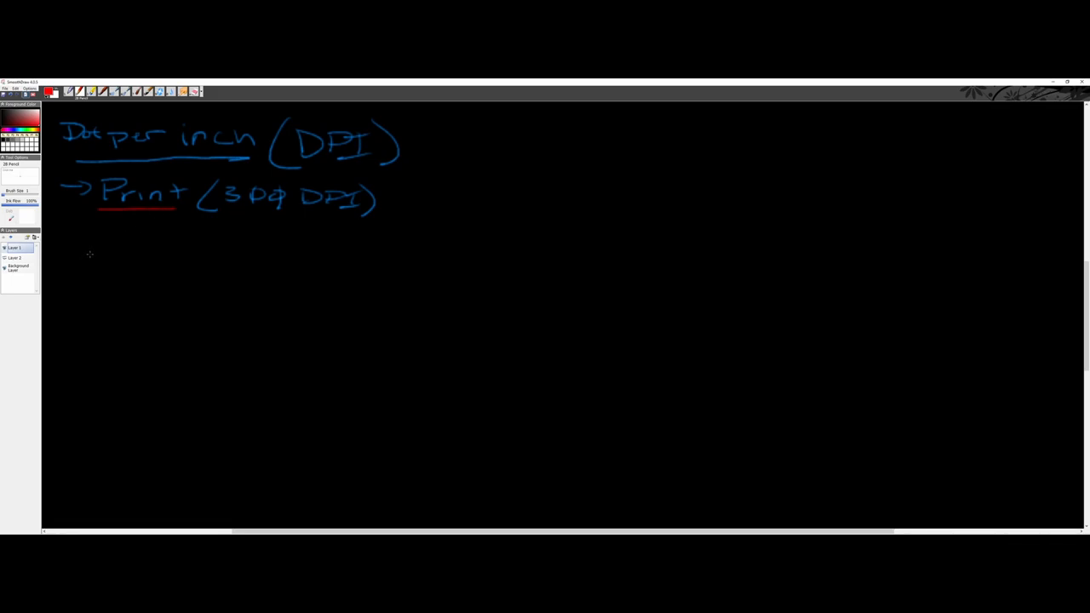
mouse_move(102, 254)
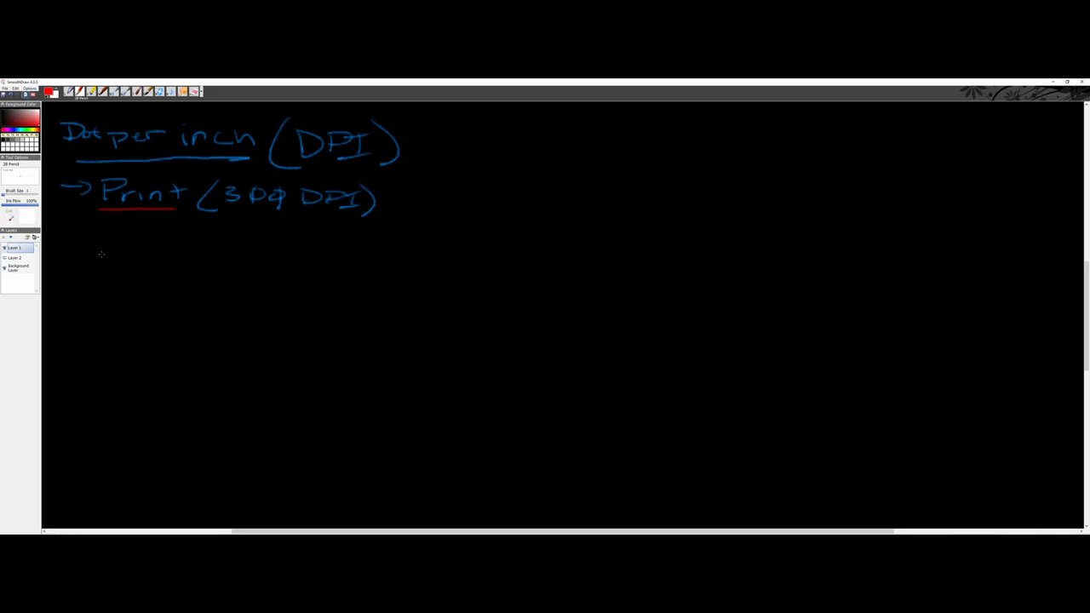
mouse_move(85, 252)
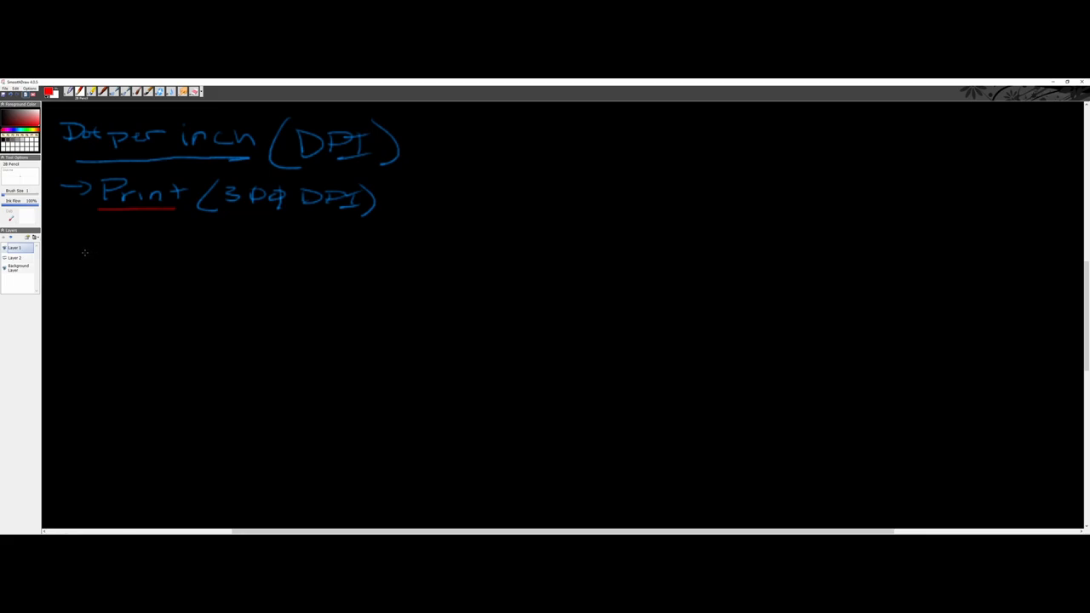
mouse_move(83, 249)
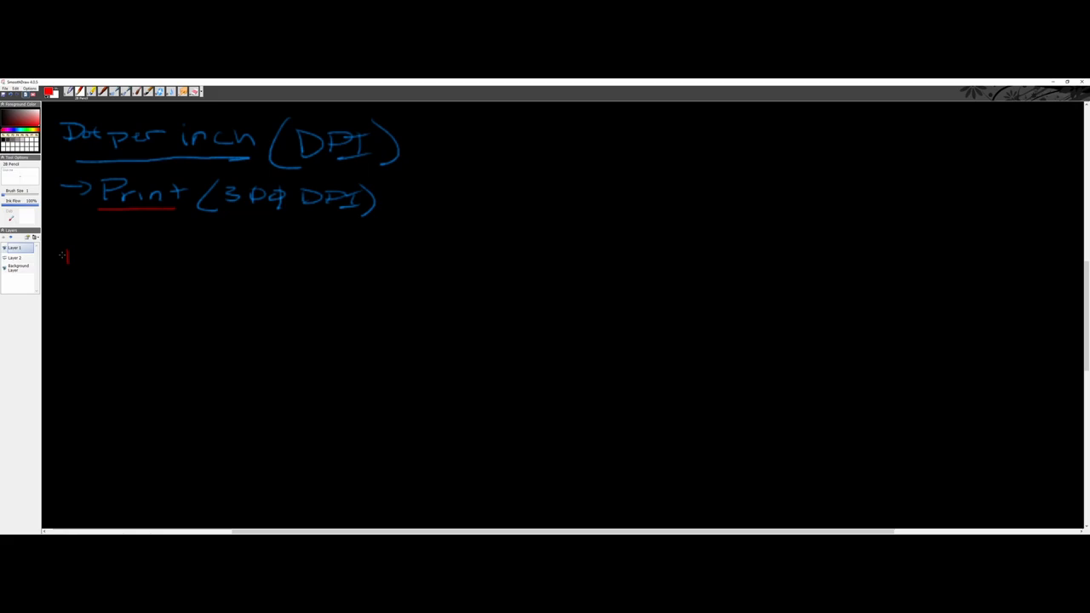
Handwrite 'Pixels per inch' in red below the print note
drag(65, 255, 119, 259)
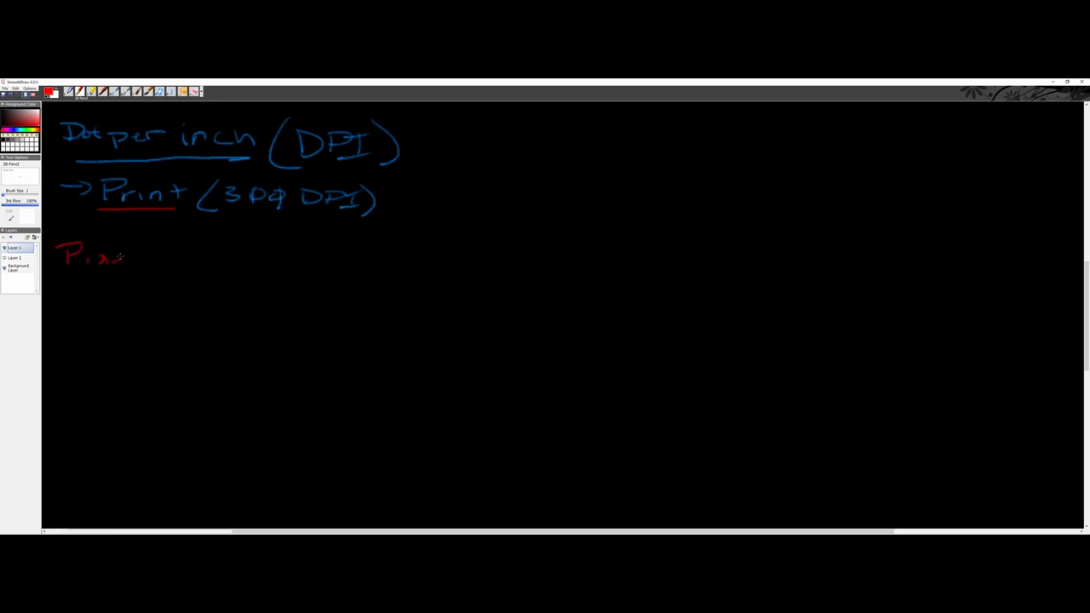
drag(120, 259, 196, 259)
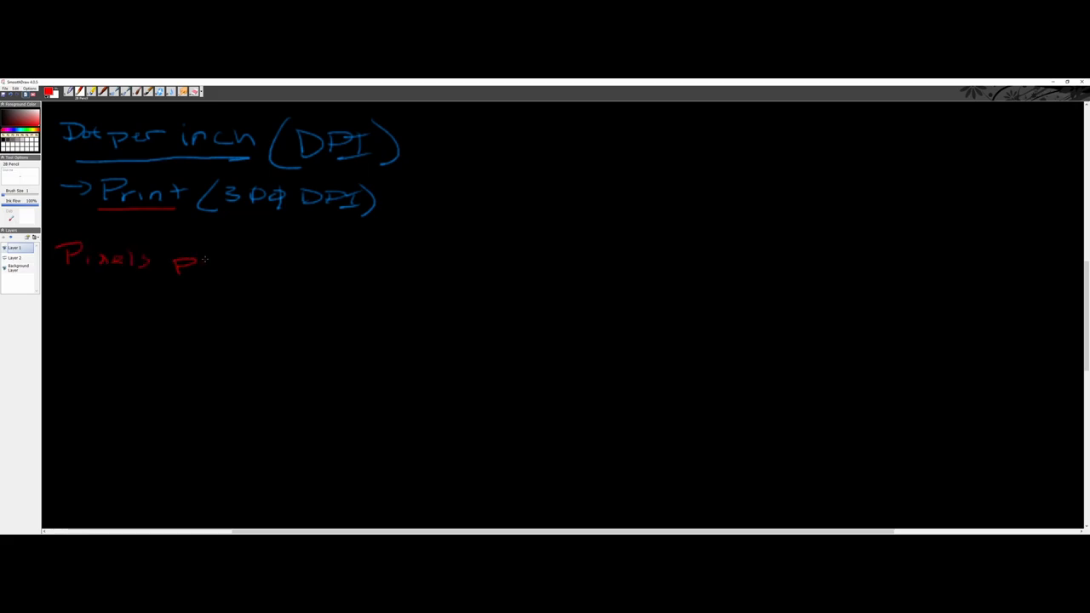
drag(174, 259, 281, 259)
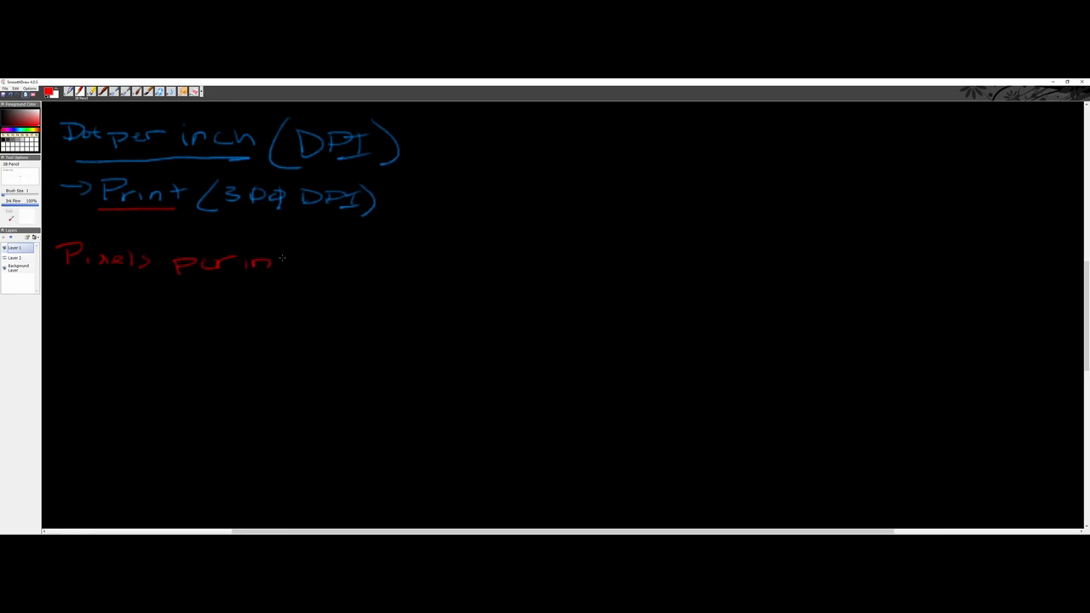
drag(276, 264, 322, 258)
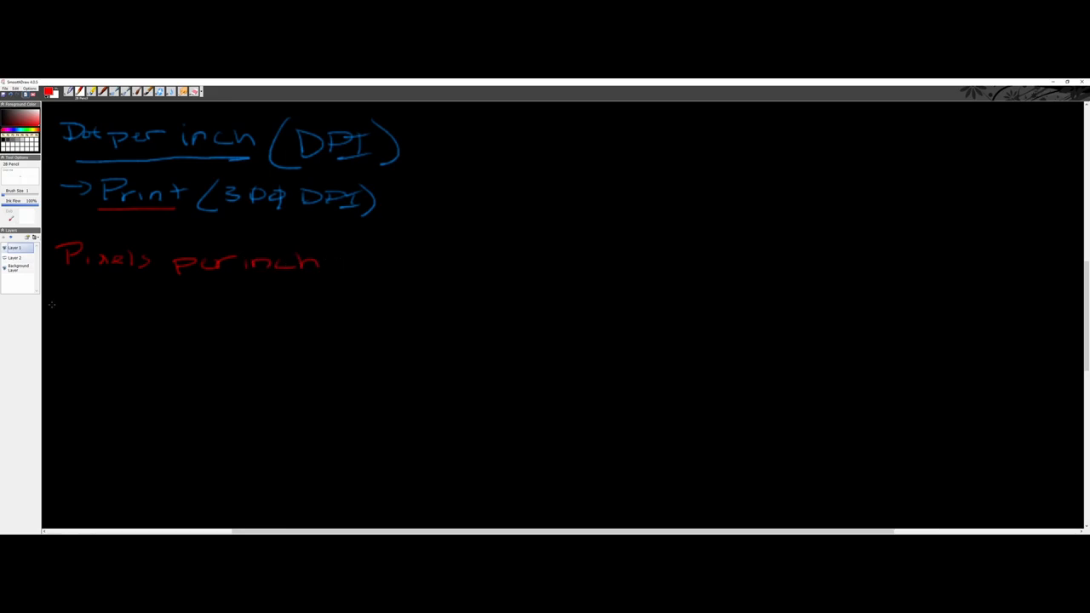
Draw an arrow to an underlined 'Web' and add '(72 PPI)' after it
drag(65, 292, 145, 293)
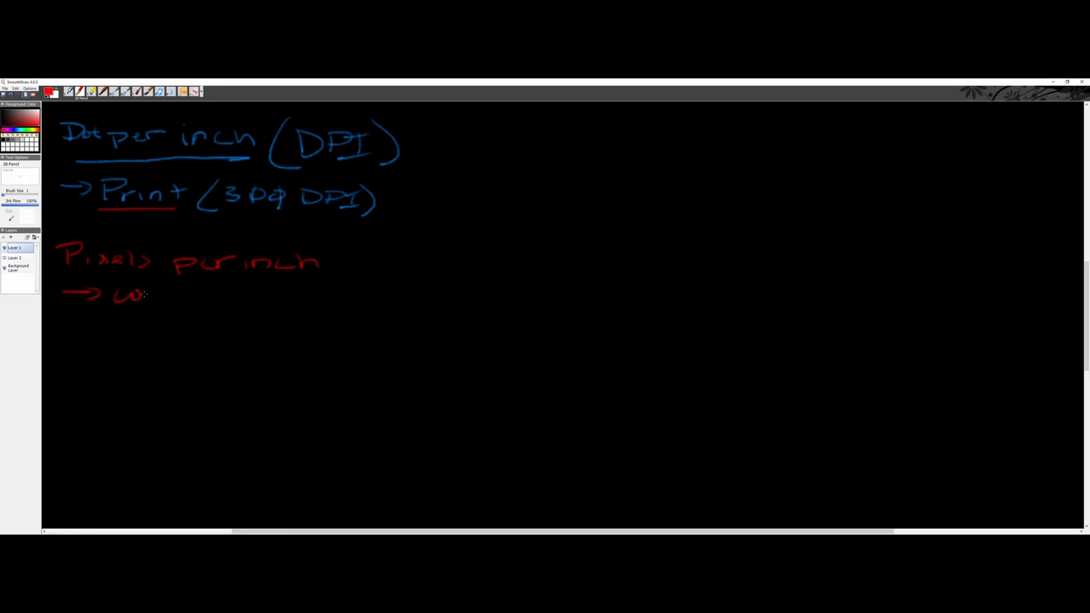
drag(110, 293, 191, 320)
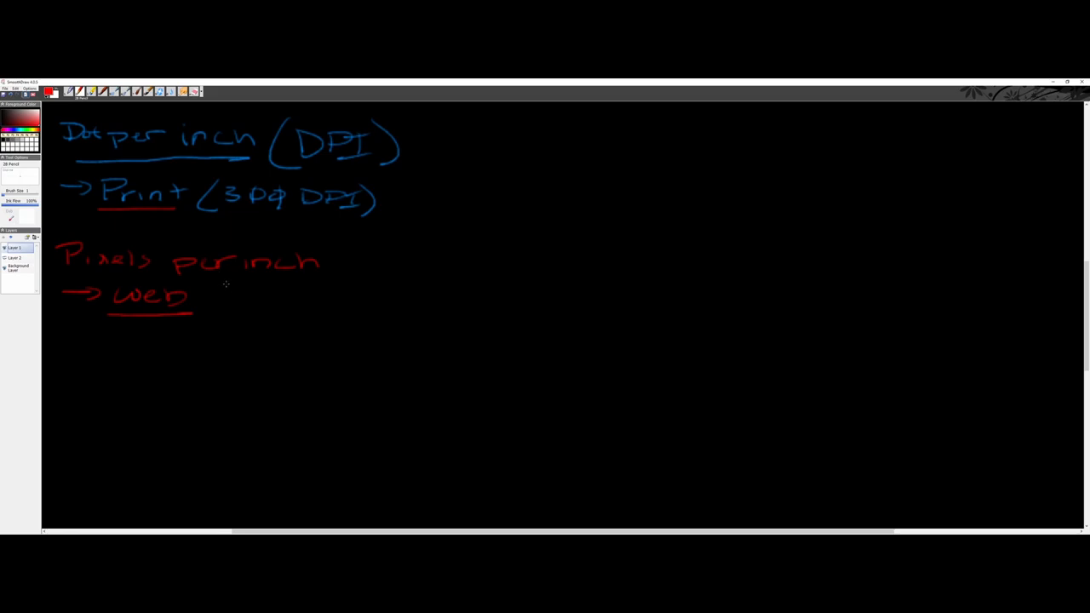
drag(221, 289, 218, 327)
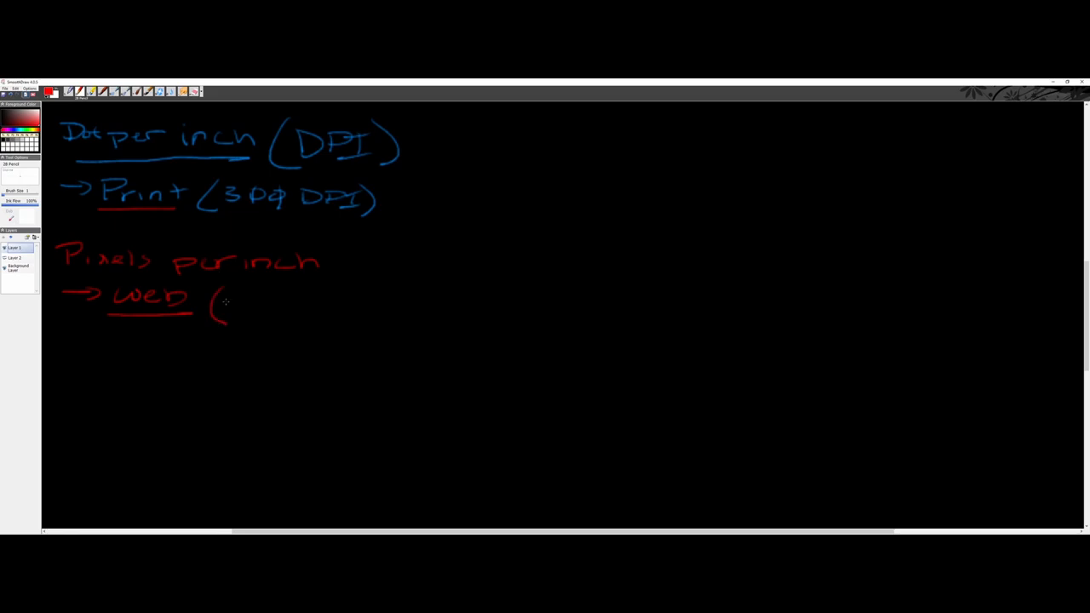
drag(246, 298, 272, 310)
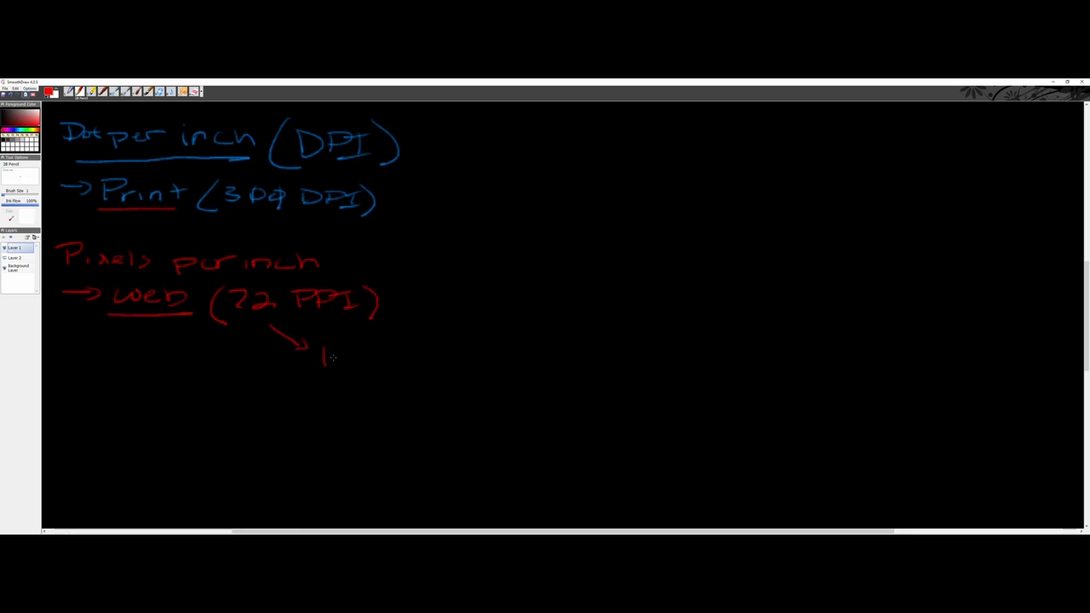
Draw a red arrow from 72 PPI to a handwritten 'Internet Speeds' note
drag(322, 371, 358, 352)
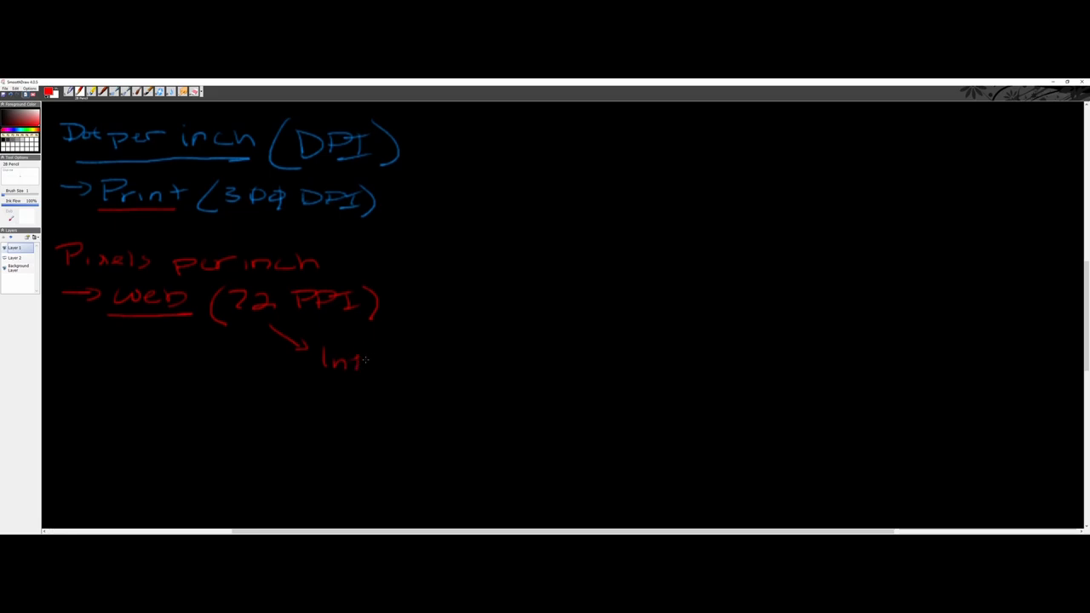
drag(358, 361, 417, 361)
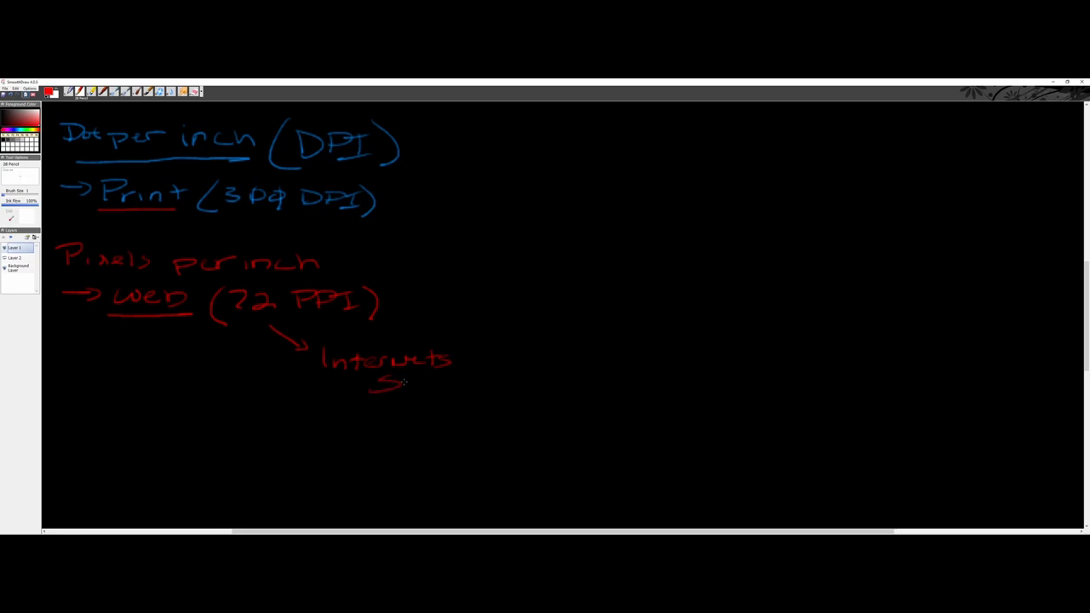
drag(400, 385, 429, 383)
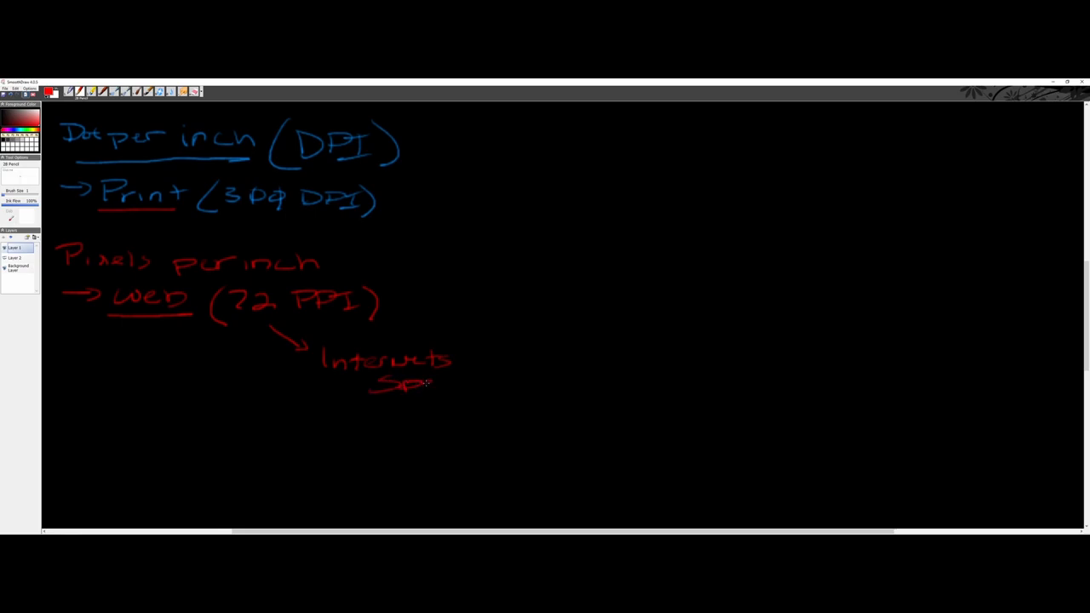
drag(434, 383, 480, 378)
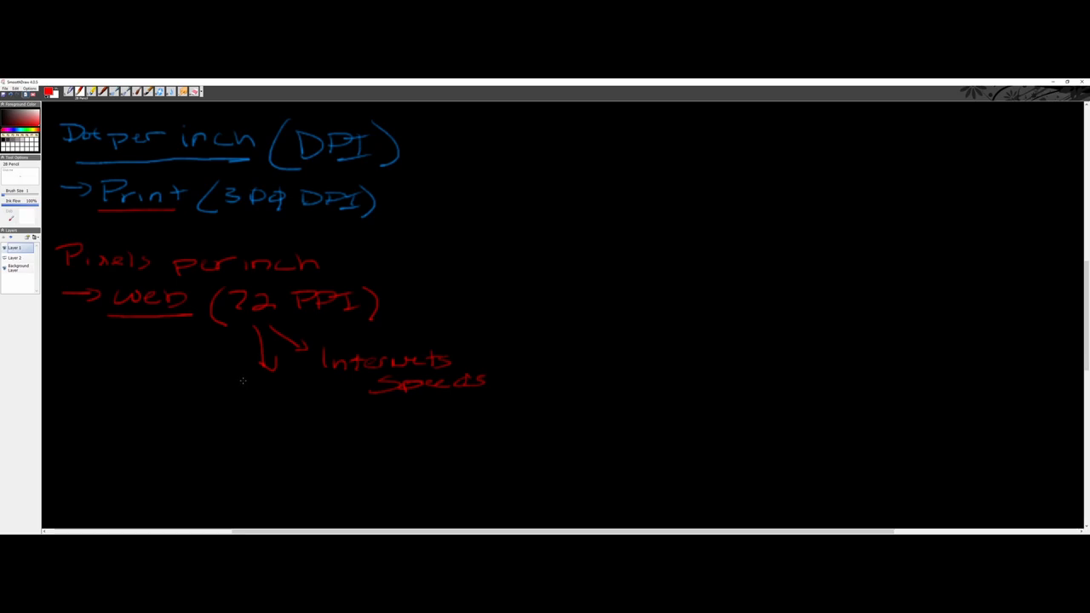
Write 'Easy Download (Lower Quality)' beneath a downward arrow and start numbering the reasons in green
drag(225, 388, 286, 400)
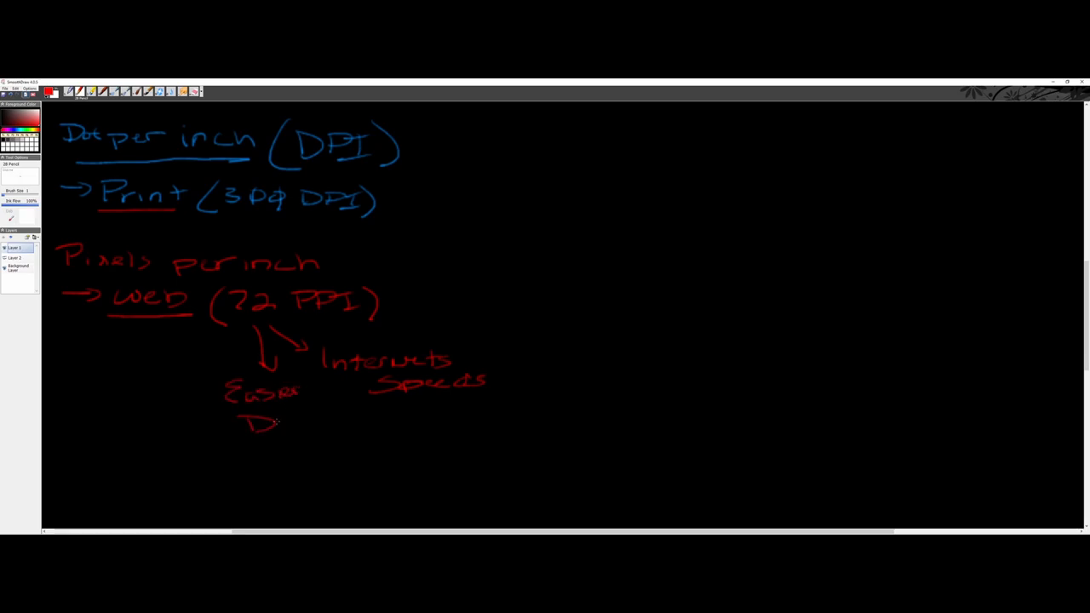
drag(281, 423, 332, 417)
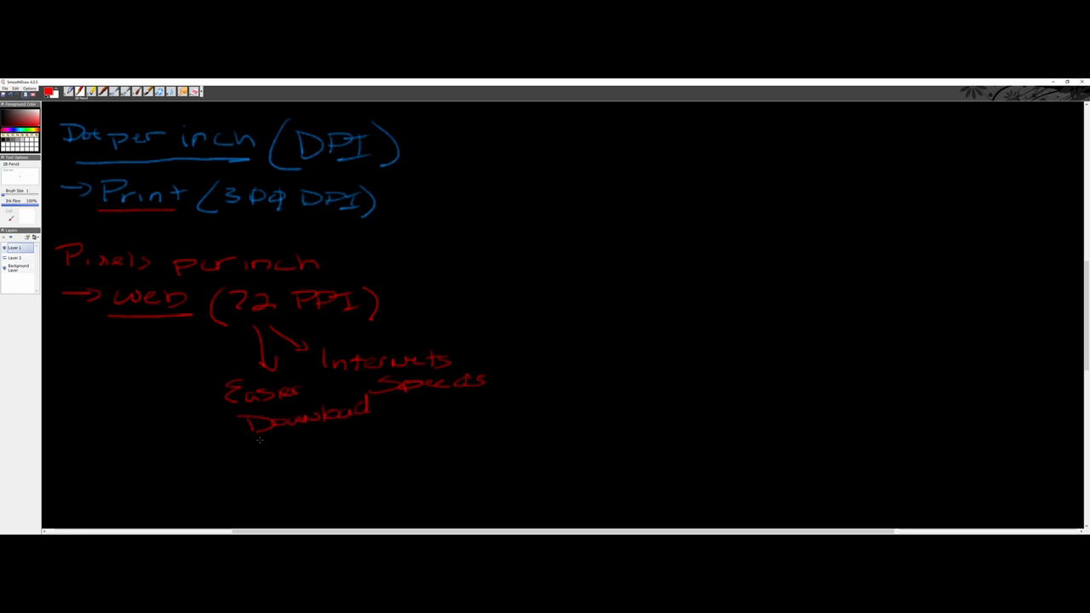
drag(256, 443, 310, 451)
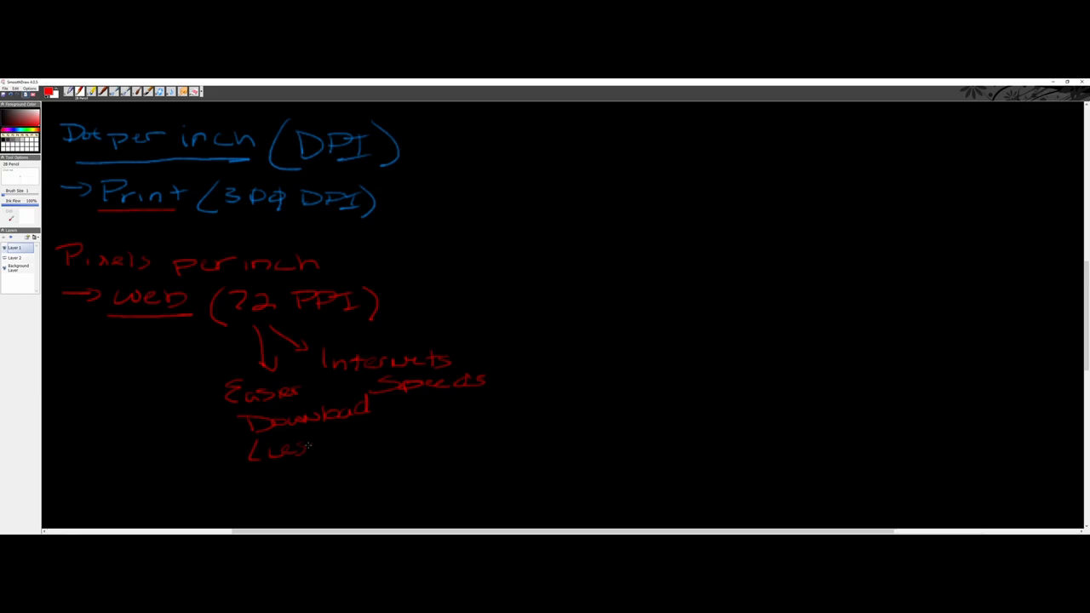
drag(306, 446, 366, 443)
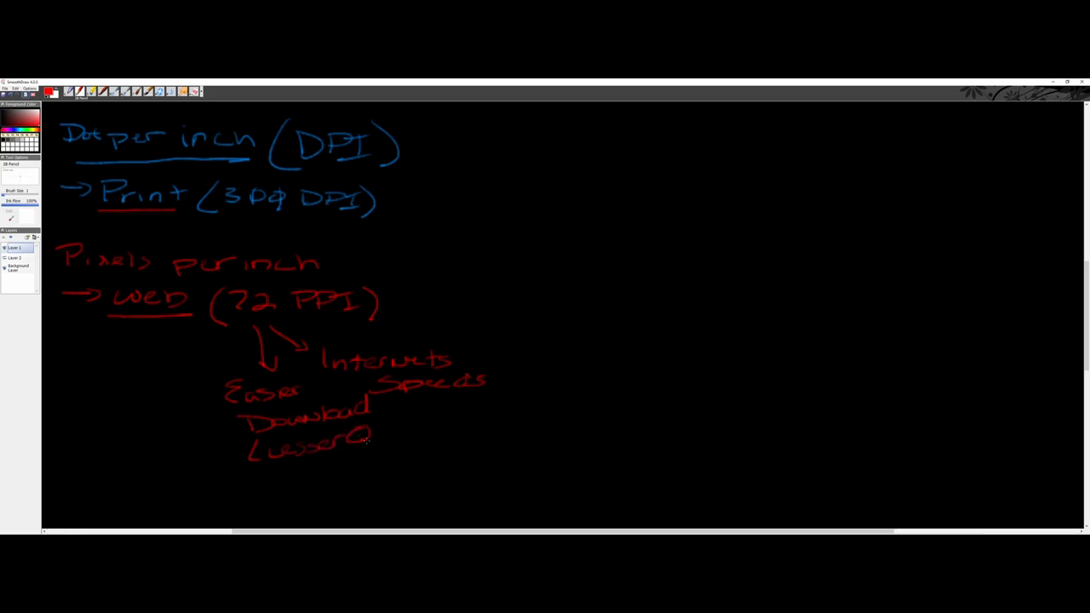
drag(368, 441, 412, 432)
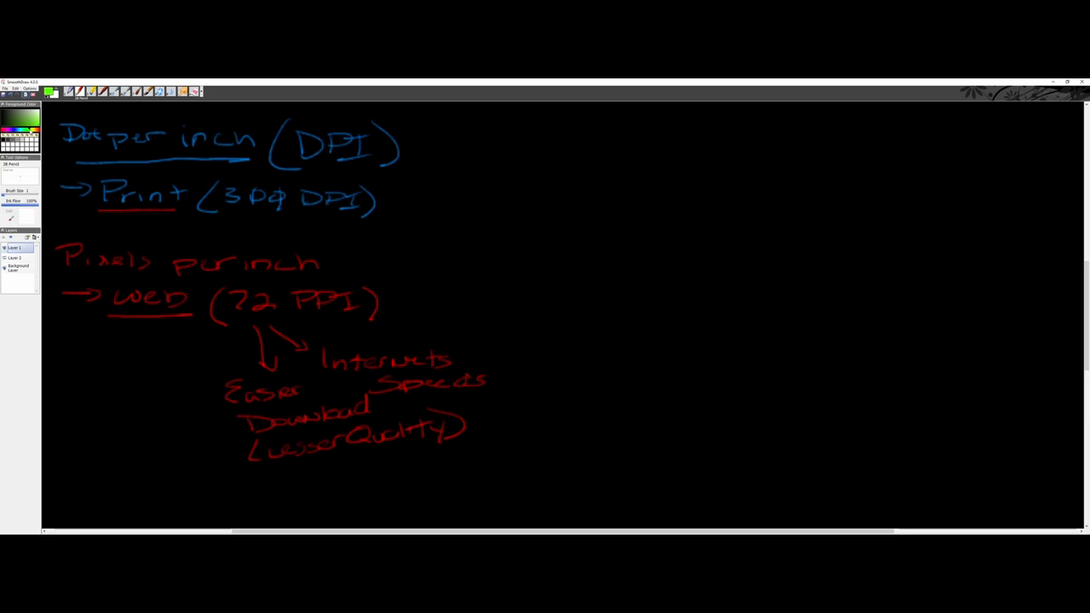
drag(305, 373, 313, 359)
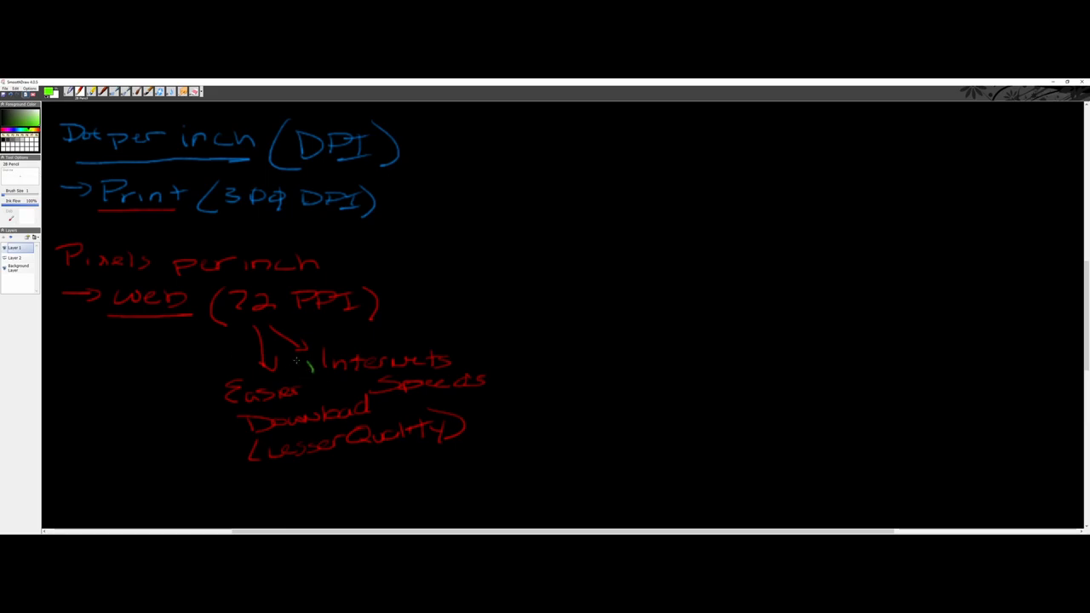
drag(296, 361, 324, 375)
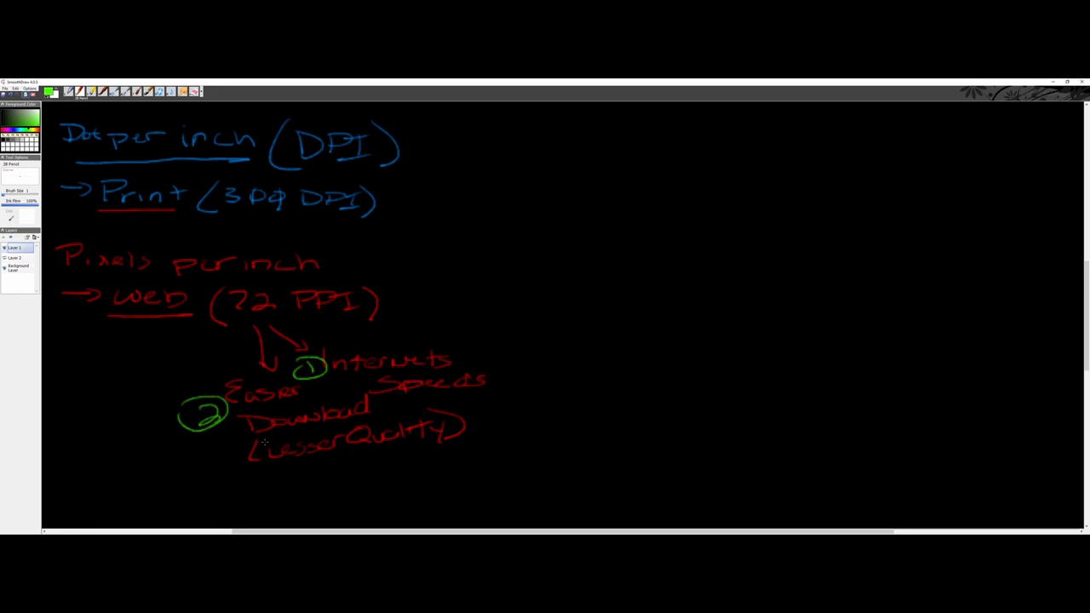
mouse_move(266, 440)
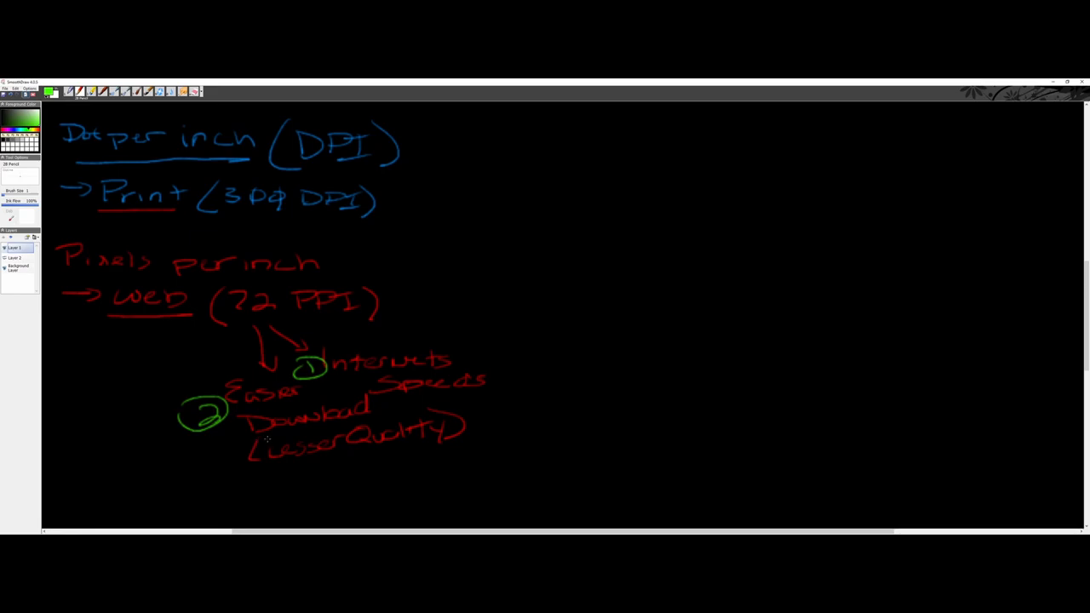
mouse_move(283, 439)
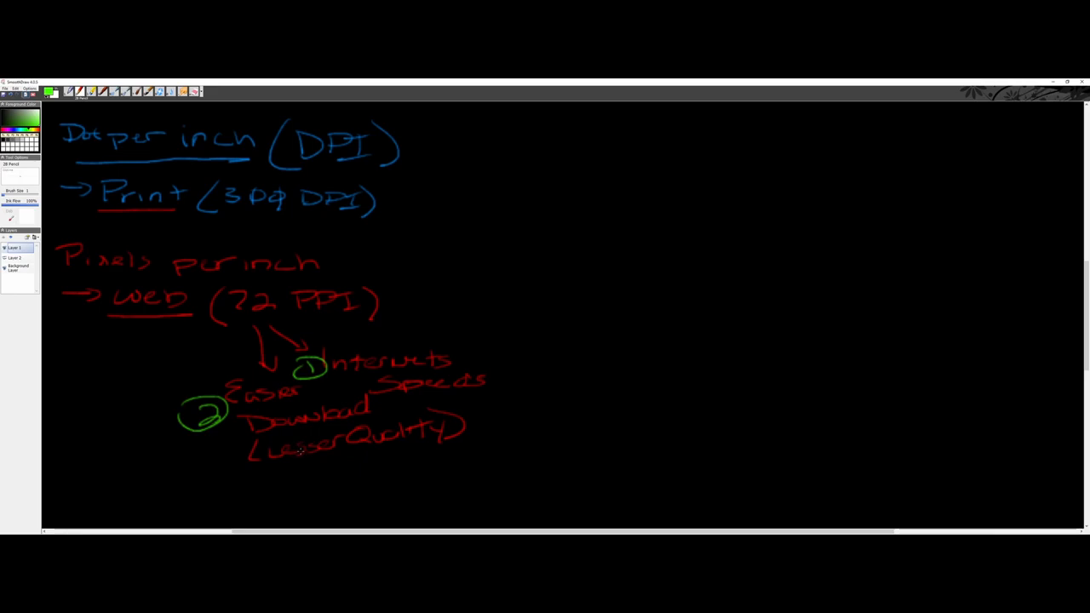
mouse_move(405, 283)
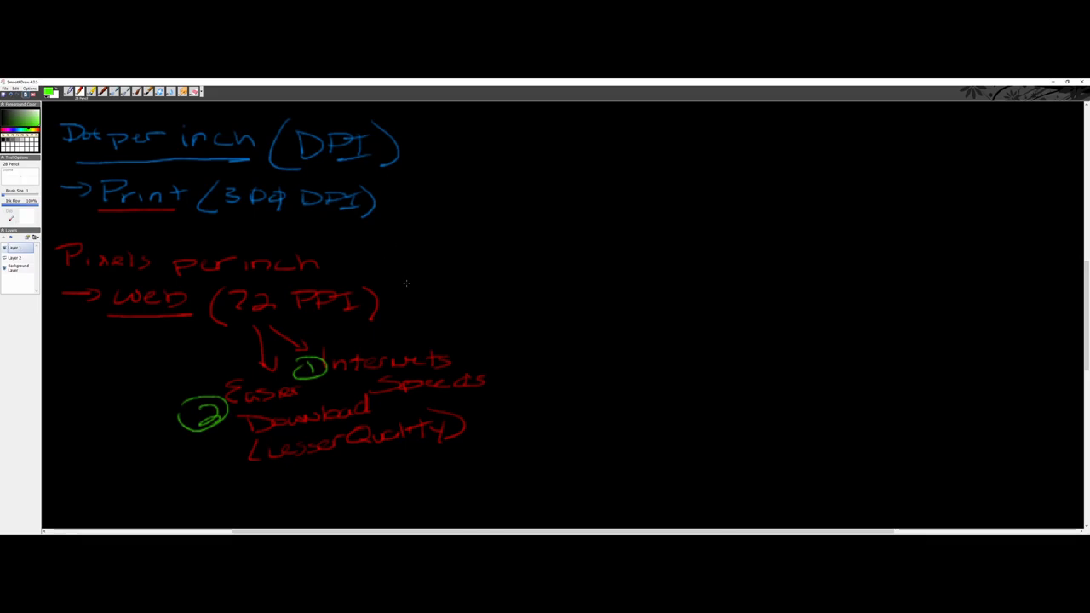
Draw a green arrow rightward out from the Web (72 PPI) note
drag(393, 293, 456, 280)
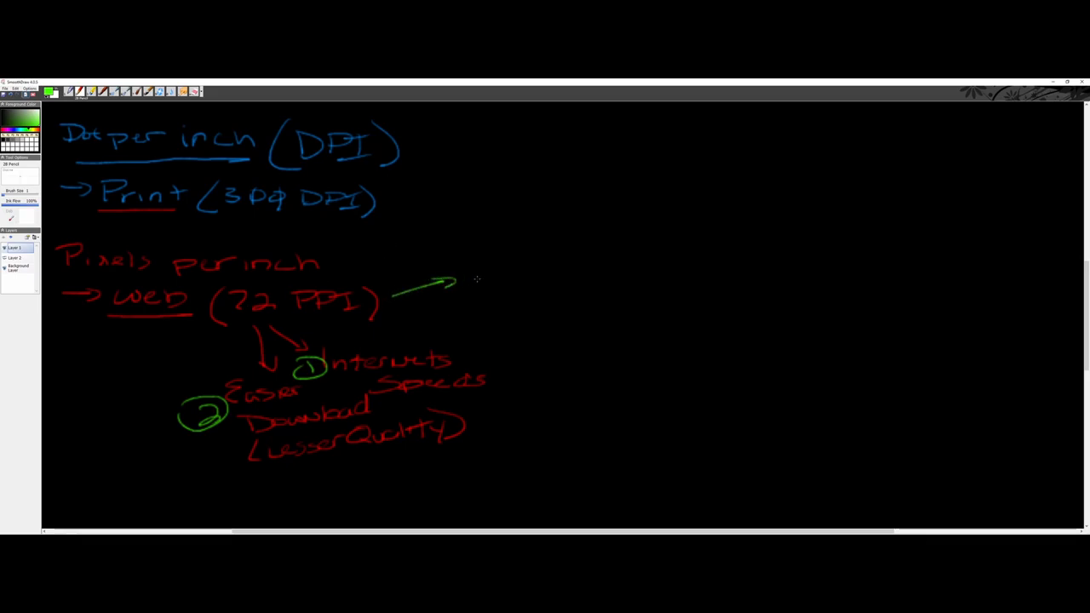
mouse_move(487, 266)
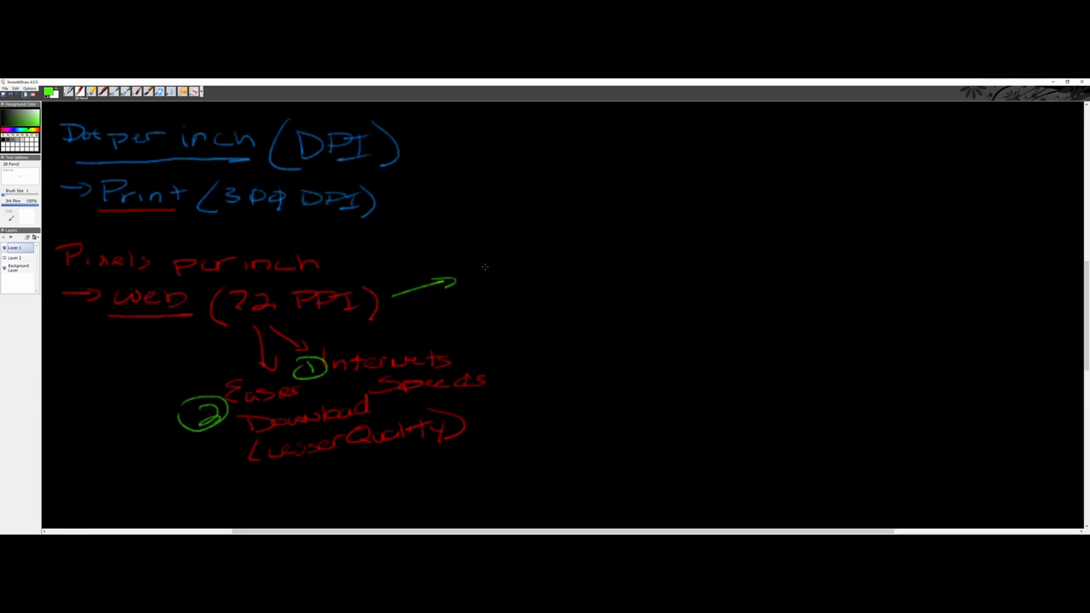
Label the arrow '96 PPI' and add a second green arrow labelled '300 PPI'
drag(468, 293, 508, 276)
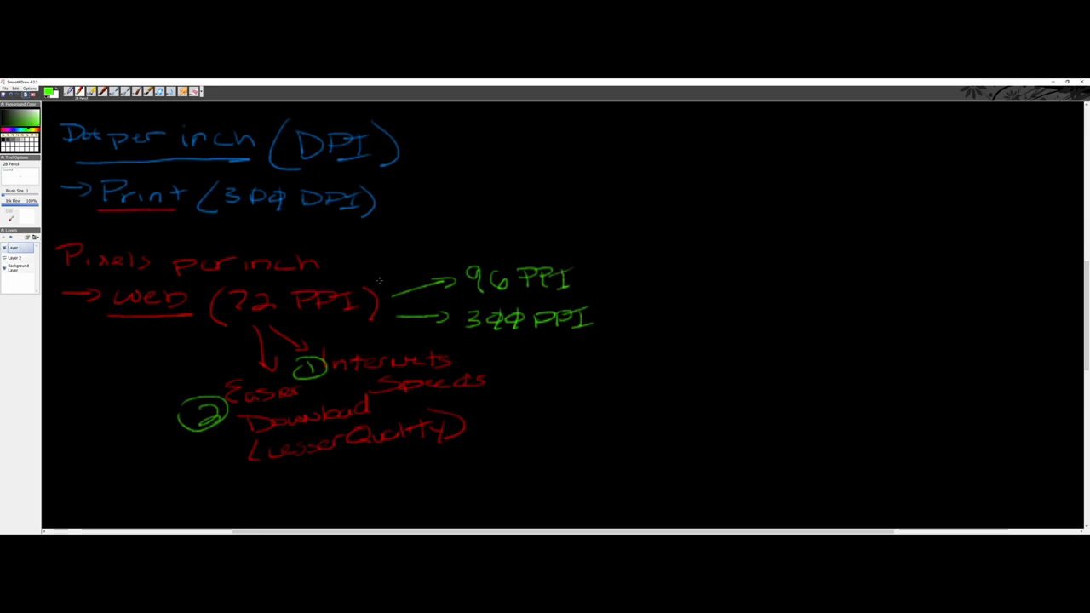
drag(304, 215, 324, 214)
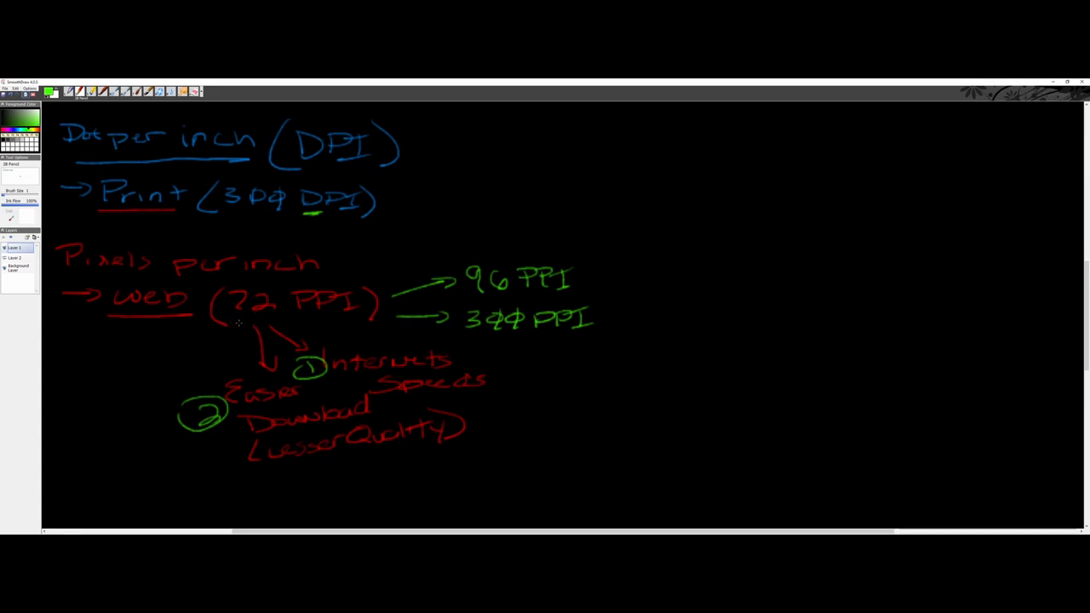
Underline the 72 in Web (72 PPI) in green, then switch windows
drag(220, 320, 274, 313)
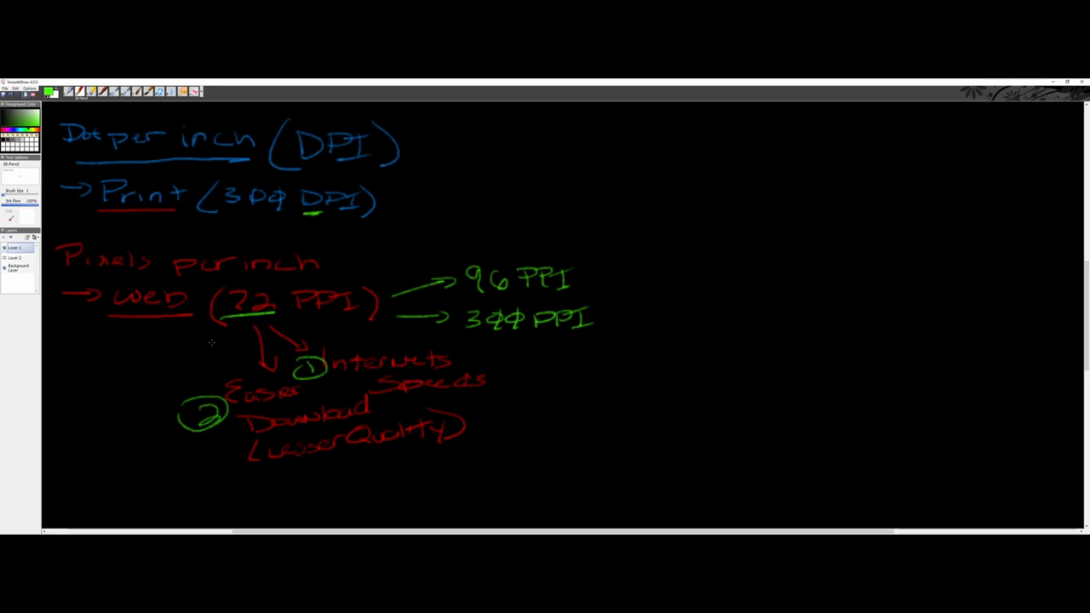
mouse_move(235, 340)
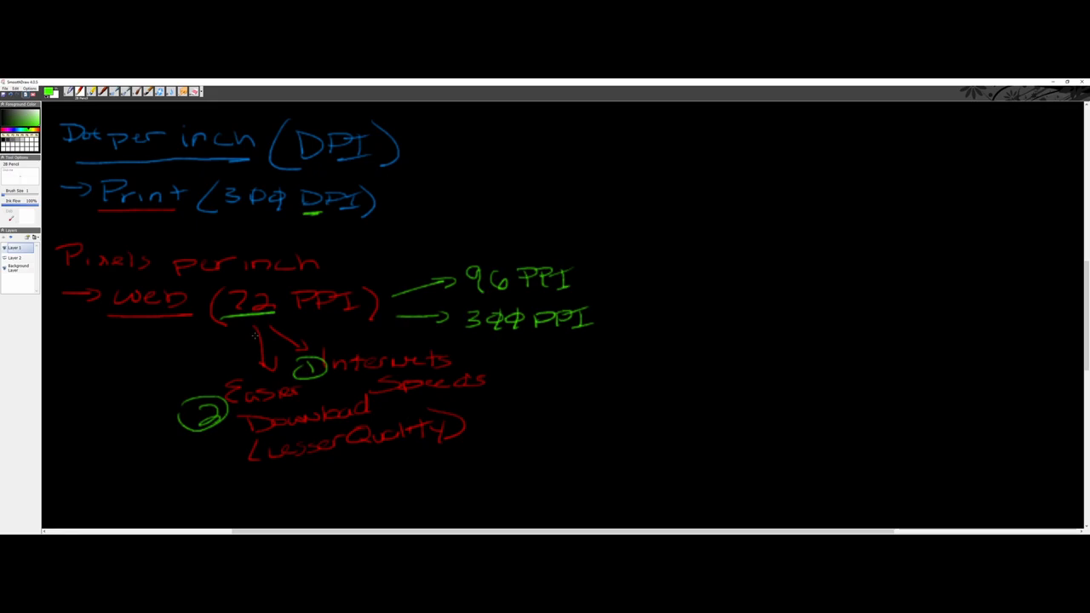
mouse_move(265, 337)
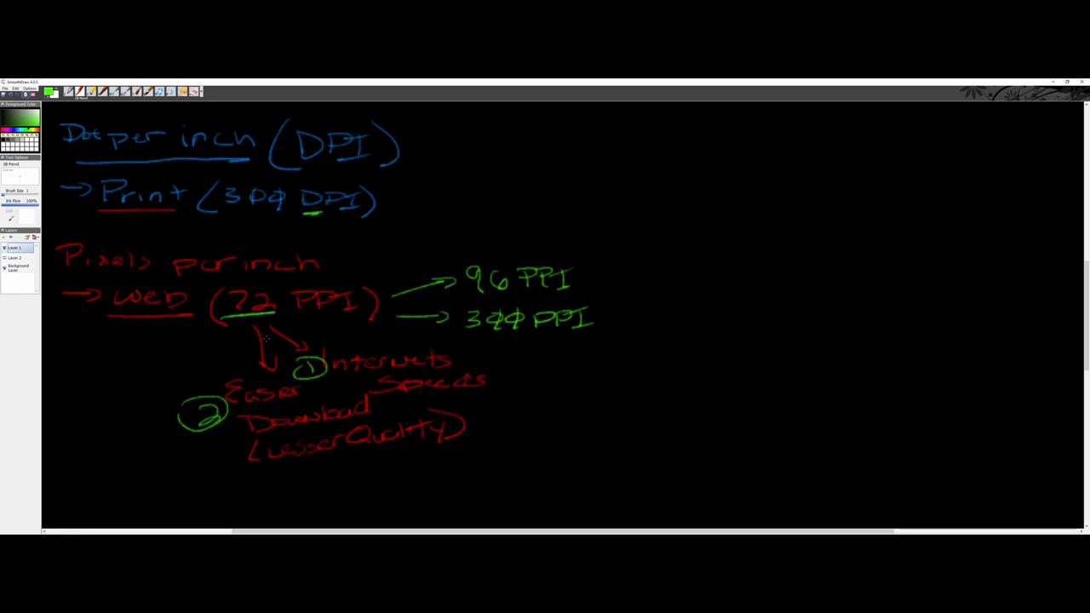
key(alt+tab)
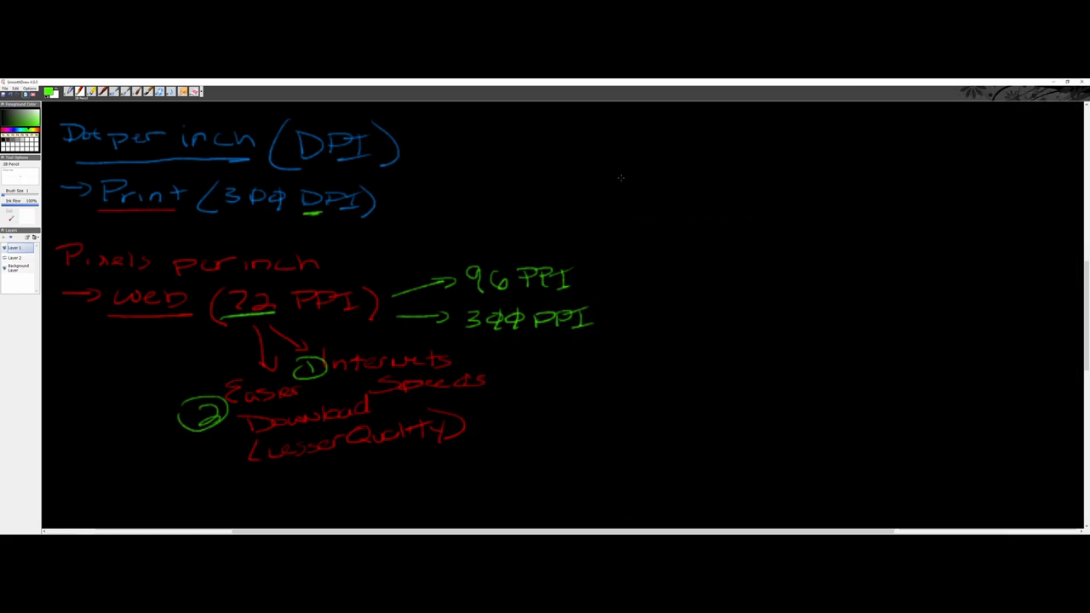
Draw a wavy green vertical divider down the board right of the PPI notes
drag(613, 128, 599, 422)
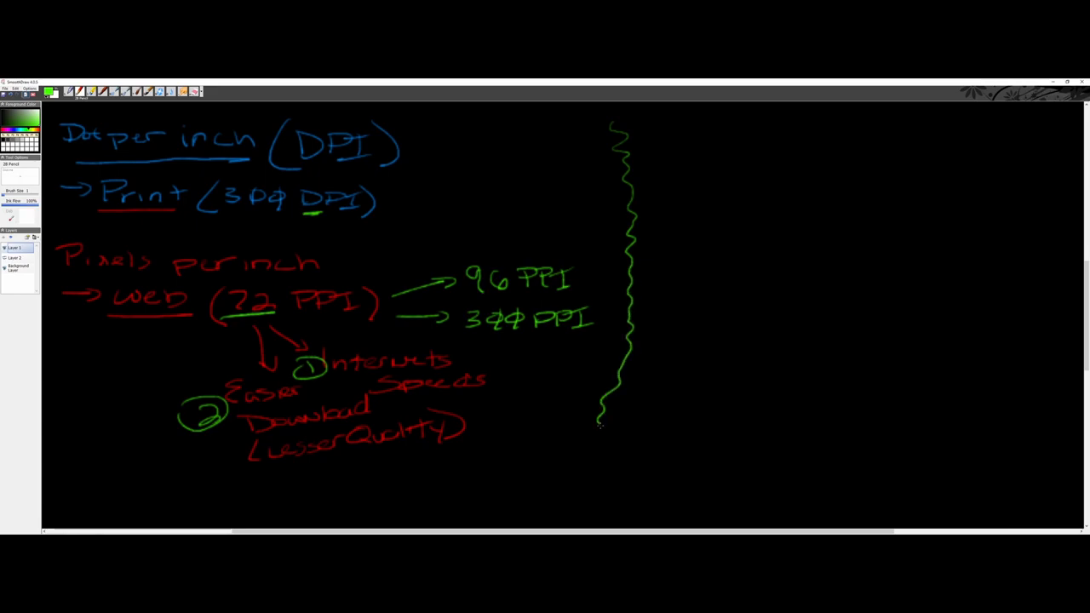
drag(599, 423, 616, 480)
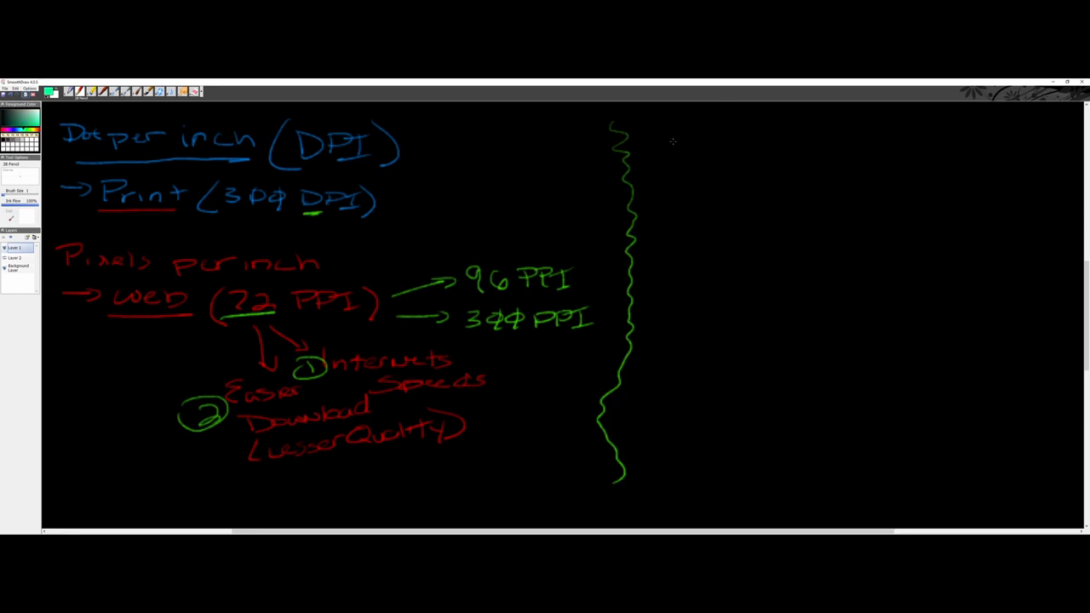
Handwrite 'RGB (Red, Green, Blue)' in green right of the divider and underline RGB
drag(667, 122, 685, 150)
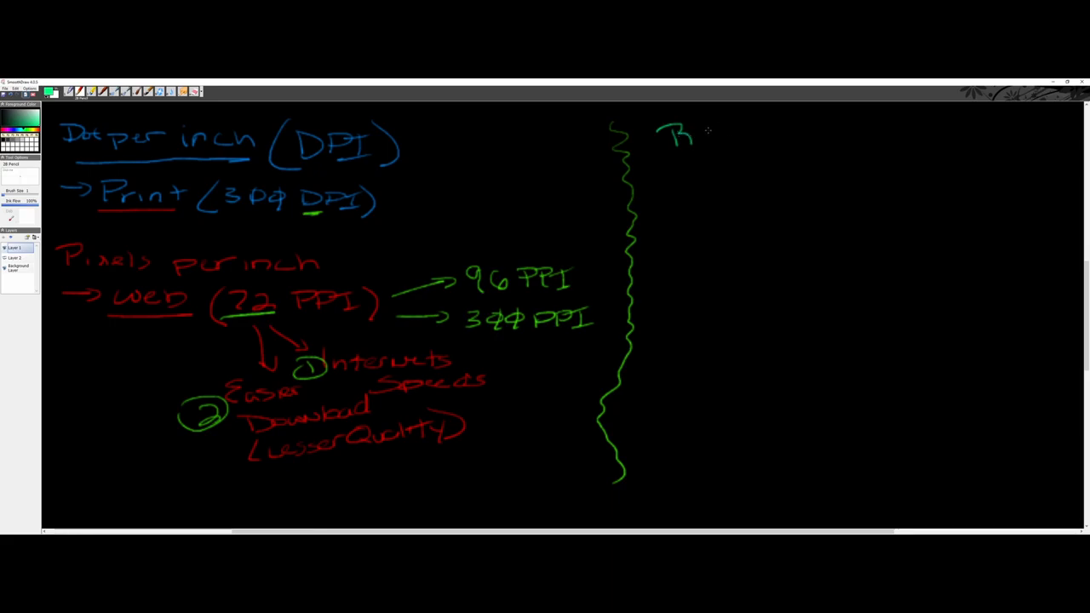
drag(702, 140, 741, 136)
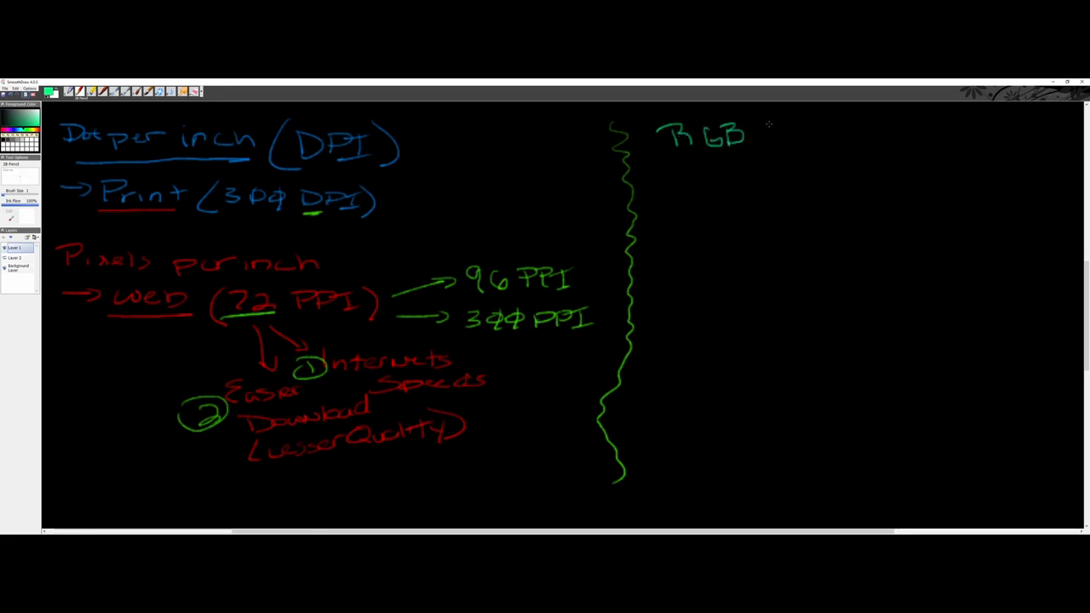
drag(770, 122, 797, 150)
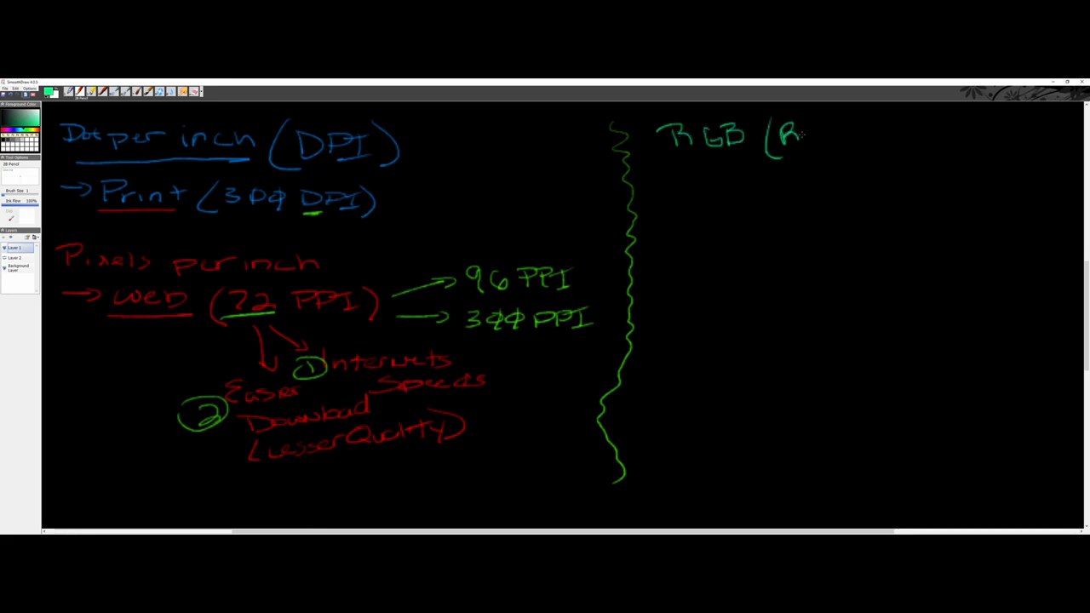
drag(787, 136, 834, 139)
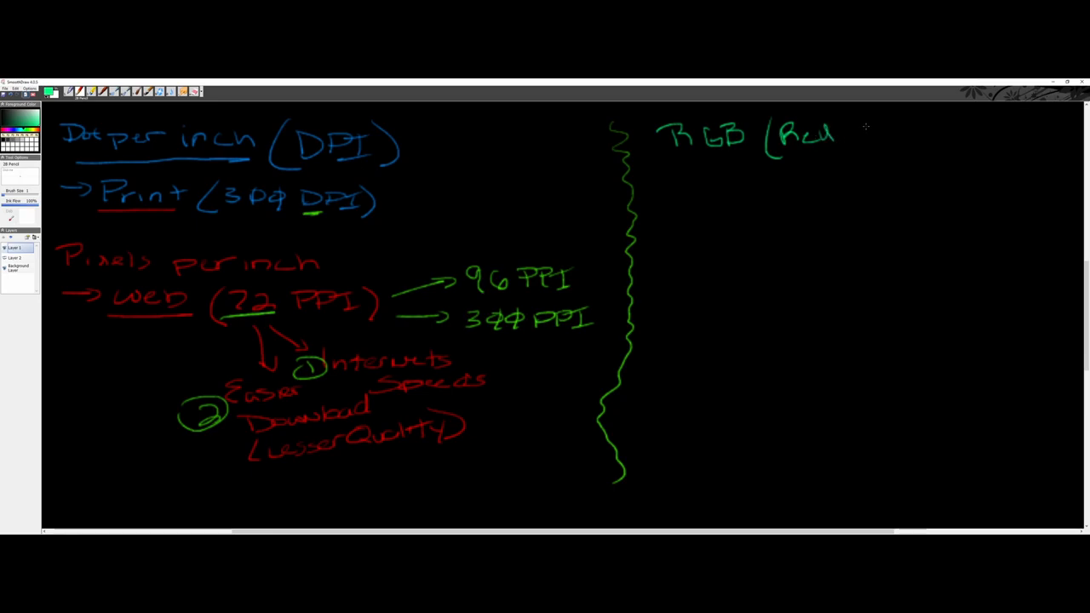
drag(843, 145, 906, 136)
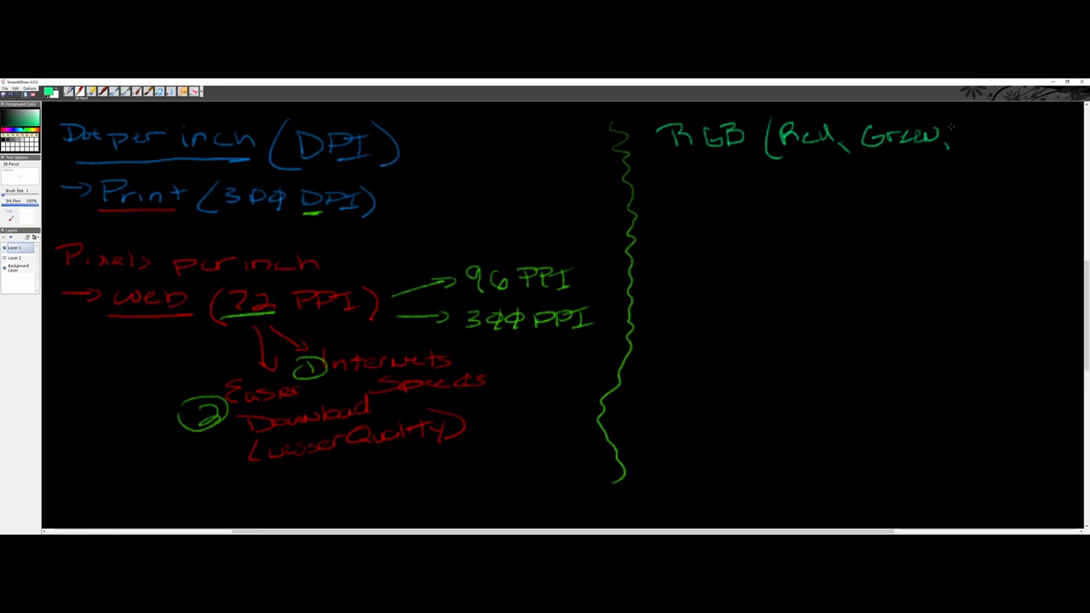
drag(953, 136, 1008, 136)
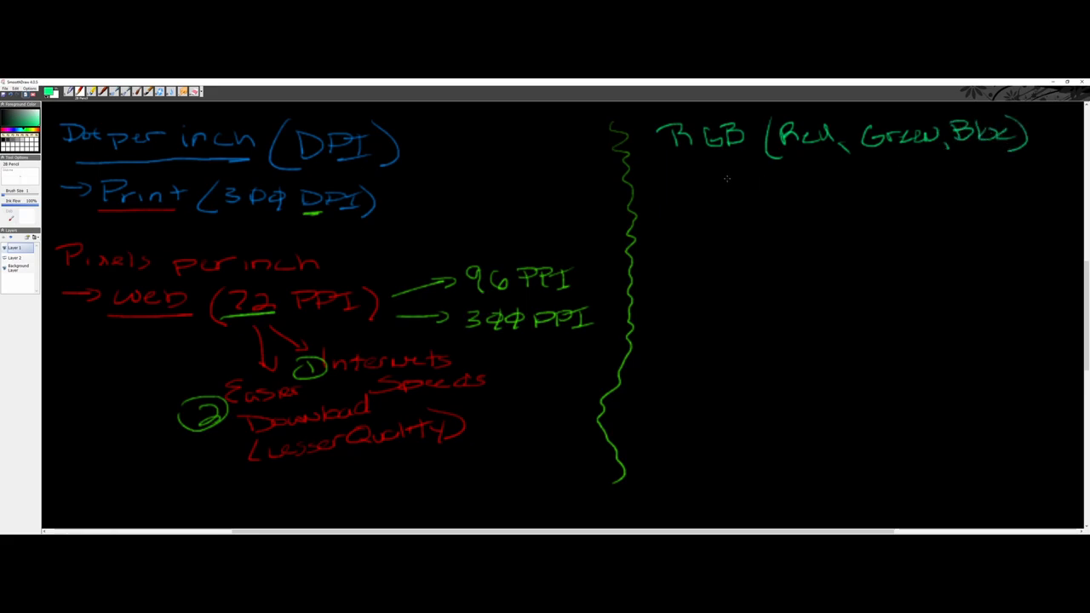
mouse_move(668, 157)
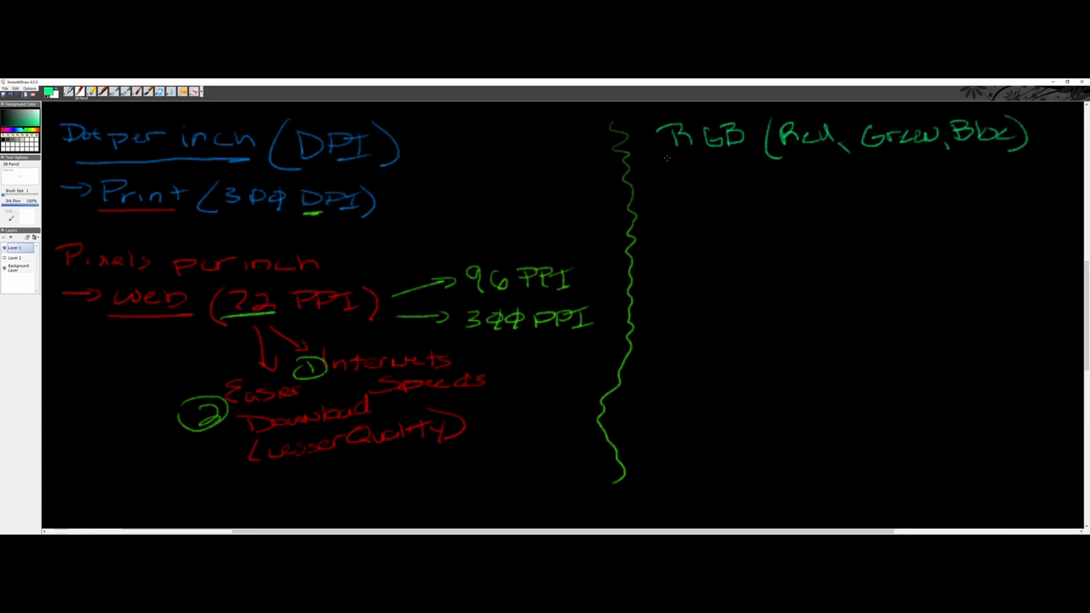
drag(667, 161, 749, 156)
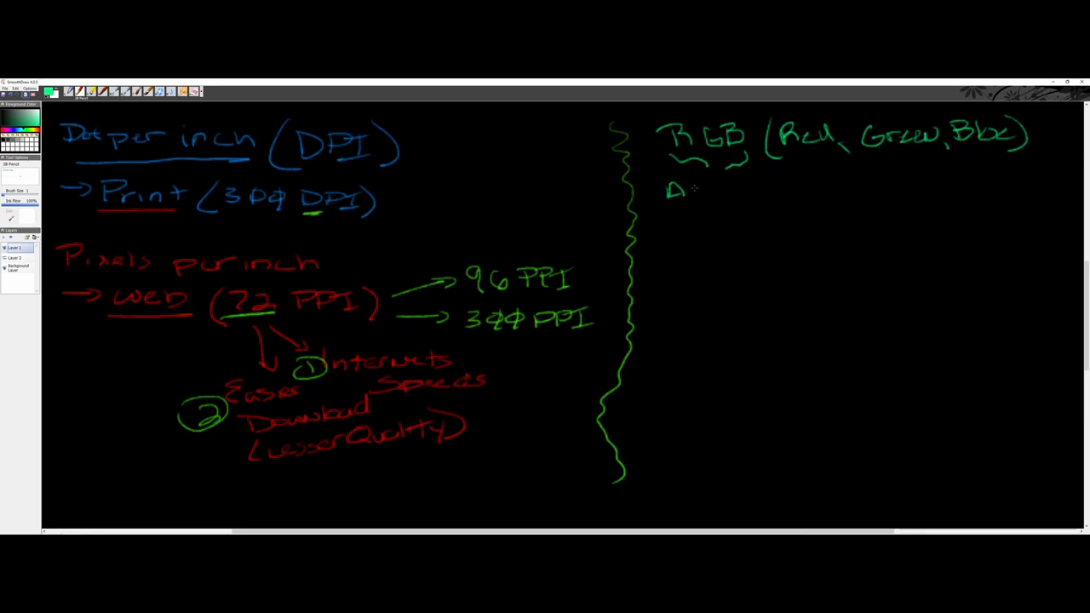
Write 'Additive Color Format' and 'Lighting' with a small arrow below RGB
drag(681, 191, 735, 194)
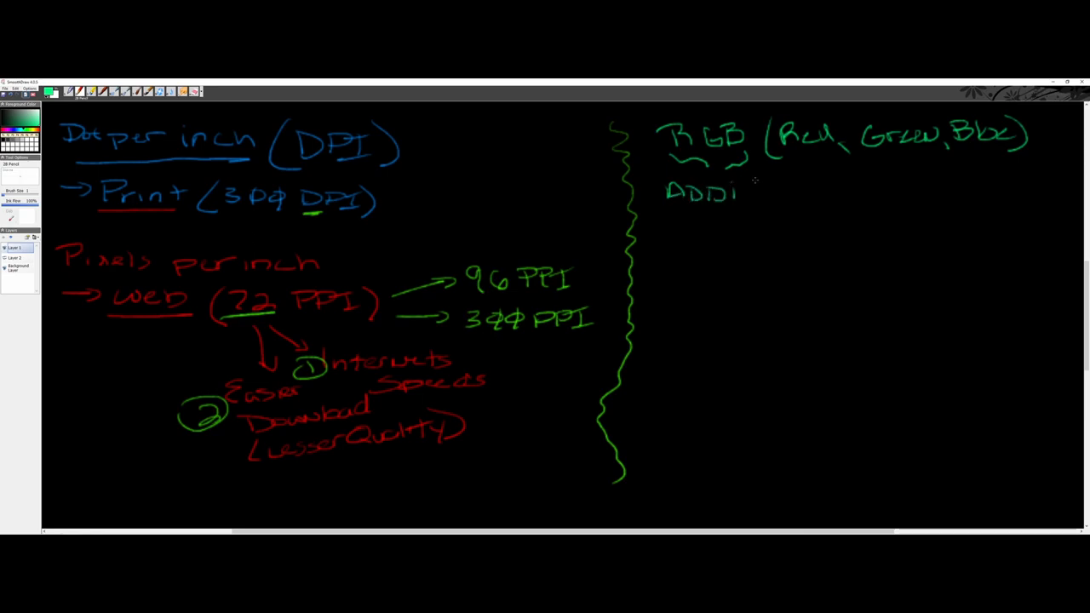
drag(740, 187, 797, 191)
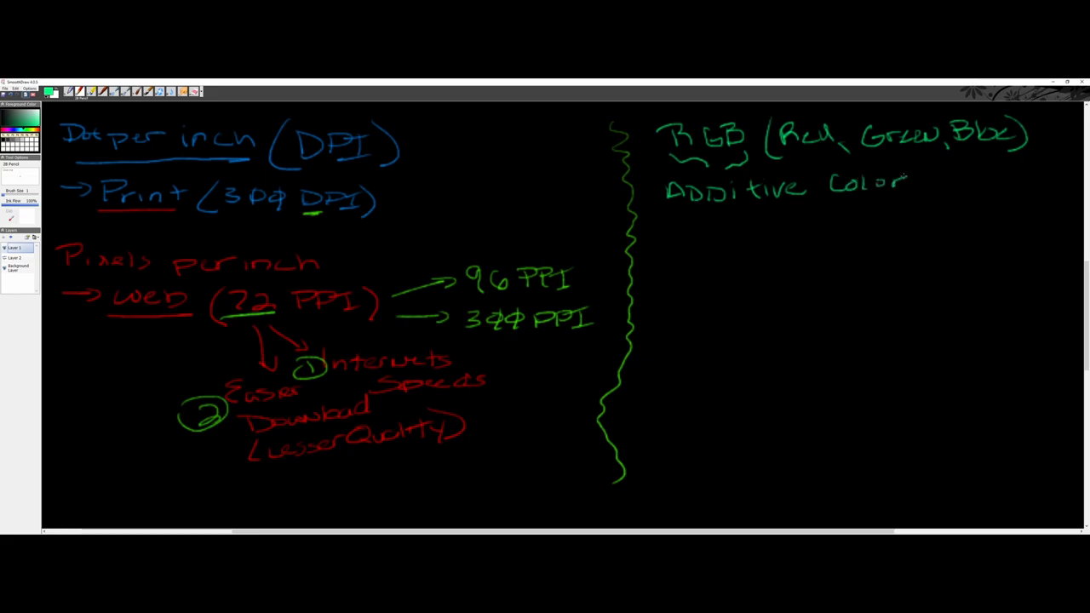
drag(923, 184, 962, 184)
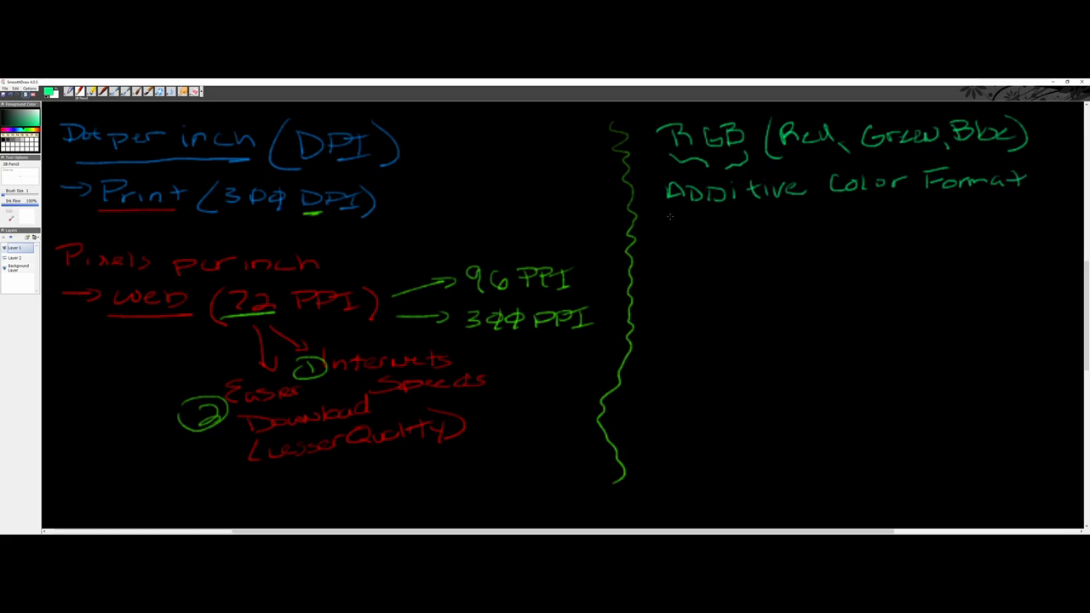
drag(664, 230, 715, 230)
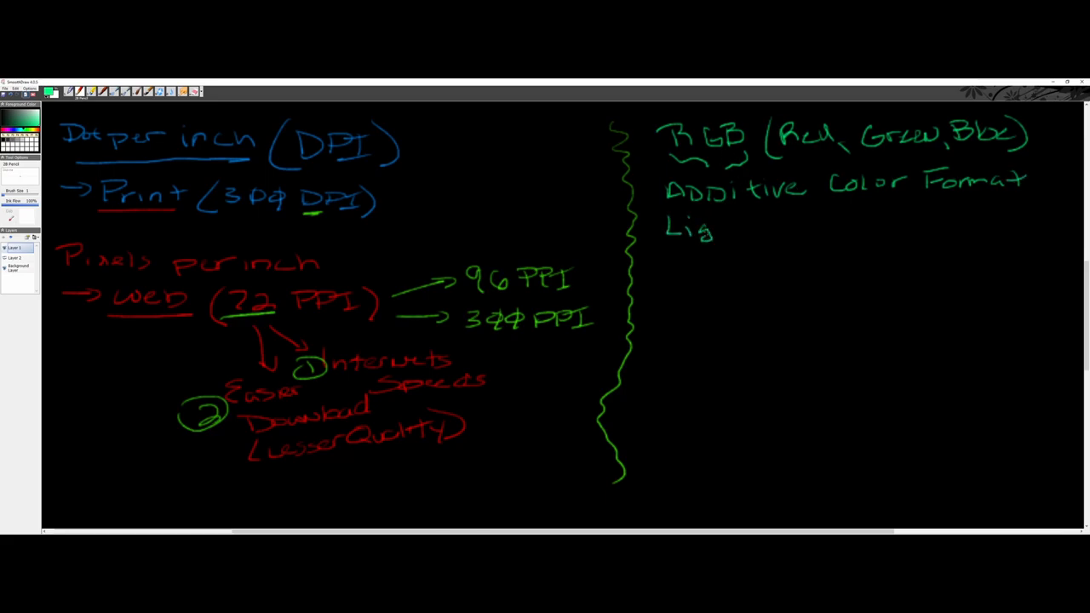
drag(715, 230, 766, 230)
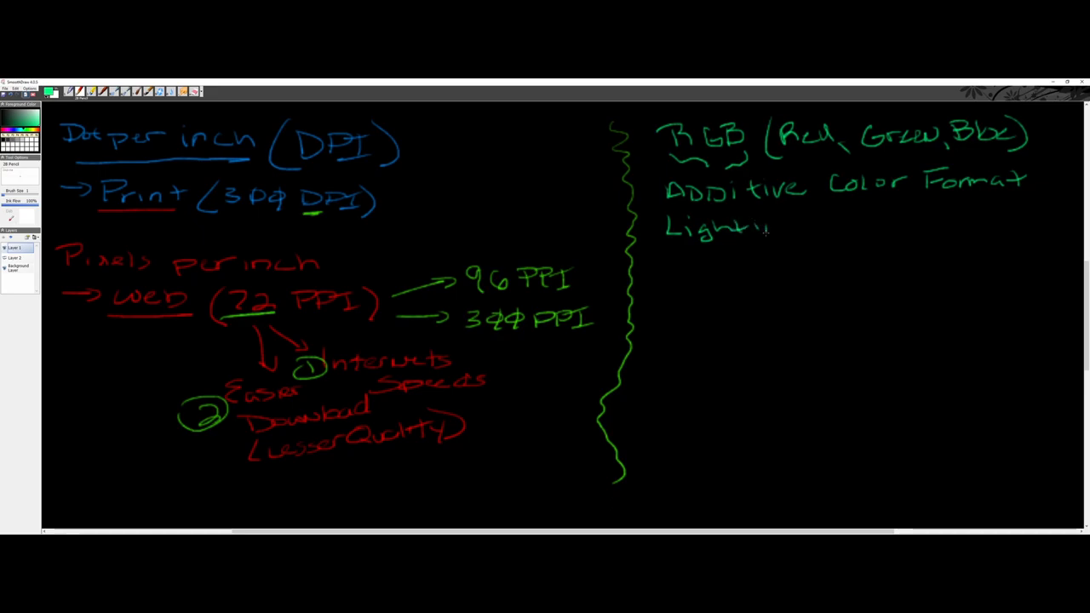
drag(767, 235, 825, 235)
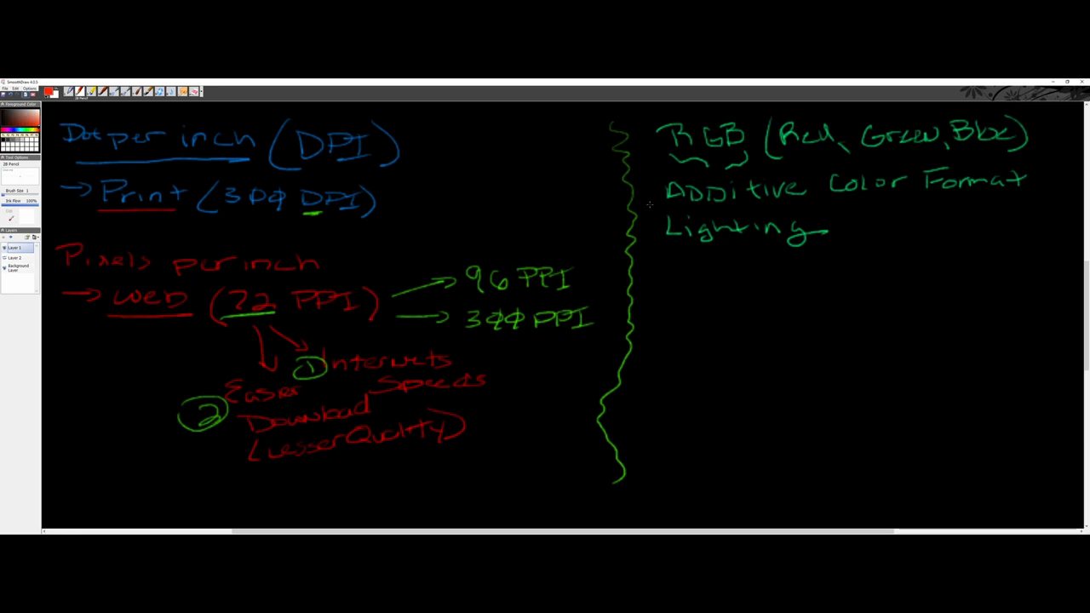
mouse_move(674, 261)
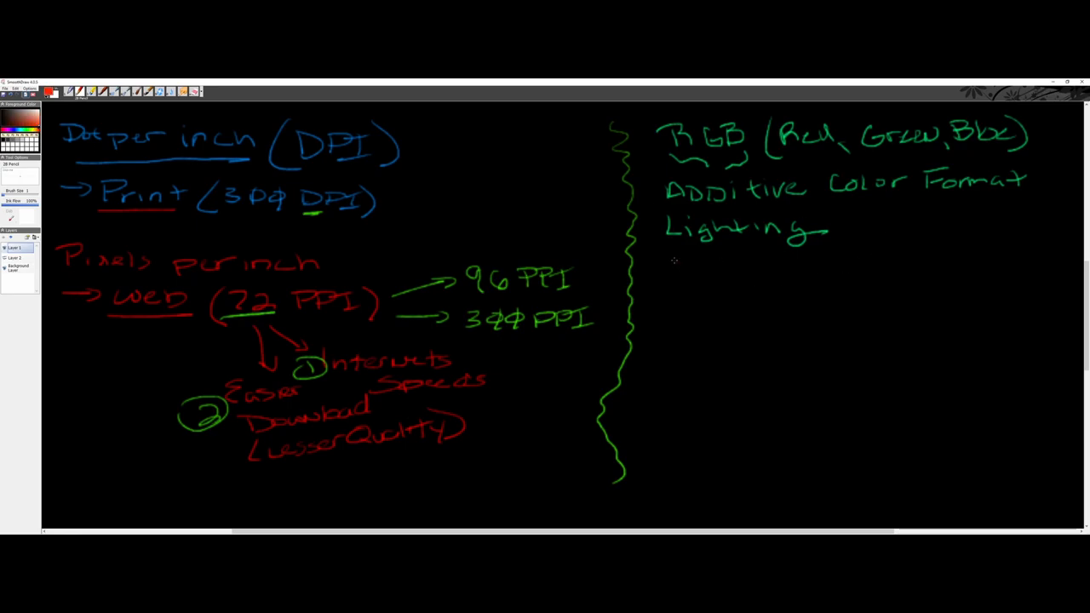
Handwrite 'CMYK (Cyan, Magenta, Yellow, Black)' in red below the RGB notes
drag(667, 273, 719, 286)
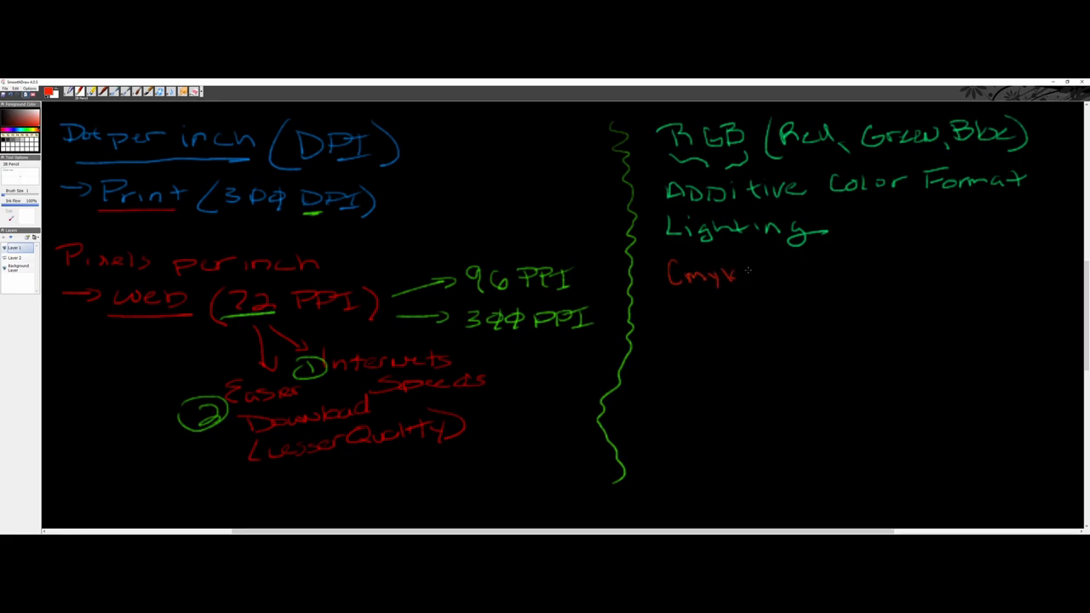
drag(752, 264, 787, 290)
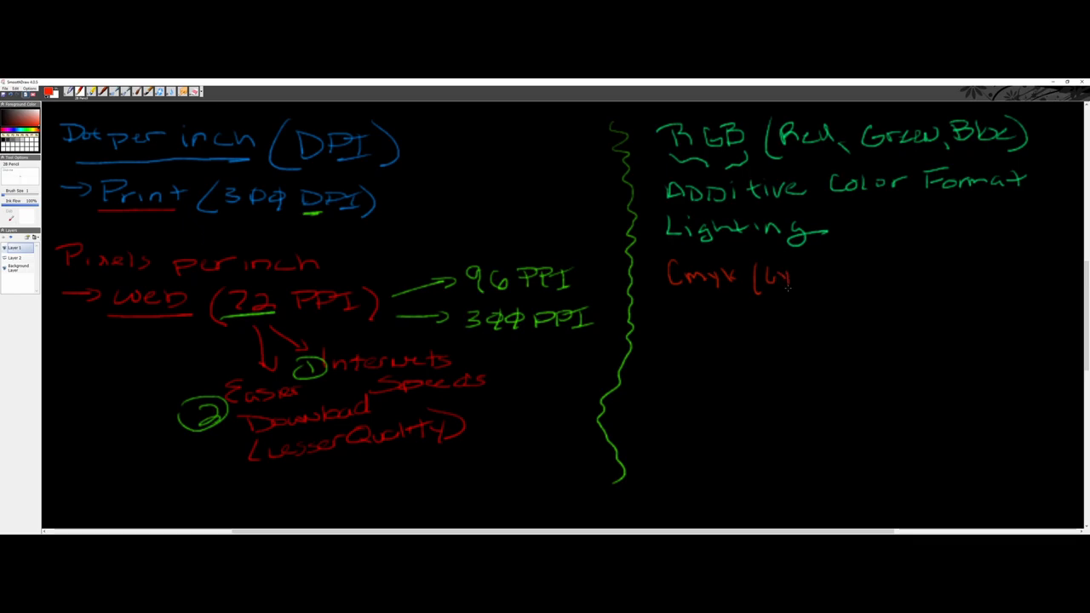
drag(766, 276, 848, 276)
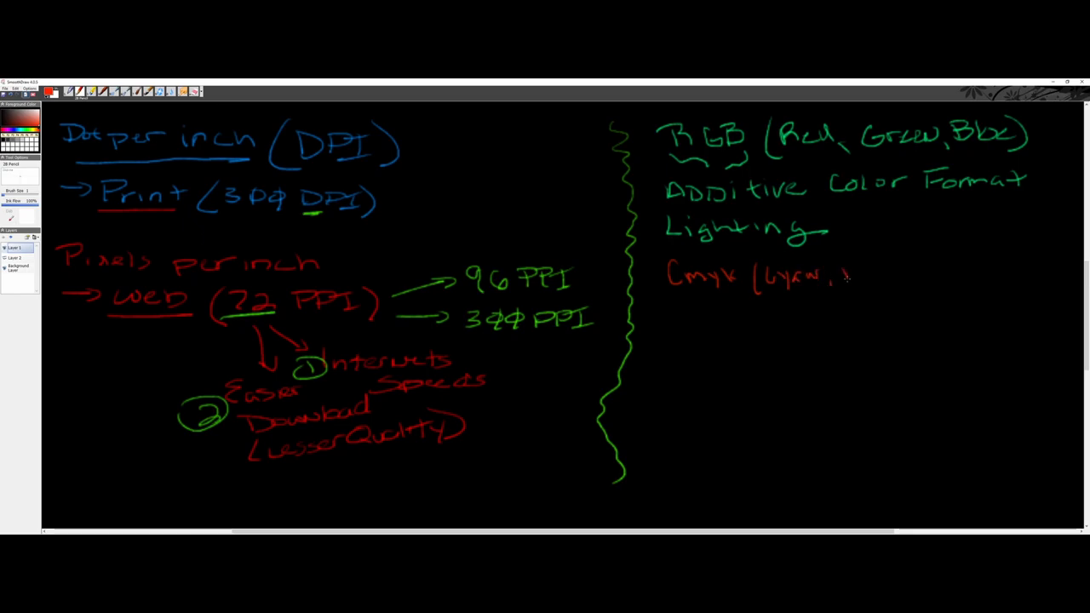
drag(842, 273, 919, 272)
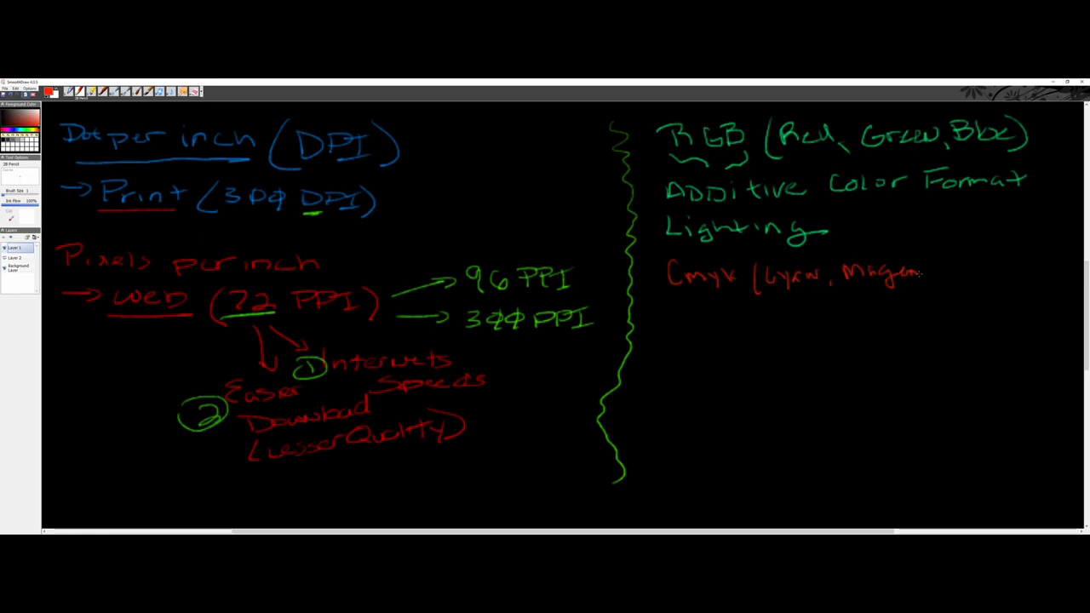
drag(920, 272, 967, 281)
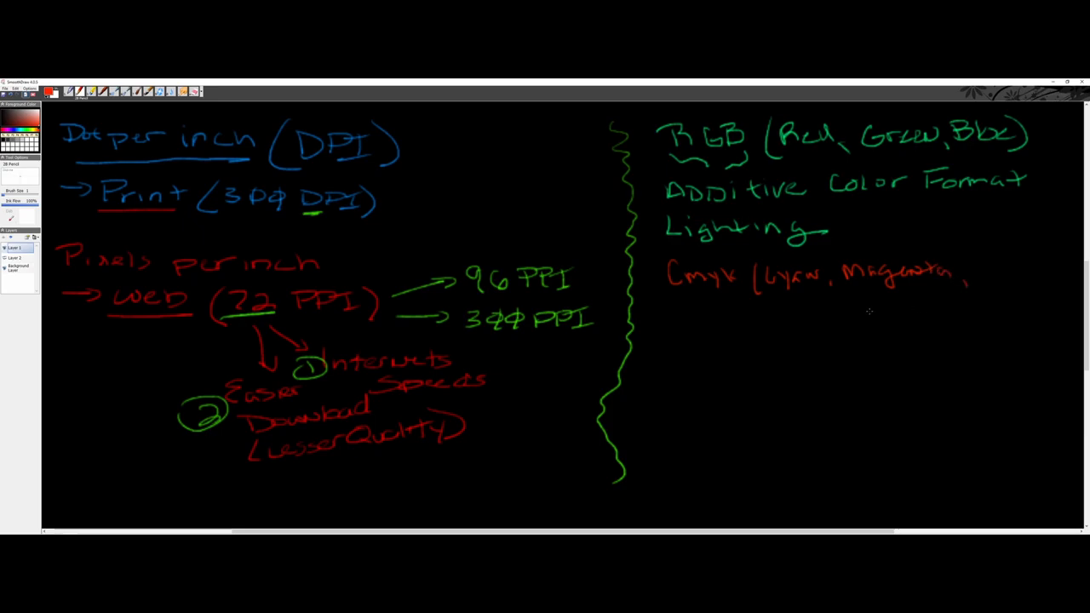
drag(860, 310, 916, 315)
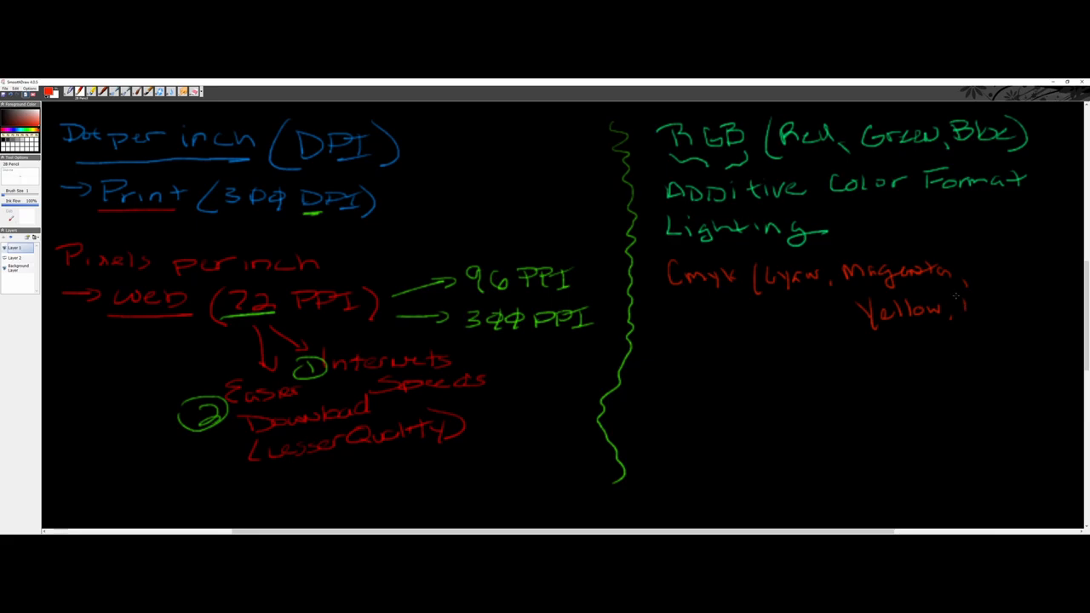
drag(962, 303, 1030, 303)
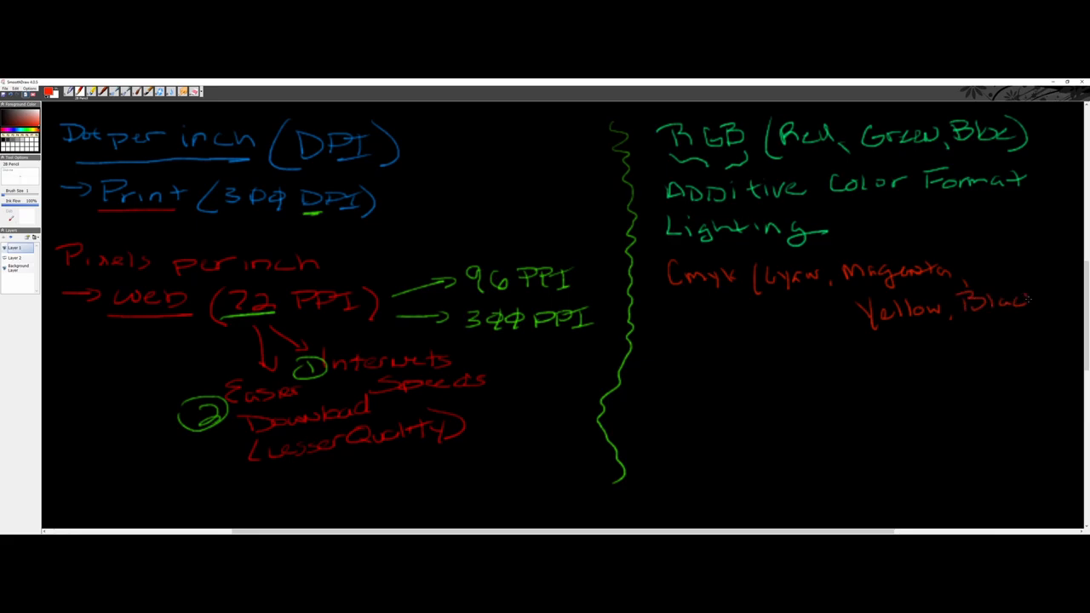
drag(1047, 281, 1052, 320)
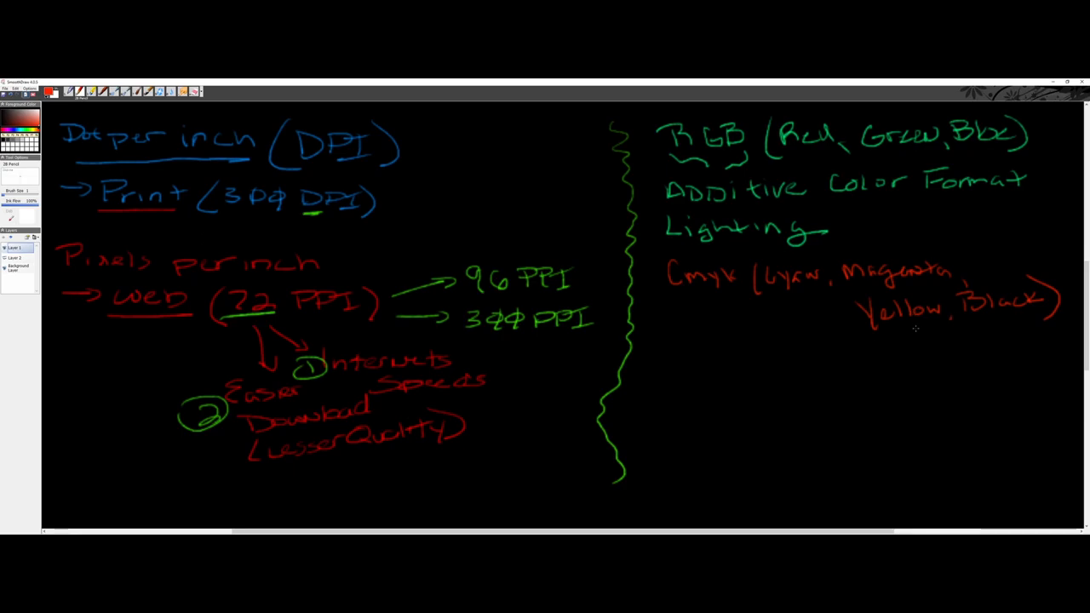
mouse_move(688, 293)
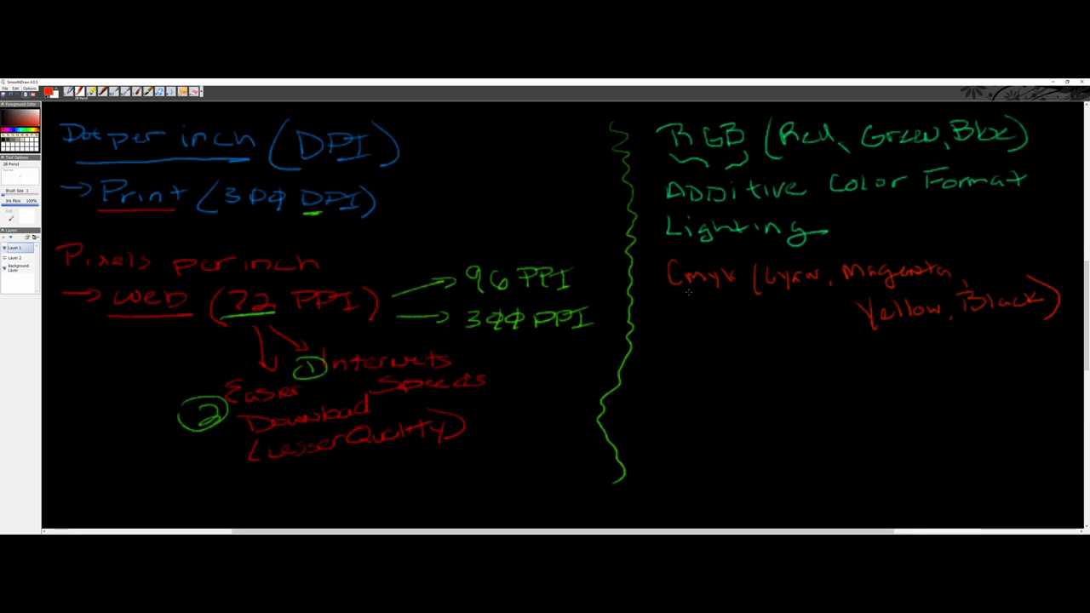
mouse_move(664, 300)
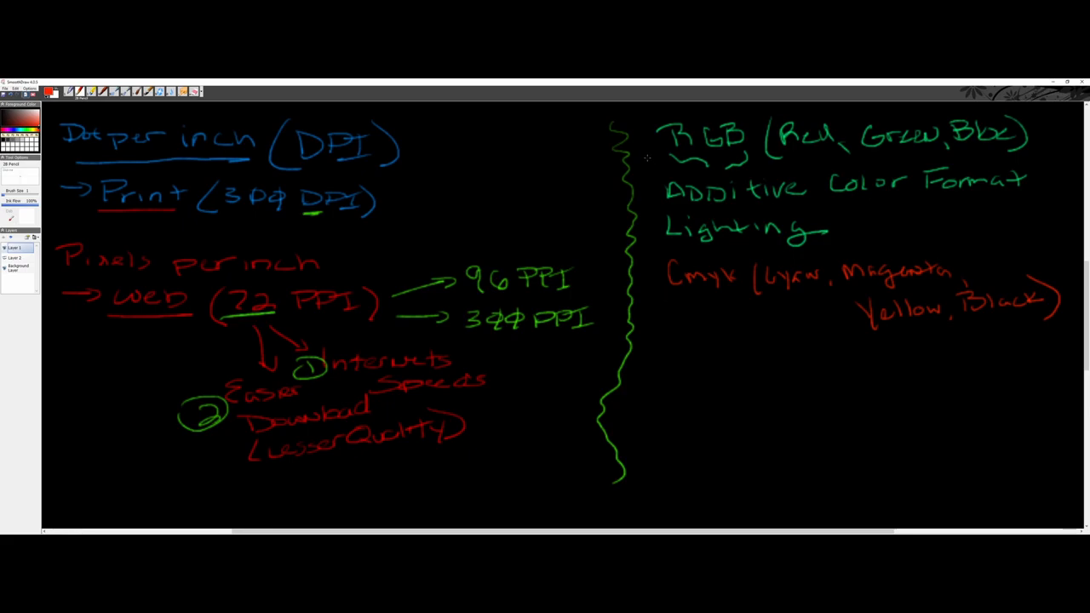
Draw a red double-headed arrow between RGB and CMYK and underline CMYK
drag(648, 157, 668, 259)
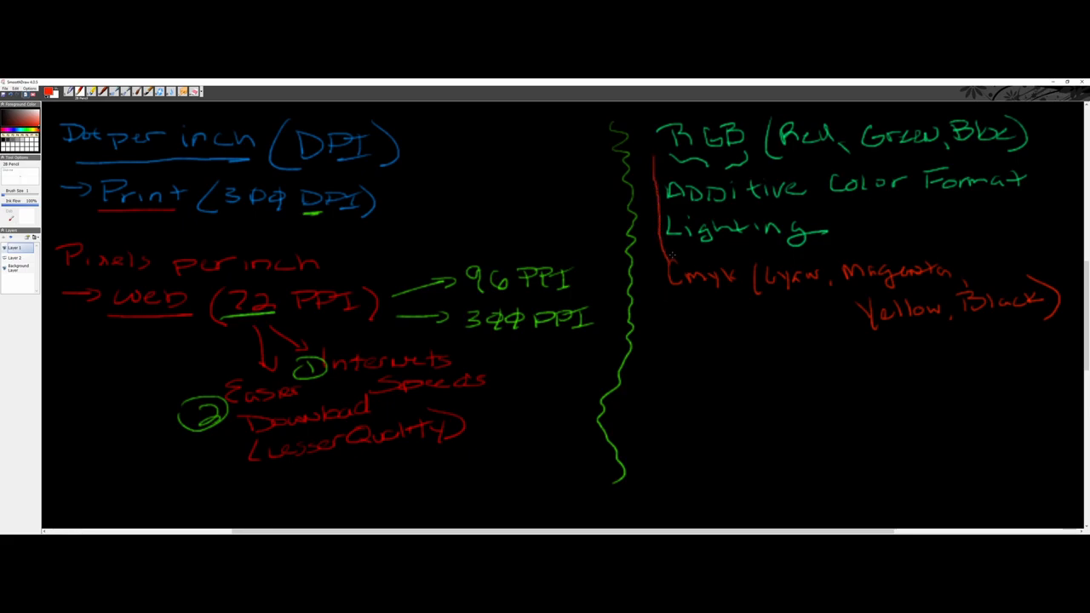
drag(667, 264, 651, 162)
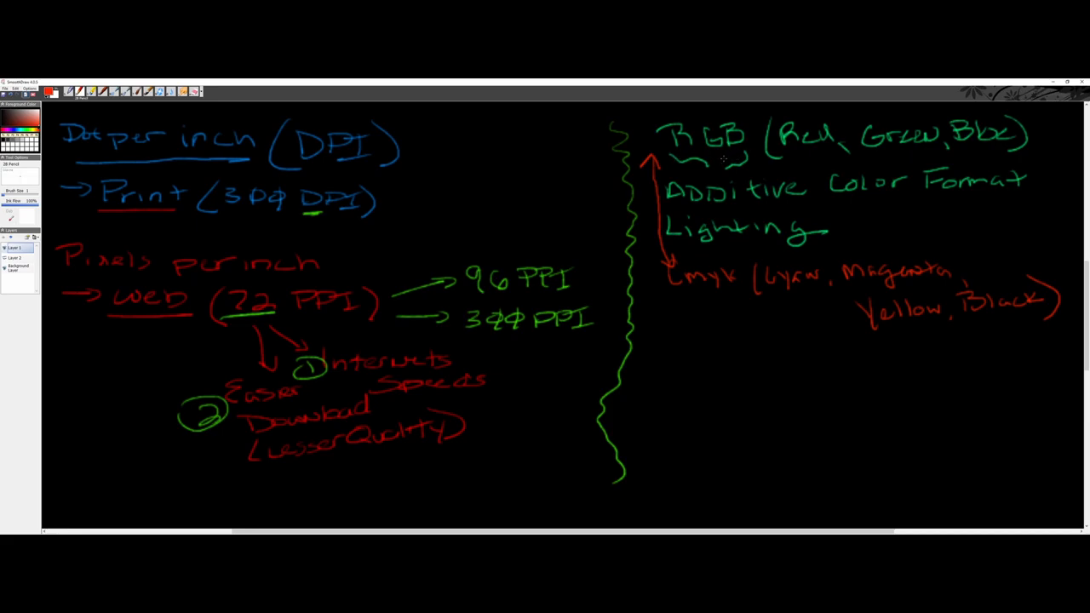
mouse_move(727, 158)
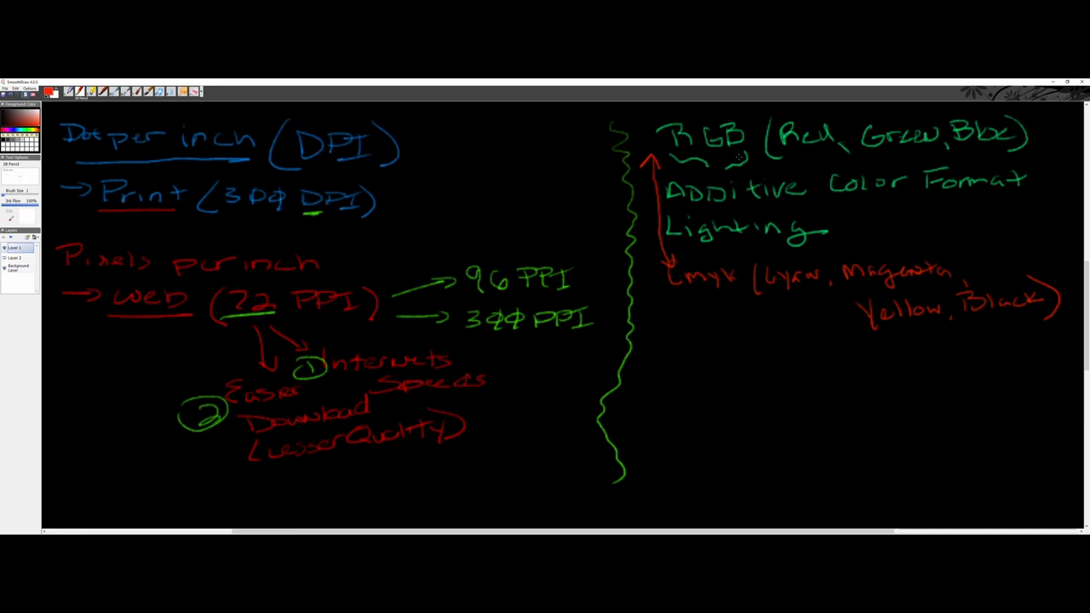
mouse_move(740, 358)
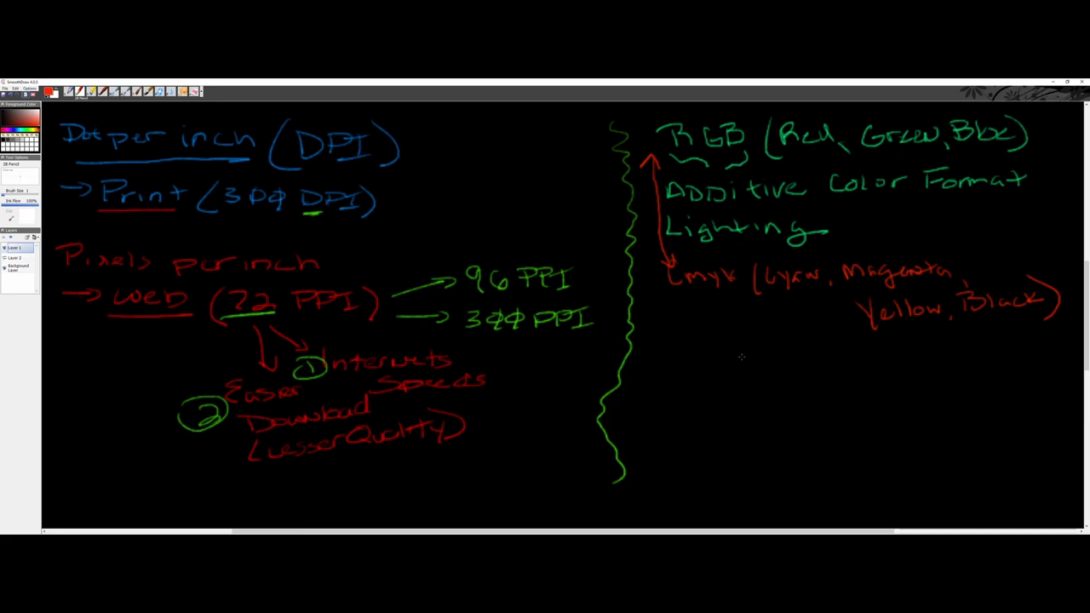
drag(672, 289, 724, 287)
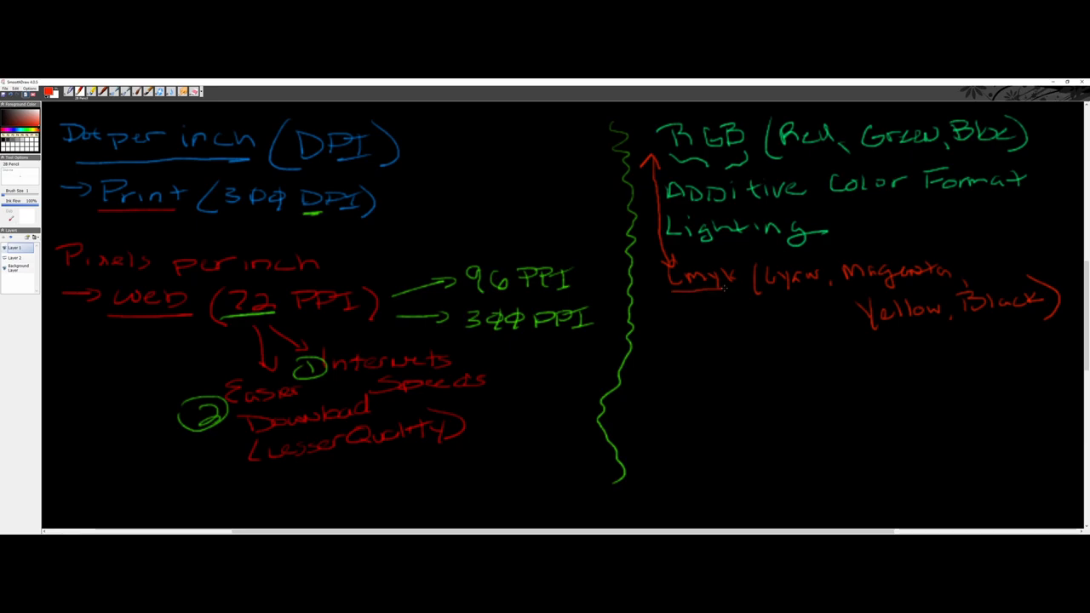
drag(668, 293, 741, 293)
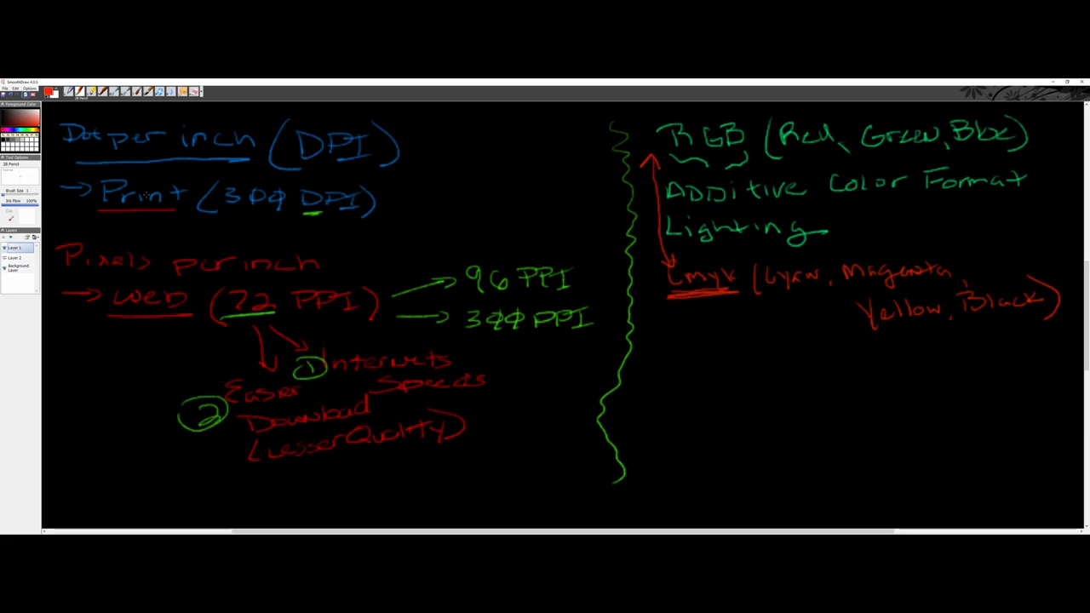
mouse_move(143, 245)
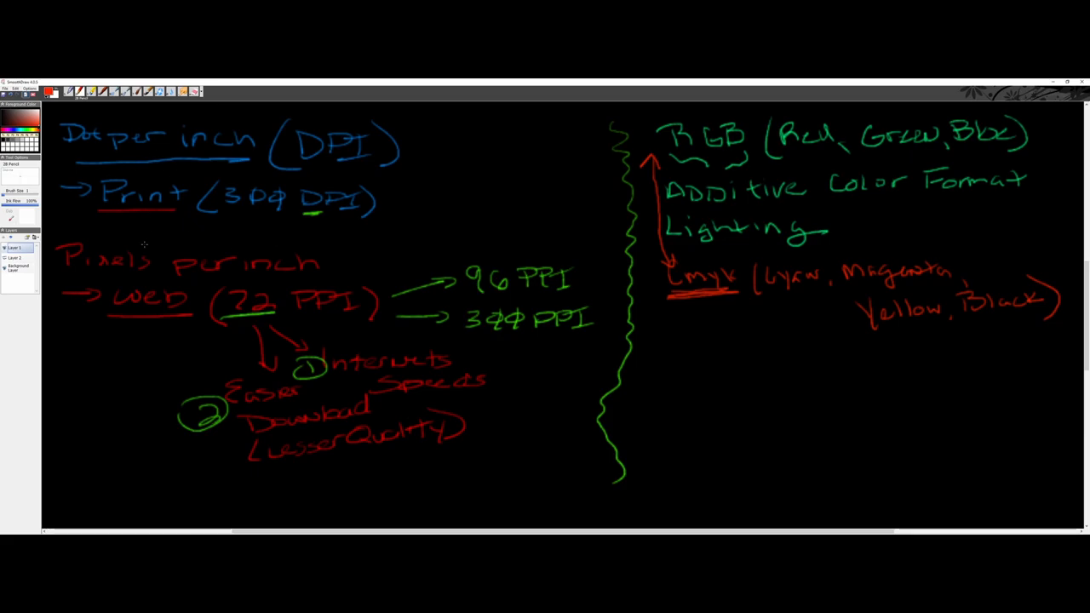
mouse_move(157, 288)
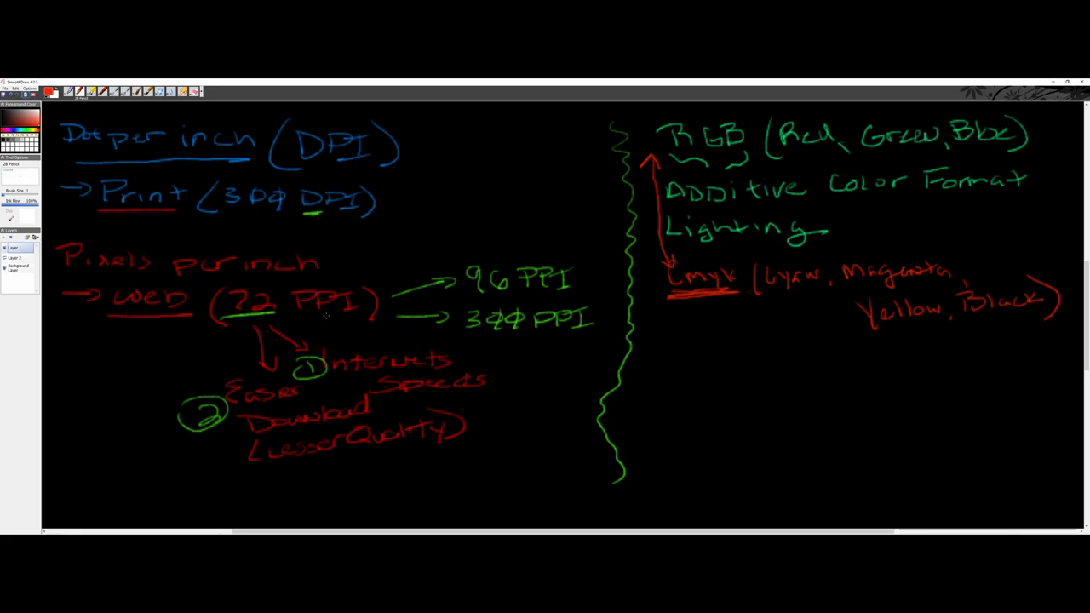
mouse_move(325, 315)
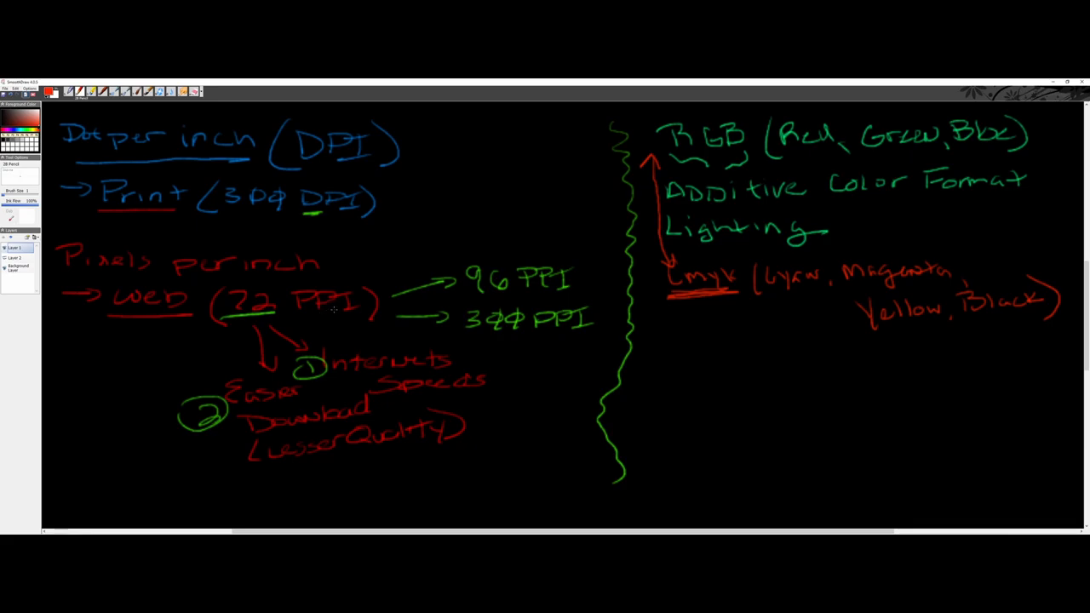
mouse_move(344, 306)
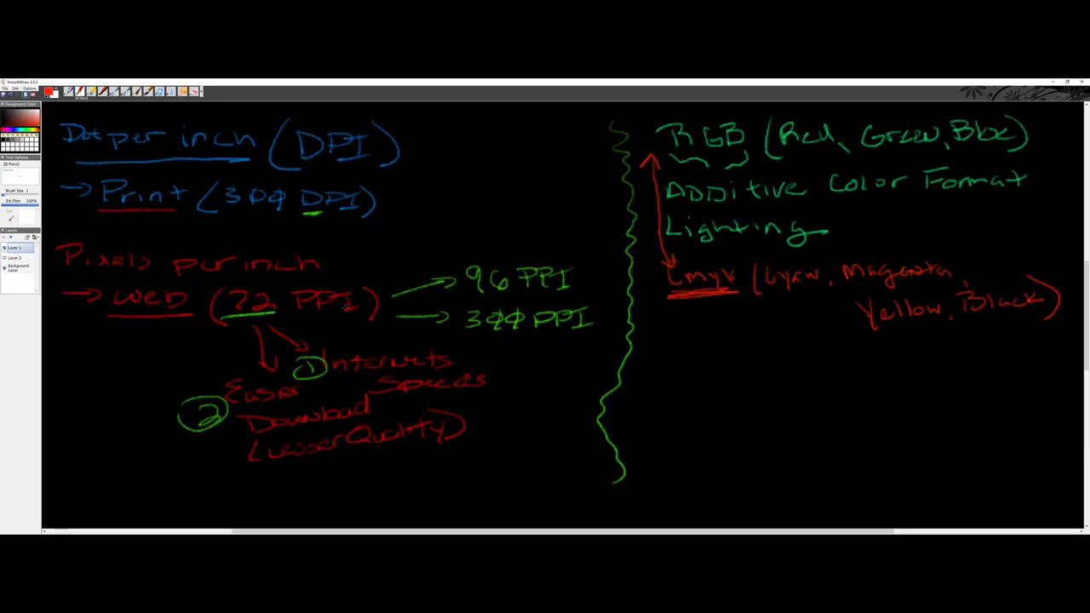
mouse_move(400, 264)
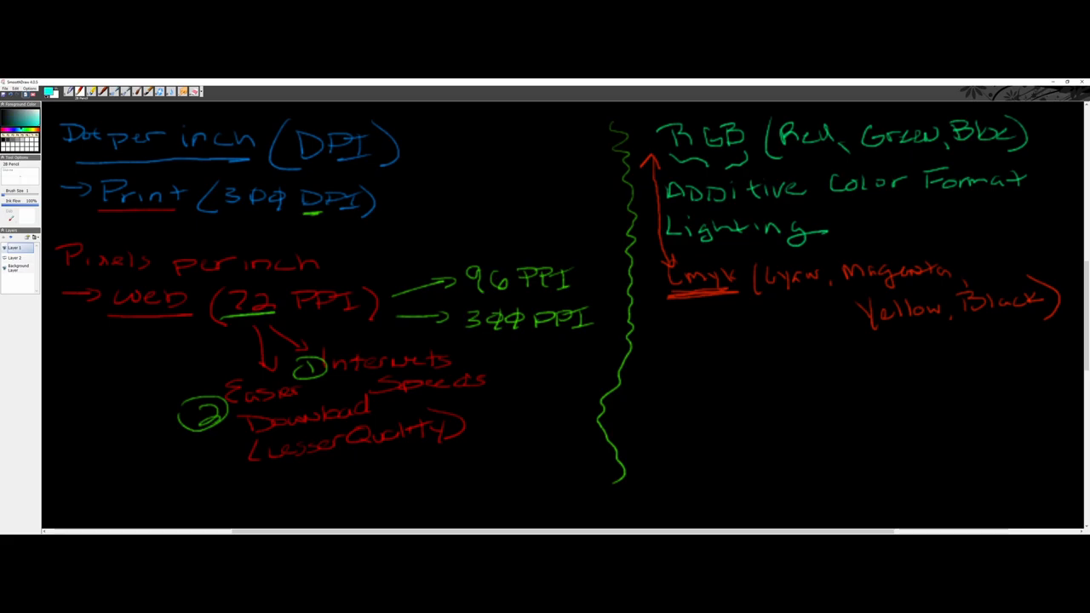
Write 'RGBa' in green below CMYK with an arrow labelling the a as alpha
drag(660, 353, 673, 371)
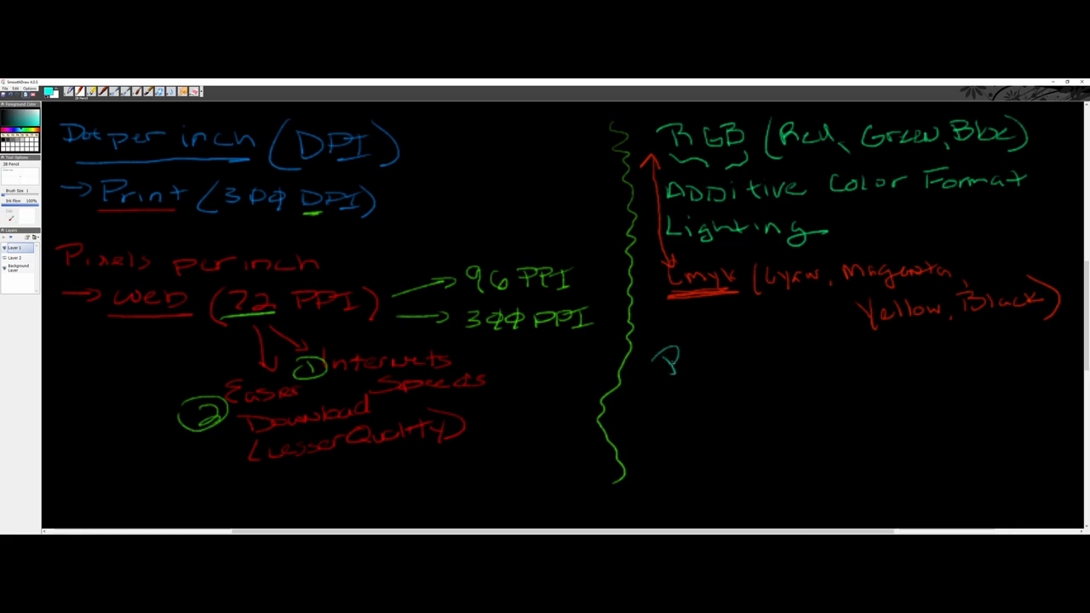
drag(655, 357, 749, 361)
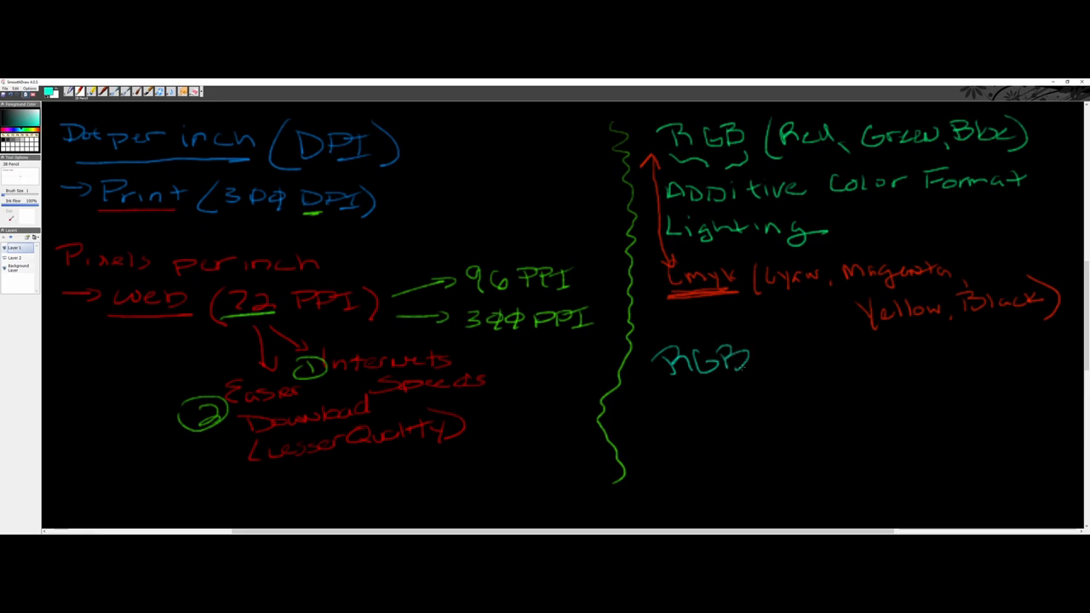
drag(757, 352, 769, 371)
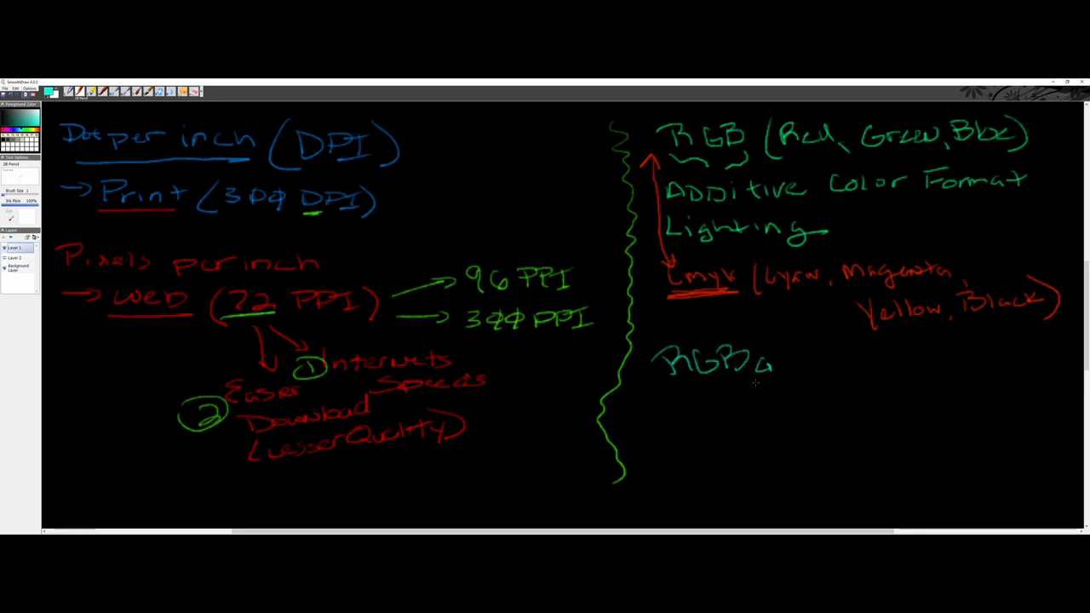
drag(783, 409, 770, 378)
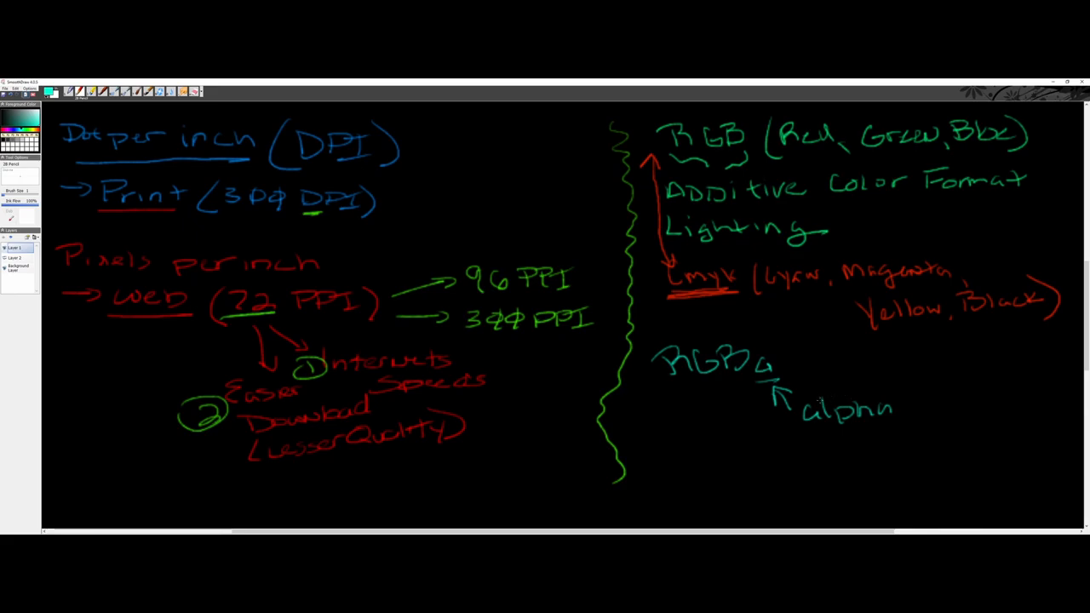
mouse_move(838, 391)
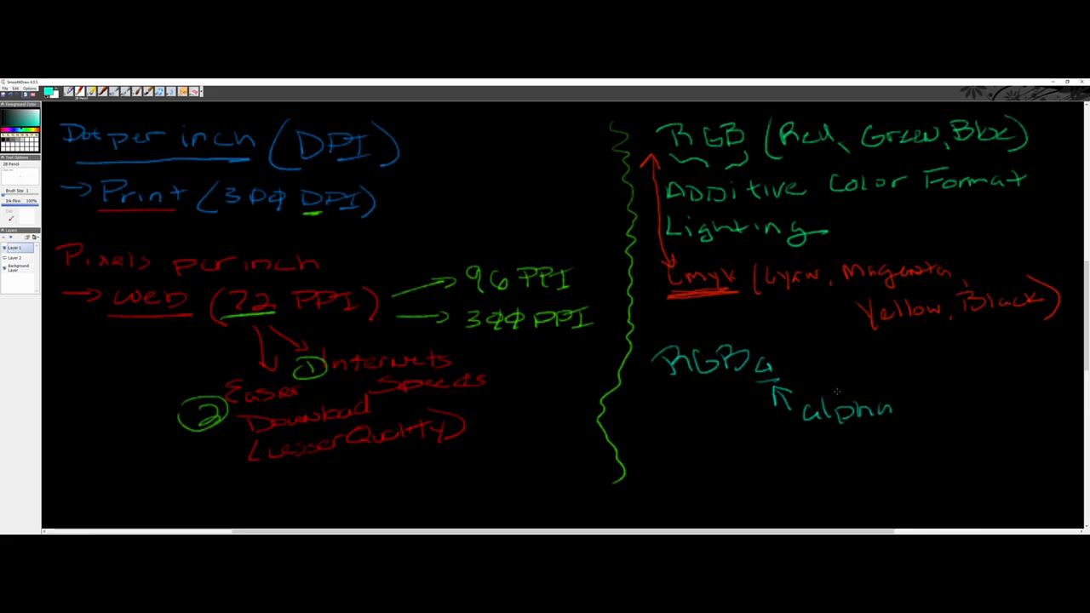
mouse_move(670, 387)
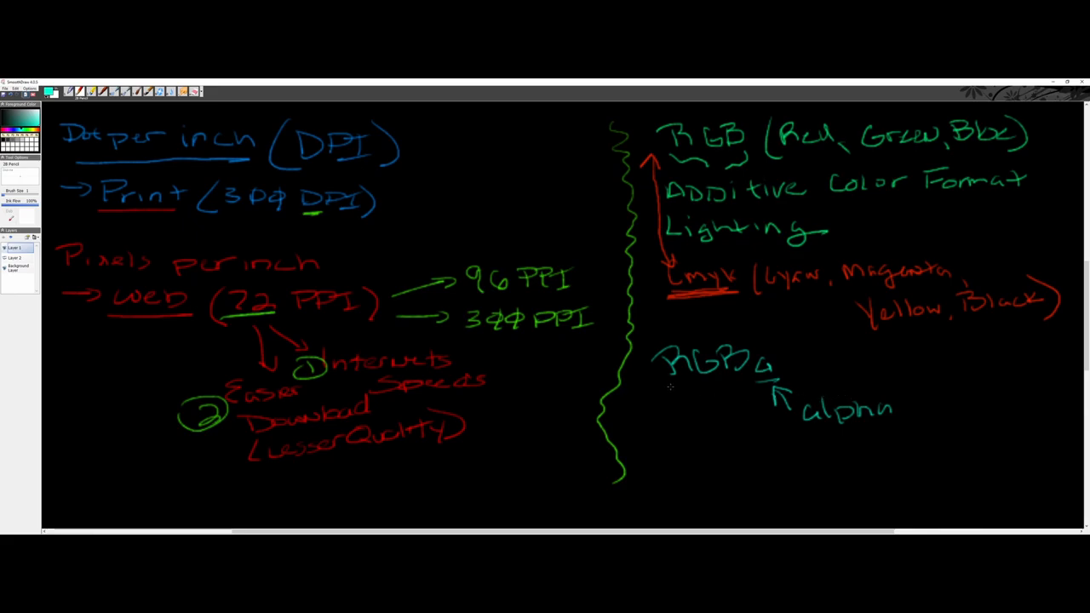
Underline RGBa with repeated strokes
drag(663, 383, 758, 378)
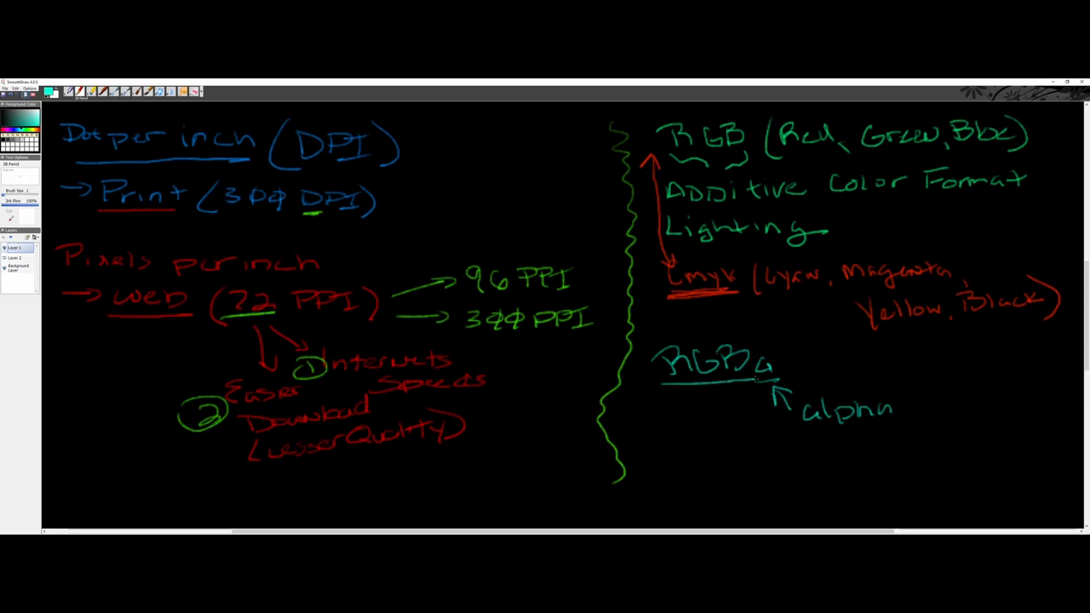
drag(667, 390, 774, 376)
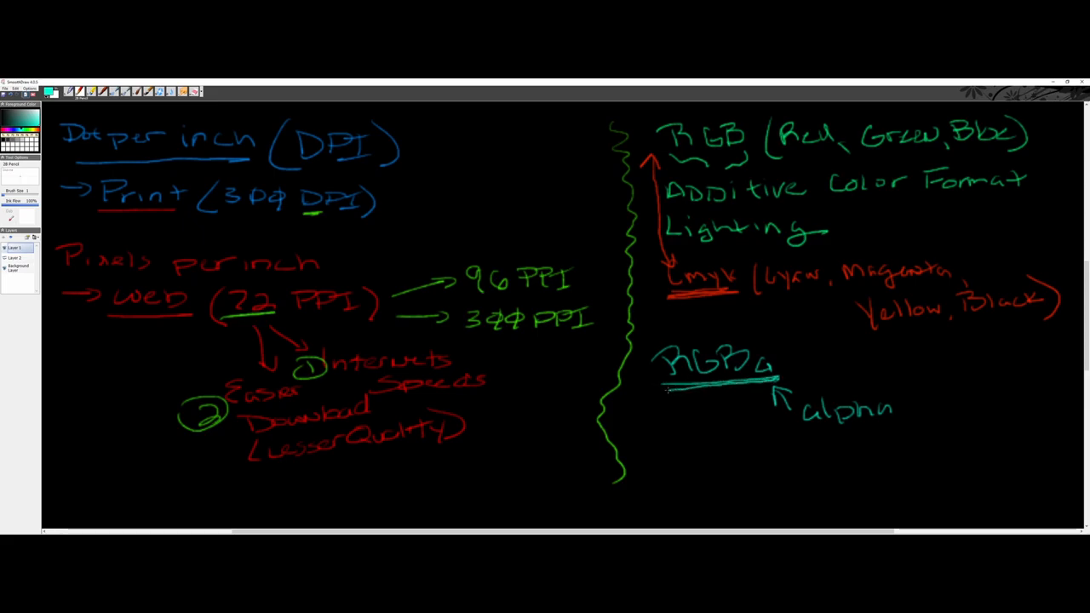
drag(663, 388, 775, 378)
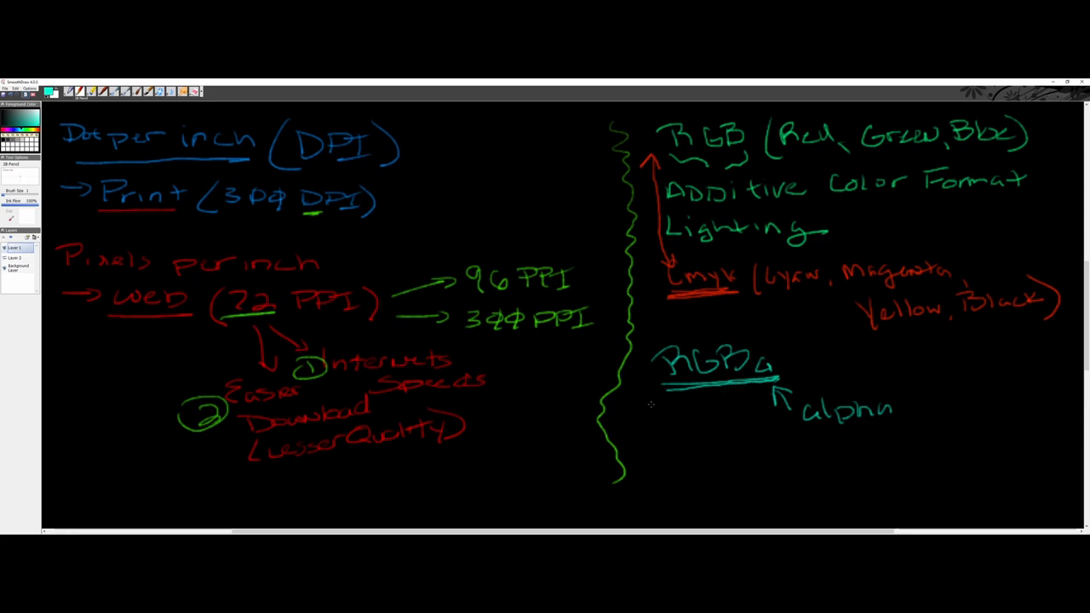
Draw an arrow from Hexadecimal and write the digit ranges 0-9, a-f and A-F beside it
drag(650, 400, 678, 446)
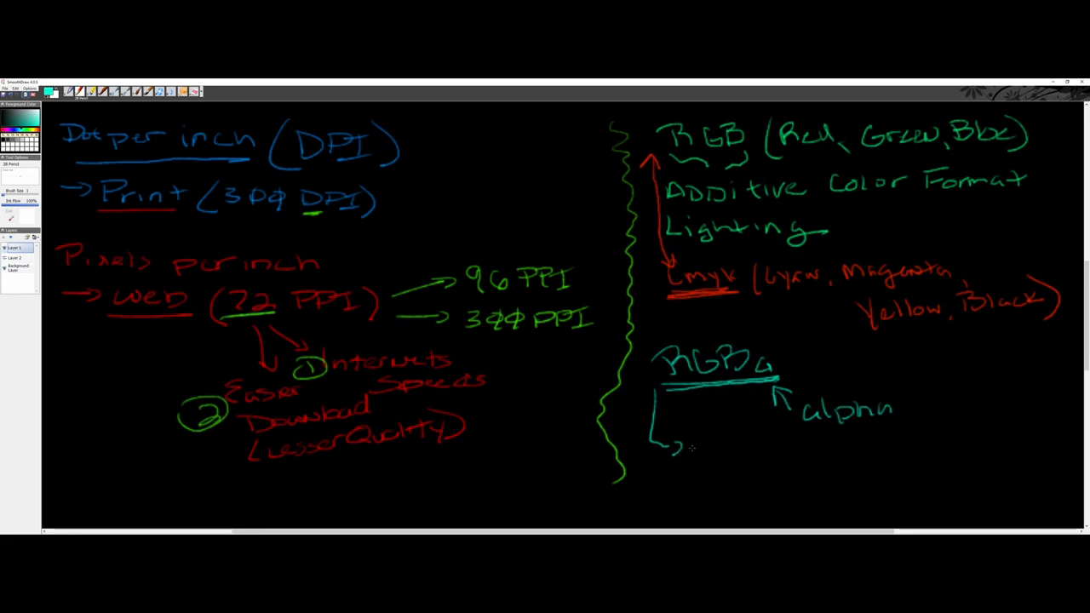
drag(698, 446, 745, 446)
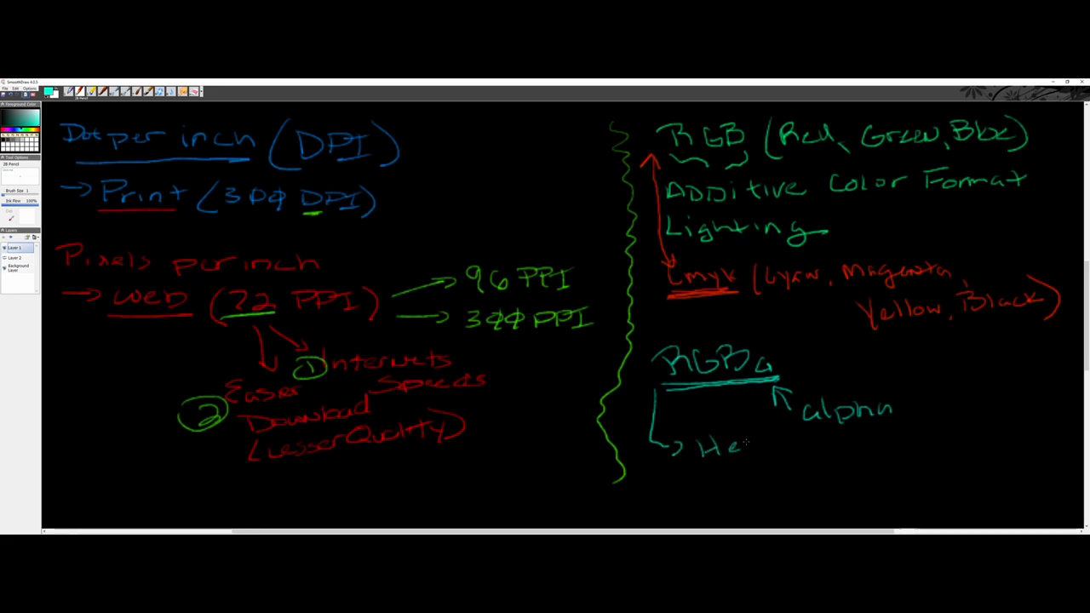
drag(736, 446, 796, 446)
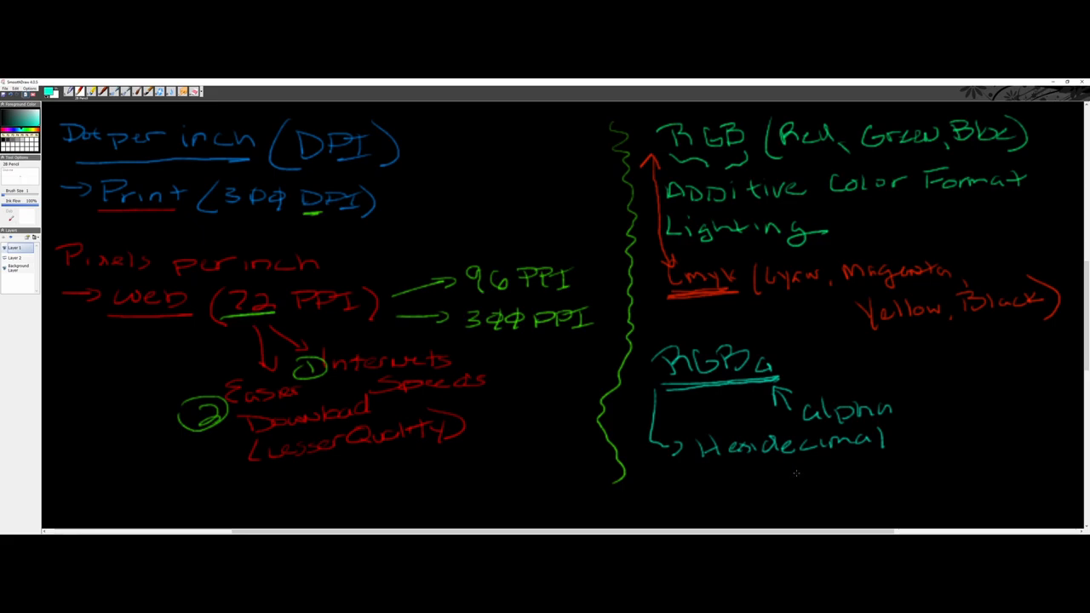
mouse_move(803, 473)
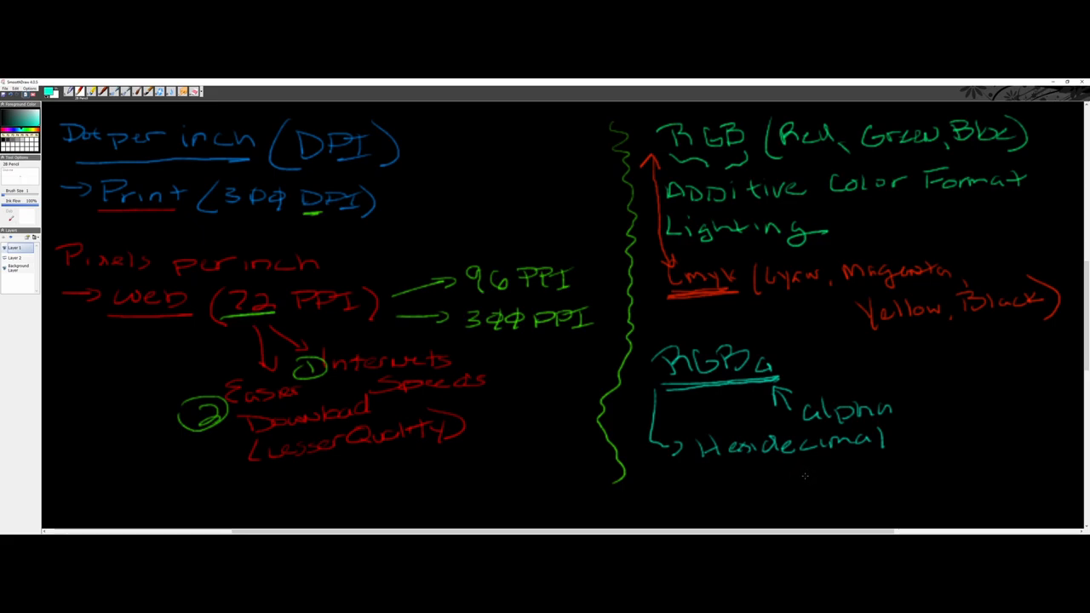
mouse_move(807, 480)
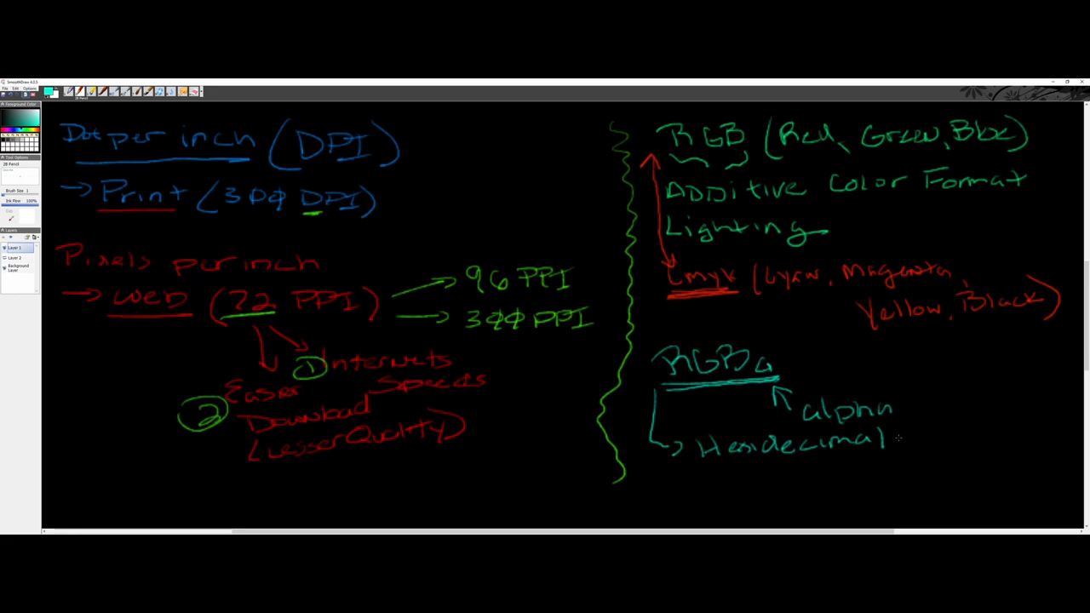
drag(889, 439, 922, 426)
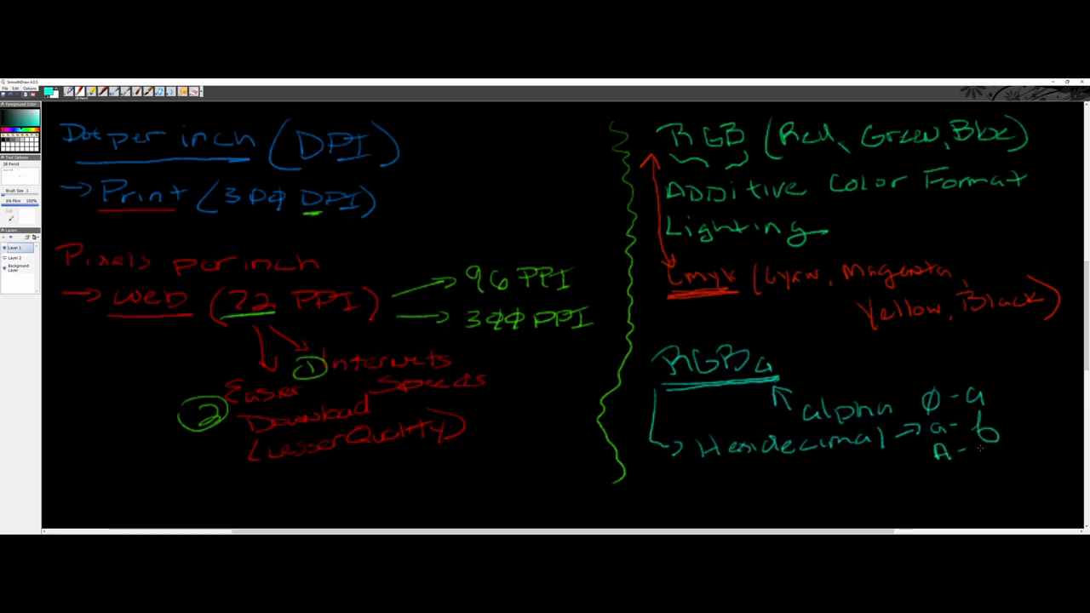
drag(962, 443, 987, 460)
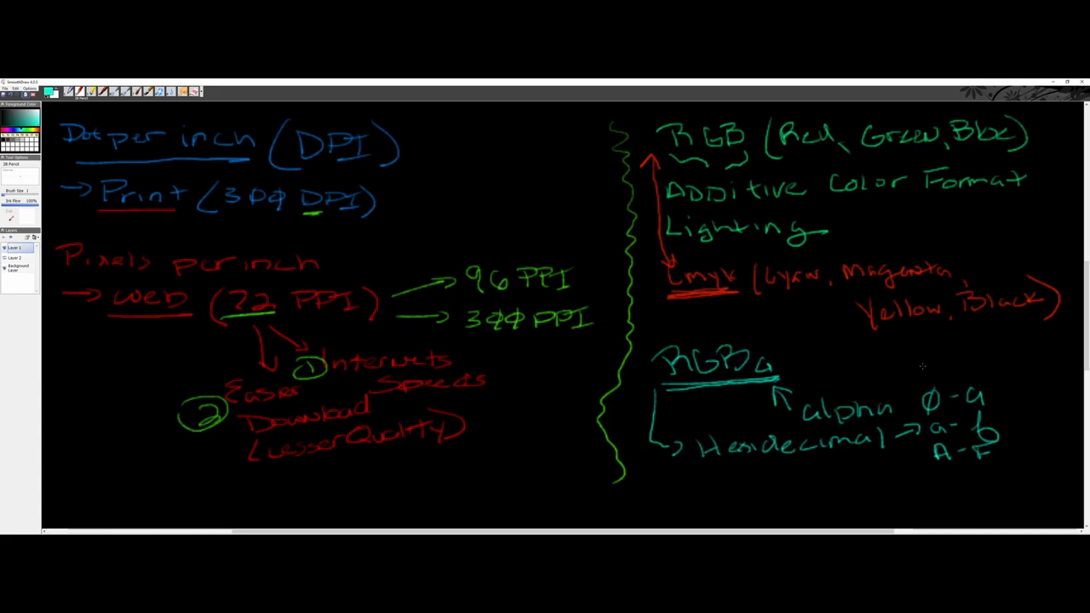
Write the sample code #000000 above the ranges with R, G, B over its digit pairs
click(916, 371)
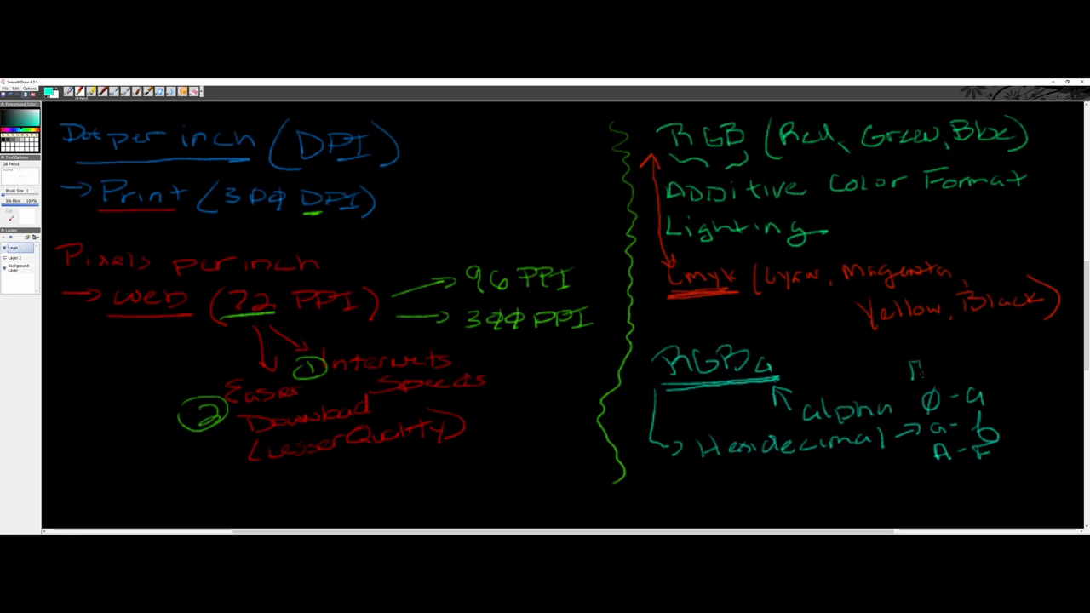
drag(911, 374, 945, 366)
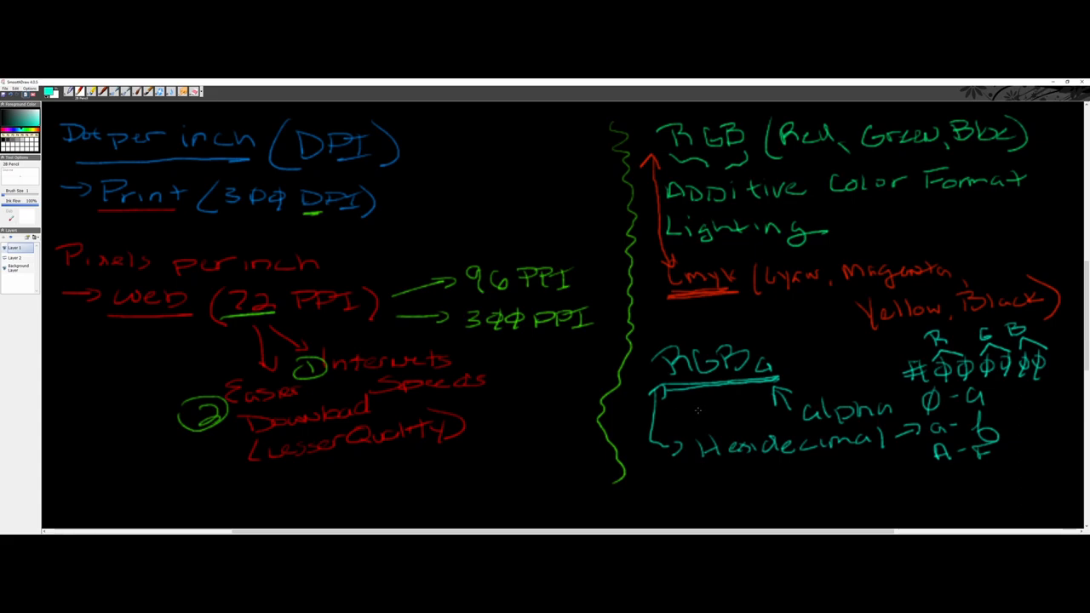
mouse_move(715, 410)
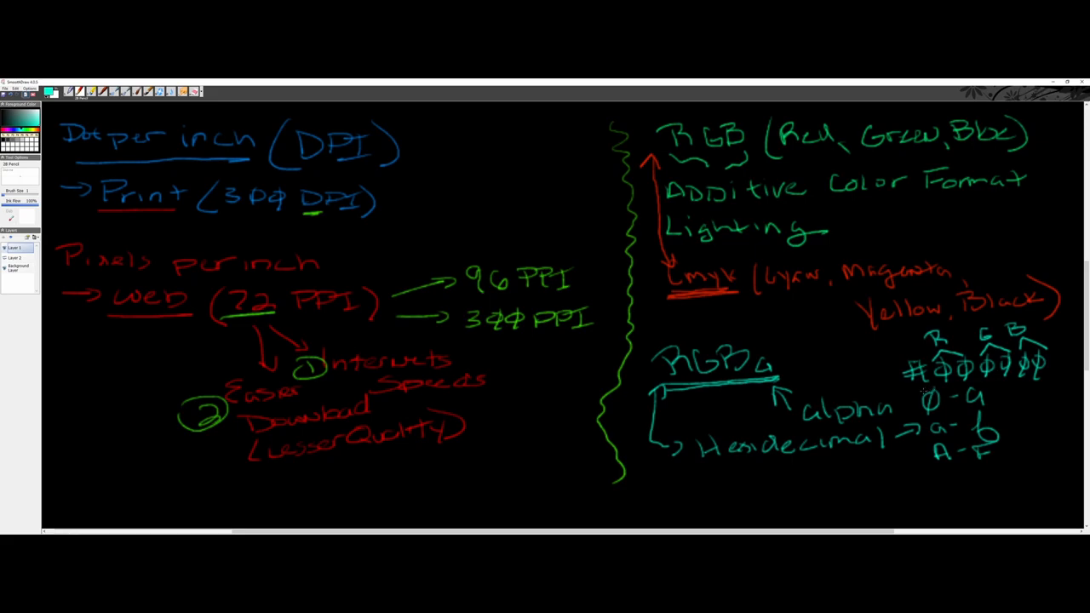
mouse_move(916, 395)
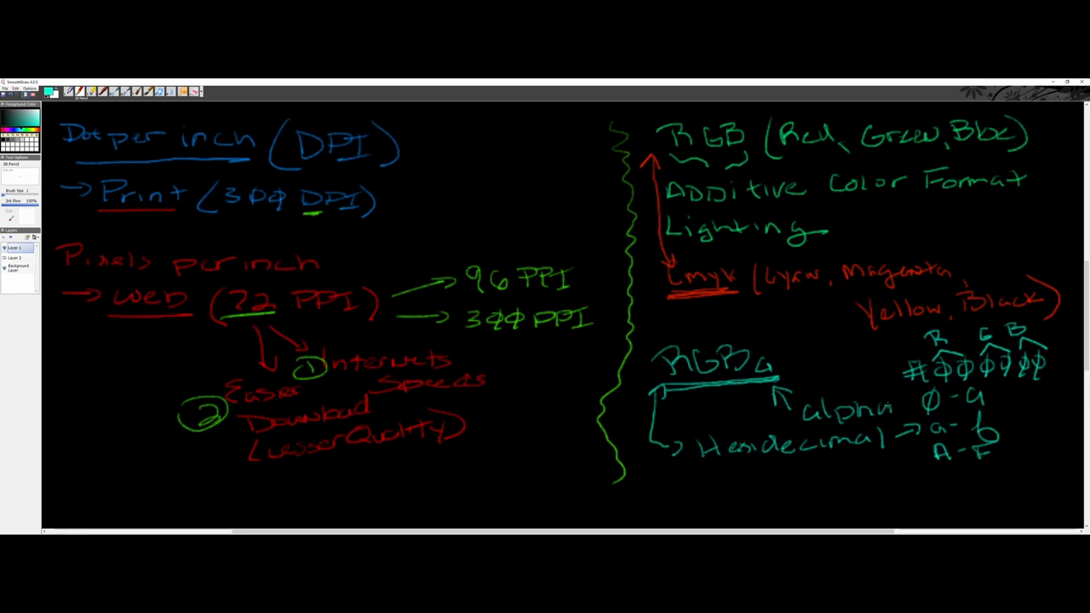
mouse_move(928, 383)
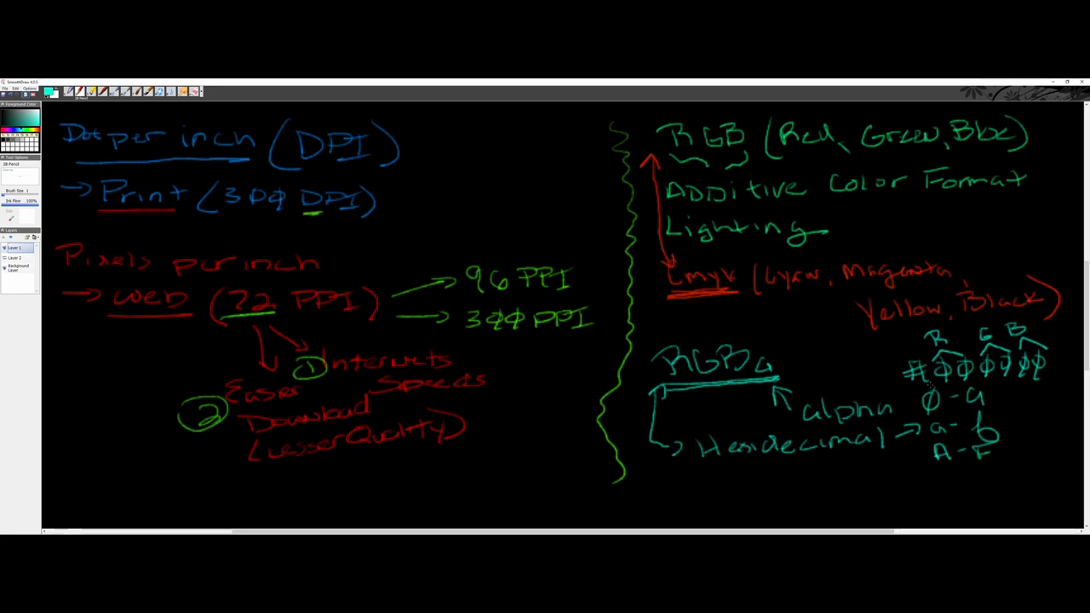
mouse_move(998, 389)
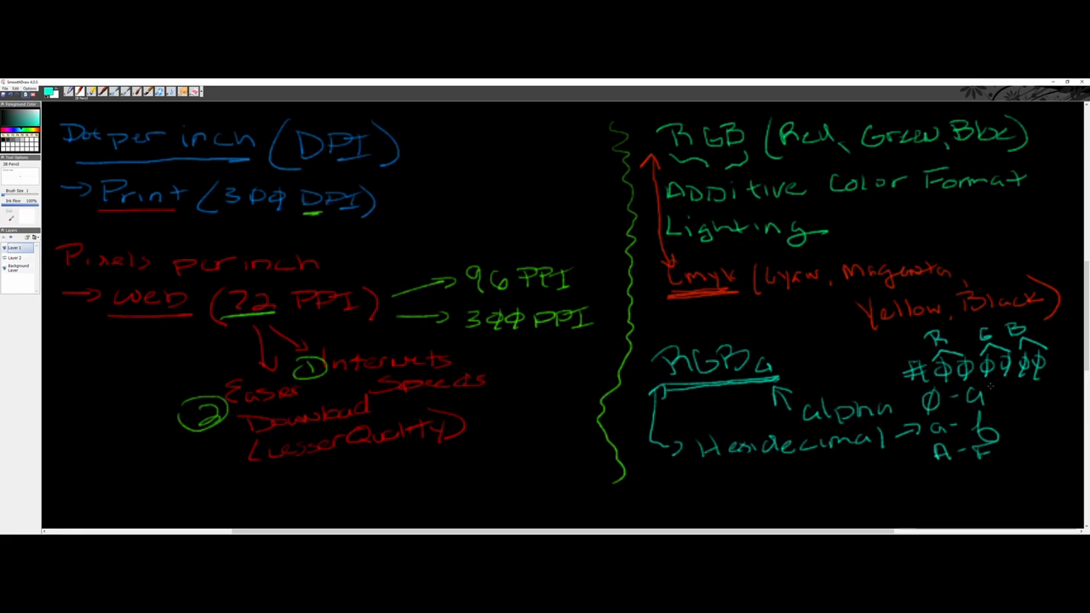
mouse_move(1003, 403)
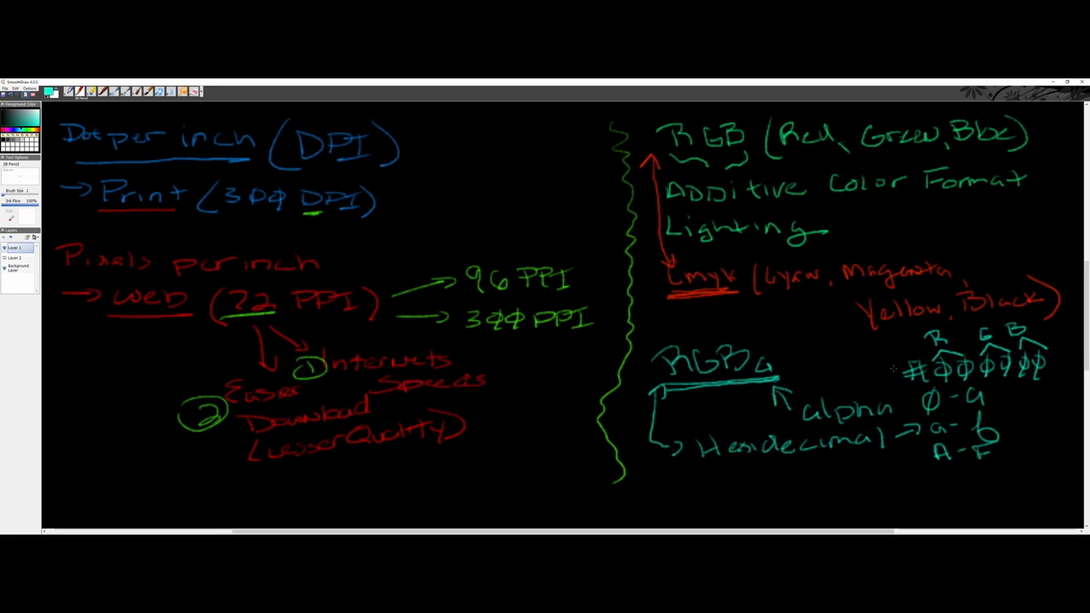
Underline CMYK in green, then switch to the cat website page in Dreamweaver
drag(678, 299, 728, 298)
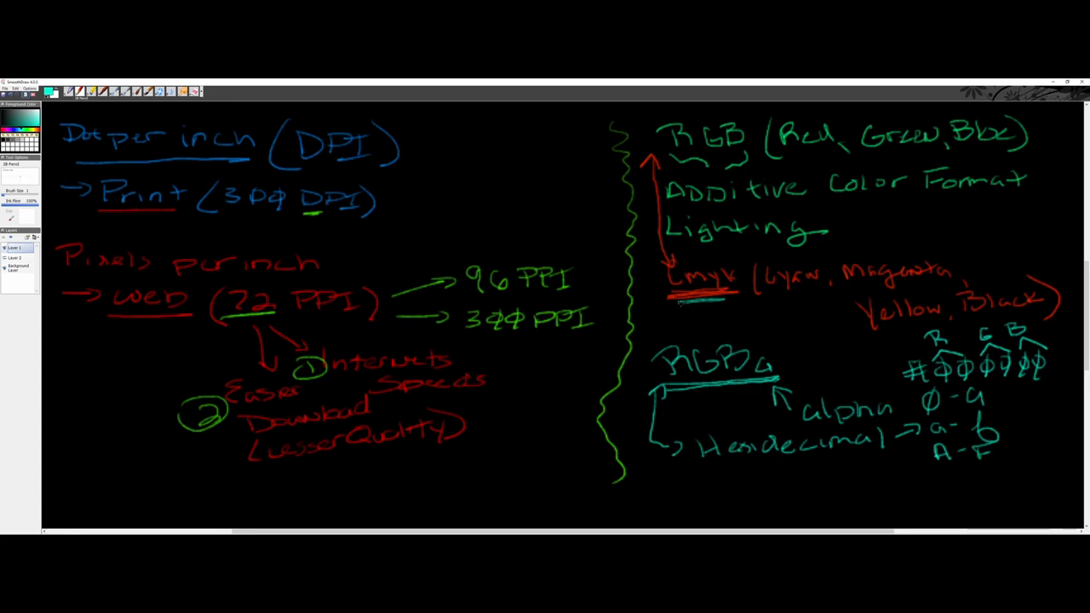
drag(673, 303, 723, 300)
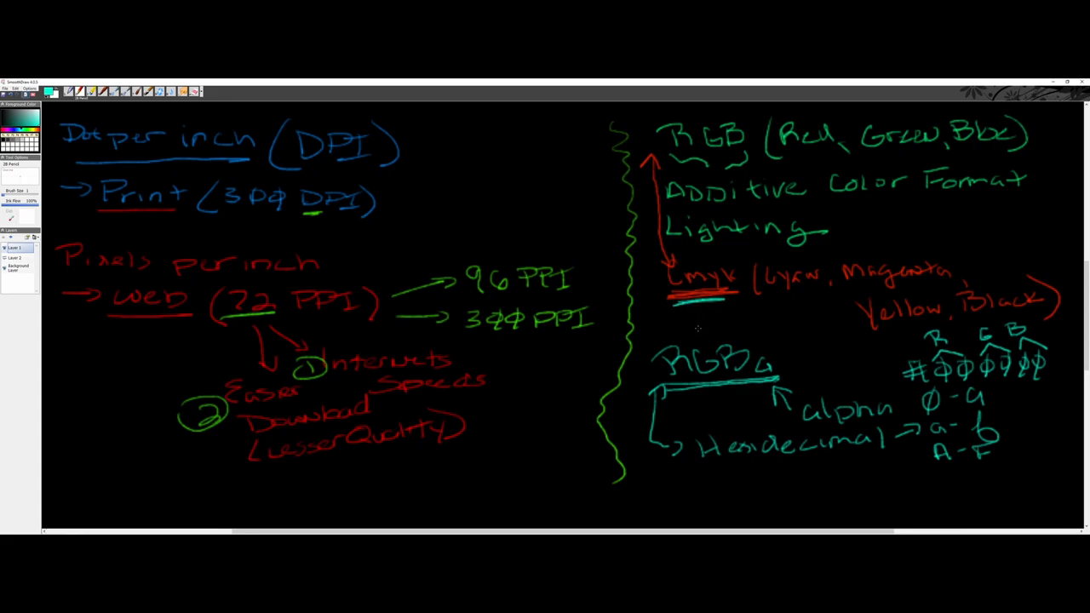
mouse_move(718, 329)
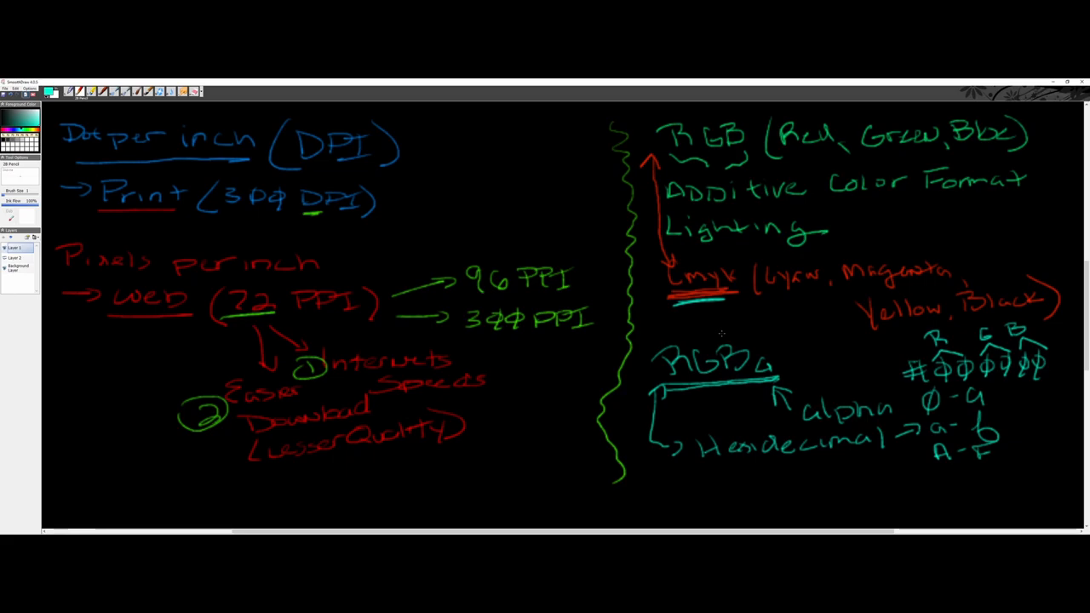
key(alt+tab)
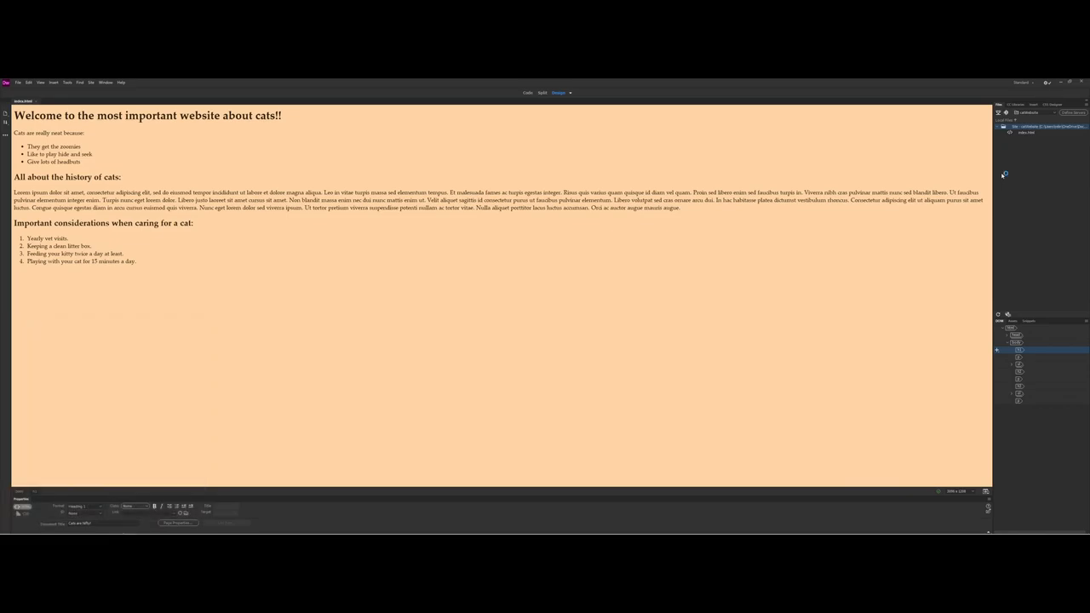
Show the window-size list of device presets (iPad to Google Pixel) in the status bar
click(6, 528)
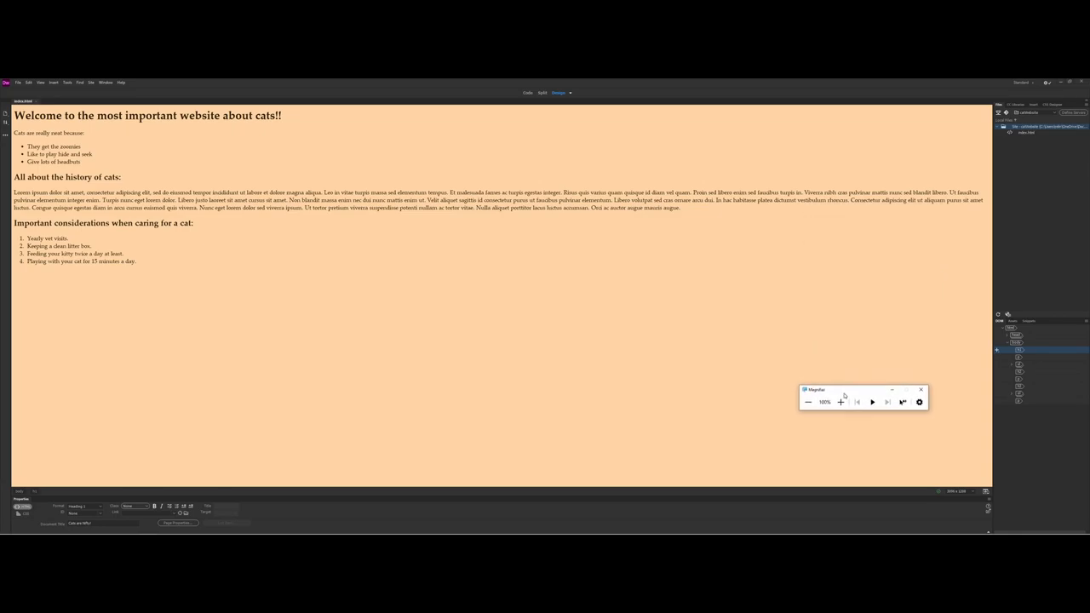
click(841, 402)
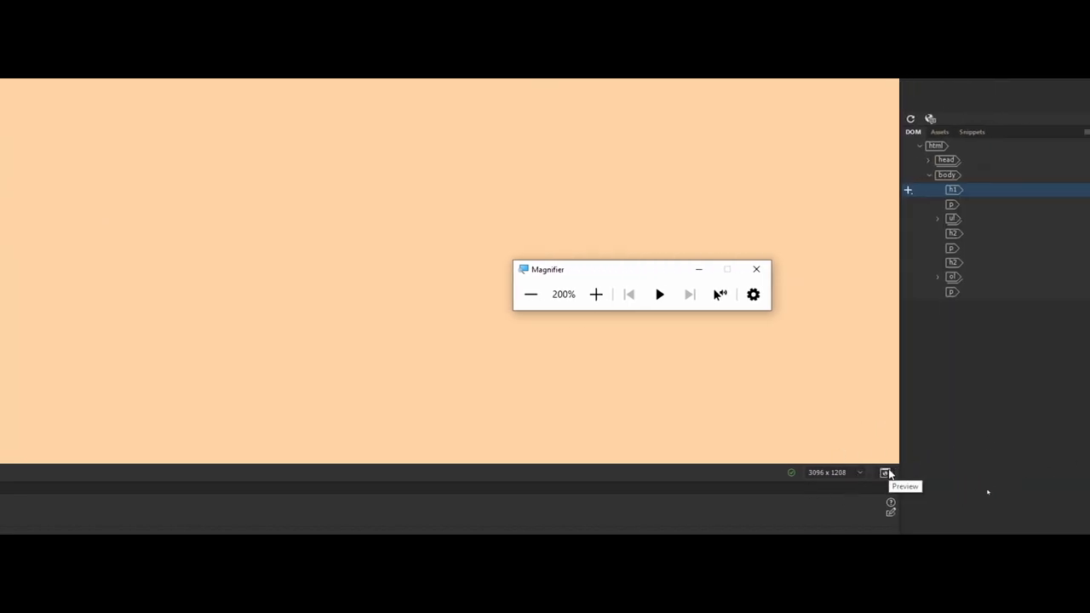
click(884, 473)
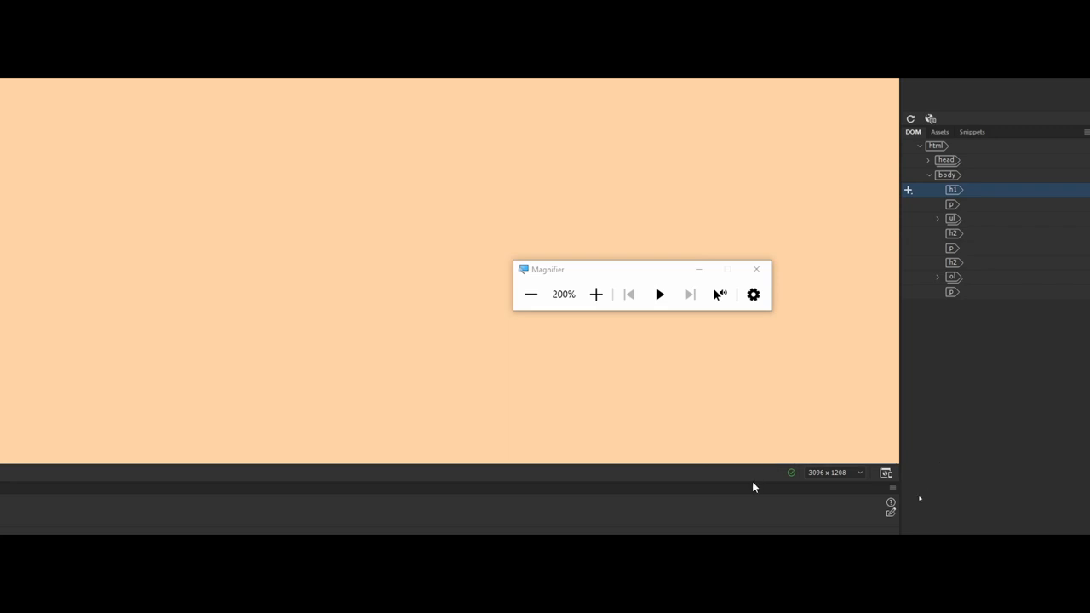
click(860, 473)
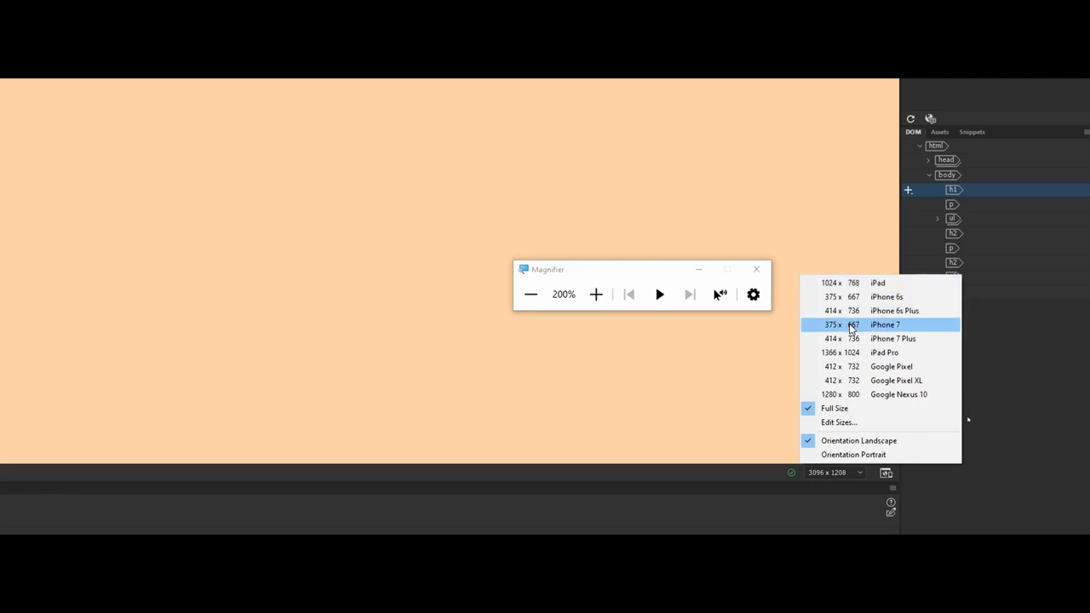
mouse_move(852, 366)
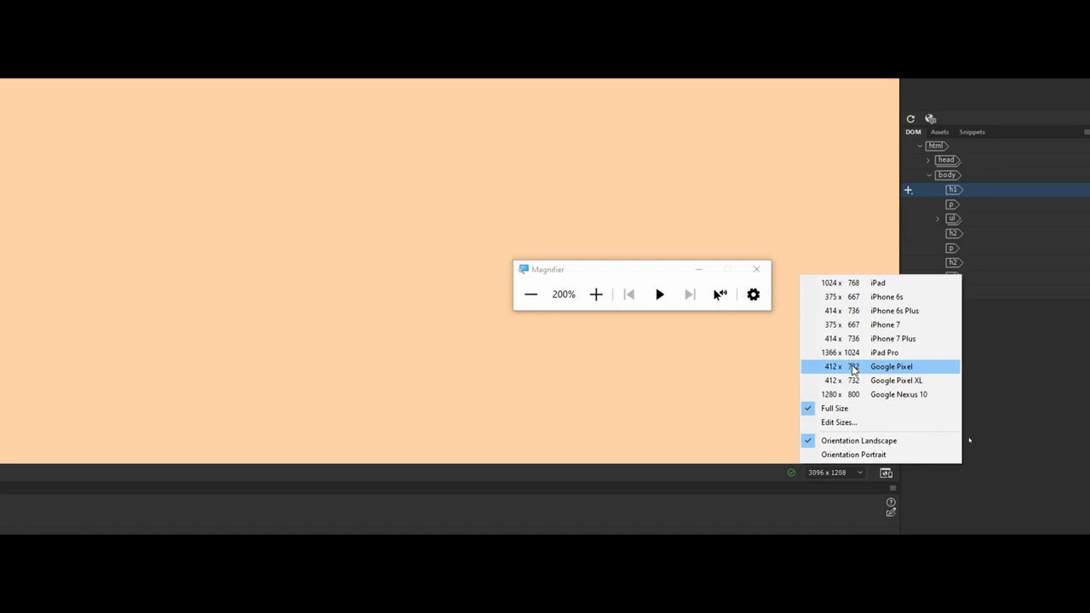
mouse_move(851, 337)
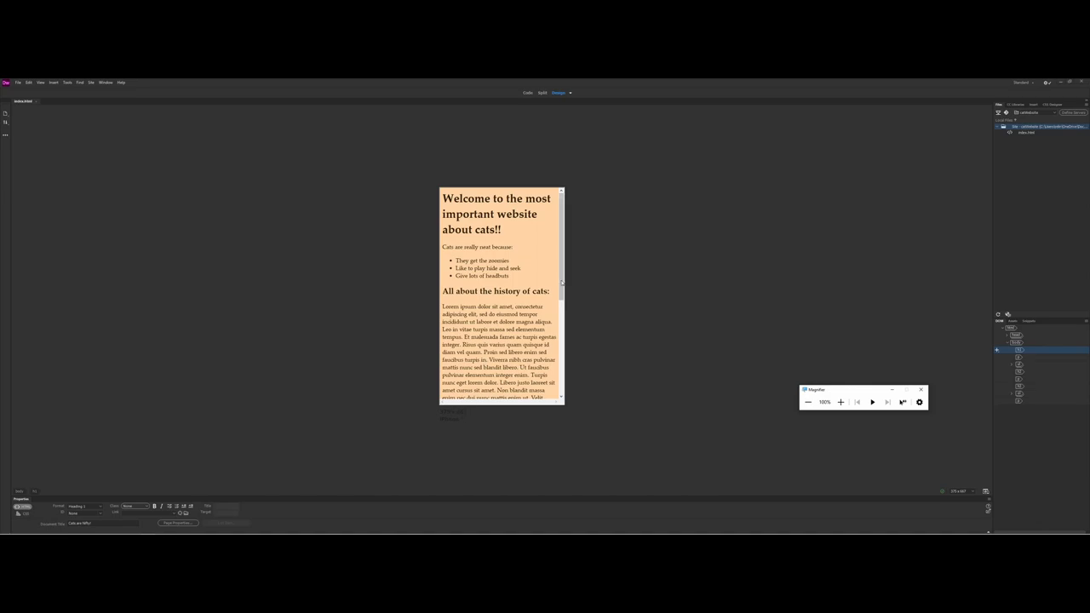
scroll(down, 3)
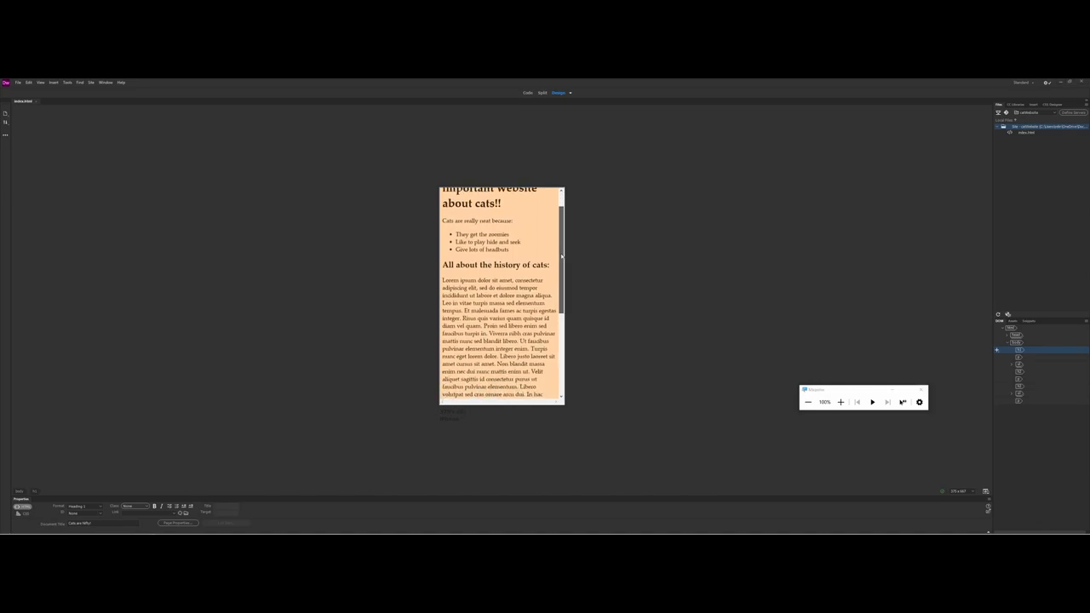
scroll(down, 3)
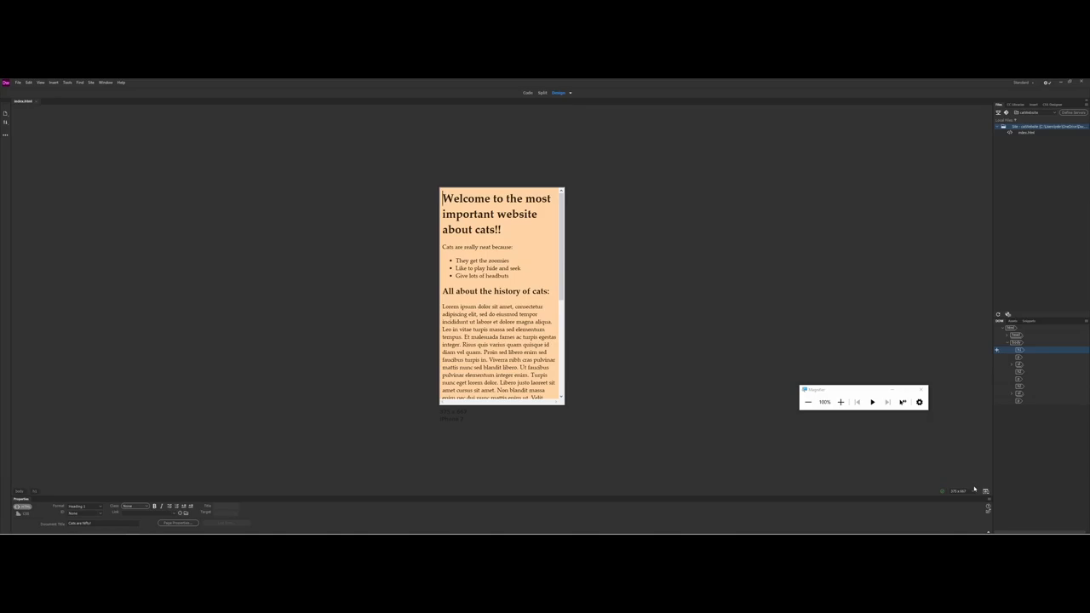
click(974, 491)
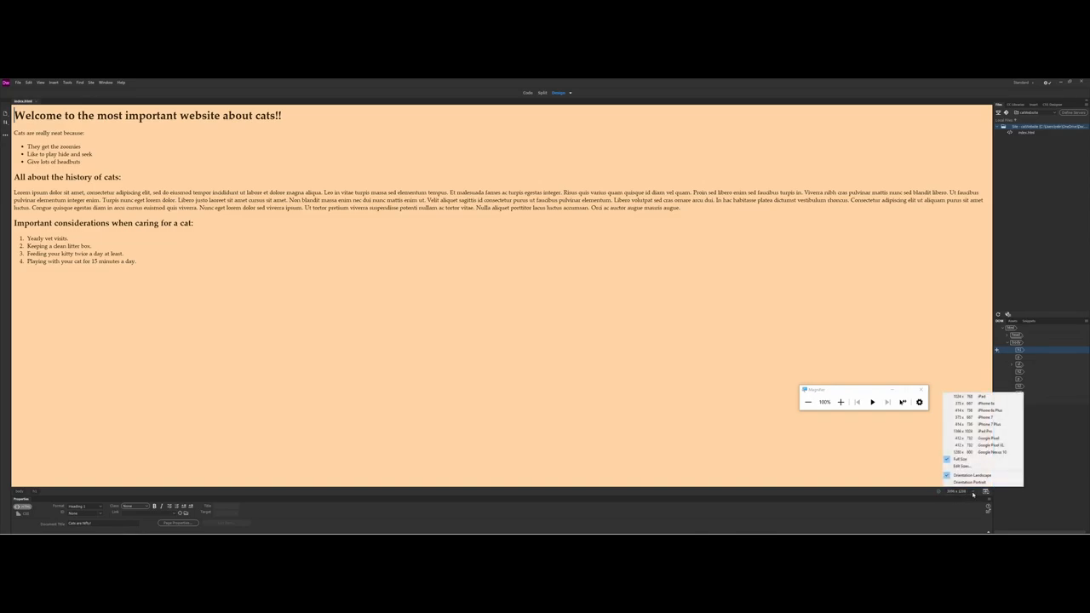
Preview the cat page at a tablet-sized preset, then return it to Full Size
click(987, 438)
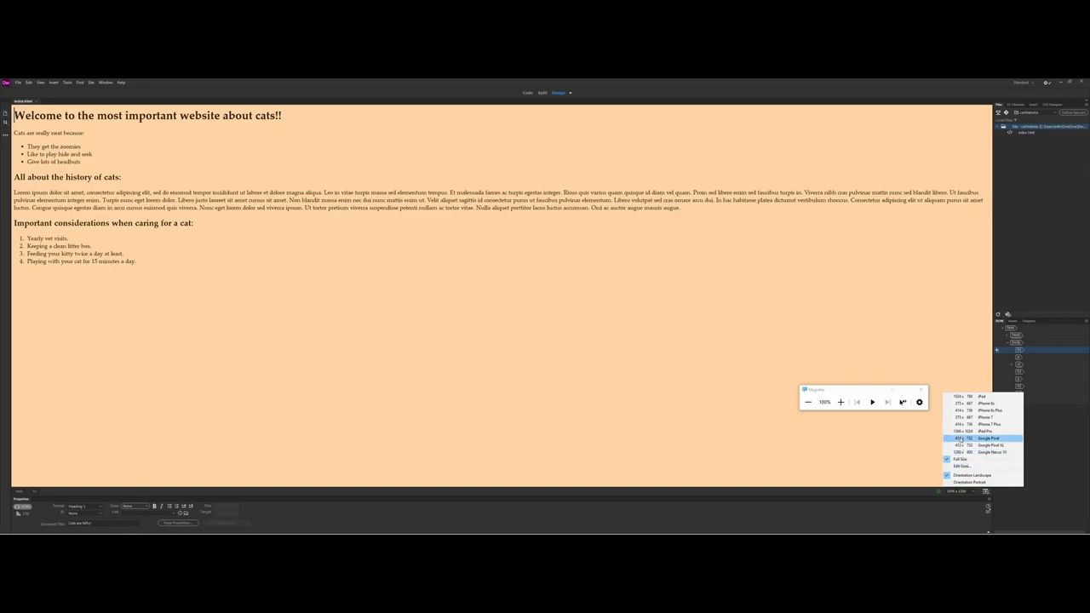
click(984, 397)
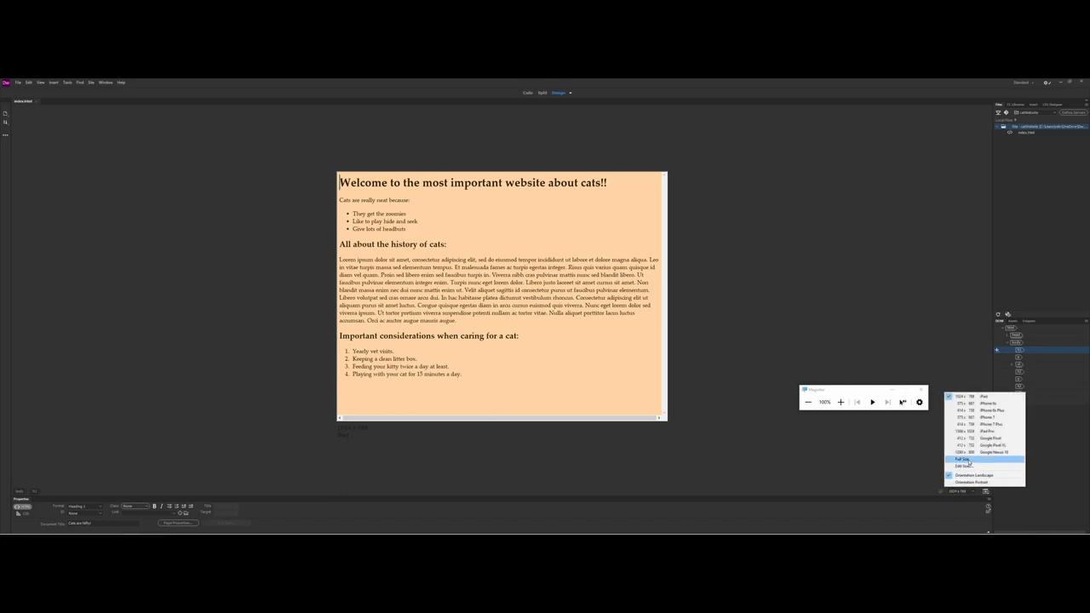
click(963, 459)
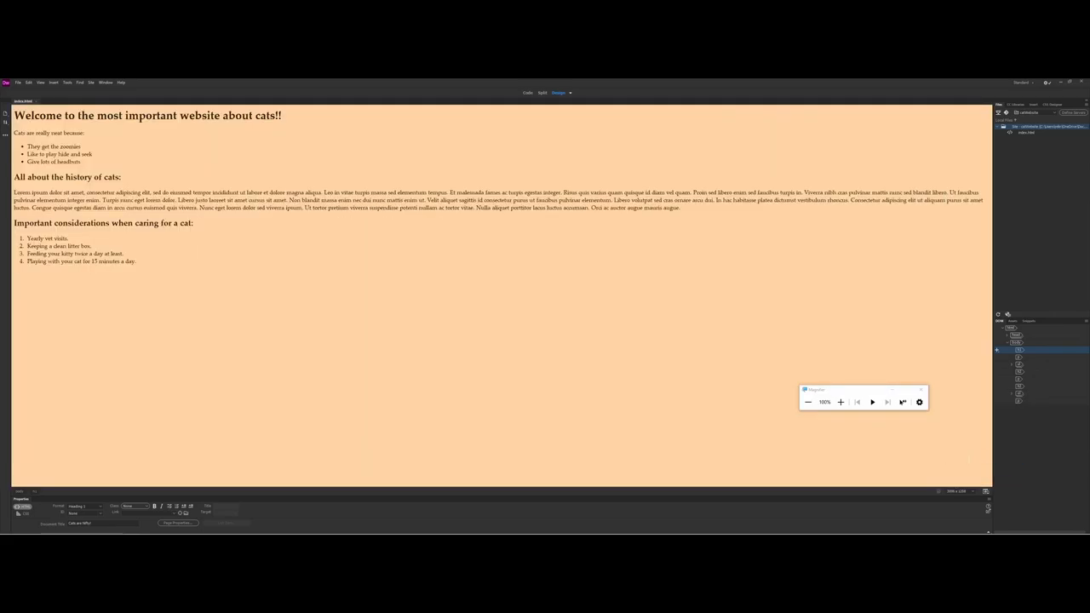